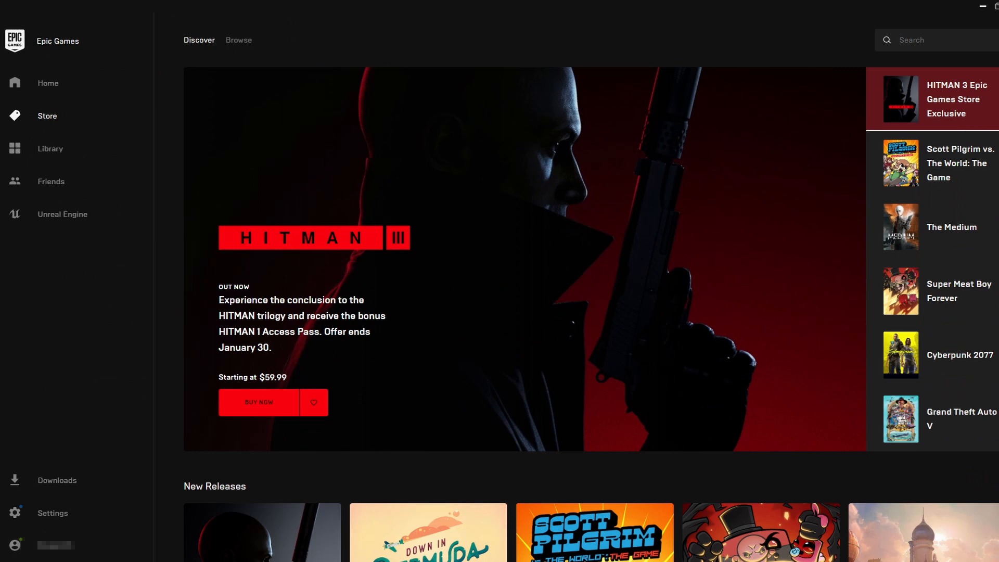
Browse the store showcase and scroll to the Free Games section showing Galactic Civilizations III.
{"action": "left_click", "coordinate": [936, 163]}
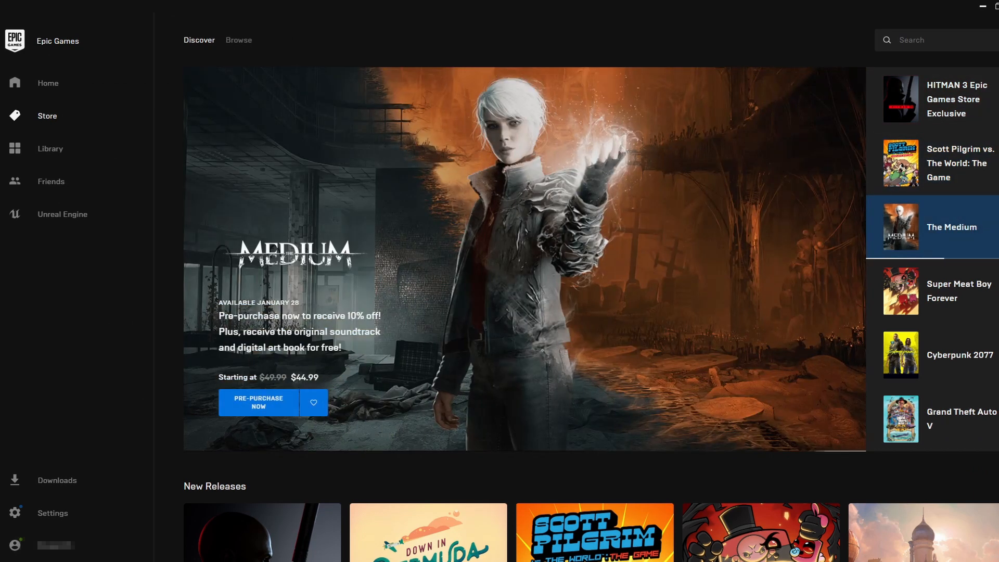
{"action": "left_click", "coordinate": [934, 291]}
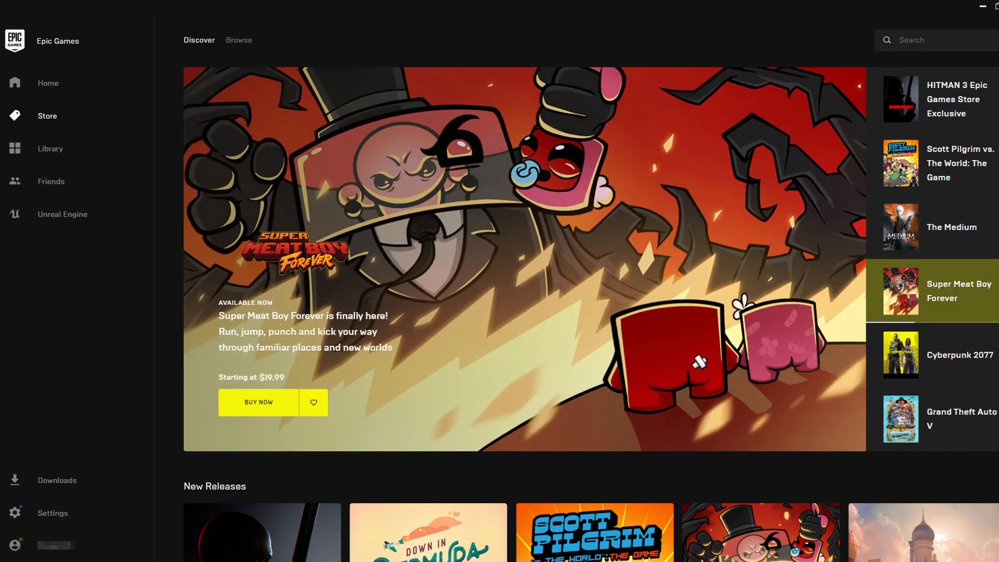
{"action": "left_click", "coordinate": [934, 354]}
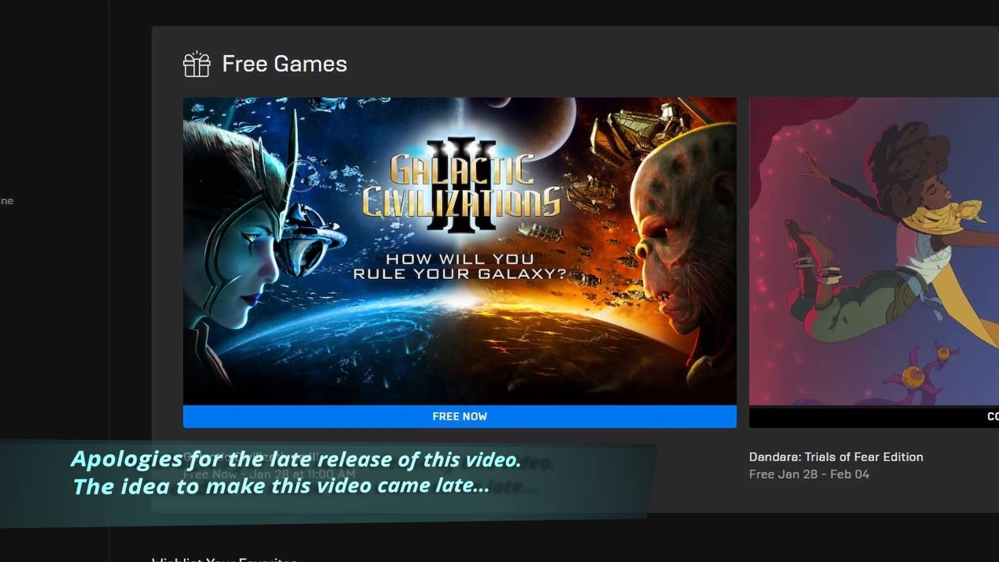
{"action": "scroll", "scroll_direction": "down", "scroll_amount": 3}
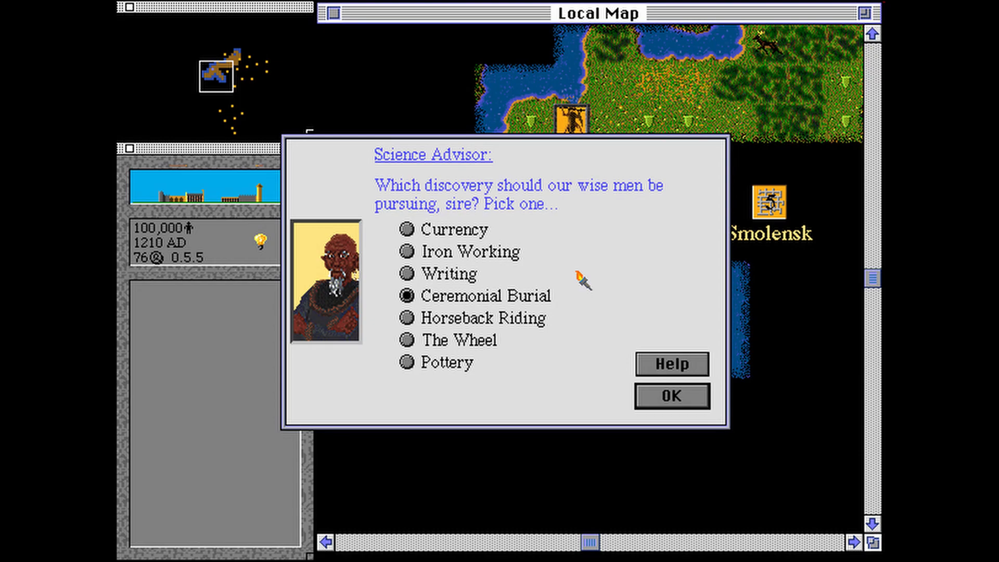
{"action": "left_click", "coordinate": [671, 395]}
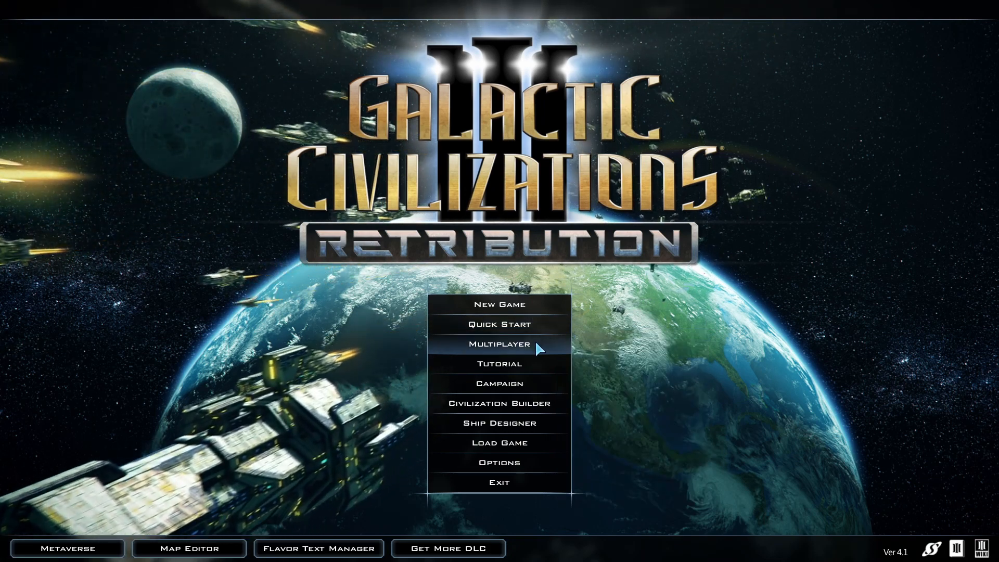
{"action": "left_click", "coordinate": [498, 344]}
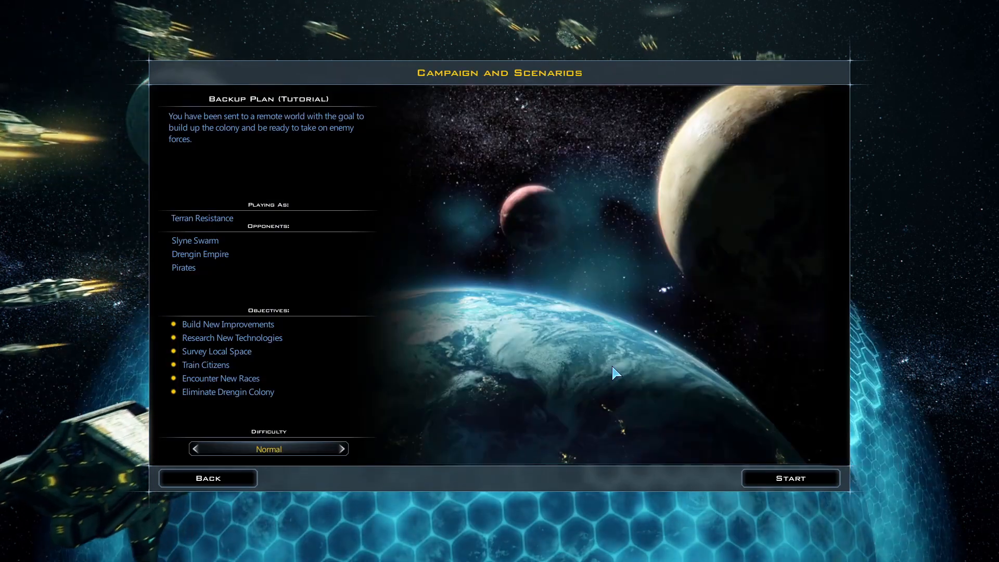
{"action": "left_click", "coordinate": [209, 477]}
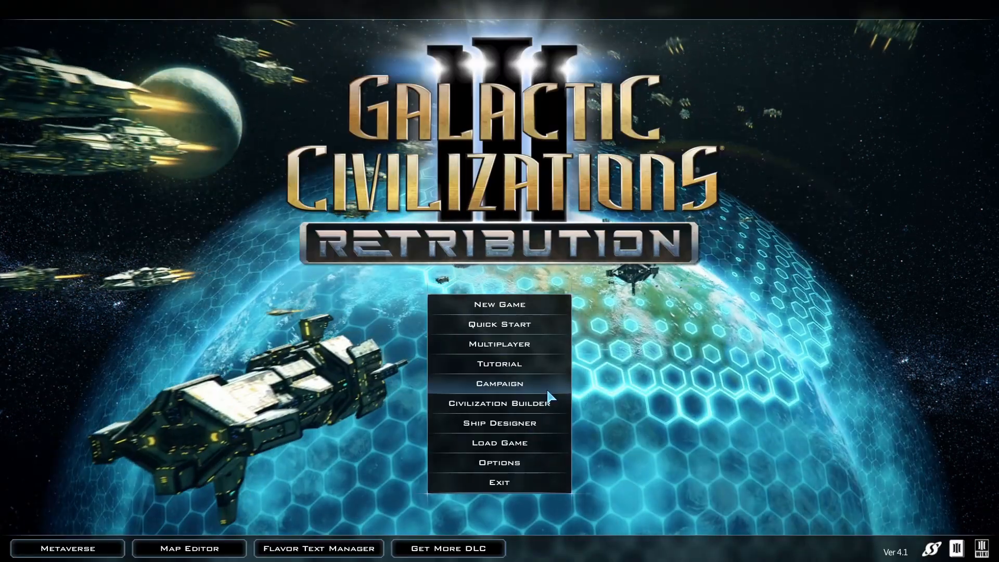
{"action": "left_click", "coordinate": [498, 383]}
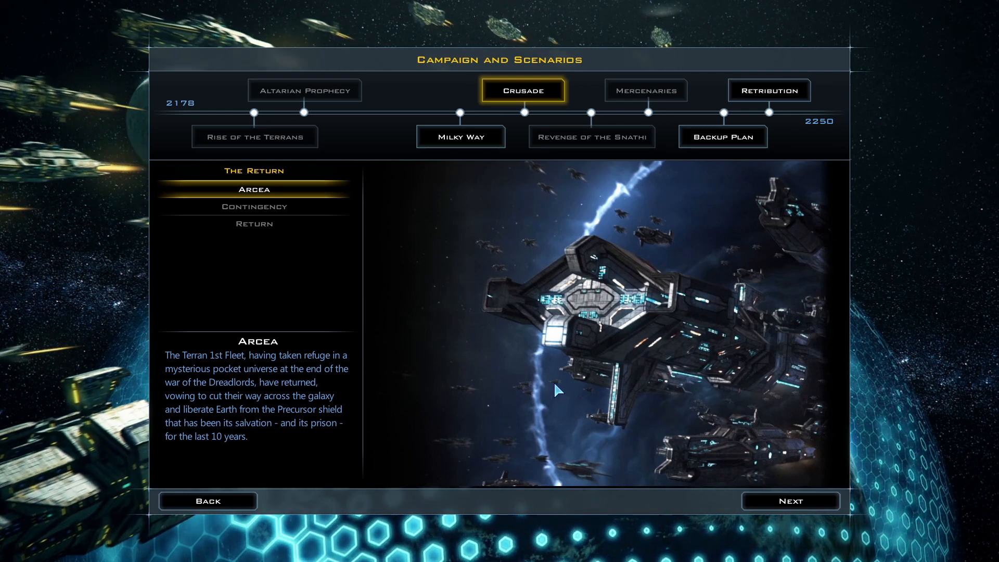
{"action": "left_click", "coordinate": [460, 136]}
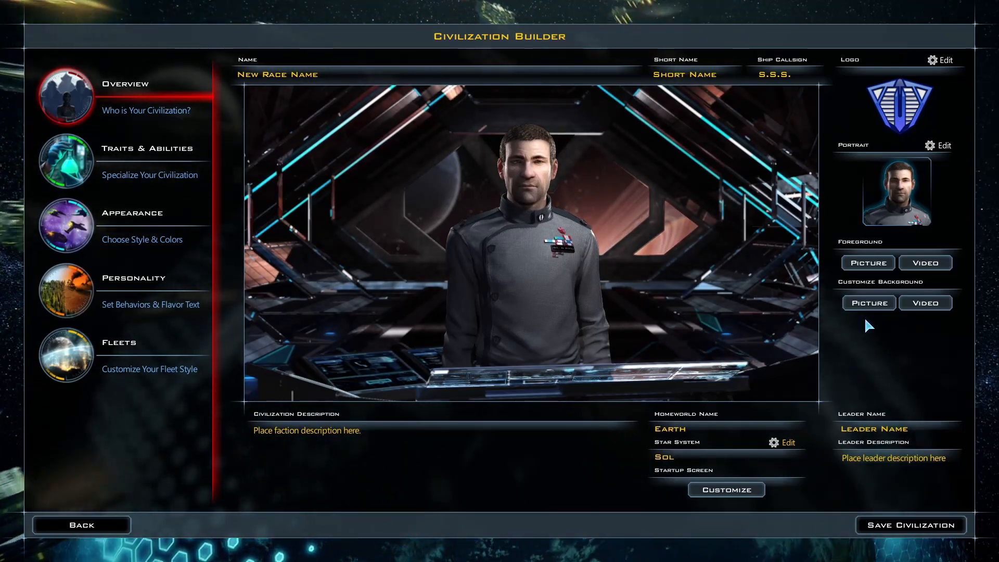
{"action": "left_click", "coordinate": [866, 262]}
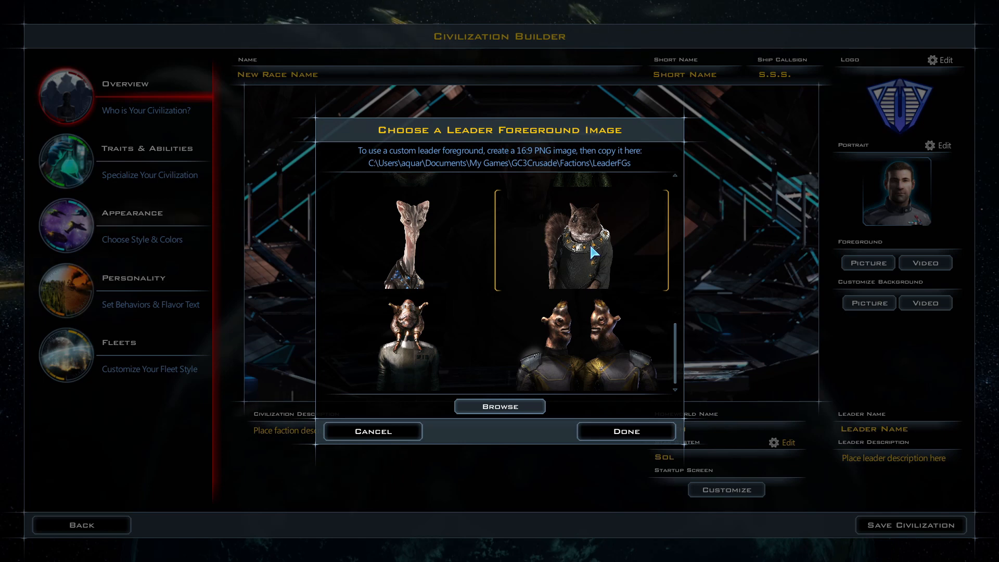
{"action": "left_click", "coordinate": [625, 431]}
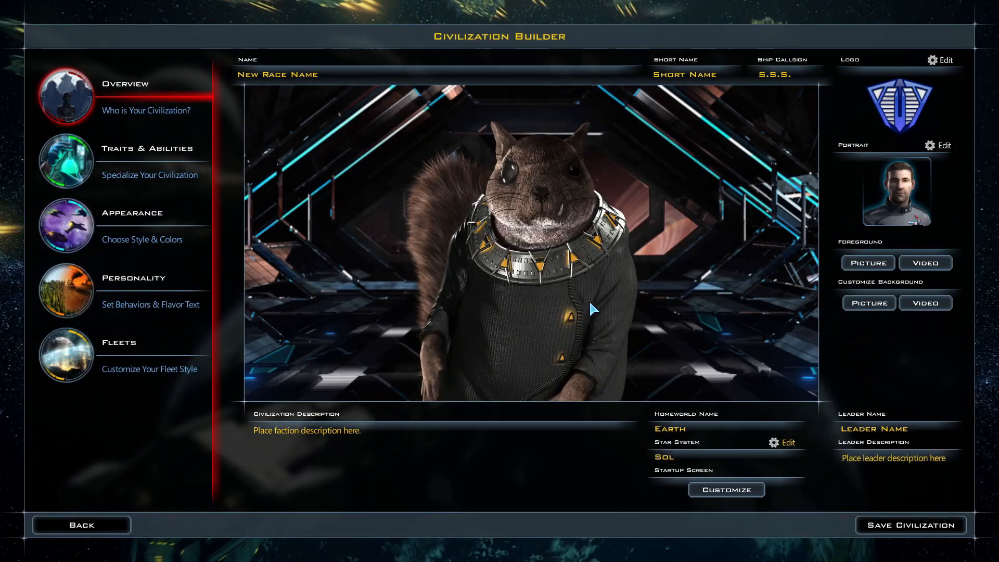
{"action": "mouse_move", "coordinate": [642, 300]}
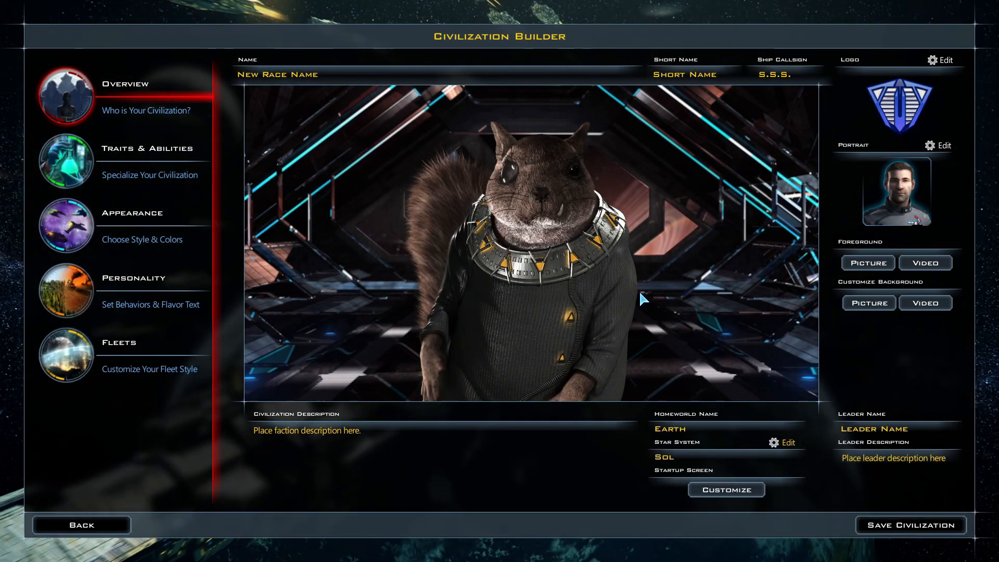
{"action": "left_click", "coordinate": [81, 524]}
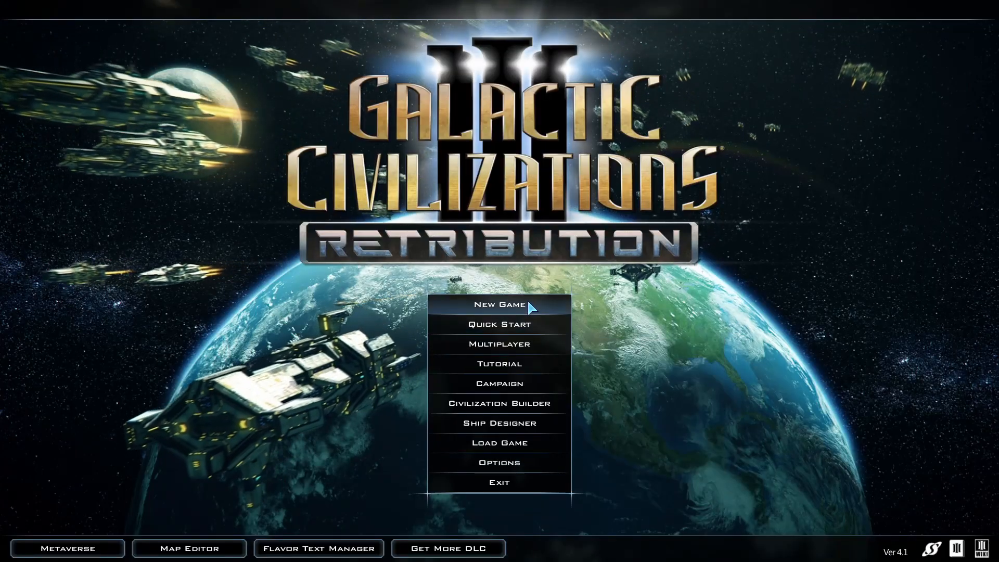
Begin a new game, compare Terran Alliance, Yor Singularity and Slyne, then choose Terran Resistance.
{"action": "left_click", "coordinate": [498, 305]}
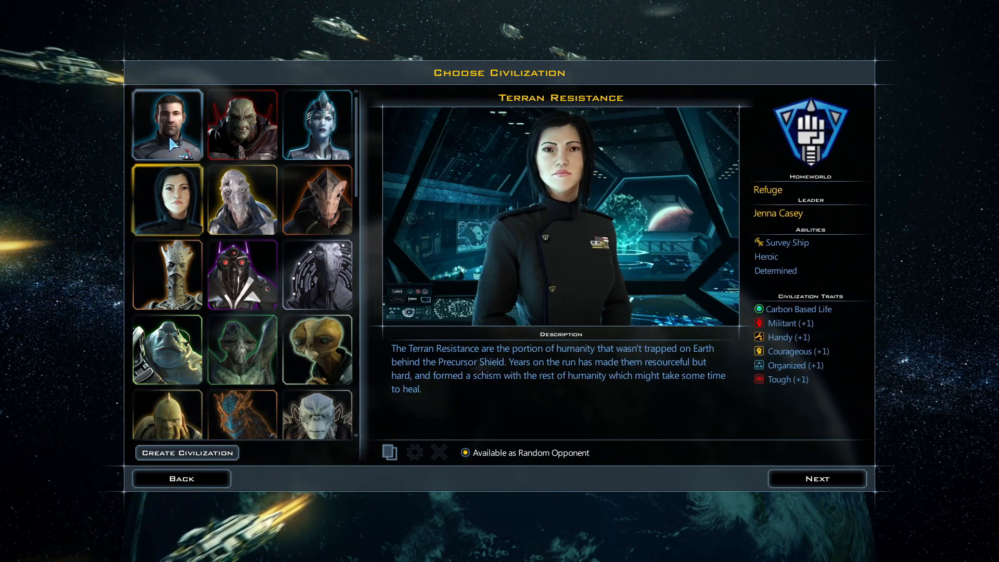
{"action": "left_click", "coordinate": [166, 124]}
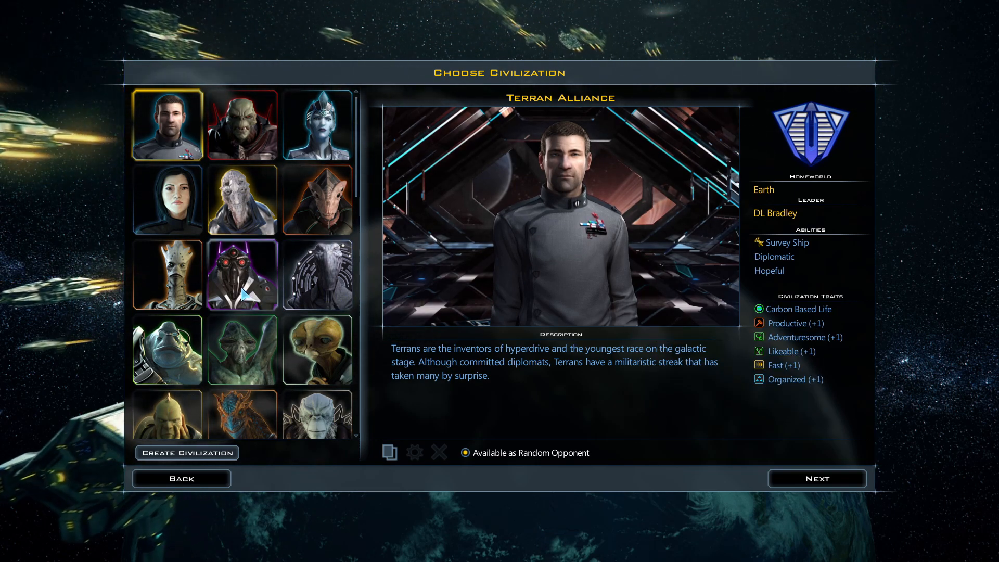
{"action": "left_click", "coordinate": [242, 274]}
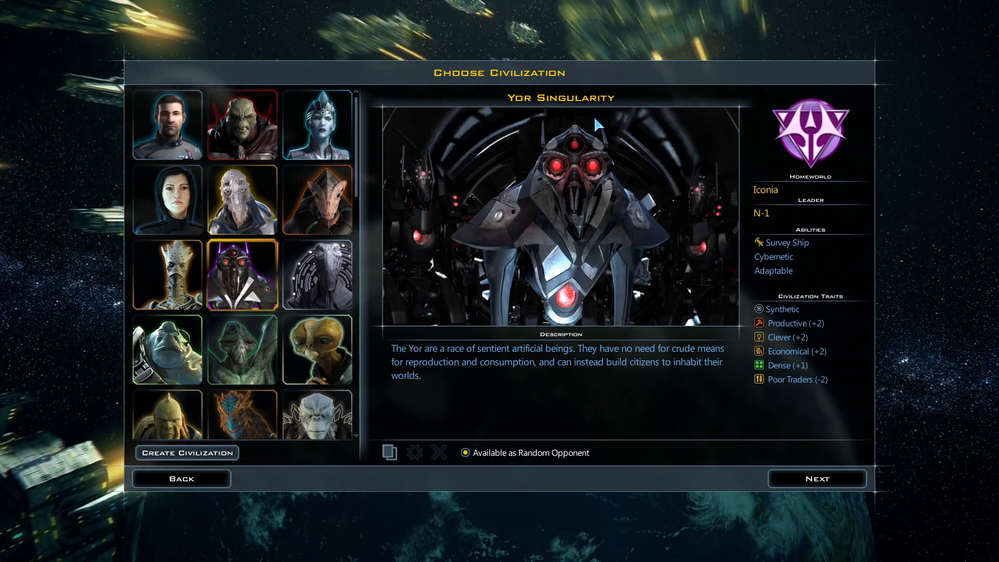
{"action": "mouse_move", "coordinate": [773, 256]}
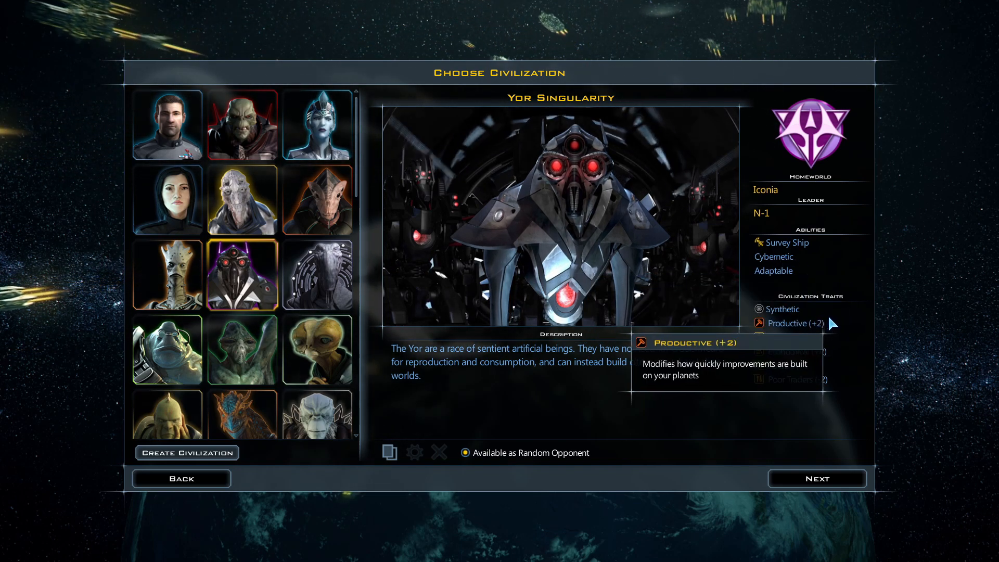
{"action": "mouse_move", "coordinate": [782, 309]}
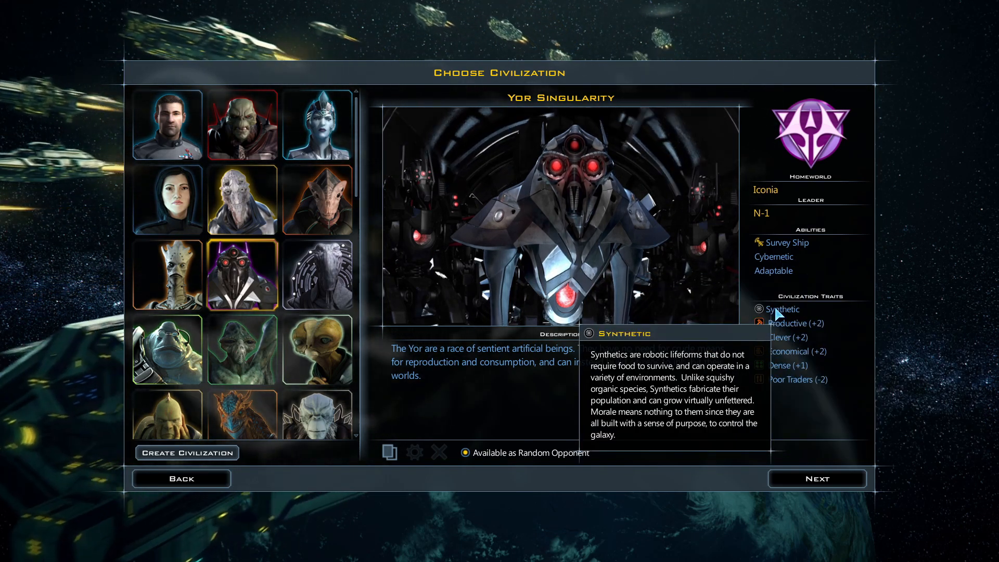
{"action": "mouse_move", "coordinate": [662, 403]}
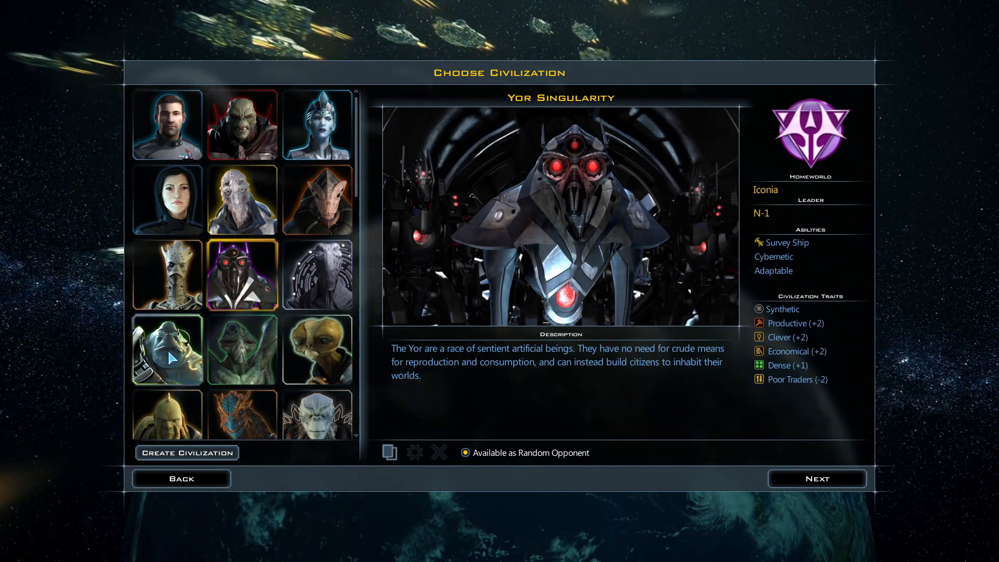
{"action": "left_click", "coordinate": [167, 350]}
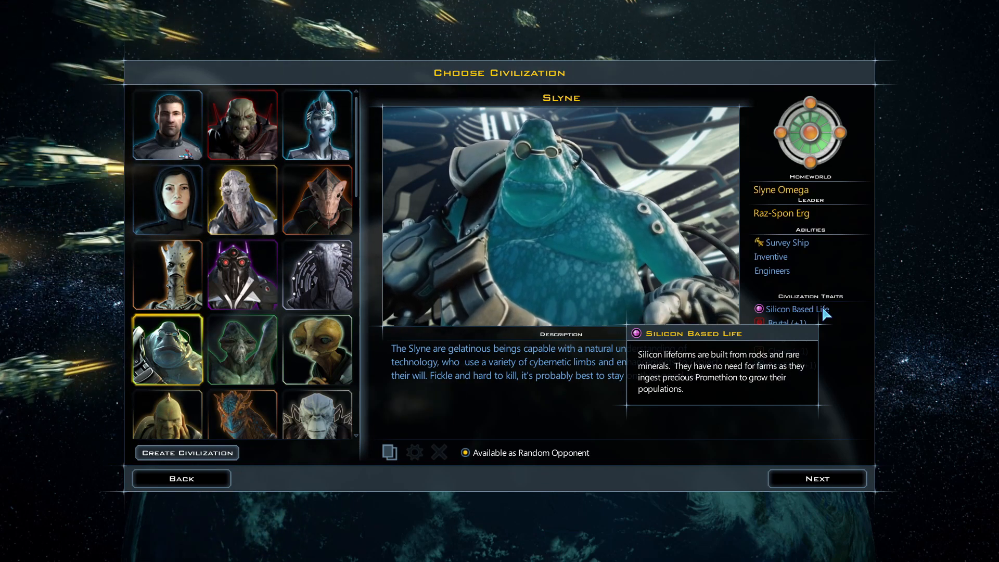
{"action": "left_click", "coordinate": [166, 199]}
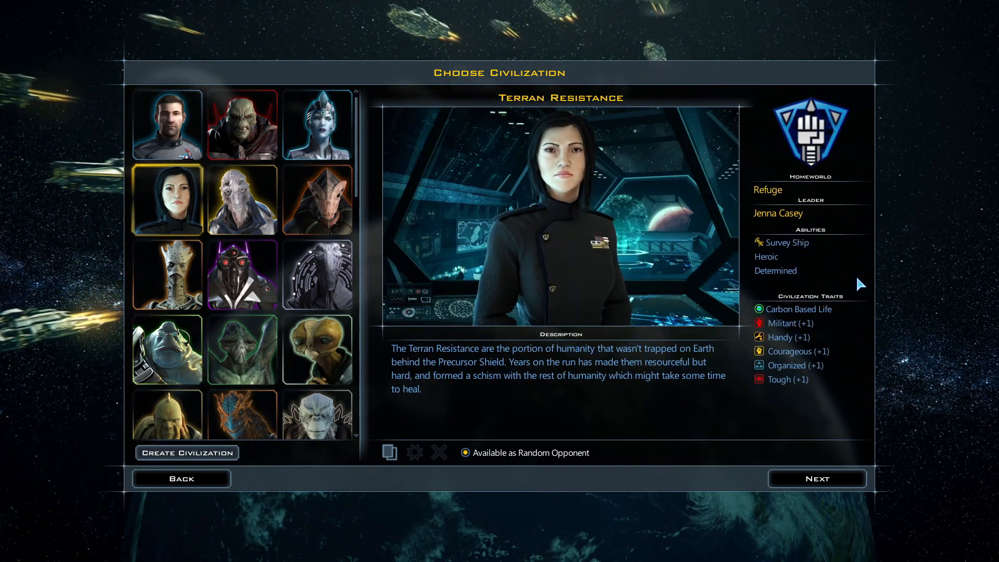
{"action": "mouse_move", "coordinate": [780, 322]}
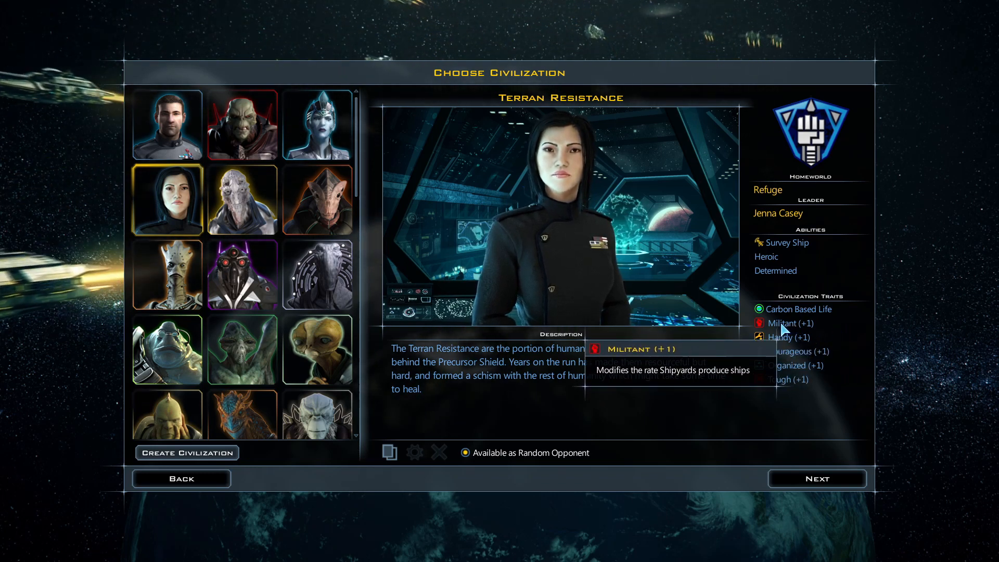
{"action": "mouse_move", "coordinate": [782, 350]}
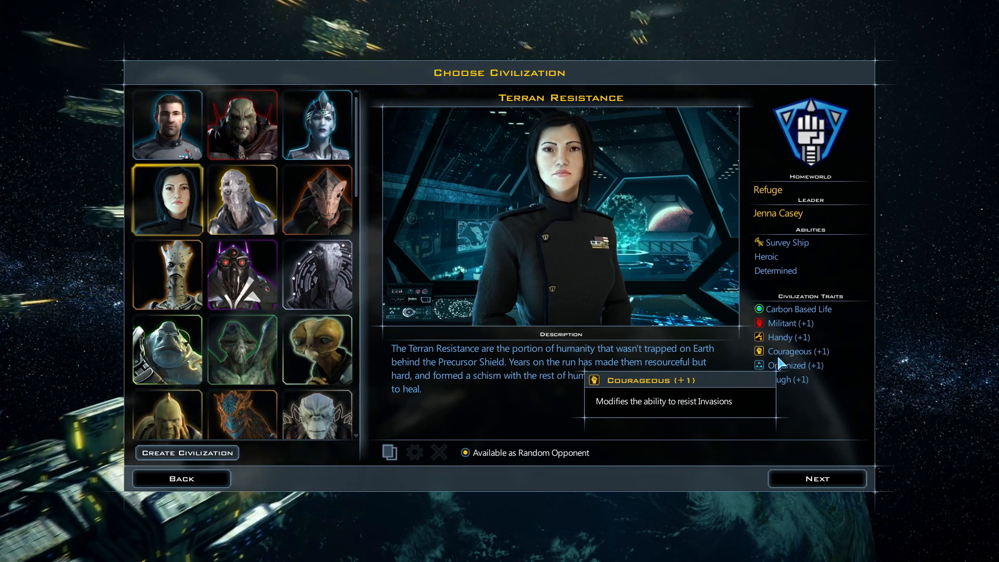
{"action": "mouse_move", "coordinate": [780, 323]}
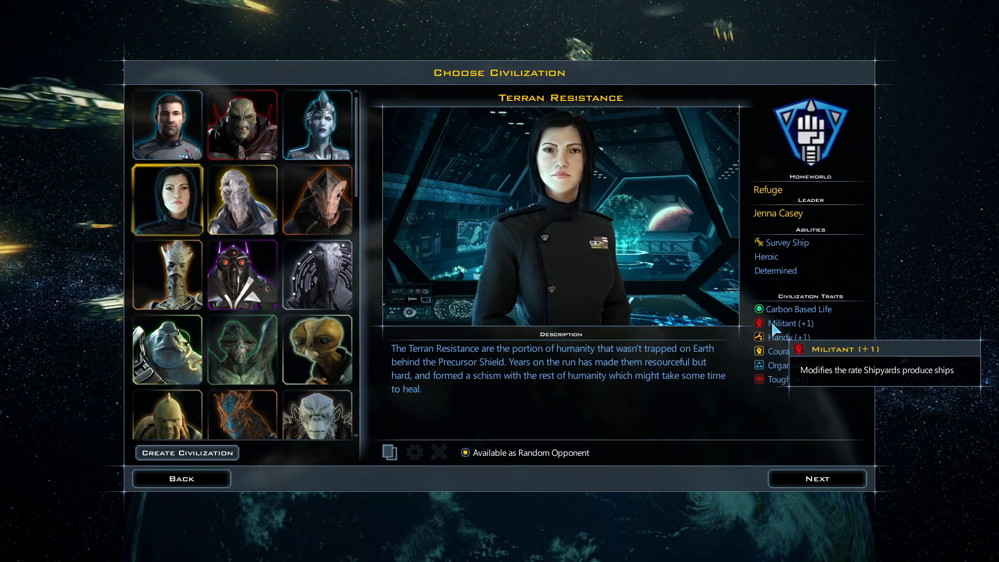
{"action": "mouse_move", "coordinate": [731, 421]}
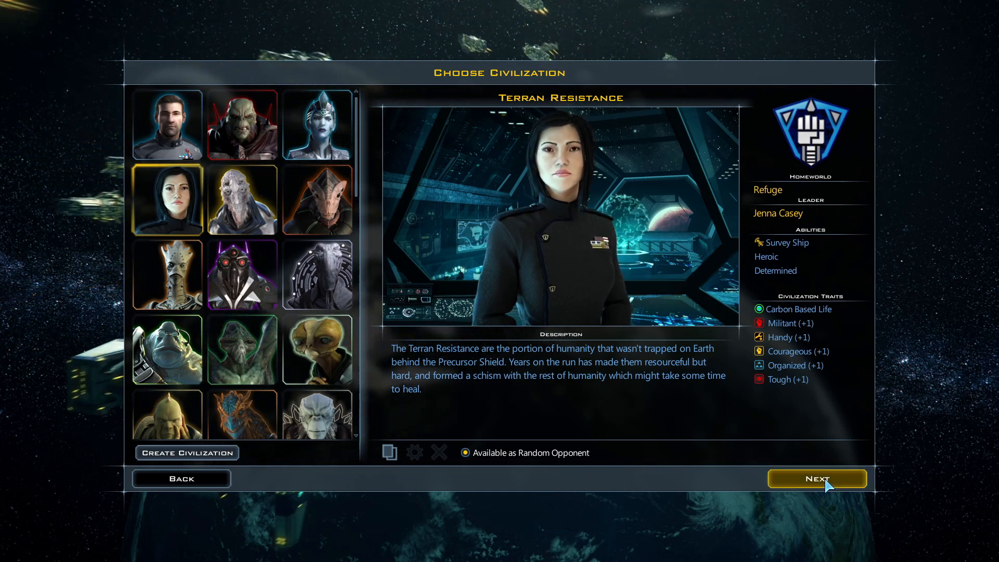
Review galaxy settings, victory conditions and gameplay customization, then start the game.
{"action": "left_click", "coordinate": [817, 479]}
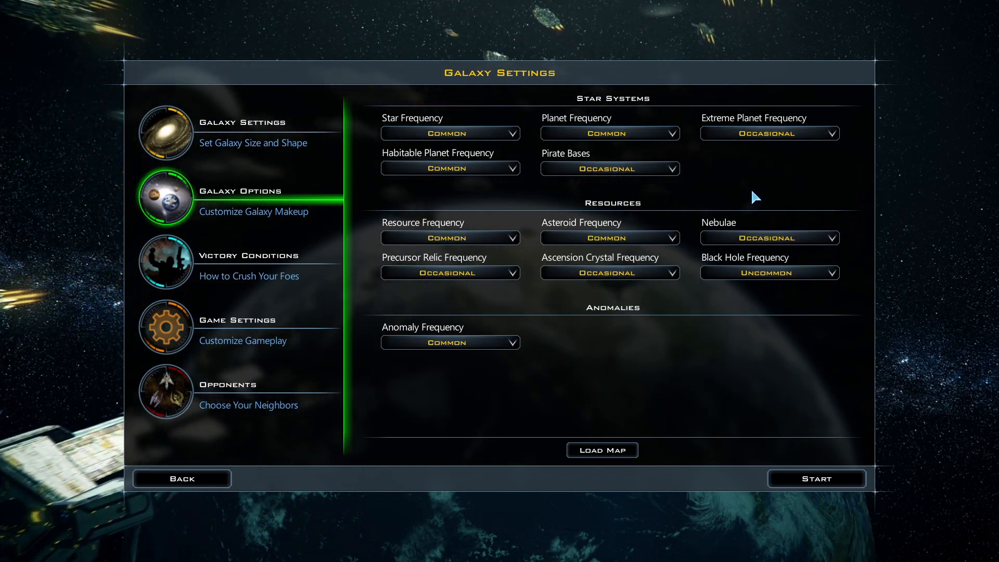
{"action": "mouse_move", "coordinate": [749, 193]}
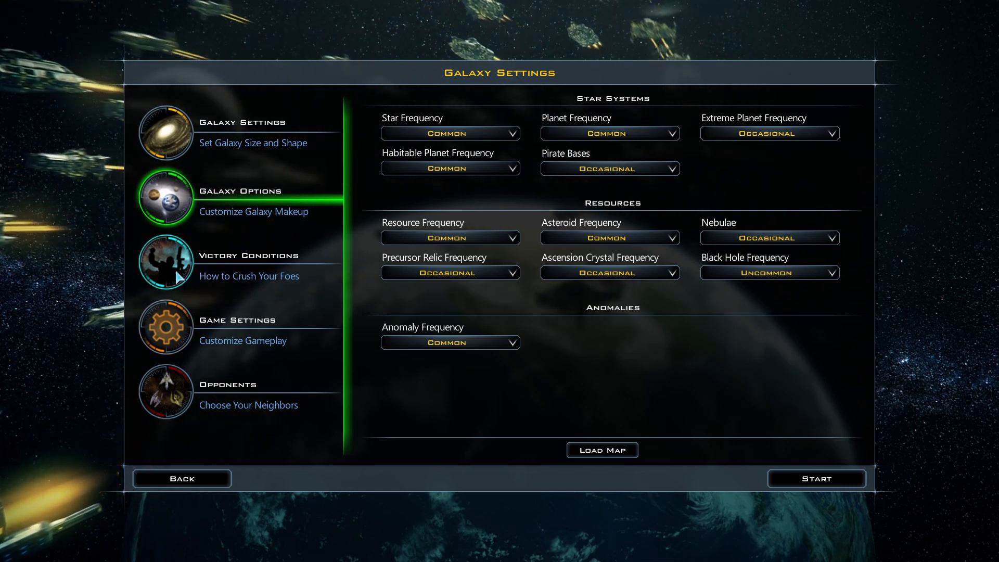
{"action": "left_click", "coordinate": [165, 261]}
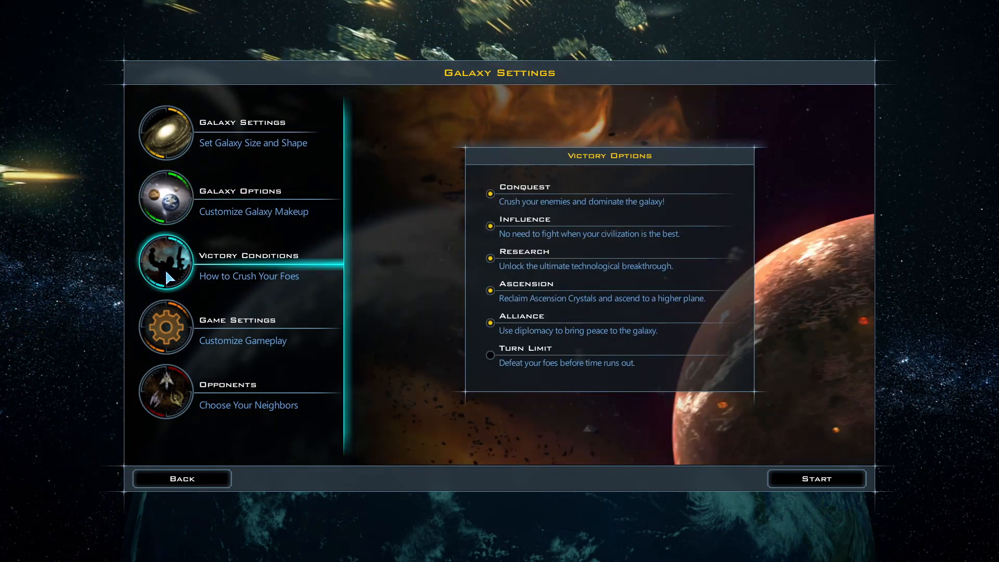
{"action": "mouse_move", "coordinate": [526, 331]}
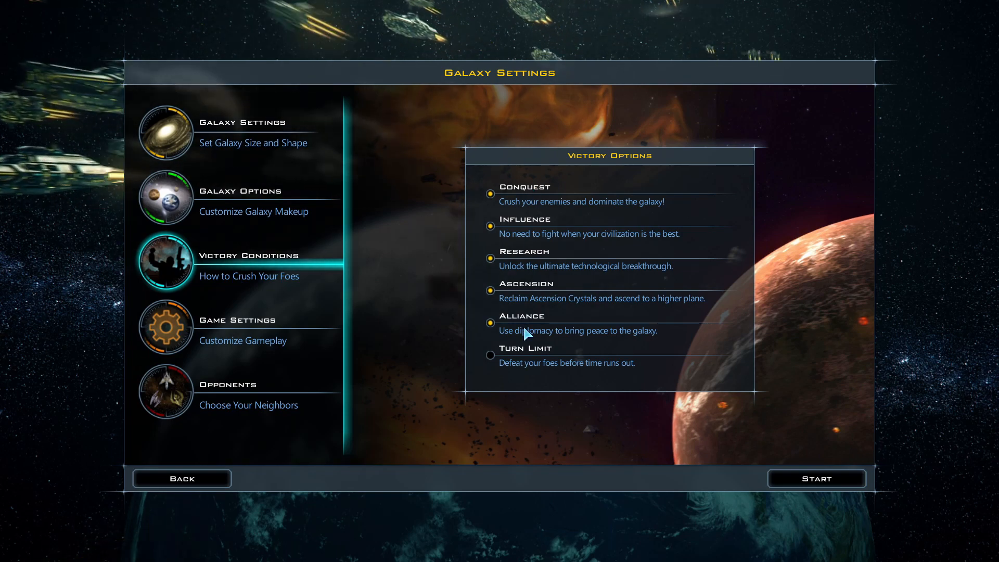
{"action": "left_click", "coordinate": [165, 327]}
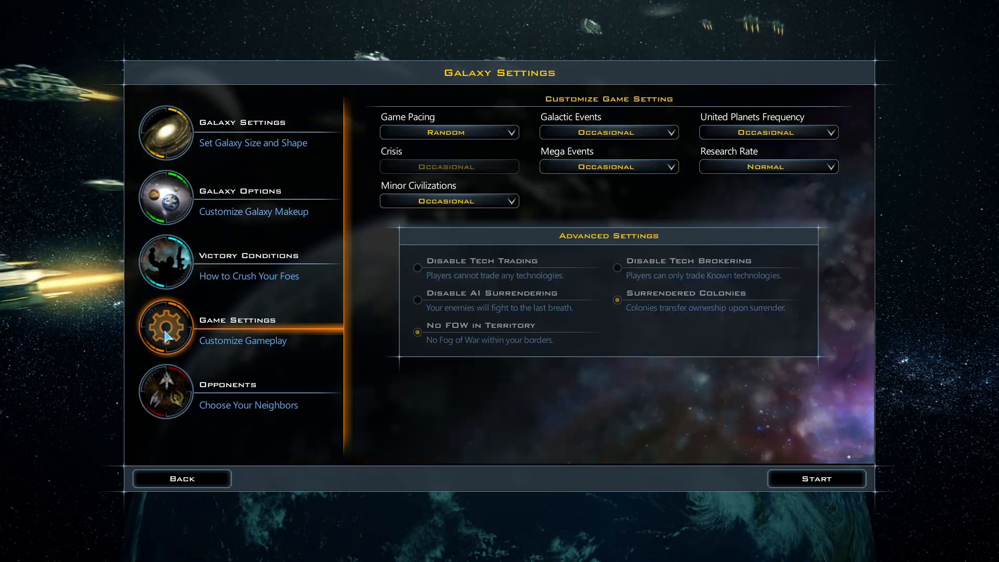
{"action": "mouse_move", "coordinate": [402, 388]}
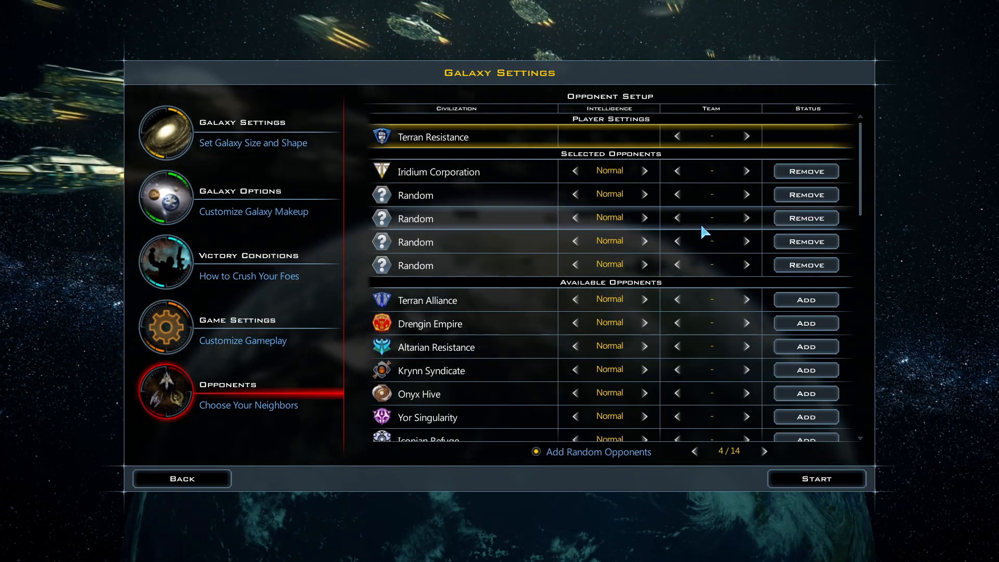
{"action": "mouse_move", "coordinate": [815, 478]}
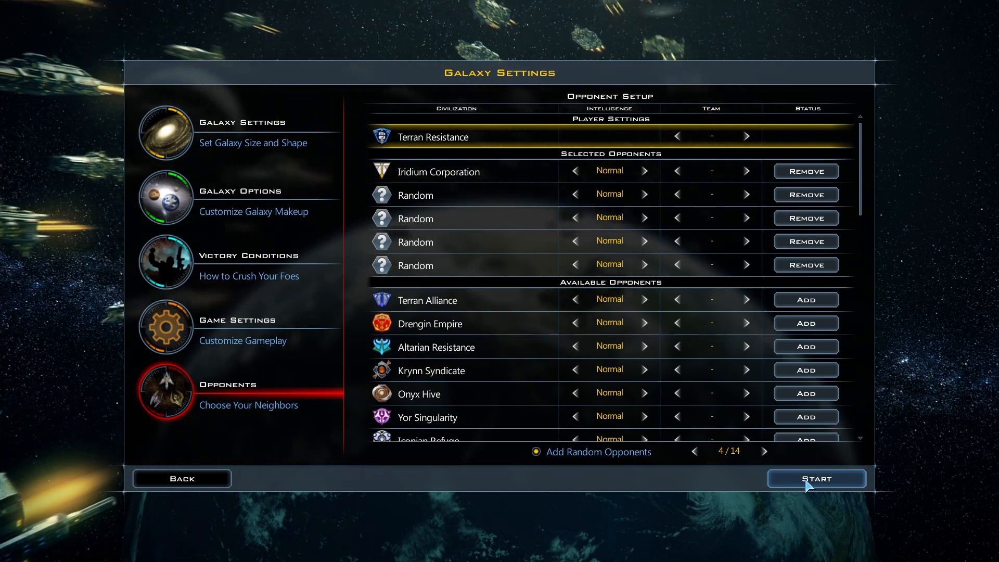
{"action": "left_click", "coordinate": [815, 479]}
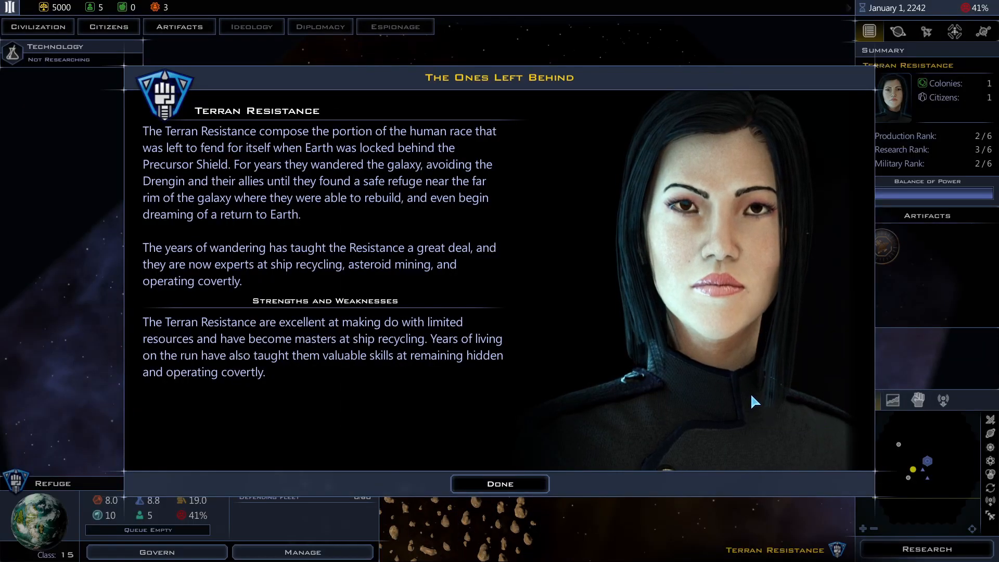
{"action": "mouse_move", "coordinate": [774, 455]}
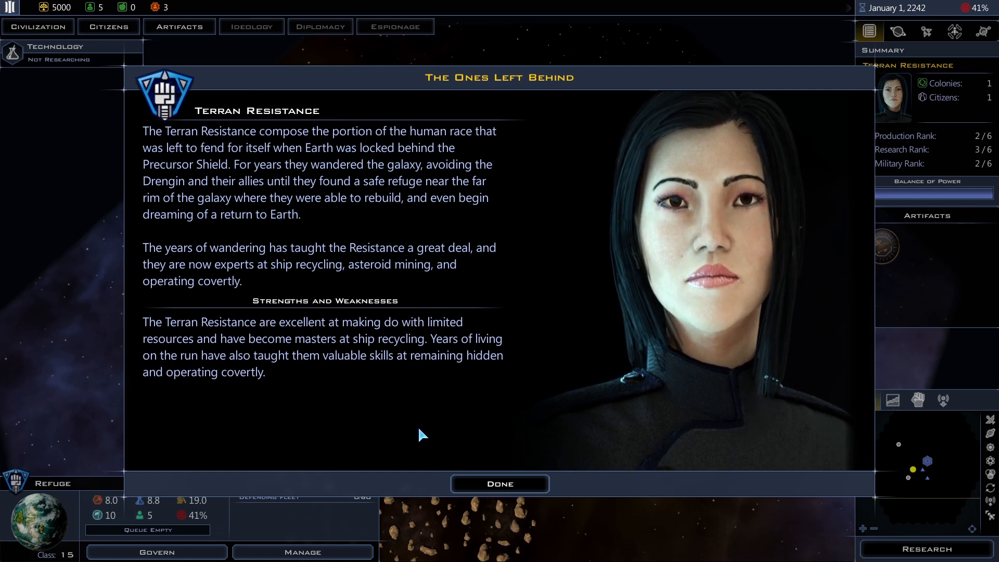
Close the faction briefing and zoom the galaxy map out around Refuge.
{"action": "left_click", "coordinate": [498, 483]}
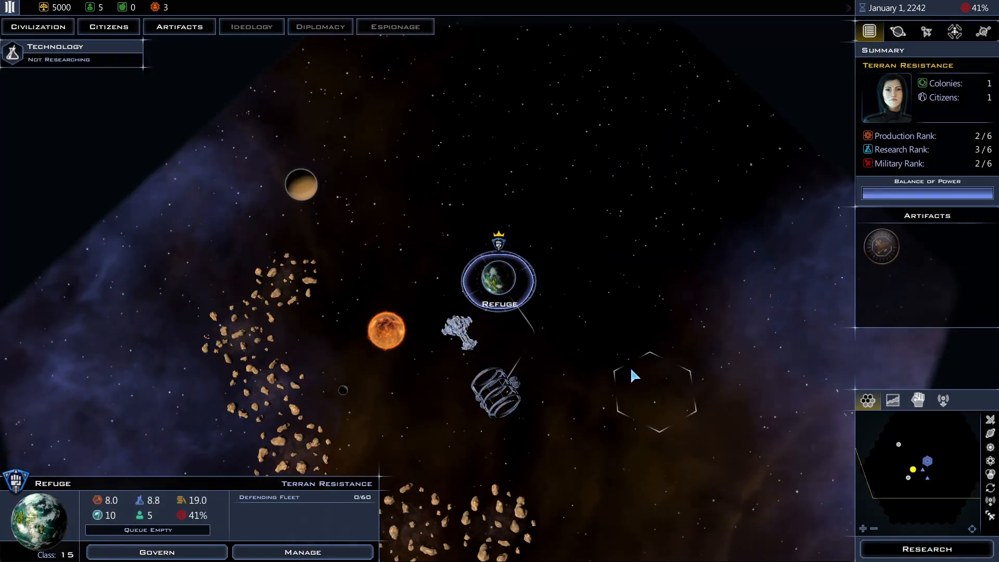
{"action": "mouse_move", "coordinate": [608, 254]}
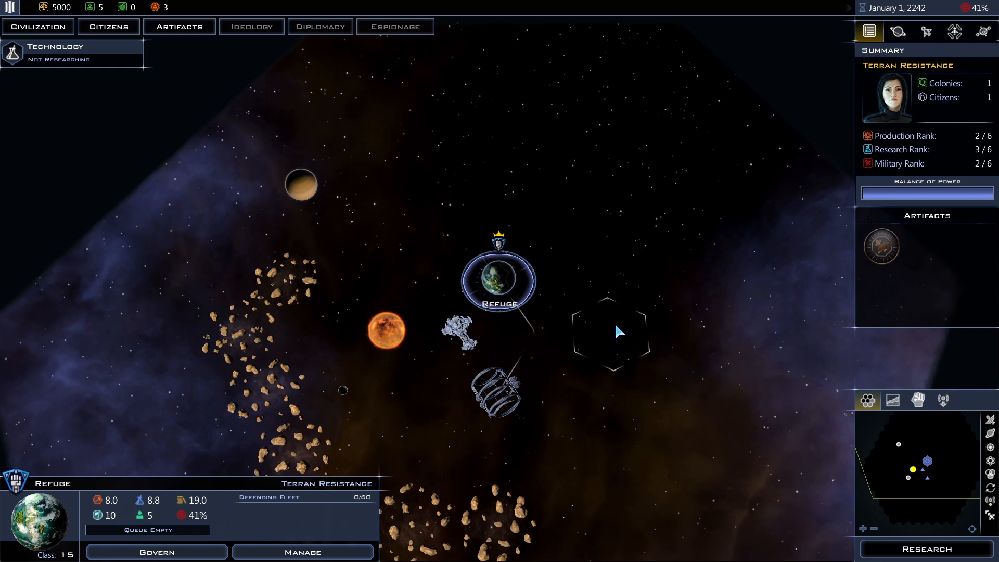
{"action": "scroll", "scroll_direction": "down", "scroll_amount": 3}
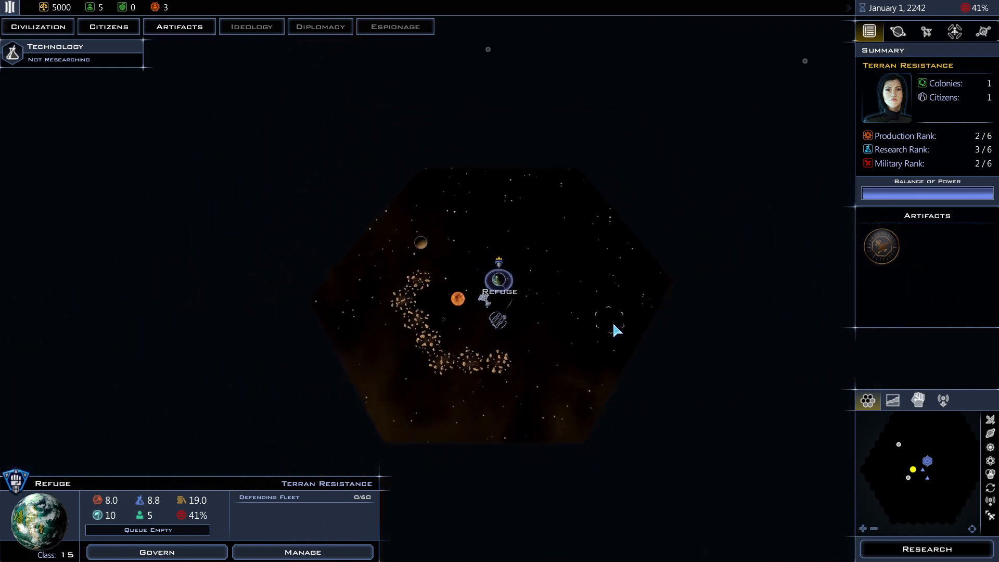
{"action": "scroll", "scroll_direction": "down", "scroll_amount": 3}
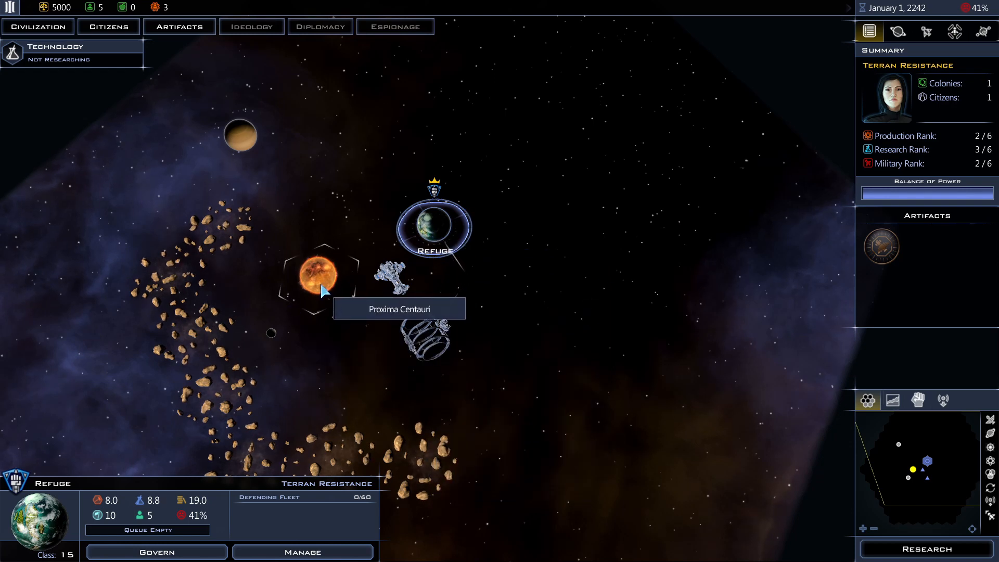
Show the info panel for the red giant Proxima Centauri.
{"action": "left_click", "coordinate": [321, 279]}
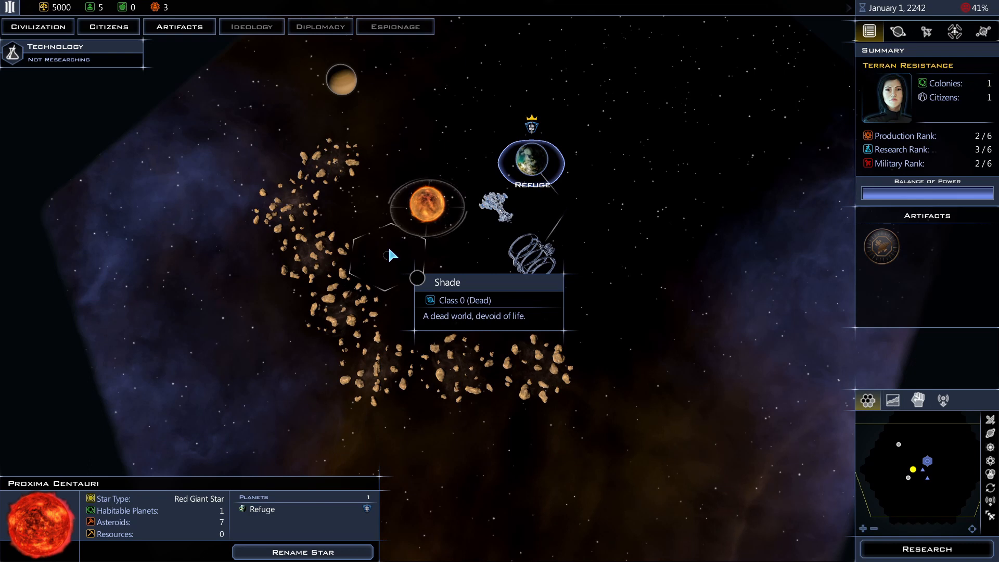
{"action": "mouse_move", "coordinate": [535, 374]}
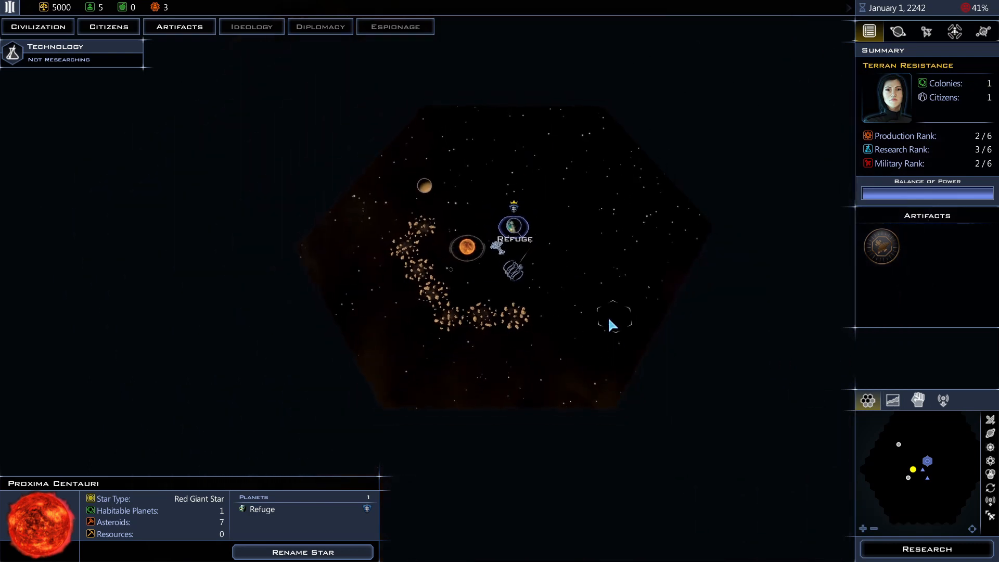
Enter the Refuge colony screen and queue a Colonization Center for construction.
{"action": "left_click", "coordinate": [513, 228]}
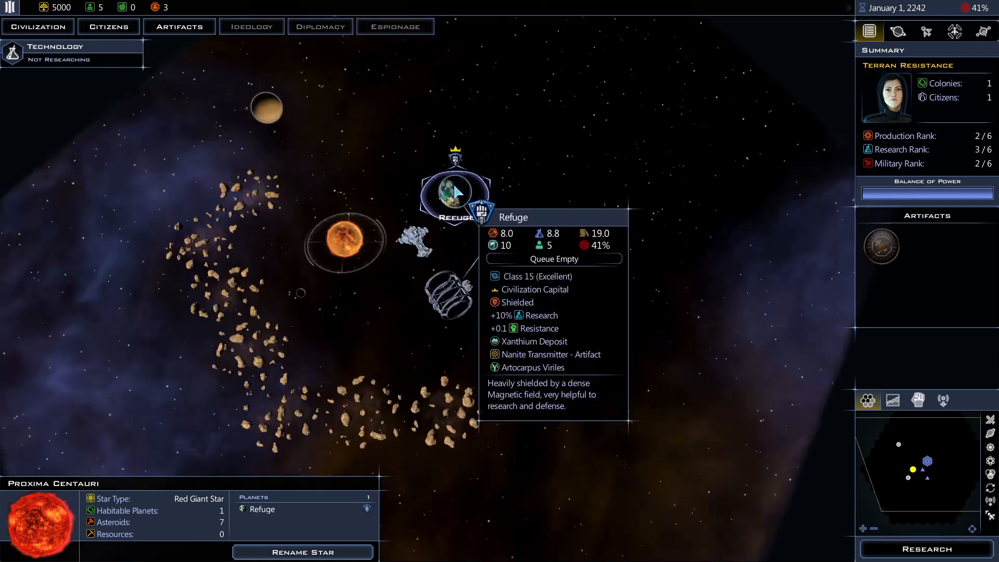
{"action": "left_click", "coordinate": [454, 191]}
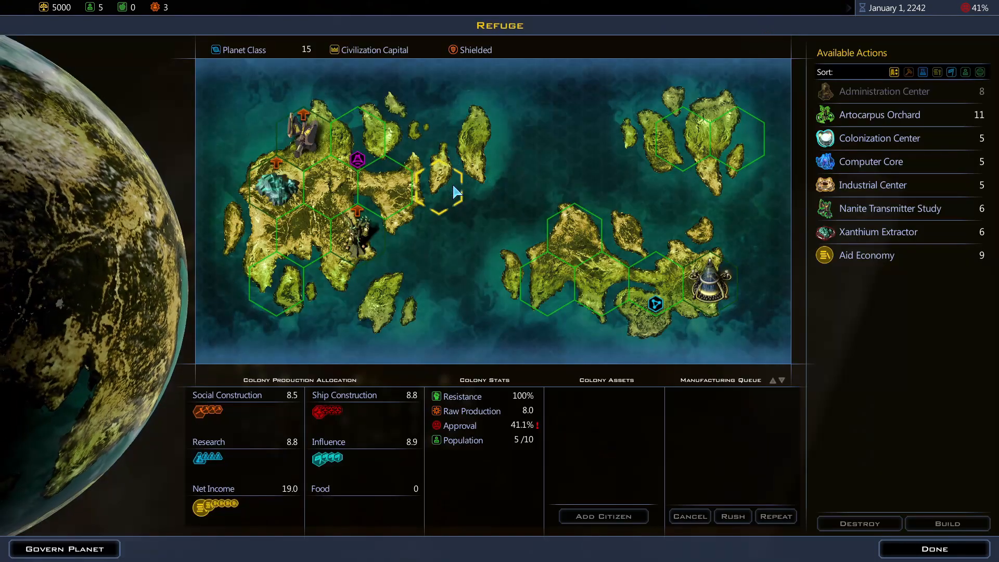
{"action": "mouse_move", "coordinate": [714, 287]}
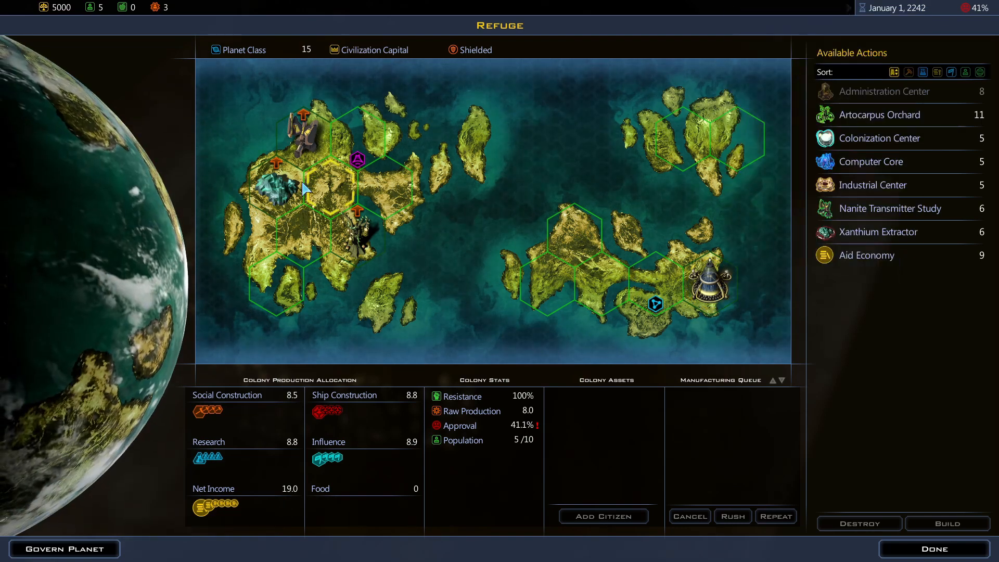
{"action": "mouse_move", "coordinate": [302, 188]}
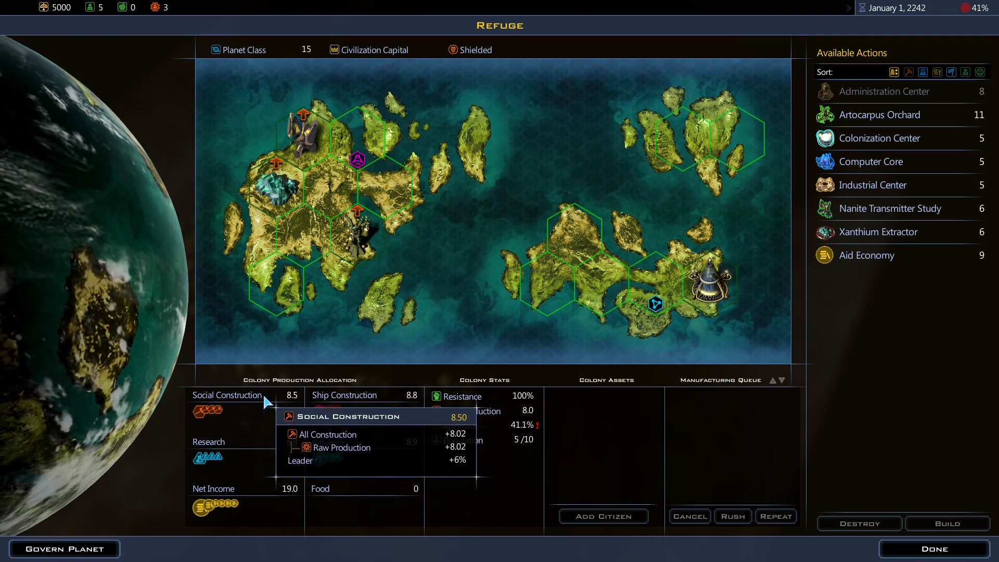
{"action": "mouse_move", "coordinate": [585, 312]}
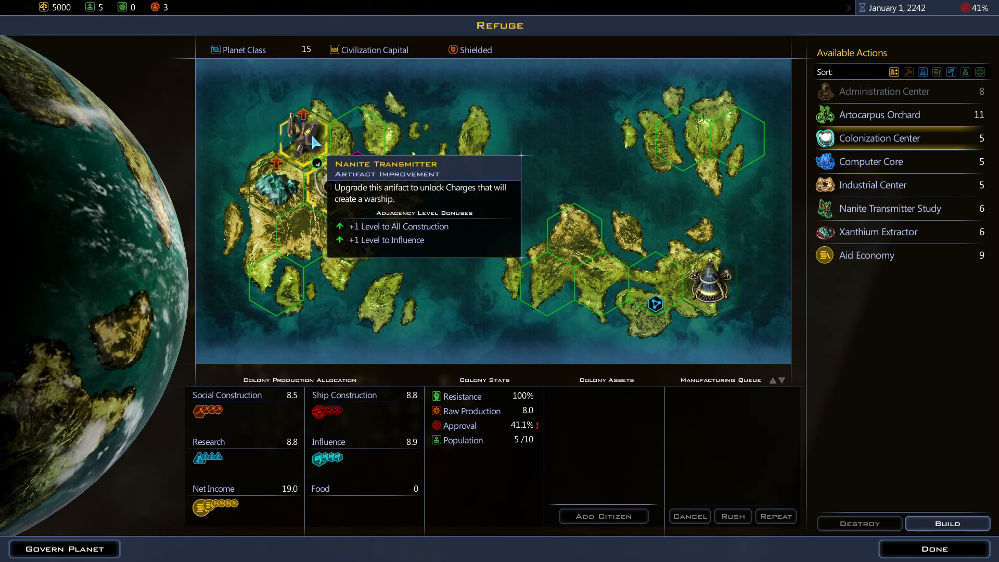
{"action": "left_click", "coordinate": [879, 137]}
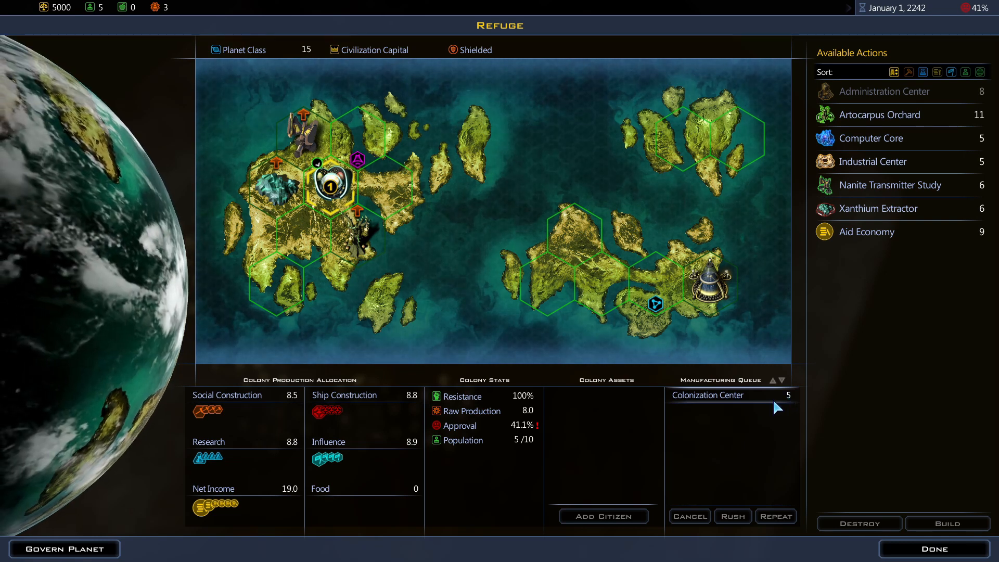
{"action": "mouse_move", "coordinate": [772, 432]}
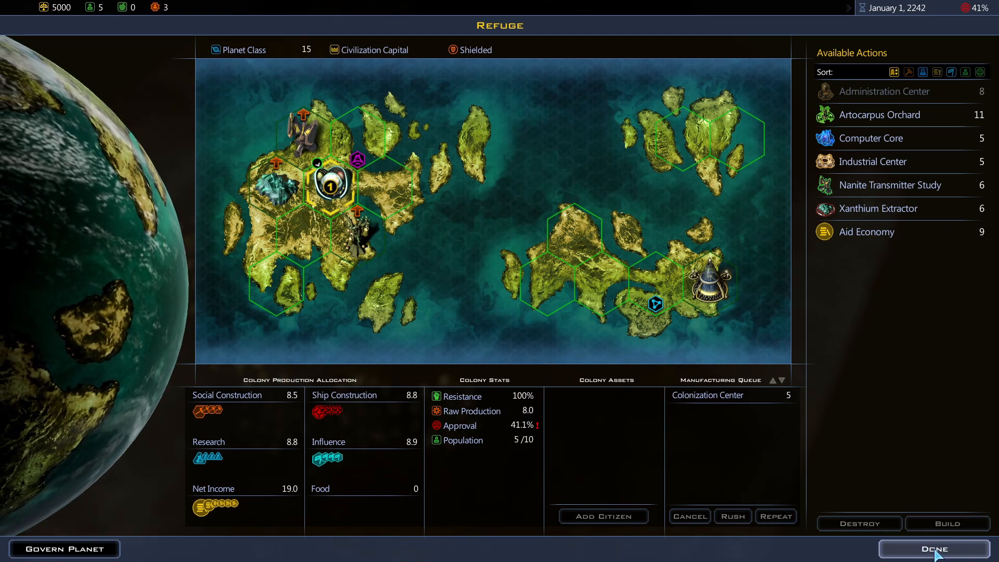
At the shipyard compare Constructor and Scout designs, then queue a Colony Ship.
{"action": "left_click", "coordinate": [933, 548]}
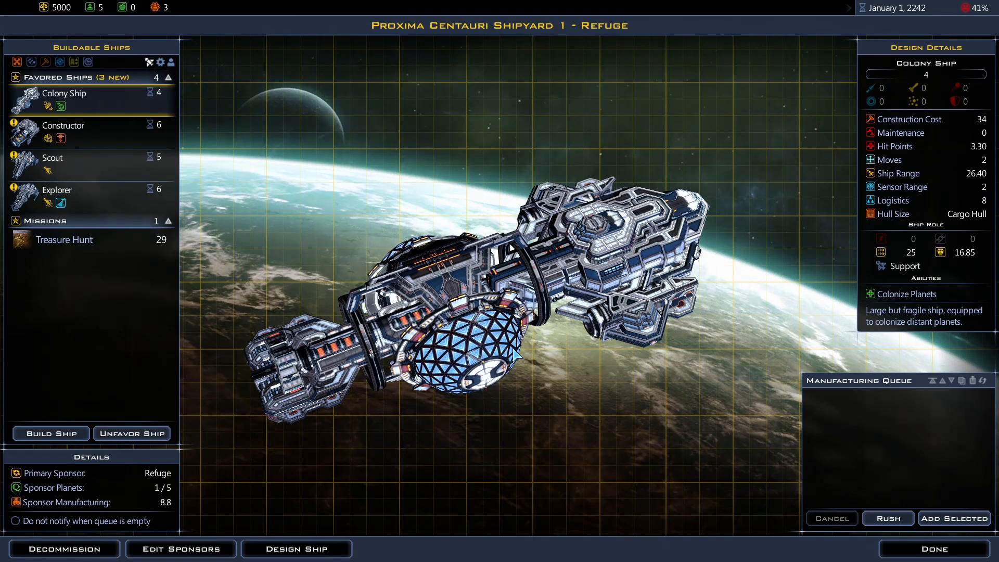
{"action": "mouse_move", "coordinate": [63, 239]}
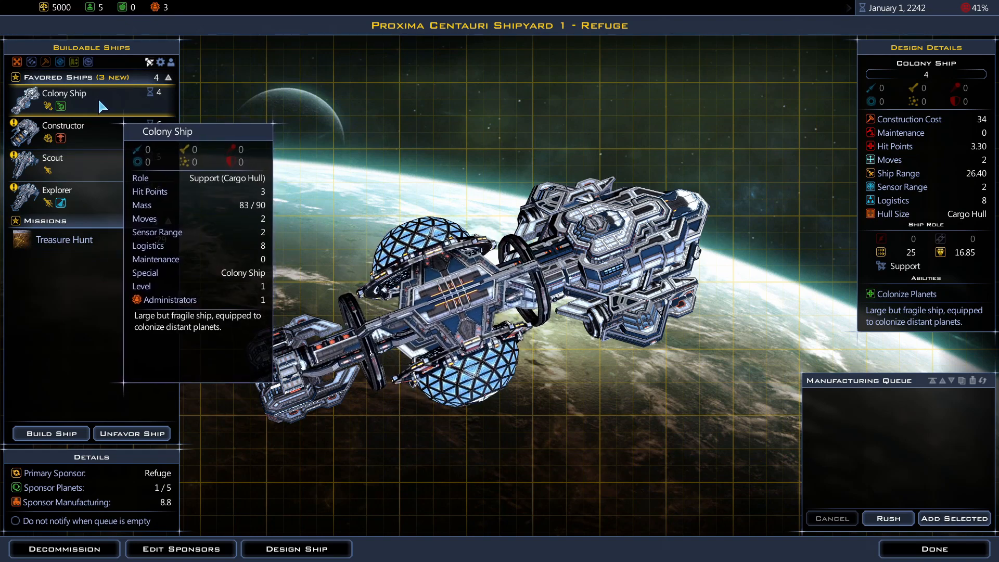
{"action": "left_click", "coordinate": [64, 132]}
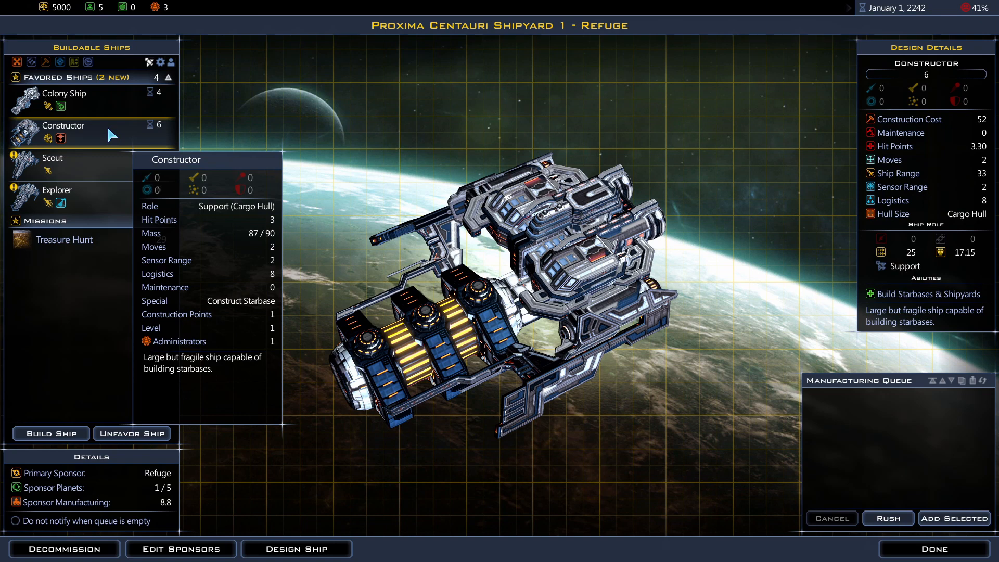
{"action": "left_click", "coordinate": [52, 157]}
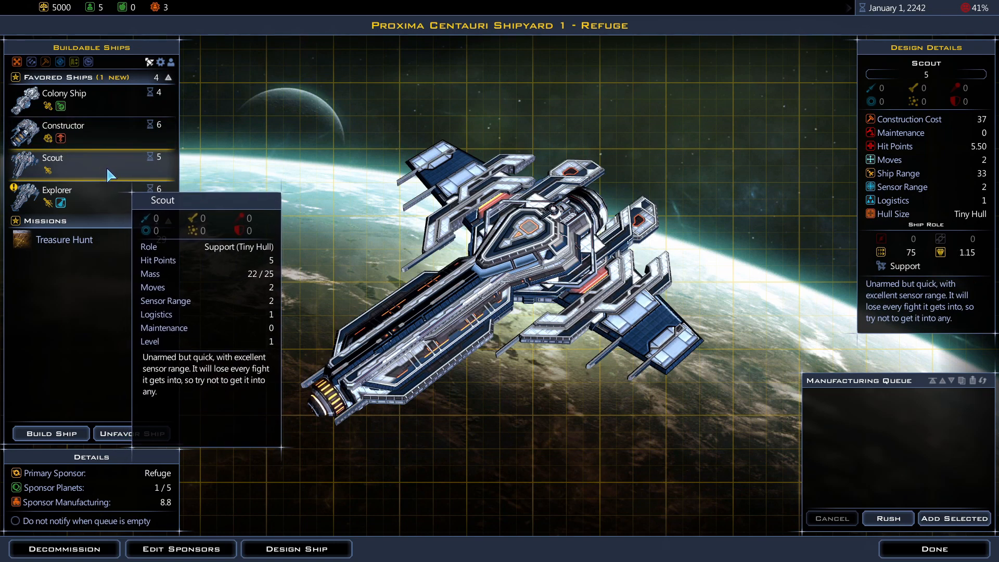
{"action": "left_click", "coordinate": [57, 189]}
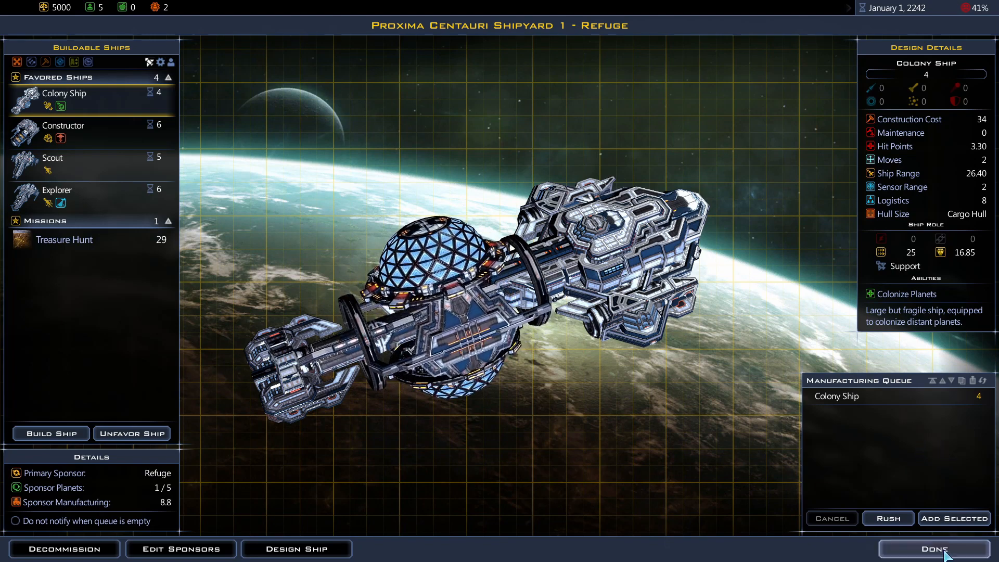
Leave the shipyard, research Artificial Gravity and return to the map around Refuge.
{"action": "left_click", "coordinate": [934, 548]}
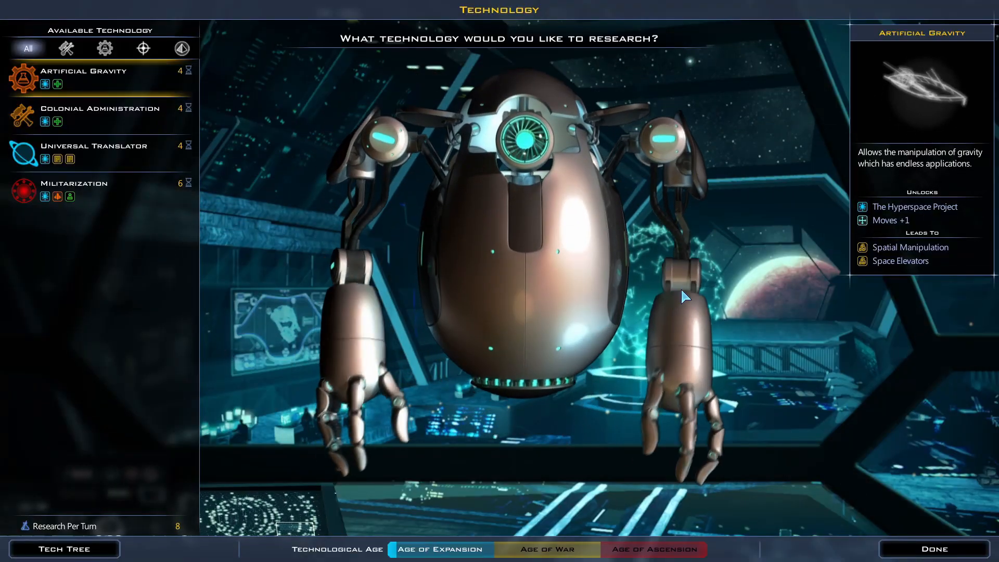
{"action": "mouse_move", "coordinate": [83, 76]}
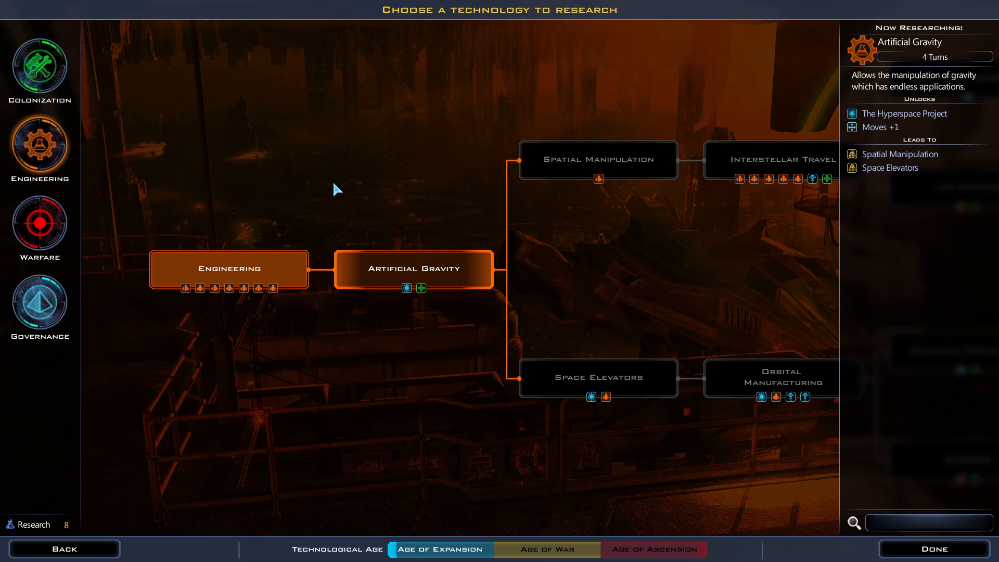
{"action": "mouse_move", "coordinate": [589, 267]}
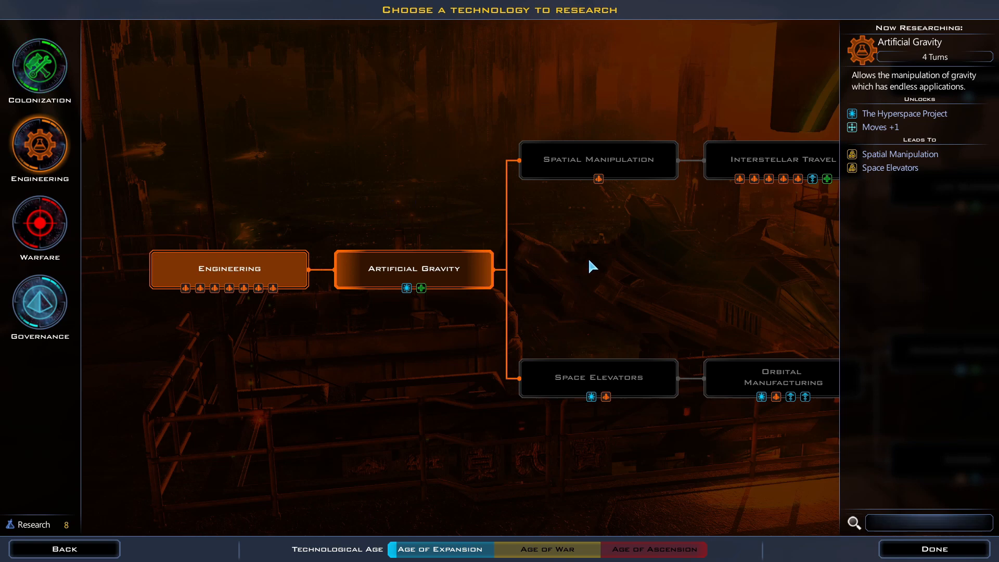
{"action": "mouse_move", "coordinate": [633, 277]}
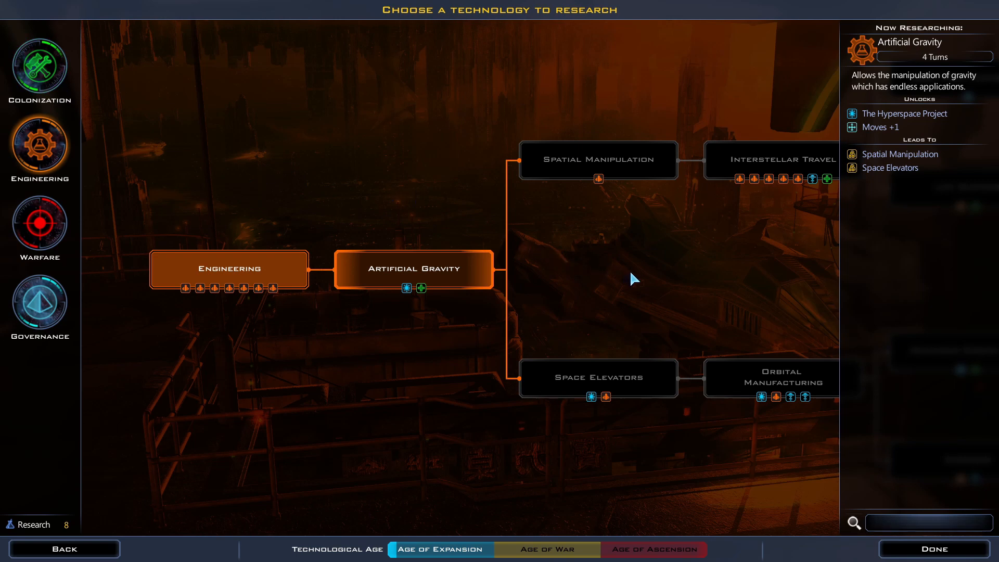
{"action": "mouse_move", "coordinate": [733, 293]}
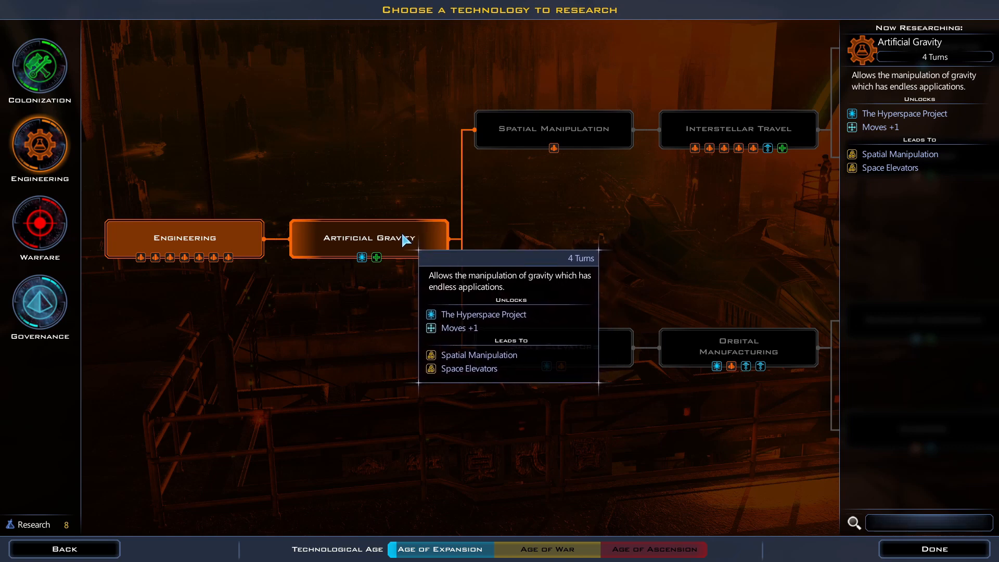
{"action": "mouse_move", "coordinate": [59, 219]}
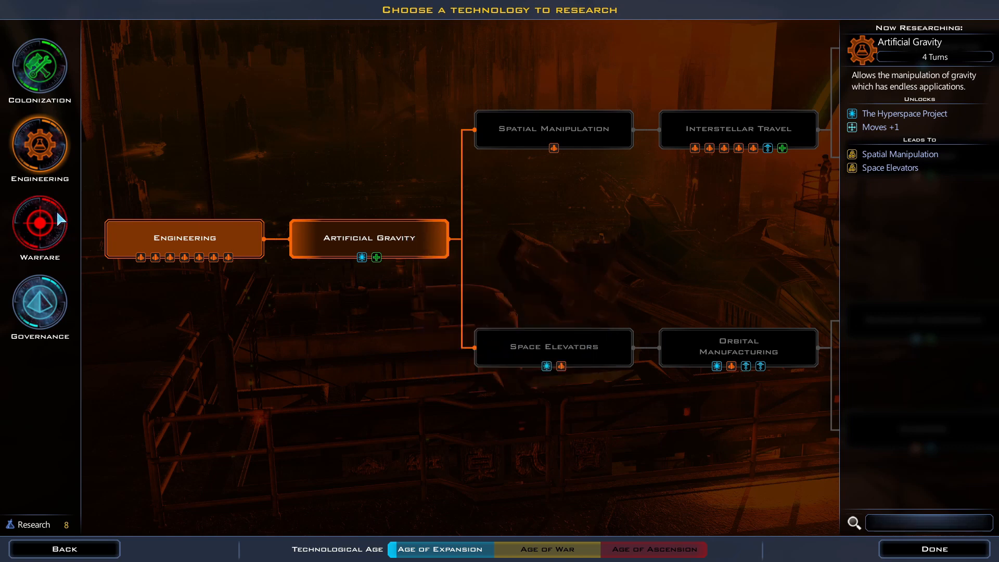
{"action": "left_click", "coordinate": [40, 217]}
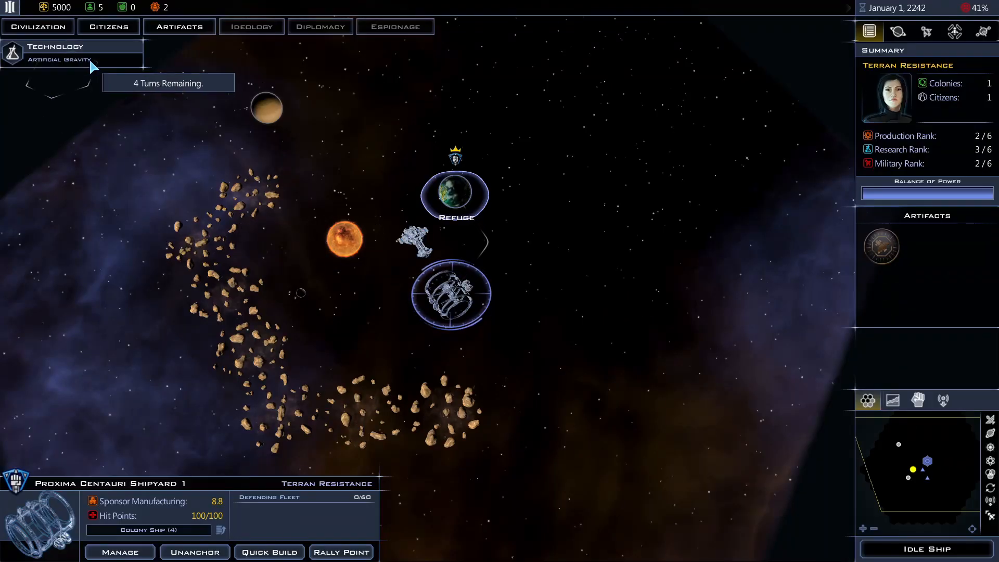
{"action": "left_click", "coordinate": [38, 26]}
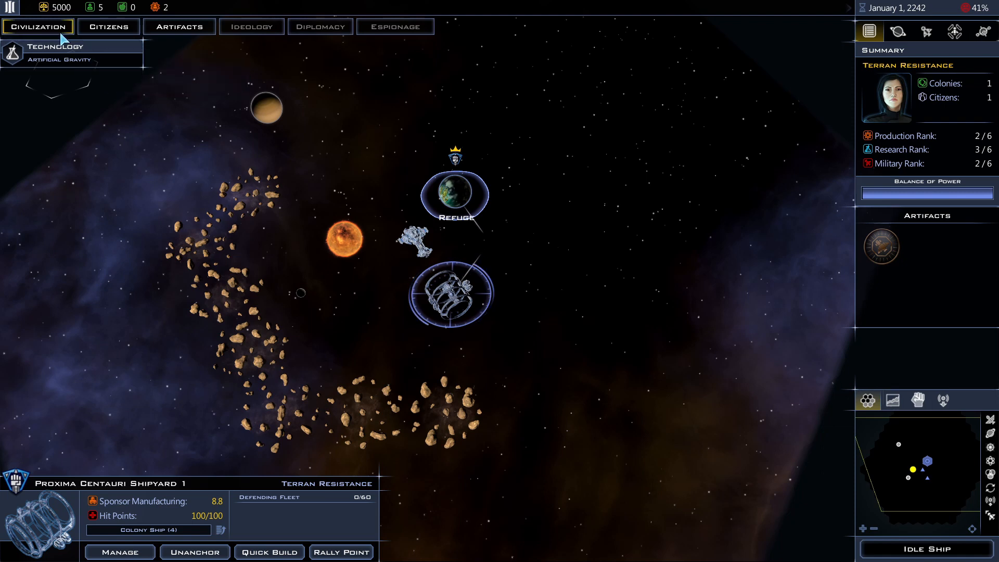
{"action": "left_click", "coordinate": [37, 26]}
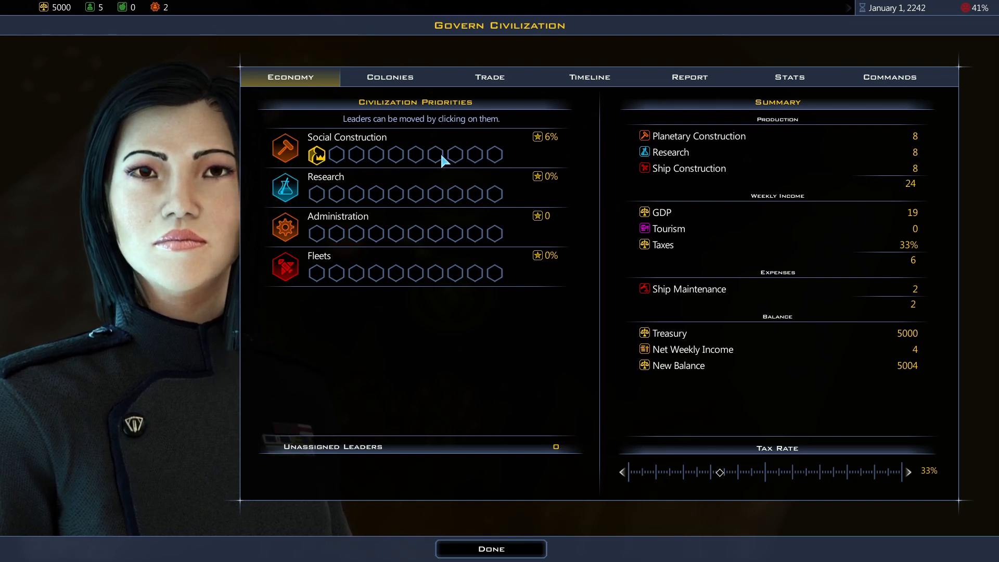
{"action": "mouse_move", "coordinate": [464, 348]}
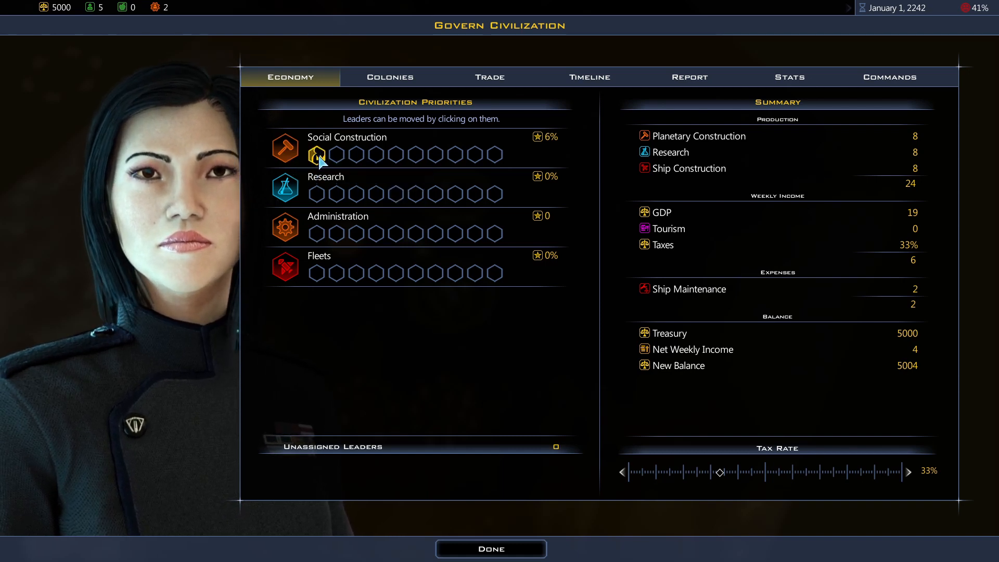
{"action": "mouse_move", "coordinate": [401, 147]}
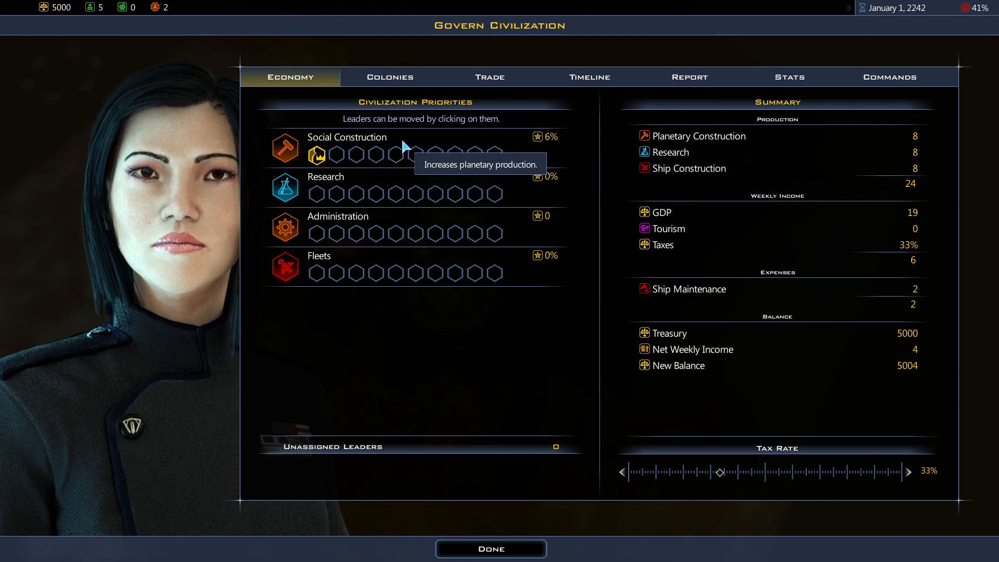
{"action": "mouse_move", "coordinate": [560, 141]}
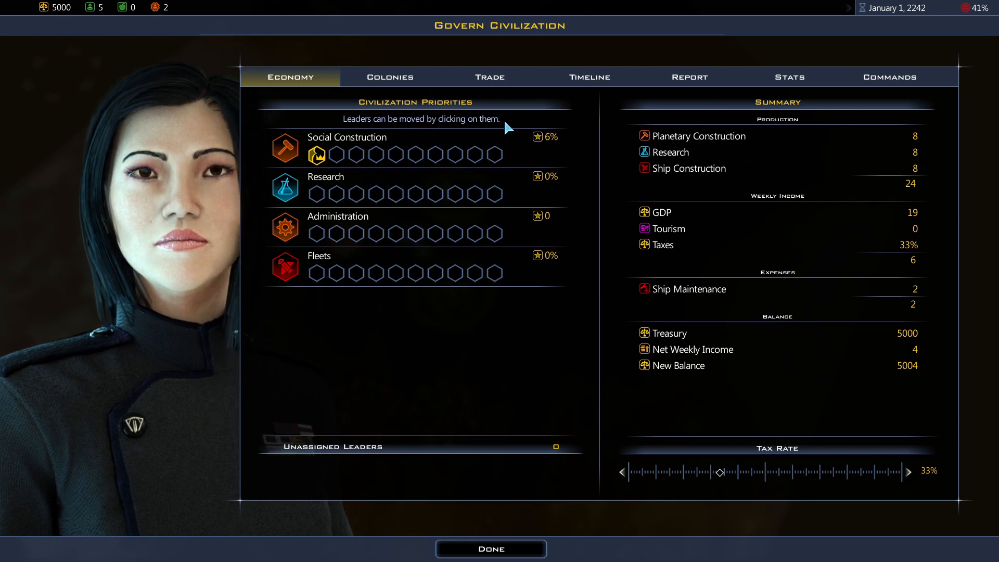
{"action": "left_click", "coordinate": [389, 76]}
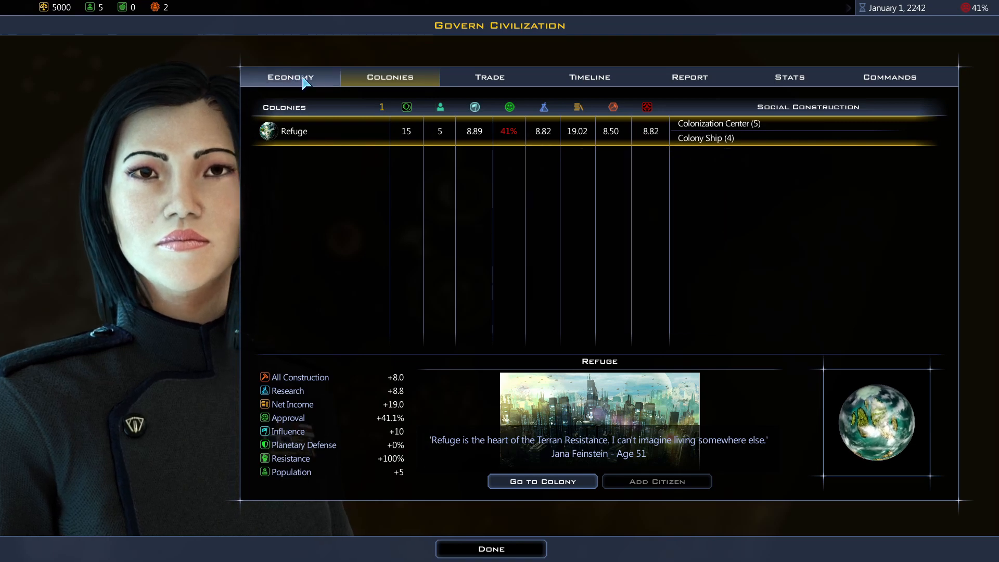
{"action": "left_click", "coordinate": [289, 76]}
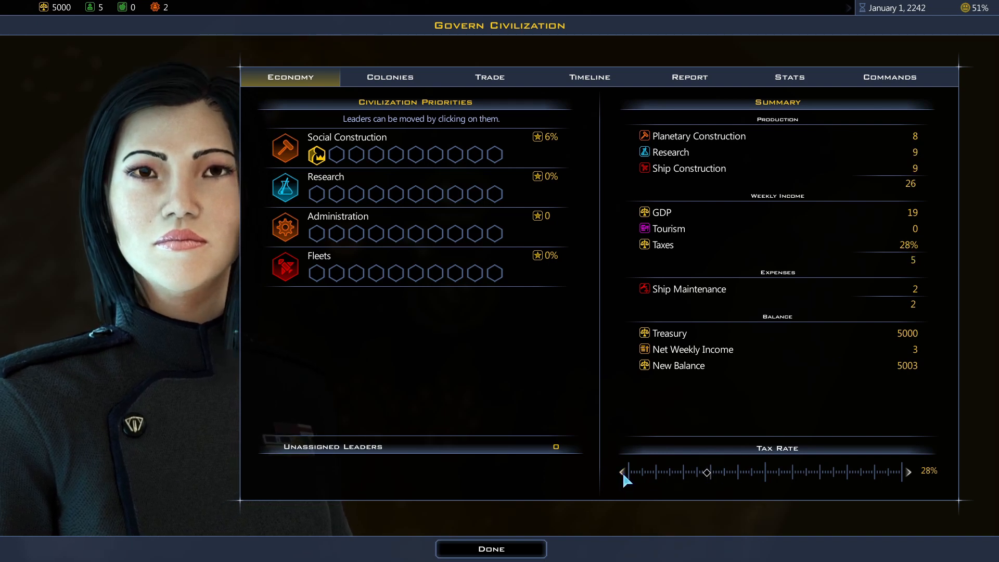
{"action": "left_click", "coordinate": [388, 76]}
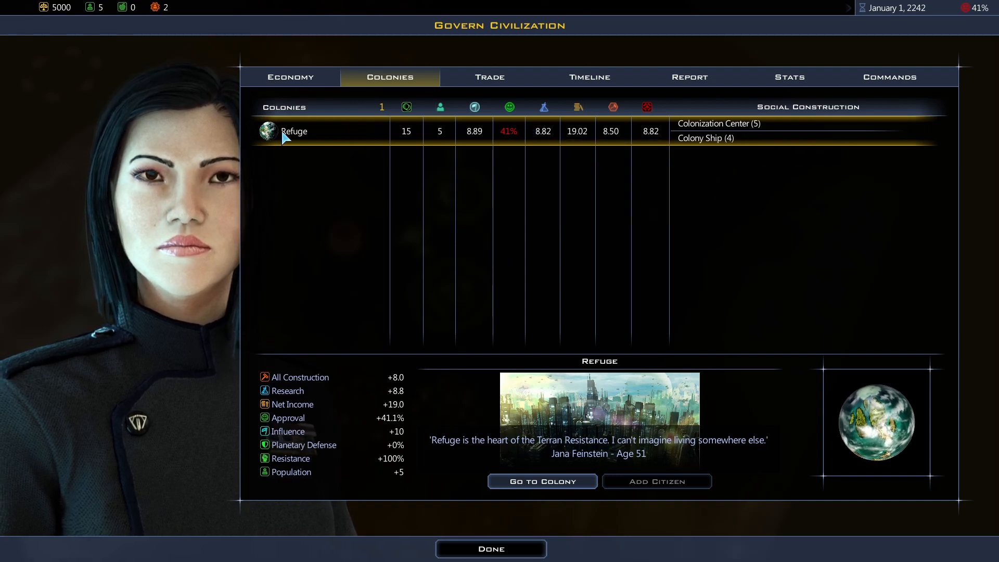
{"action": "left_click", "coordinate": [541, 480]}
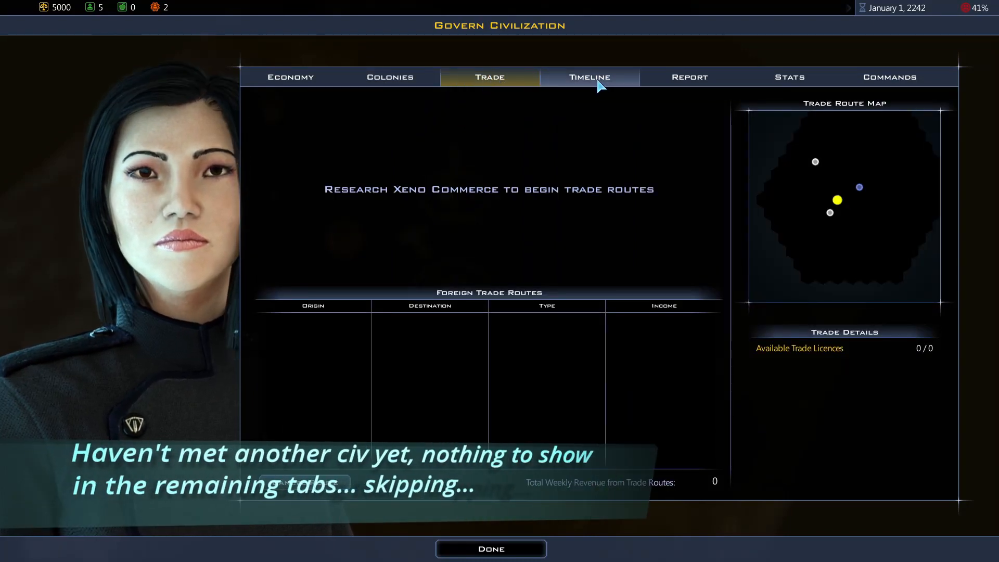
{"action": "left_click", "coordinate": [589, 76]}
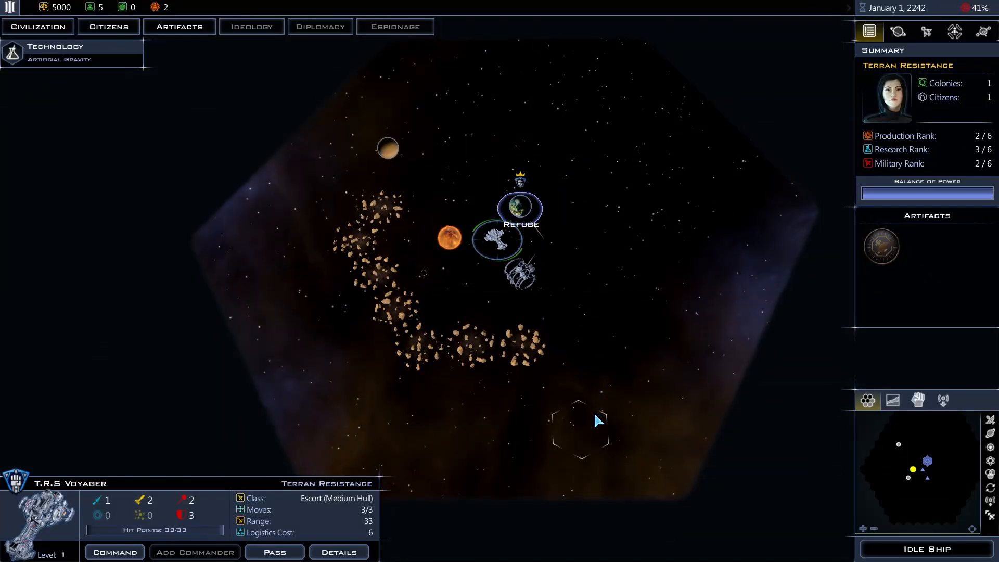
Order the Voyager south of the shipyard, end the turn, and check the planet and fleet lists.
{"action": "left_click", "coordinate": [577, 427]}
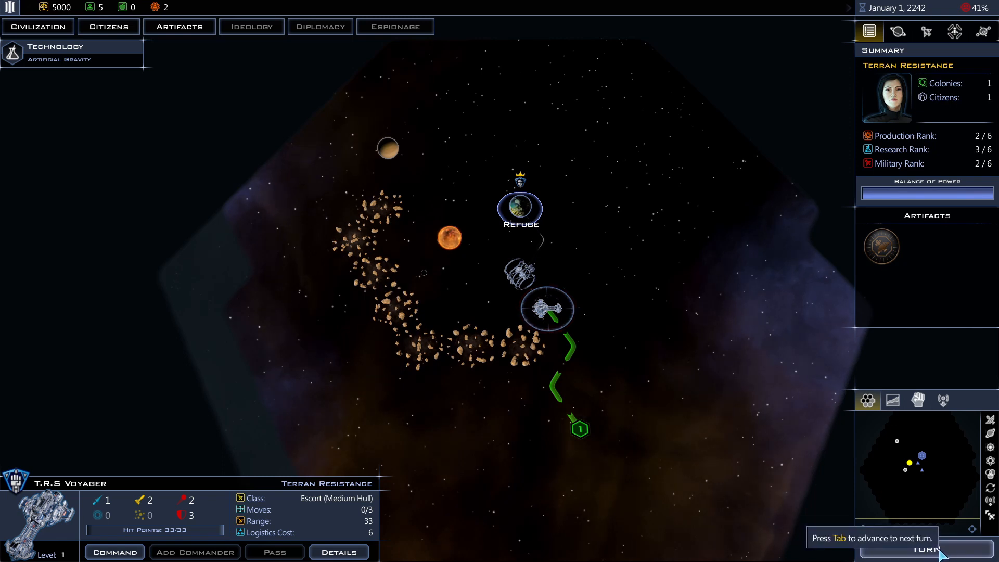
{"action": "key", "text": "Tab"}
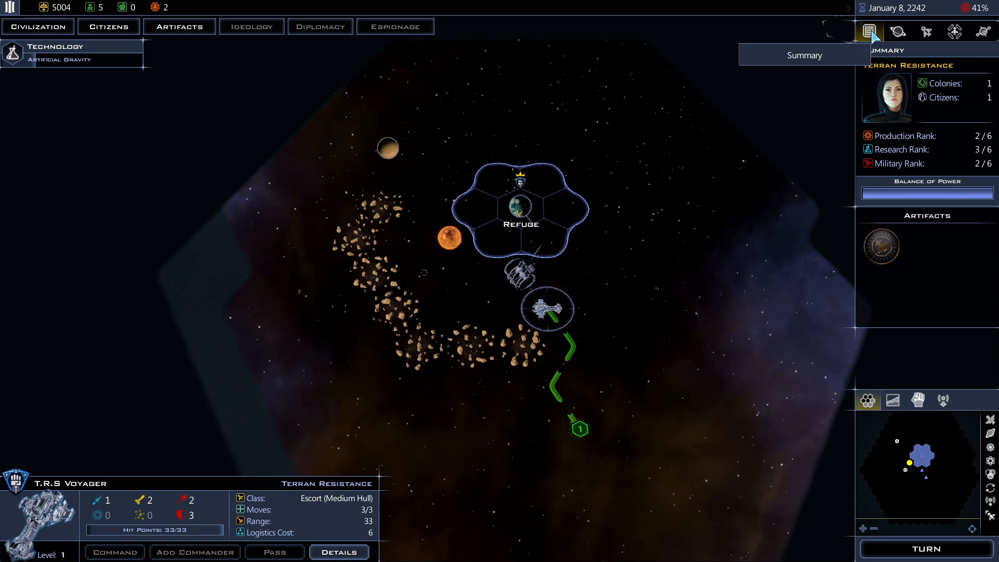
{"action": "left_click", "coordinate": [898, 32]}
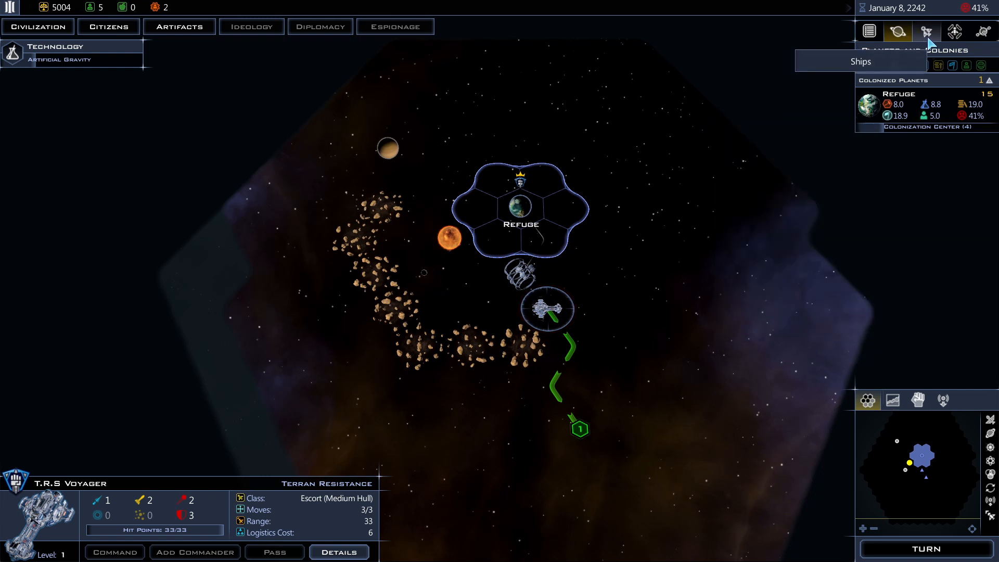
{"action": "left_click", "coordinate": [927, 32]}
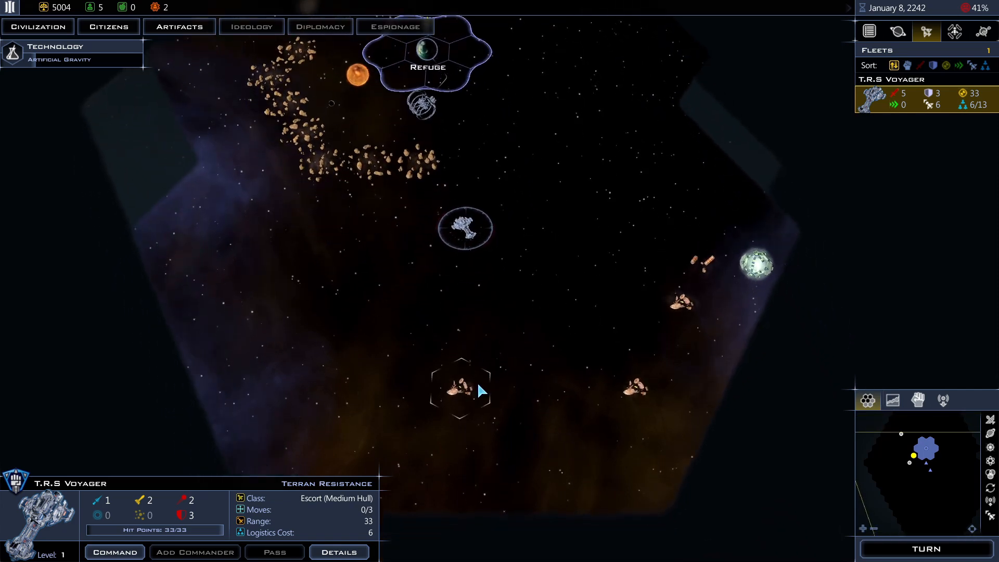
{"action": "mouse_move", "coordinate": [687, 285]}
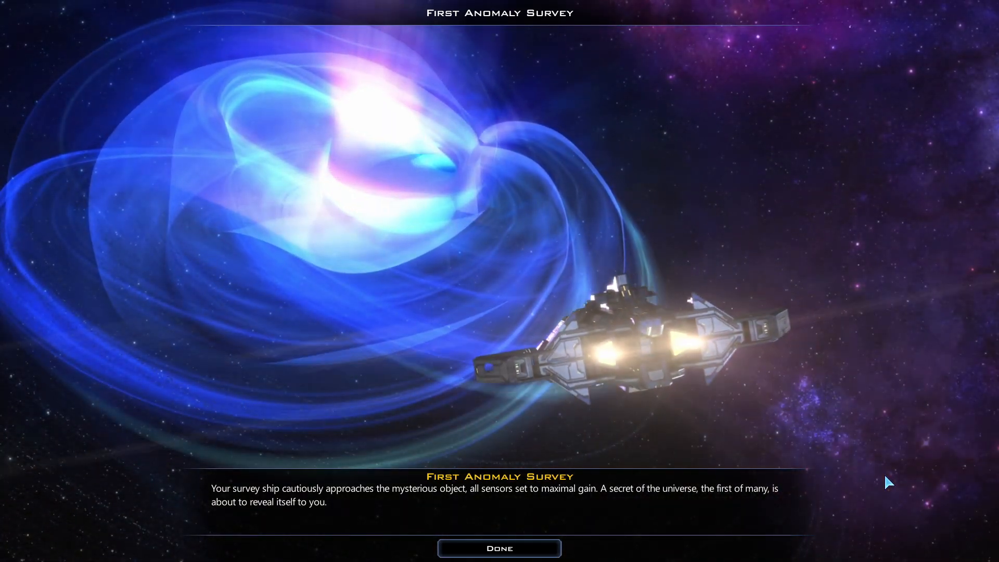
Dismiss the anomaly survey message and accept the +46.9 treasury Debris Field reward.
{"action": "left_click", "coordinate": [498, 549]}
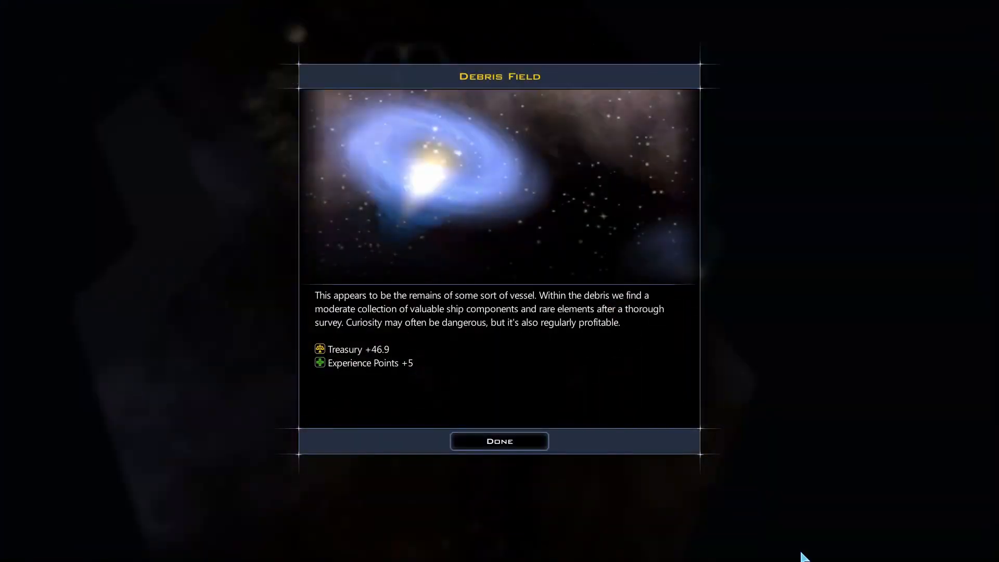
{"action": "mouse_move", "coordinate": [641, 423]}
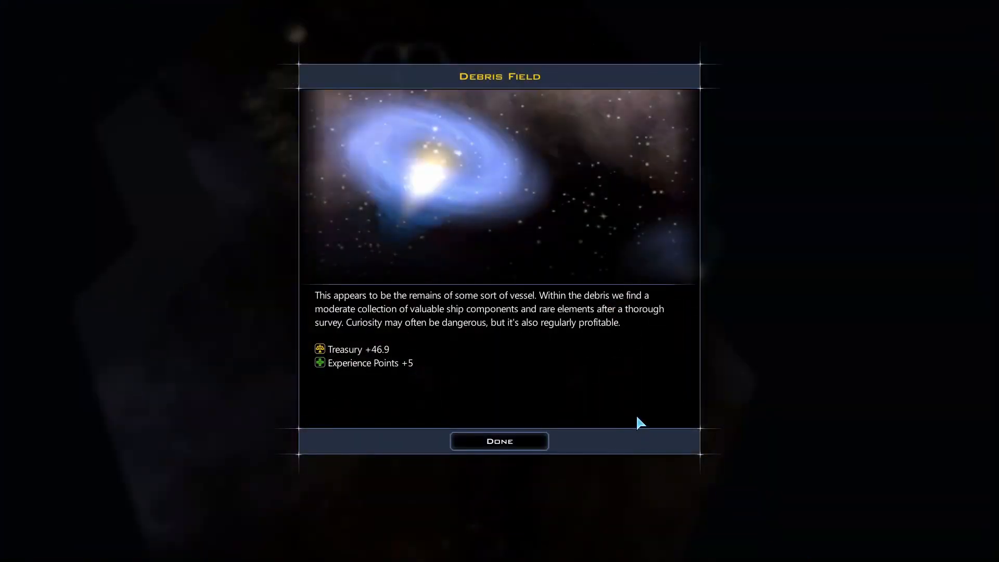
{"action": "mouse_move", "coordinate": [649, 421]}
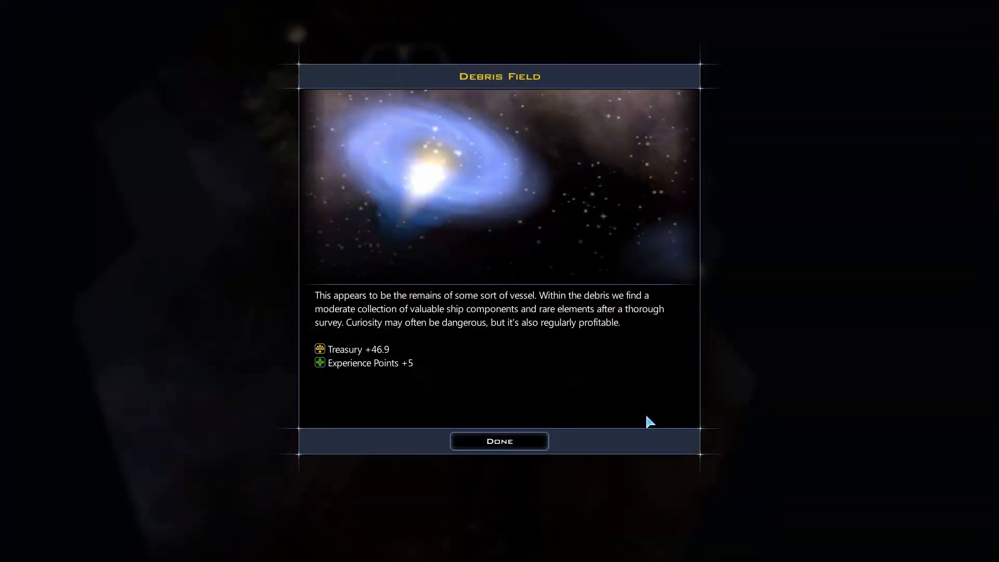
{"action": "mouse_move", "coordinate": [654, 413]}
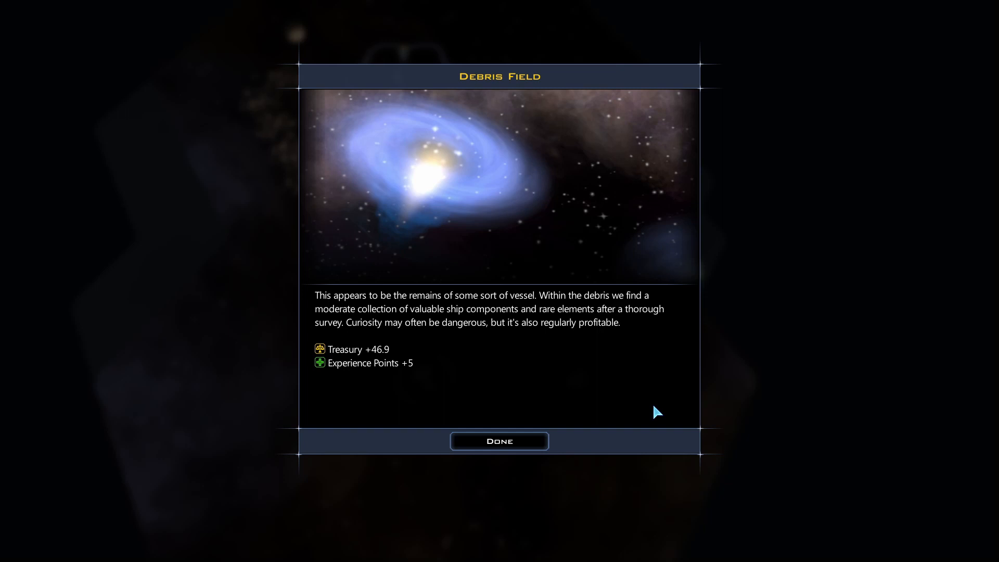
{"action": "mouse_move", "coordinate": [359, 345]}
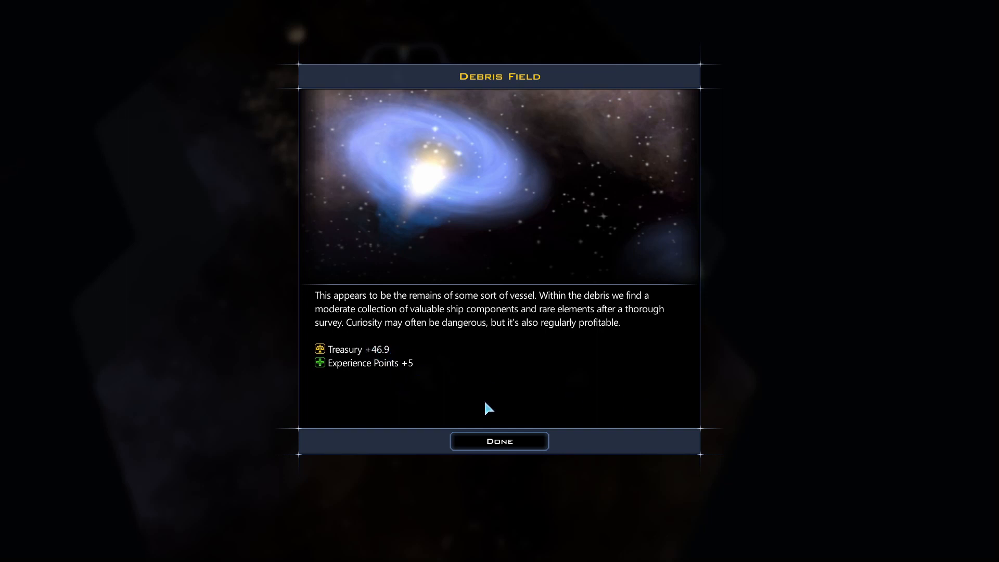
{"action": "left_click", "coordinate": [498, 441]}
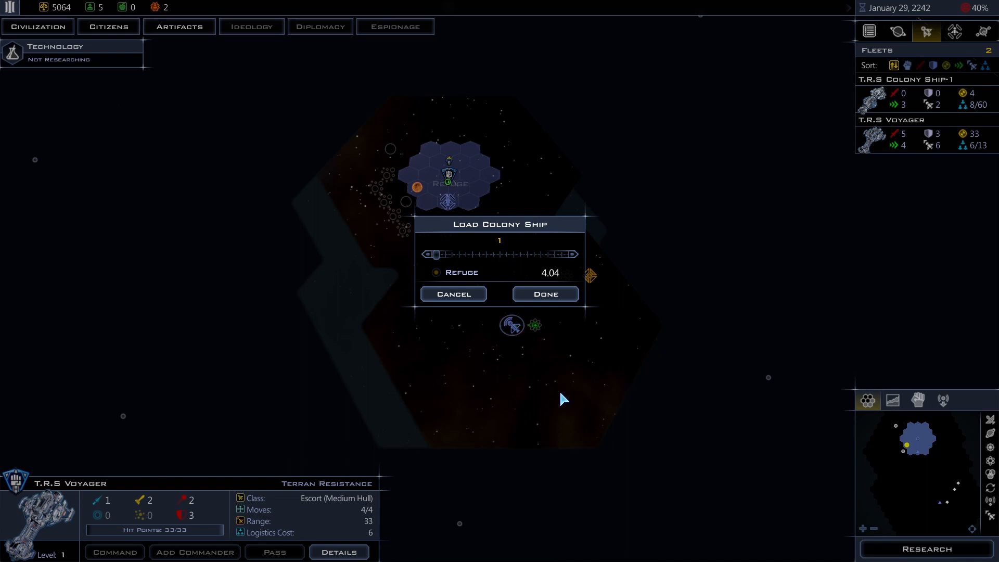
{"action": "mouse_move", "coordinate": [514, 257]}
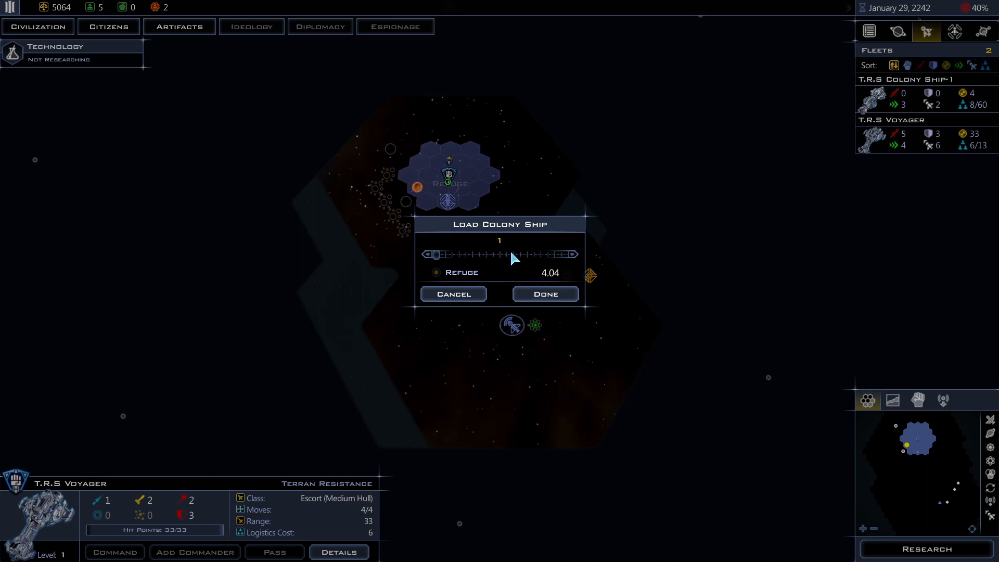
{"action": "mouse_move", "coordinate": [464, 252]}
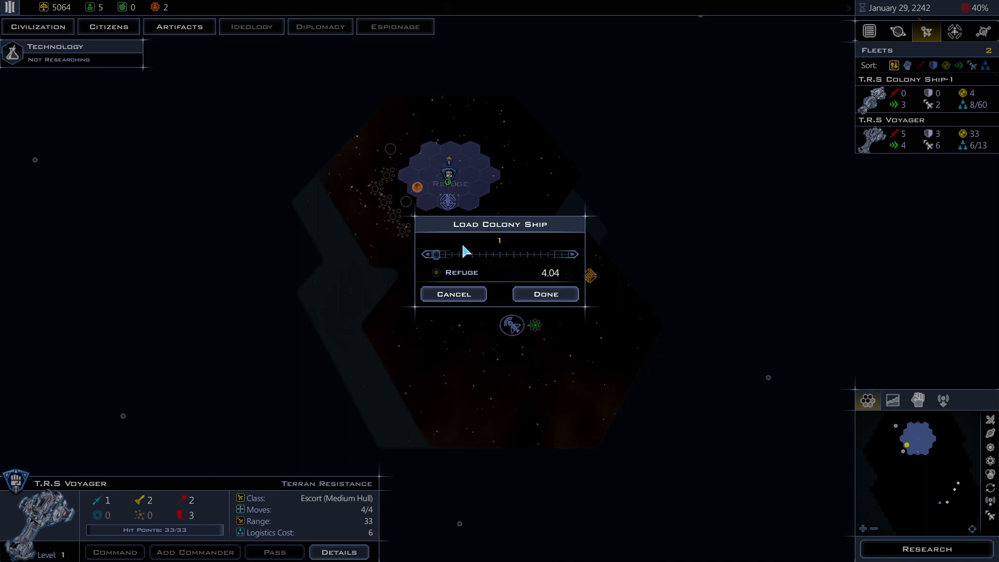
{"action": "mouse_move", "coordinate": [509, 272]}
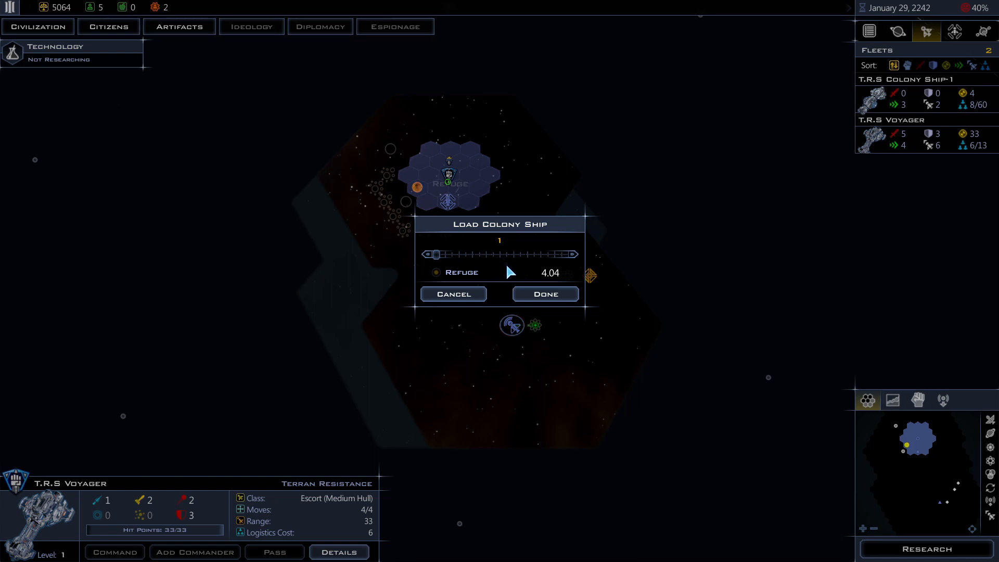
{"action": "mouse_move", "coordinate": [503, 274]}
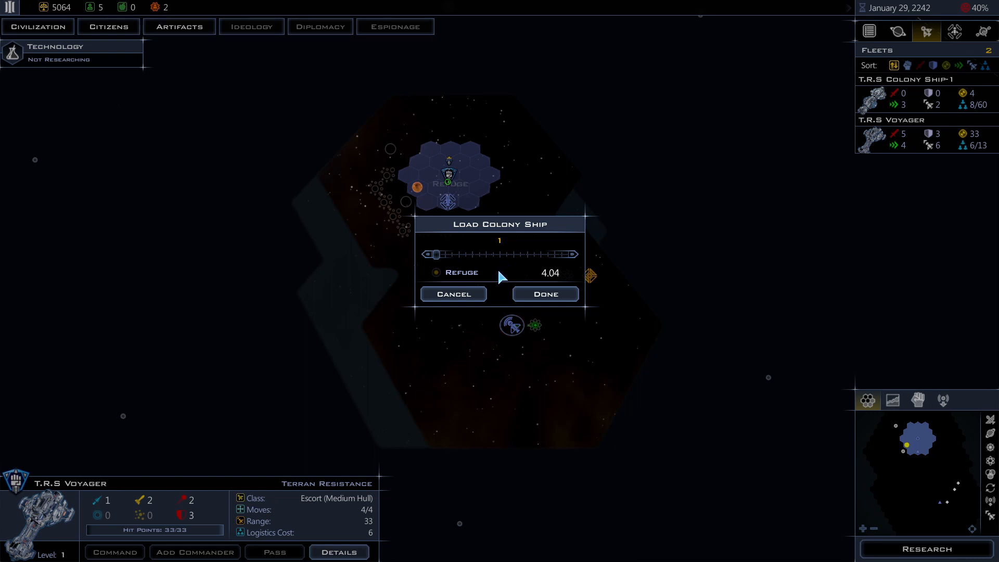
{"action": "mouse_move", "coordinate": [464, 257]}
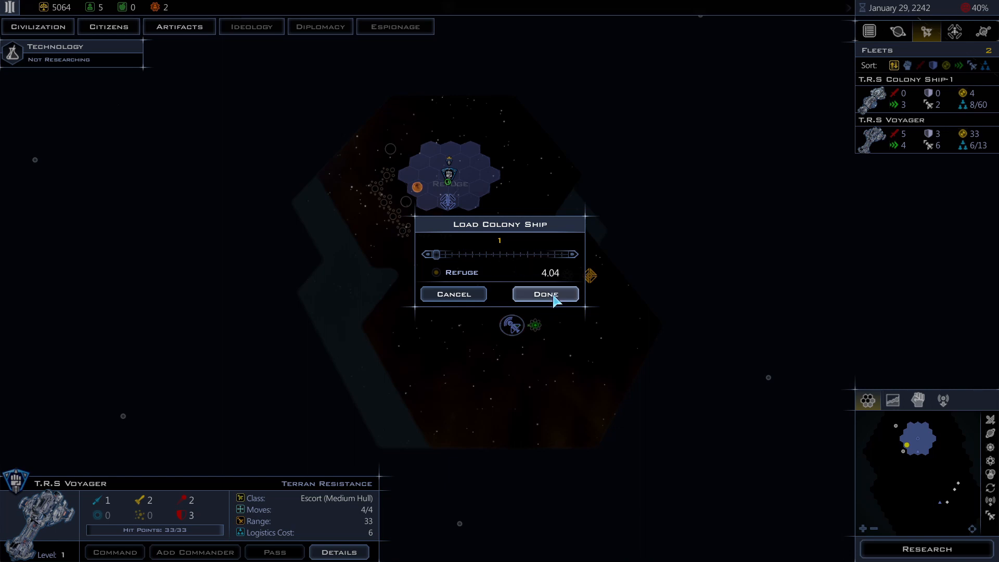
Confirm loading one colonist from Refuge onto the colony ship.
{"action": "left_click", "coordinate": [544, 293]}
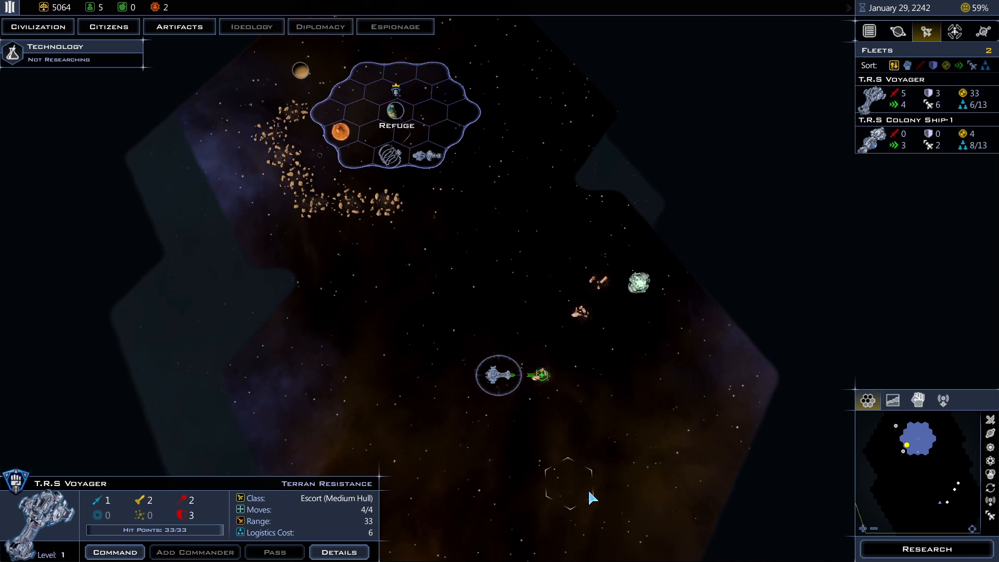
{"action": "mouse_move", "coordinate": [499, 374]}
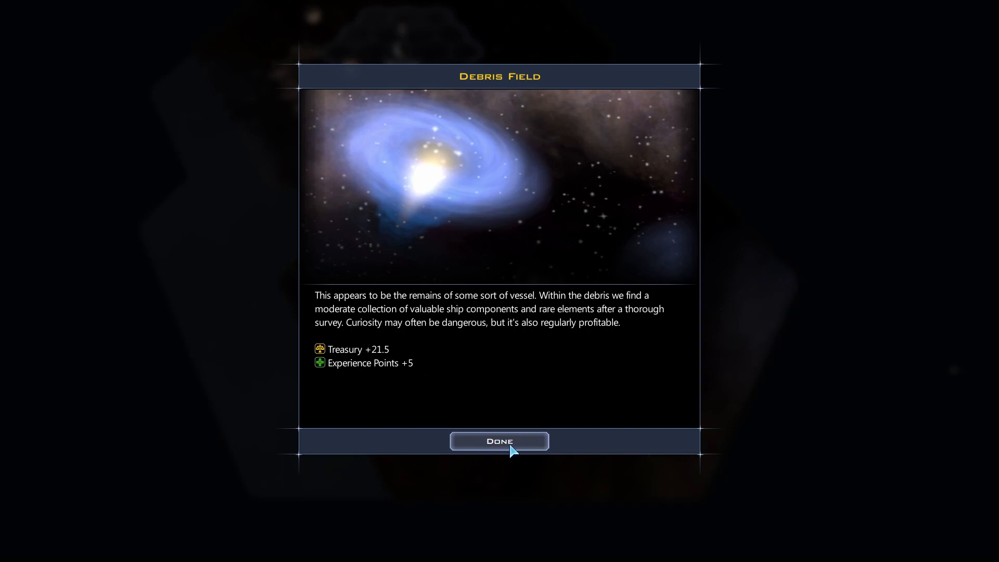
Acknowledge the +21.5 debris field reward and send the colony ship northeast of Refuge.
{"action": "left_click", "coordinate": [499, 442]}
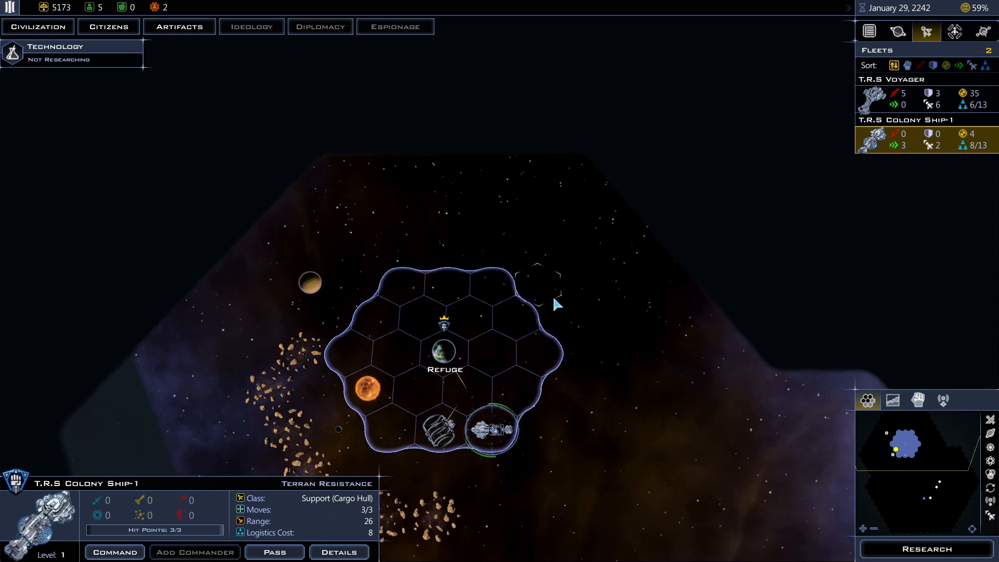
{"action": "mouse_move", "coordinate": [513, 258]}
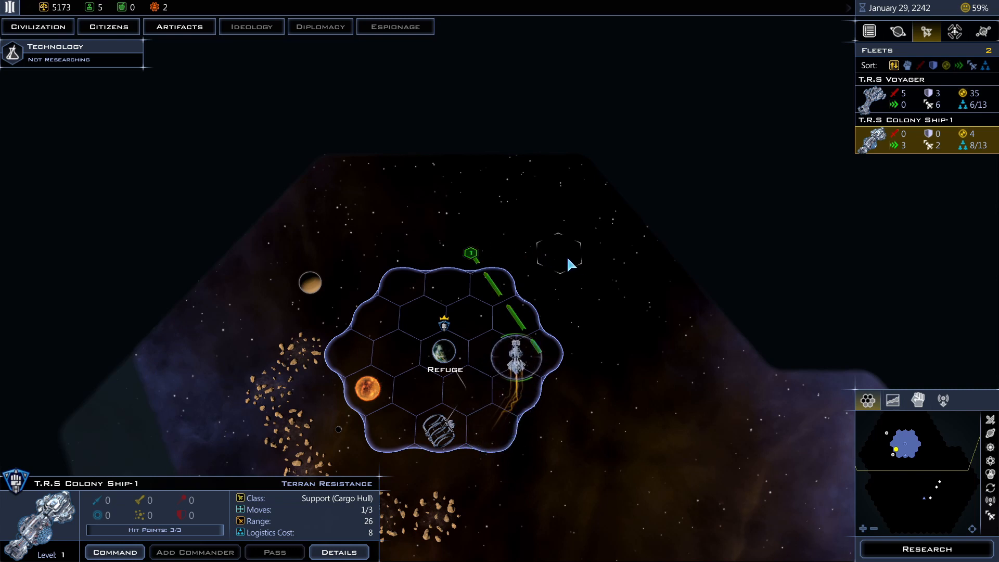
{"action": "left_click", "coordinate": [516, 255]}
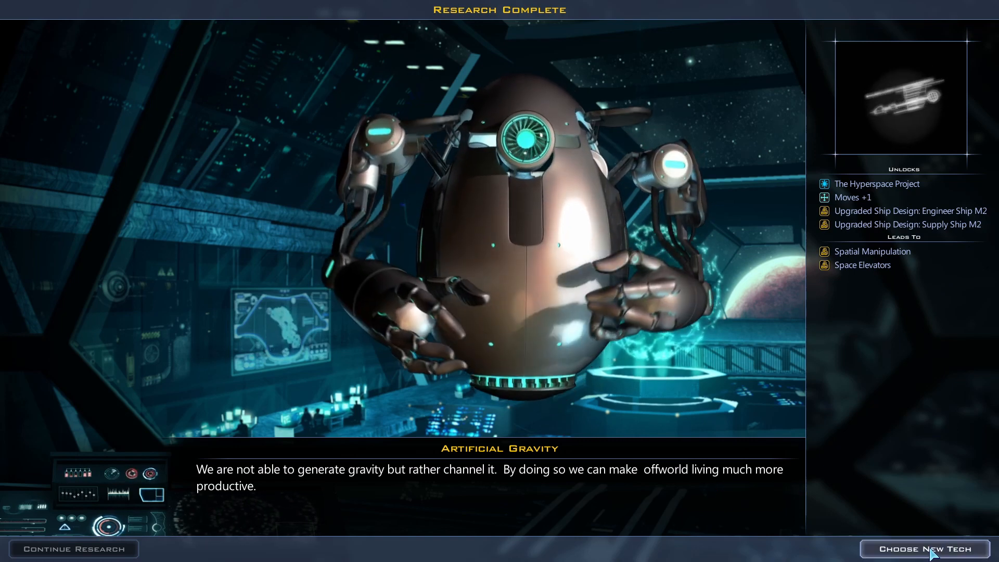
Choose Militarization from the Warfare branch as the next seven-turn research project.
{"action": "left_click", "coordinate": [922, 548]}
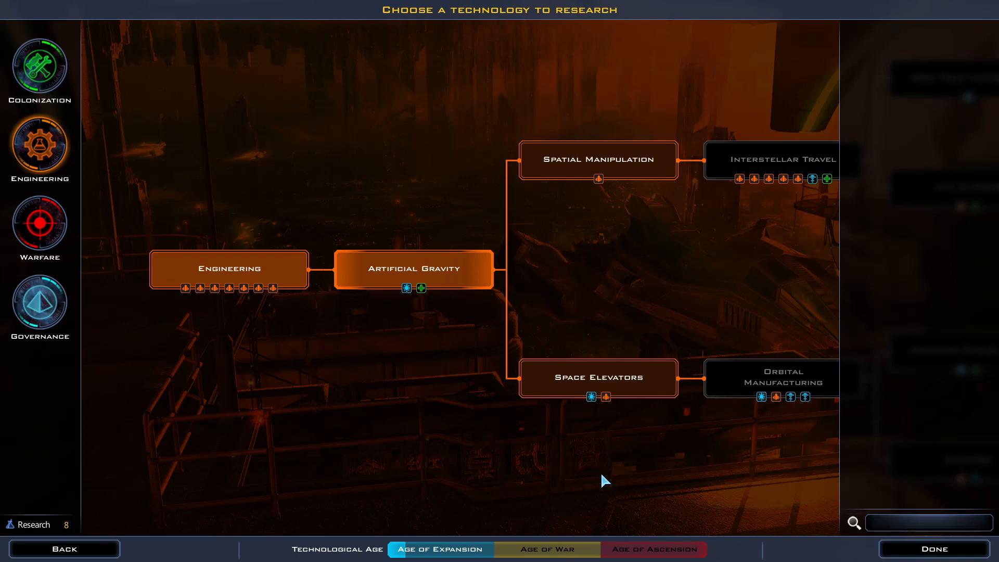
{"action": "mouse_move", "coordinate": [39, 229]}
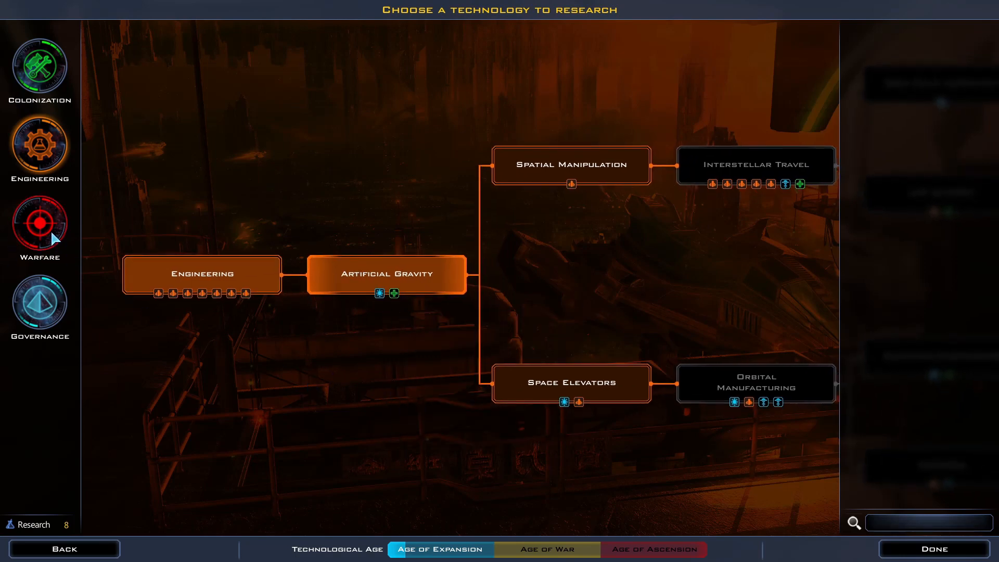
{"action": "left_click", "coordinate": [38, 223]}
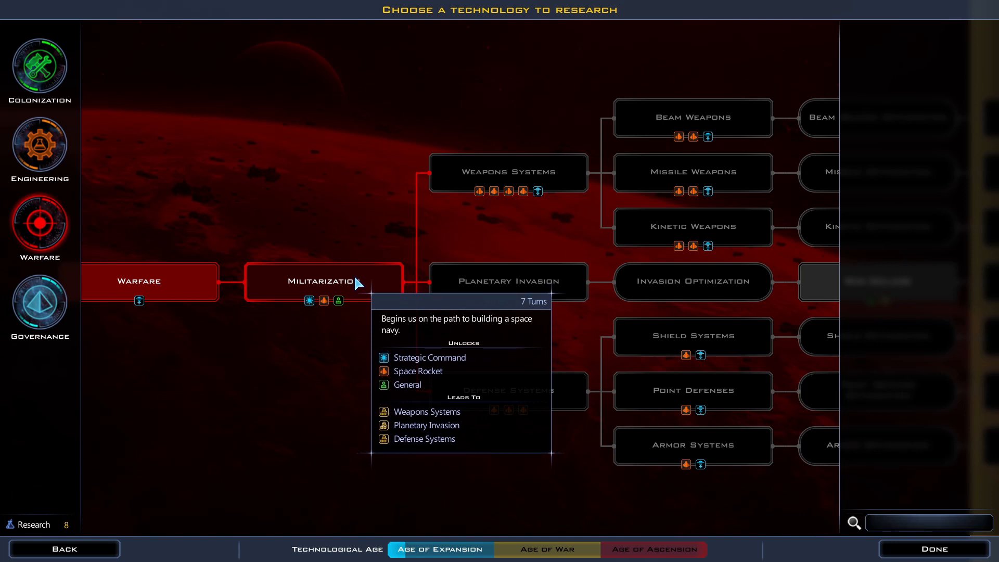
{"action": "left_click", "coordinate": [325, 282]}
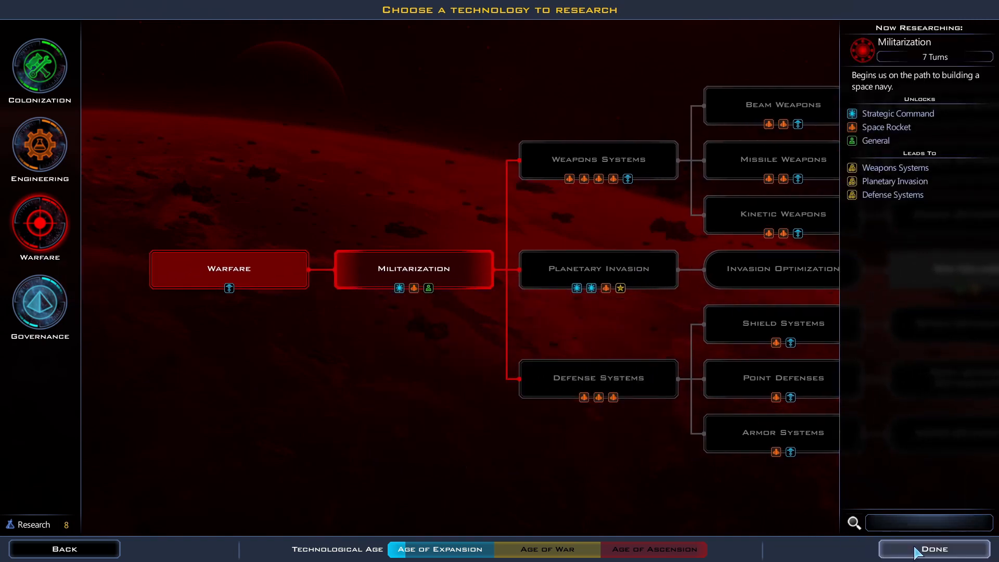
{"action": "left_click", "coordinate": [933, 548]}
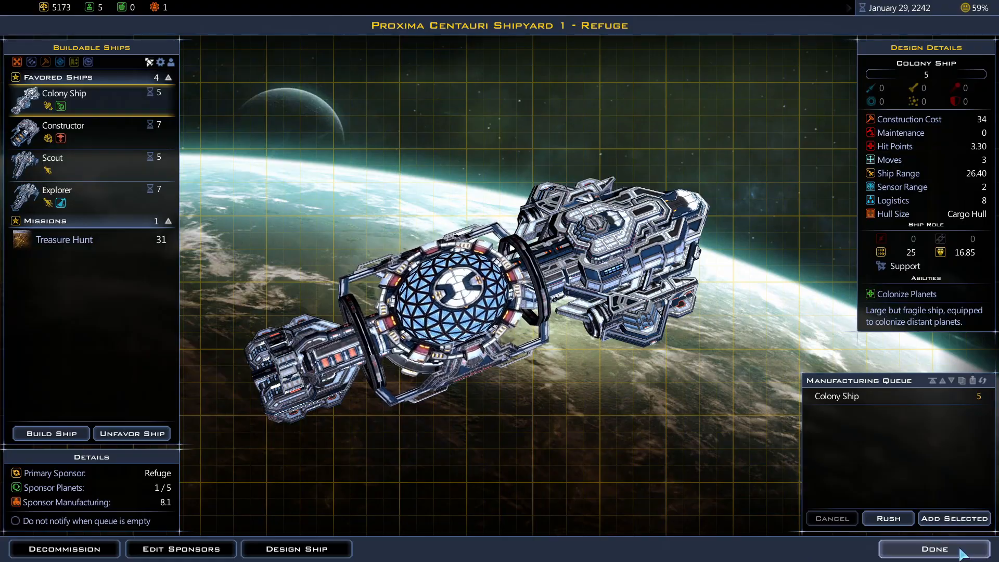
Leave the shipyard and planet screens and collect the +100 treasury Cargo Pods reward.
{"action": "left_click", "coordinate": [934, 548]}
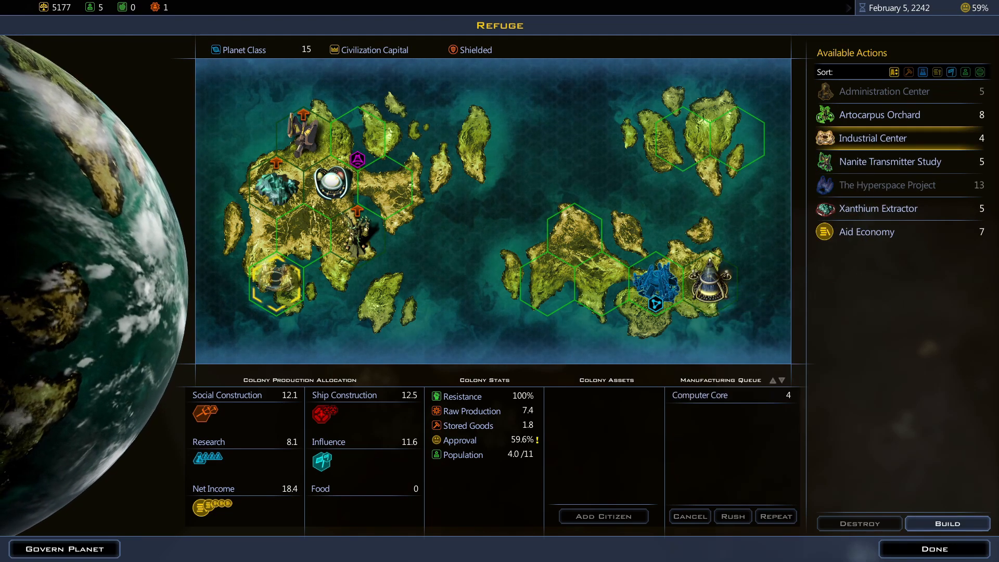
{"action": "left_click", "coordinate": [932, 548]}
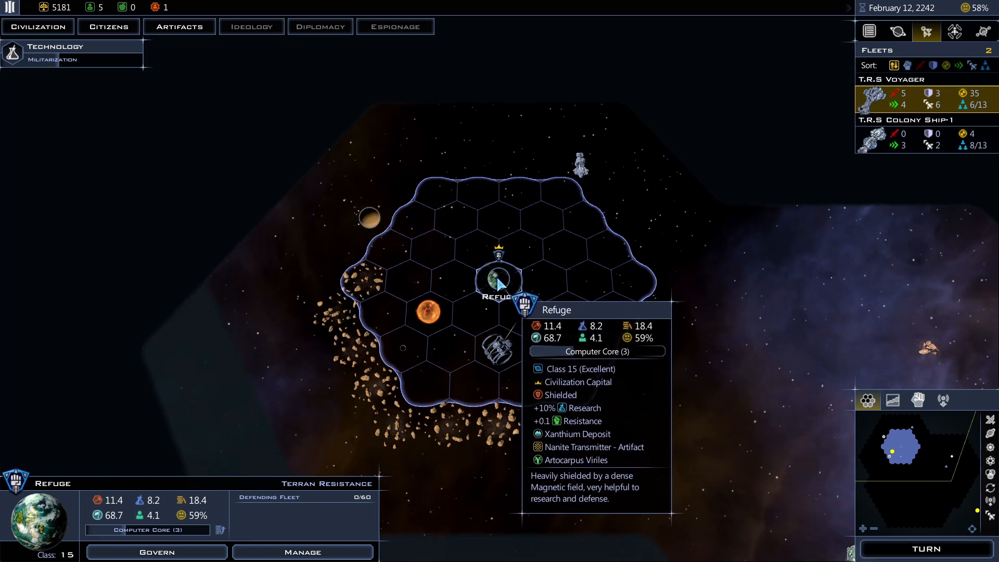
{"action": "mouse_move", "coordinate": [586, 231]}
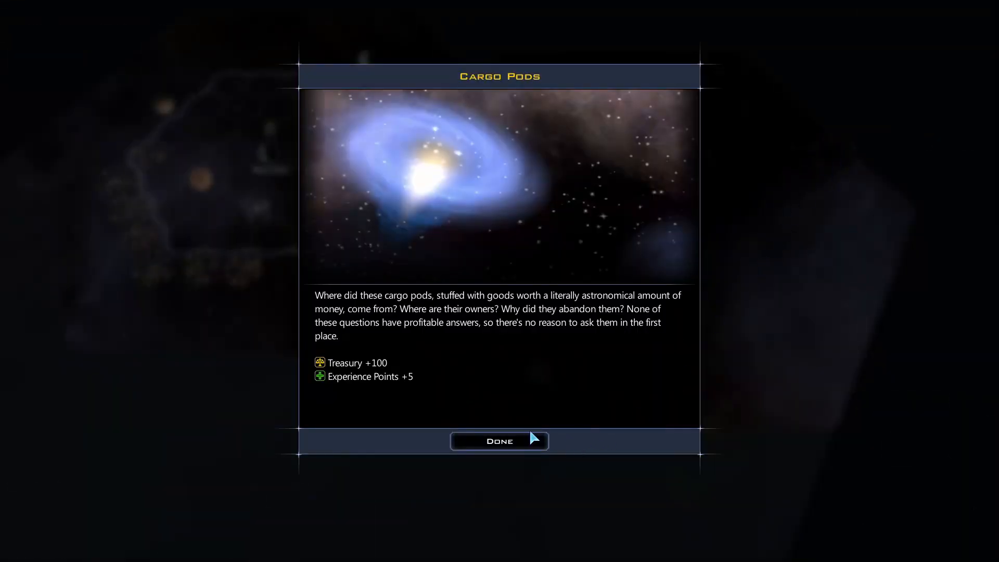
{"action": "left_click", "coordinate": [499, 441]}
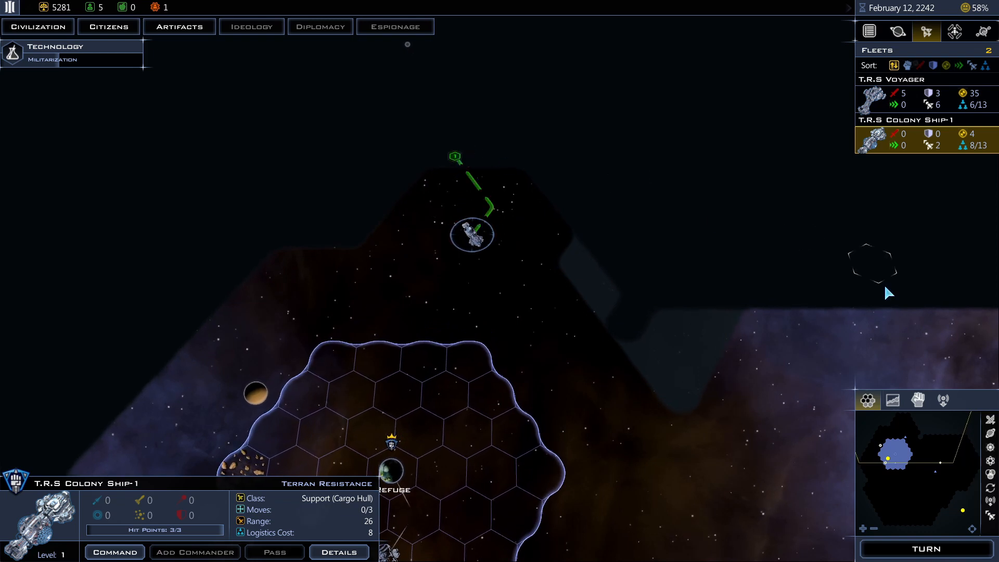
End the turn and mark 'Weaponize it into a ship' for the Precursor Relic near Refuge.
{"action": "left_click", "coordinate": [925, 549]}
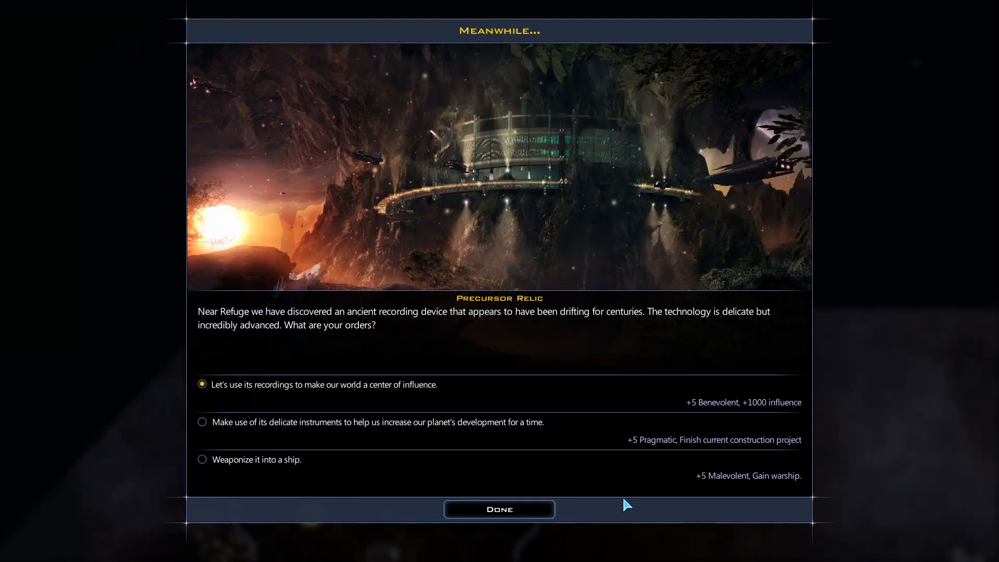
{"action": "mouse_move", "coordinate": [648, 556]}
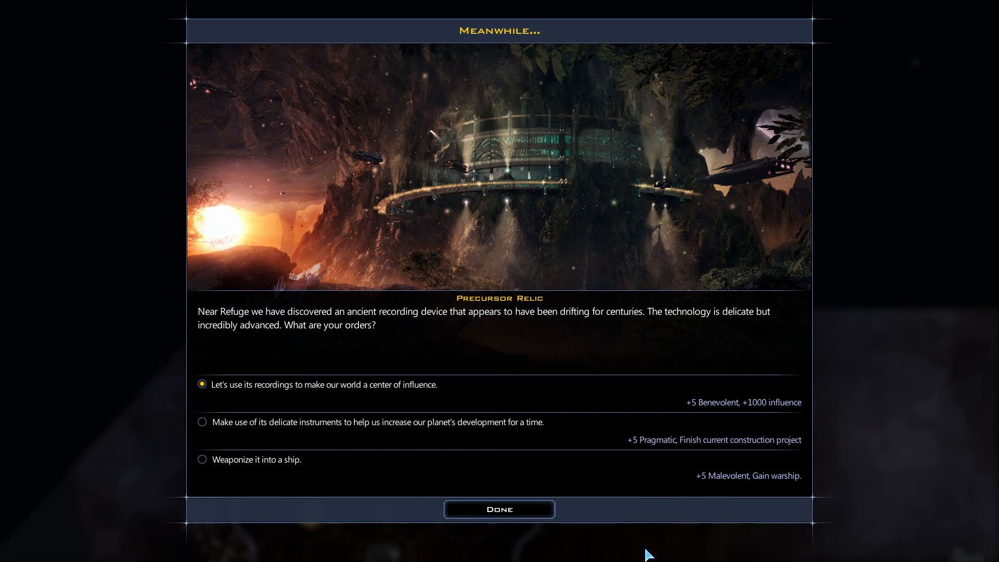
{"action": "mouse_move", "coordinate": [314, 404]}
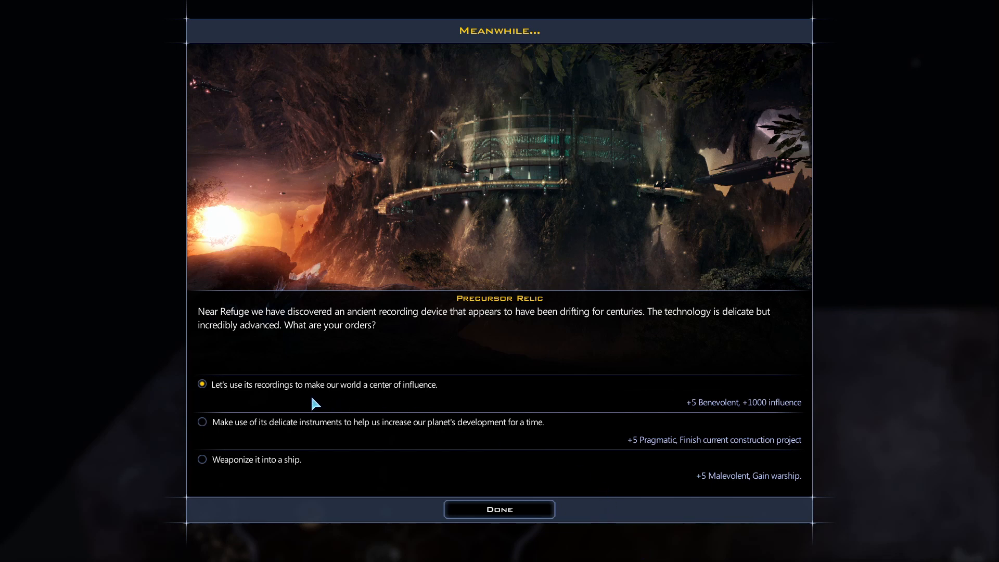
{"action": "mouse_move", "coordinate": [395, 396]}
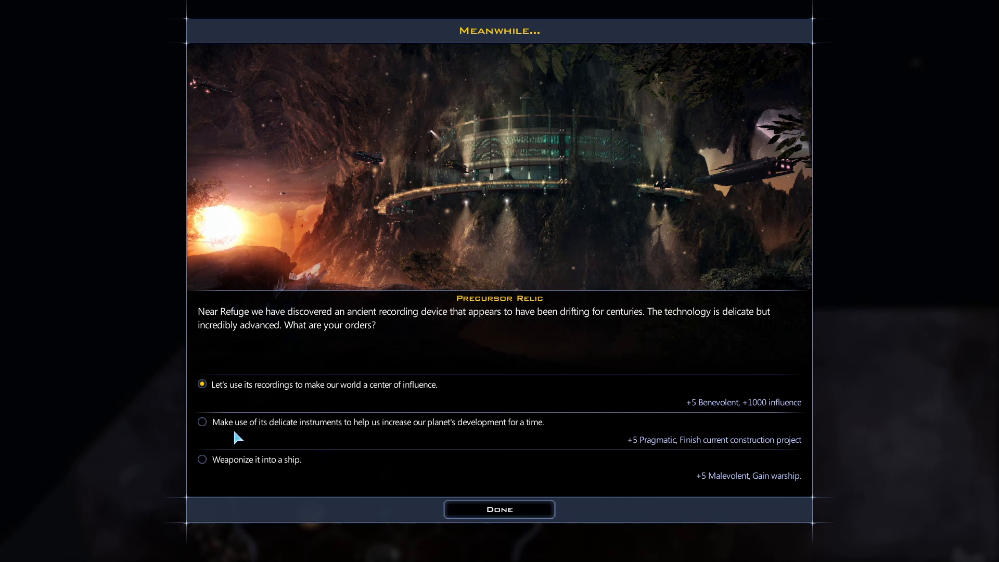
{"action": "mouse_move", "coordinate": [321, 435]}
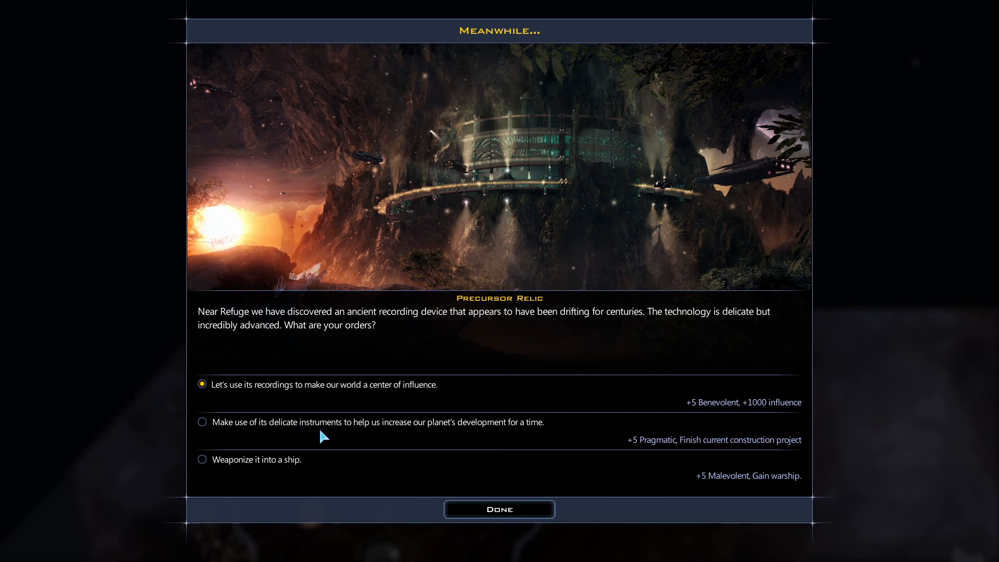
{"action": "mouse_move", "coordinate": [429, 438]}
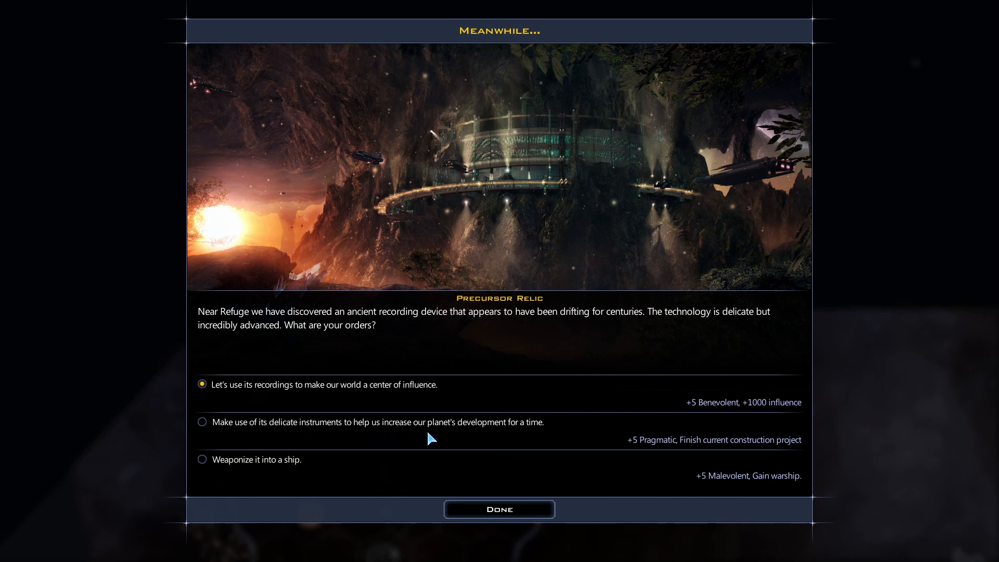
{"action": "mouse_move", "coordinate": [540, 440]}
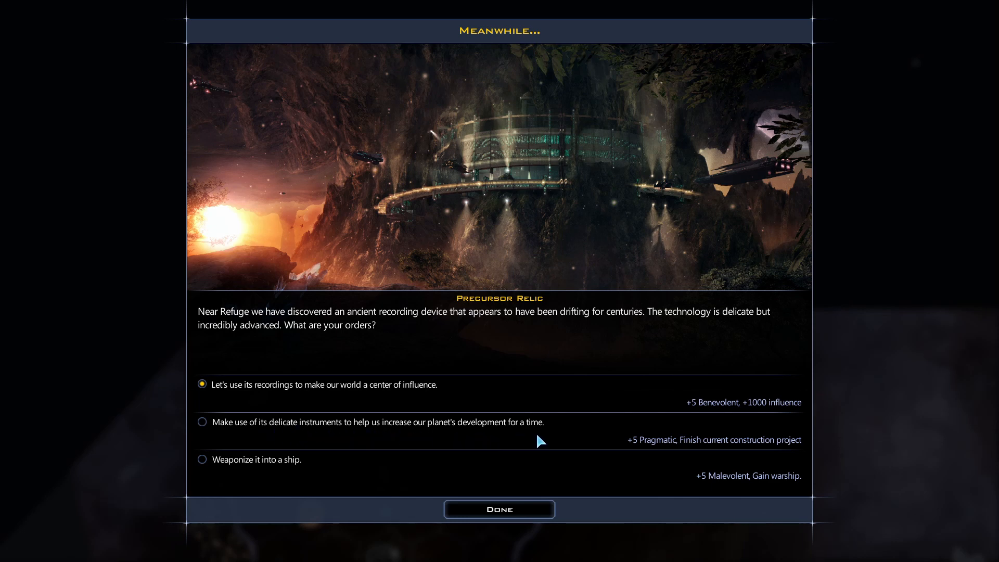
{"action": "mouse_move", "coordinate": [264, 473]}
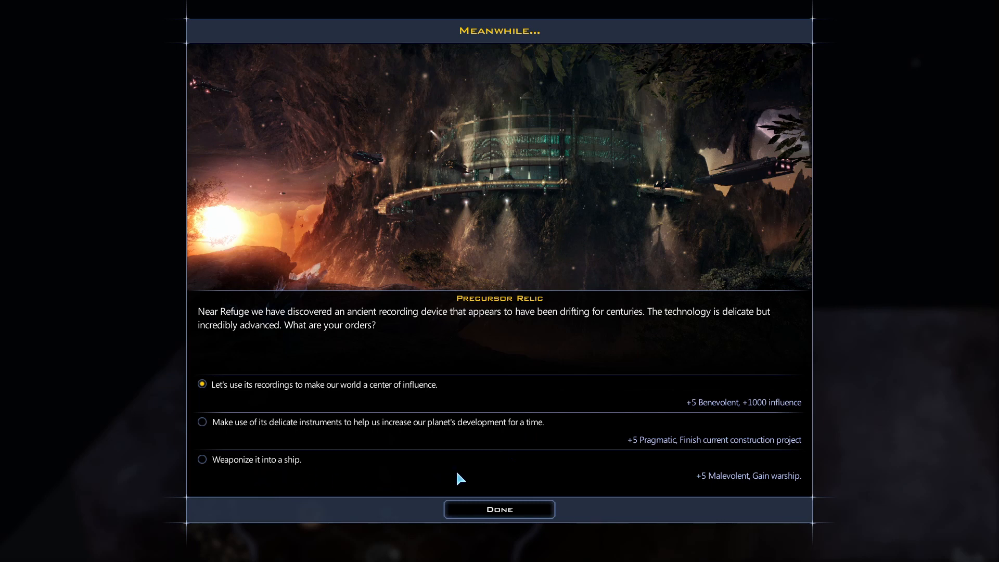
{"action": "mouse_move", "coordinate": [572, 402]}
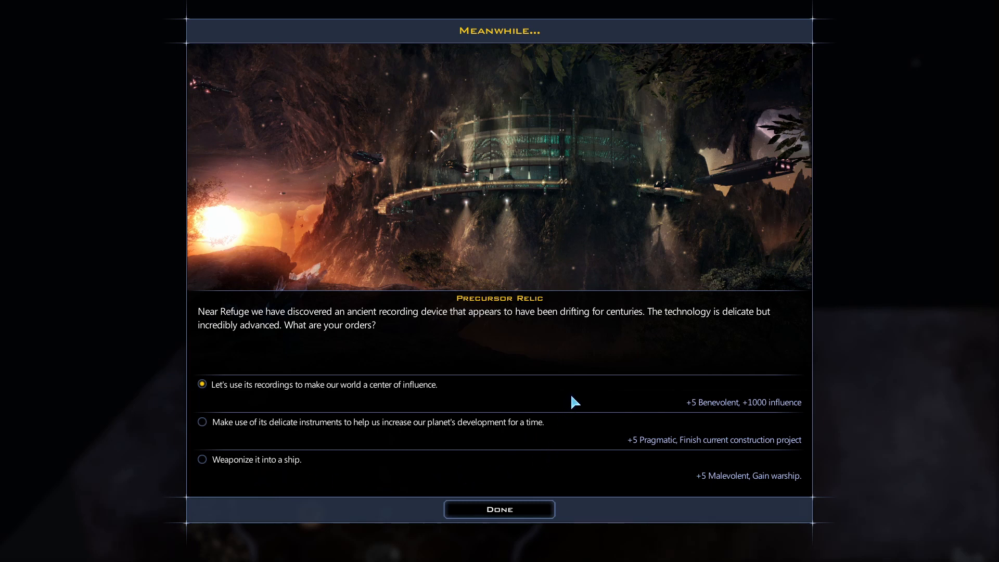
{"action": "mouse_move", "coordinate": [636, 401]}
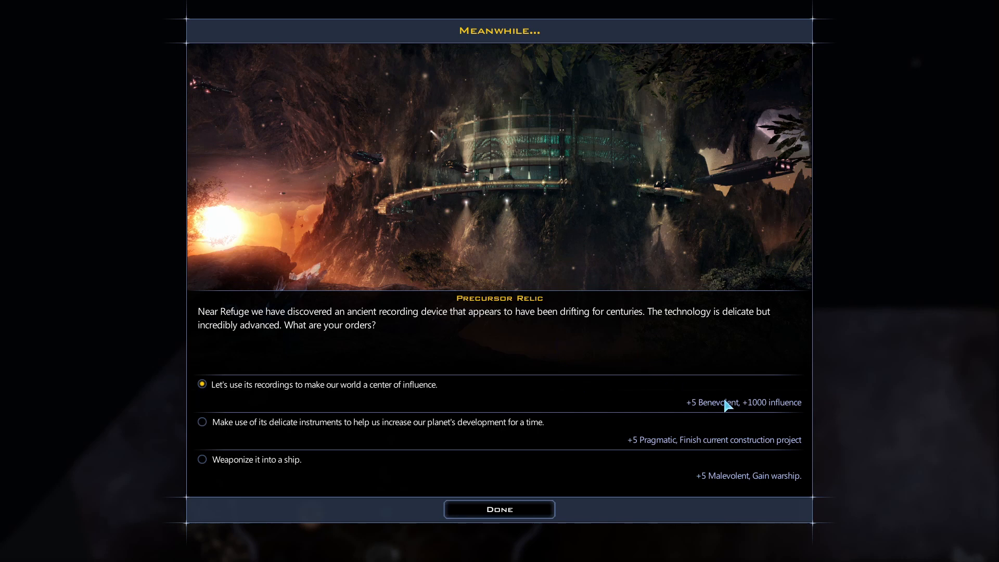
{"action": "mouse_move", "coordinate": [722, 507]}
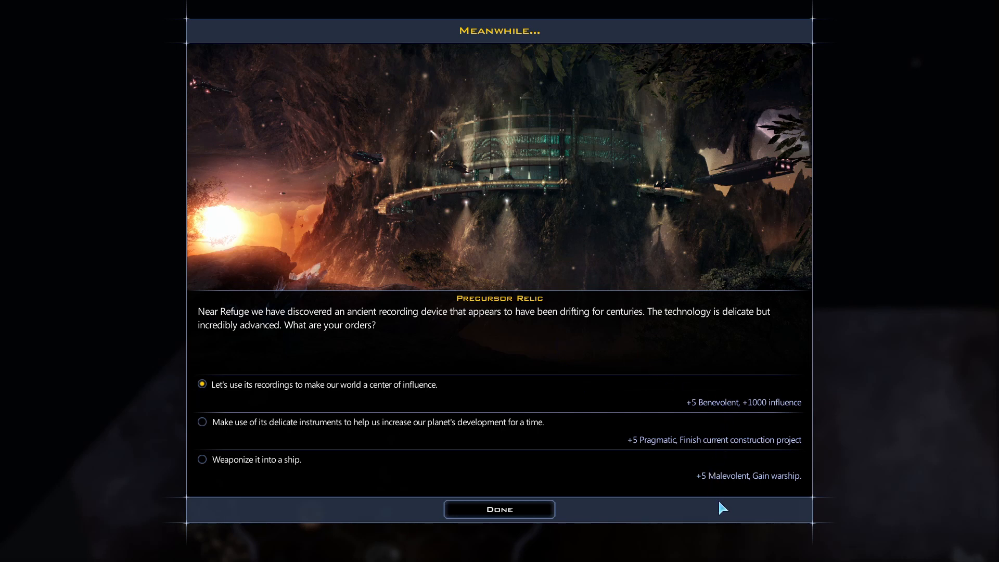
{"action": "mouse_move", "coordinate": [649, 402]}
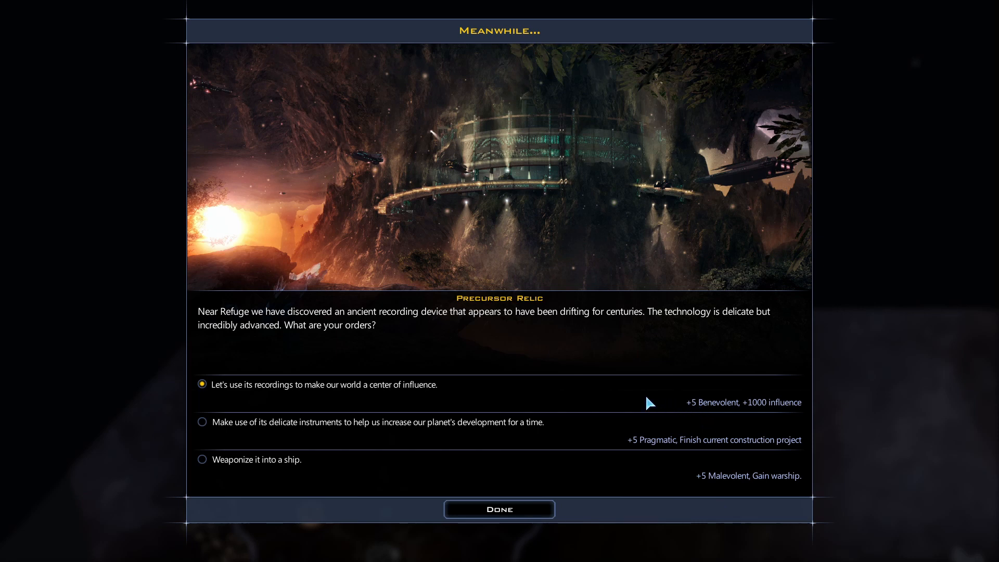
{"action": "mouse_move", "coordinate": [684, 406]}
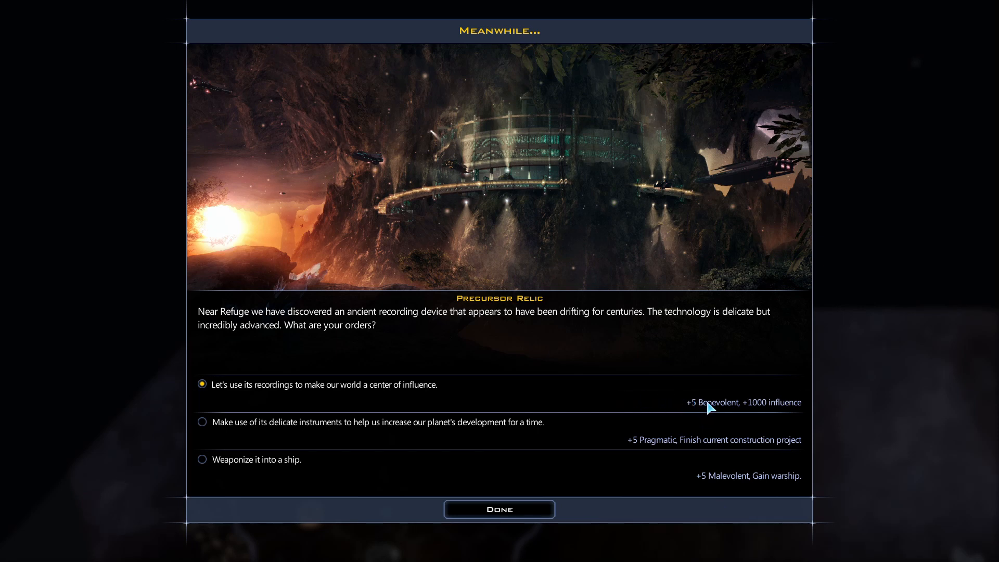
{"action": "mouse_move", "coordinate": [664, 446]}
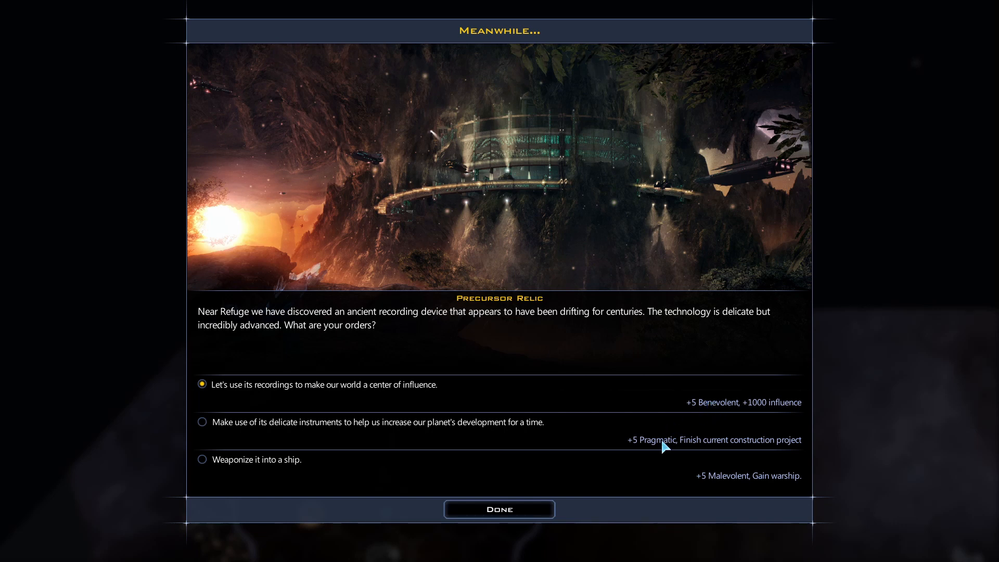
{"action": "mouse_move", "coordinate": [728, 486]}
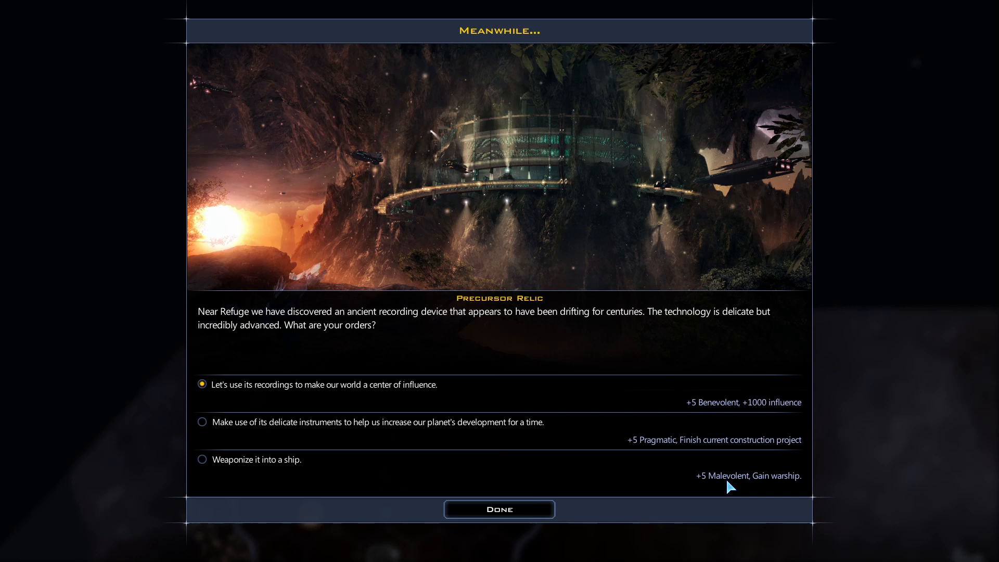
{"action": "mouse_move", "coordinate": [695, 412]}
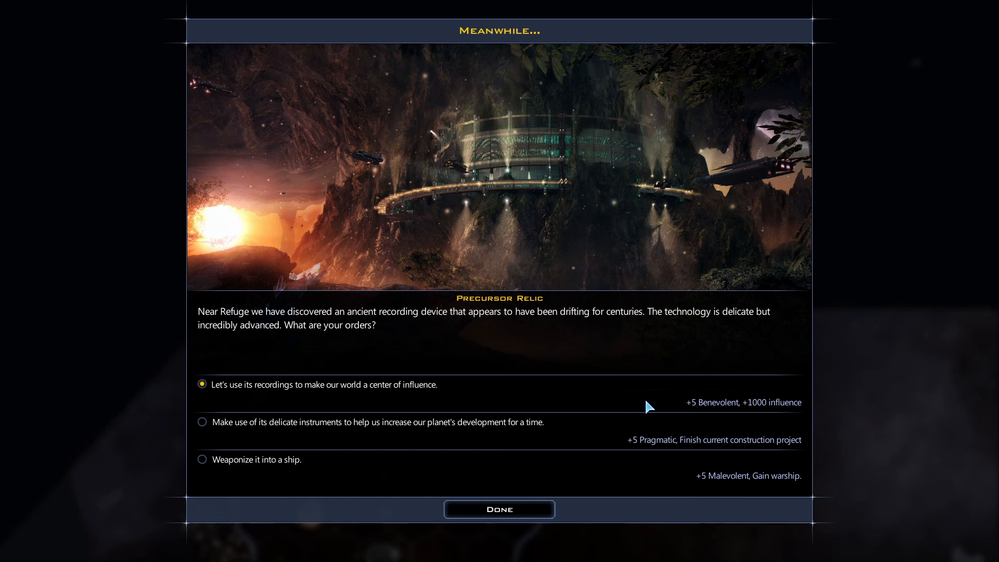
{"action": "mouse_move", "coordinate": [688, 406]}
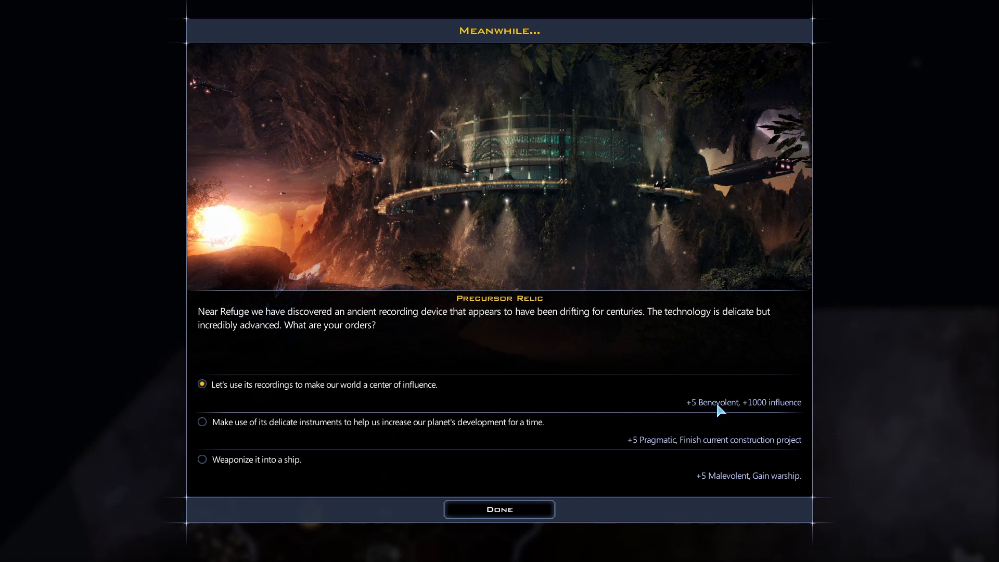
{"action": "mouse_move", "coordinate": [738, 492]}
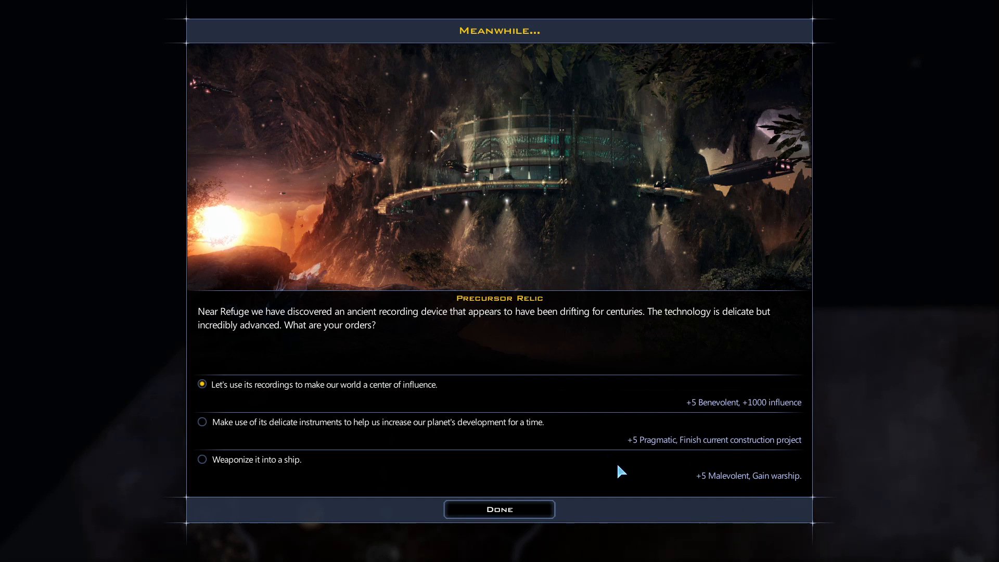
{"action": "mouse_move", "coordinate": [662, 479]}
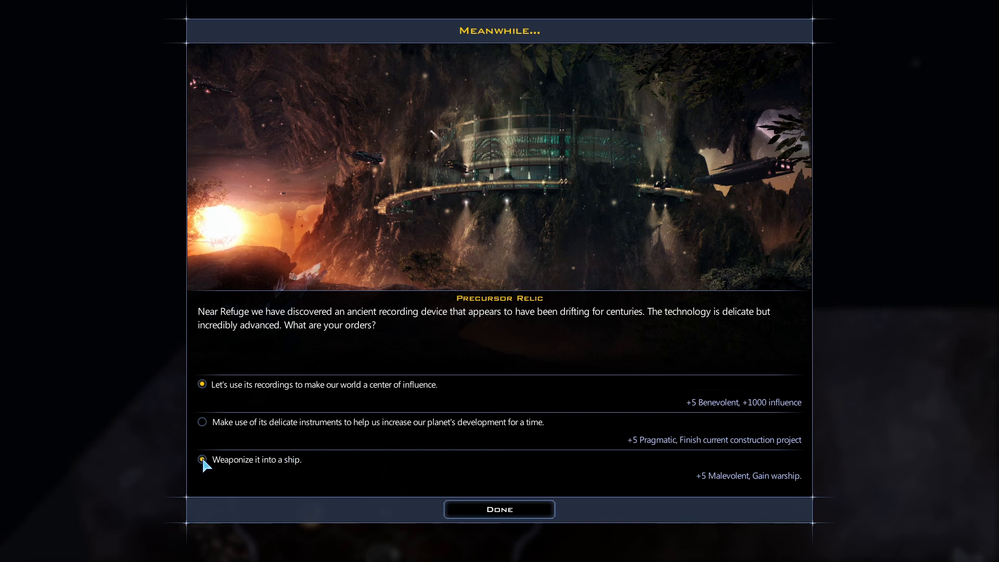
{"action": "left_click", "coordinate": [201, 459]}
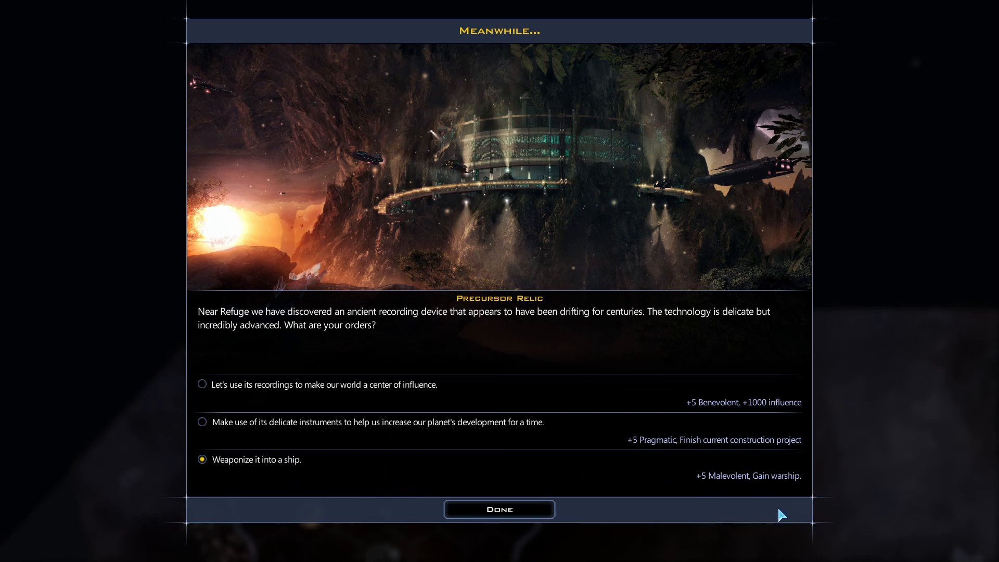
{"action": "mouse_move", "coordinate": [774, 487]}
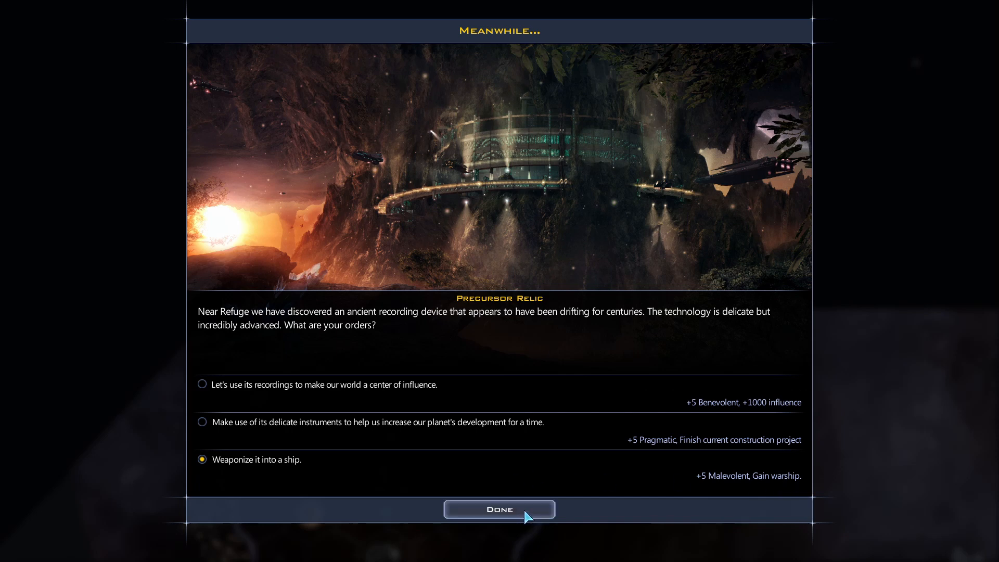
{"action": "mouse_move", "coordinate": [523, 516]}
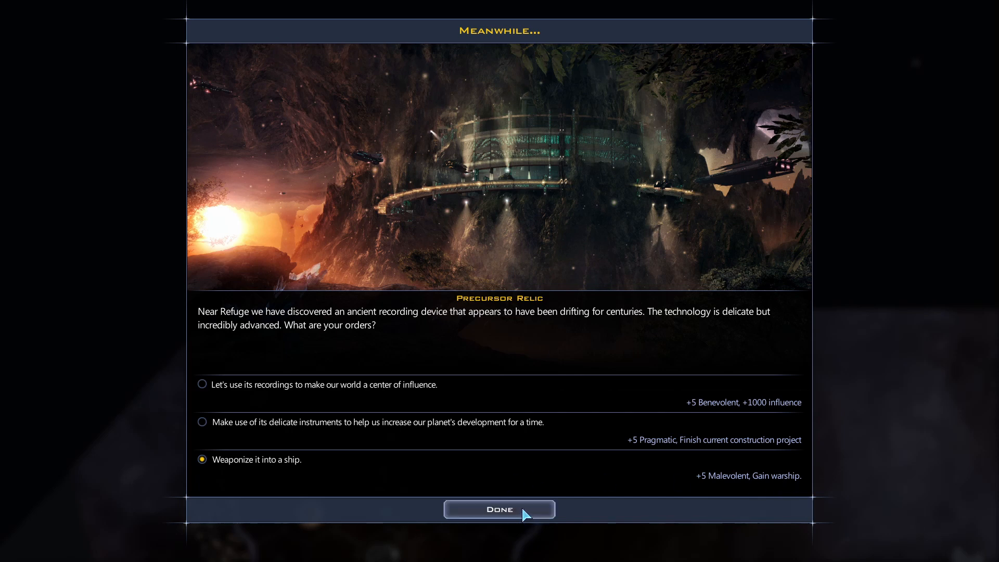
Confirm the relic decision and load one unit of Refuge's population onto the colony ship.
{"action": "left_click", "coordinate": [499, 509]}
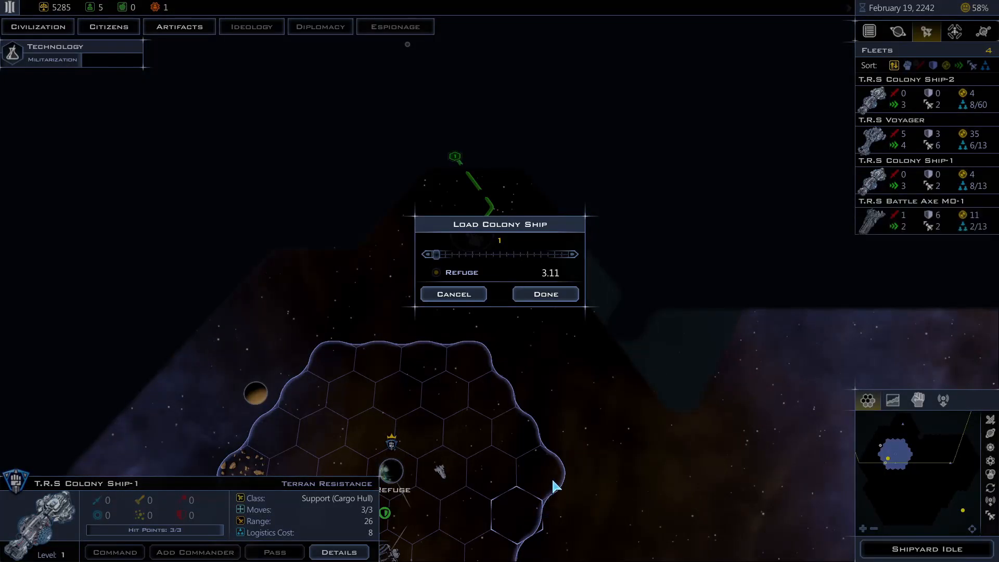
{"action": "left_click", "coordinate": [544, 293]}
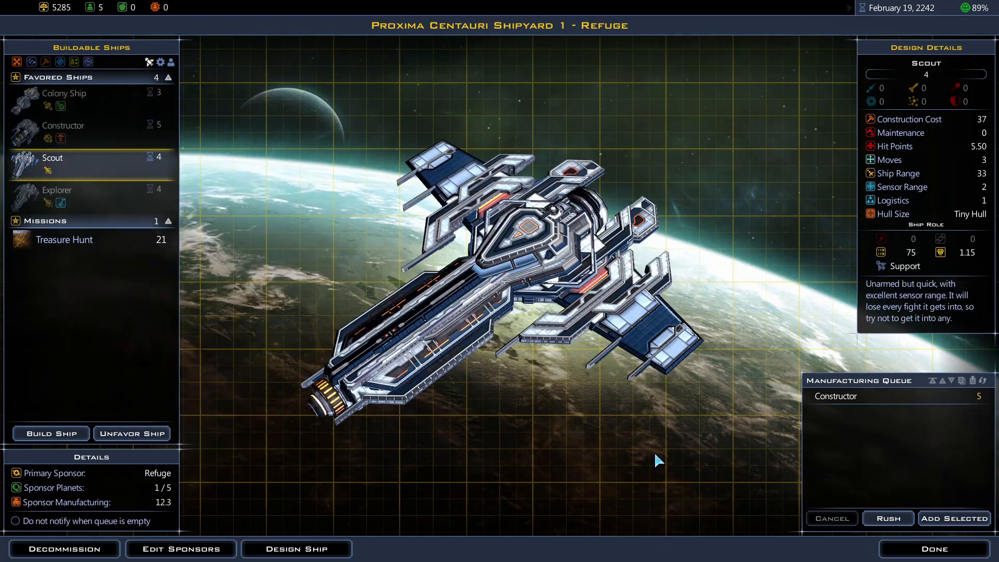
Leave the Scout design view and return to the map beside T.R.S Battle Axe M0-1.
{"action": "left_click", "coordinate": [939, 548]}
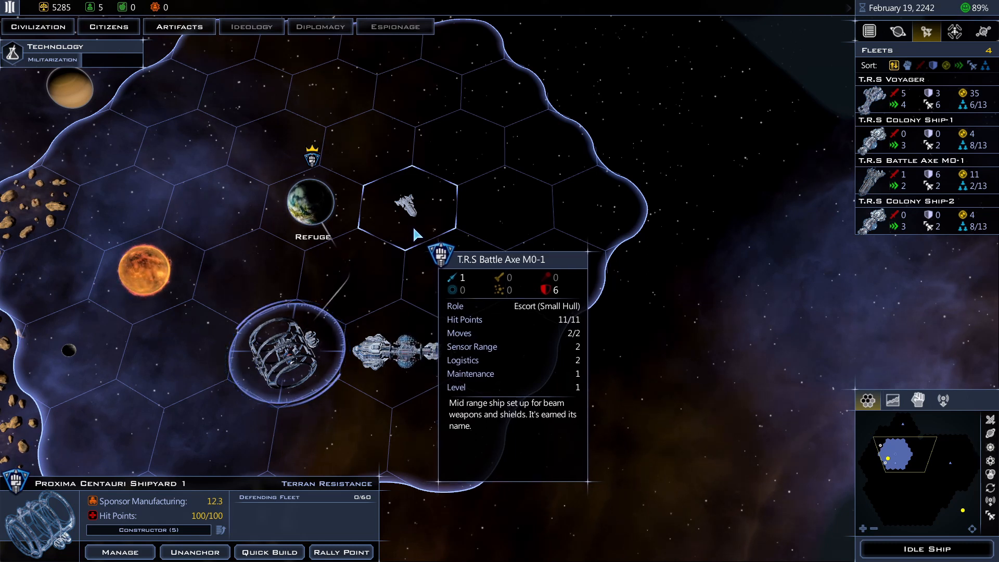
Select the Battle Axe and Colony Ship-2 near Refuge, order the Voyager east and end the turn.
{"action": "left_click", "coordinate": [404, 207]}
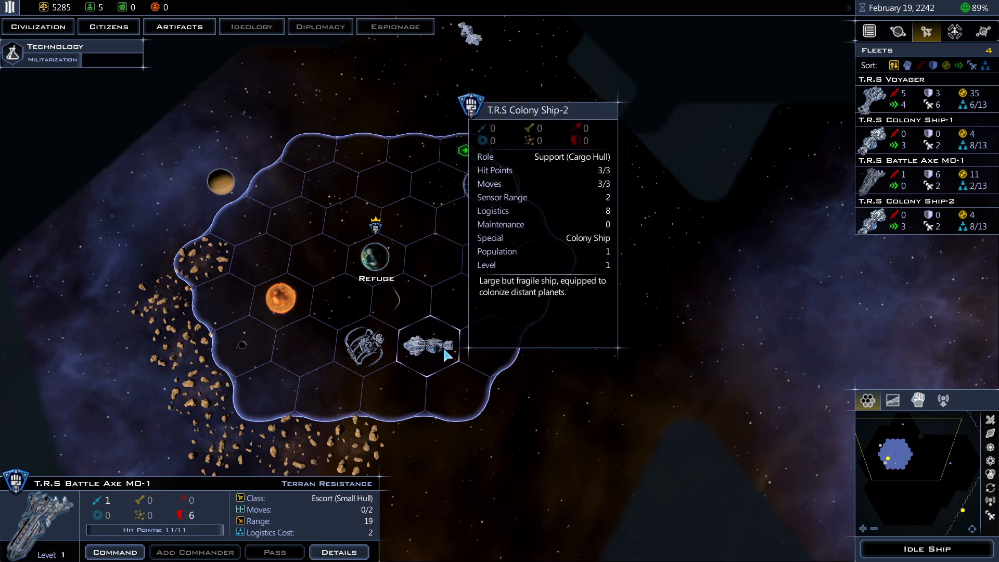
{"action": "left_click", "coordinate": [427, 345]}
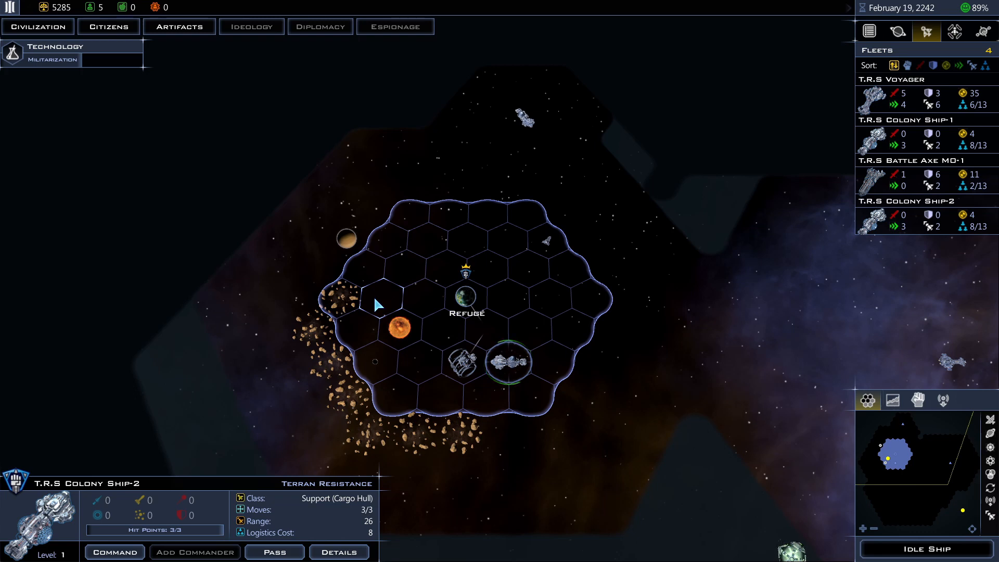
{"action": "left_click", "coordinate": [380, 300]}
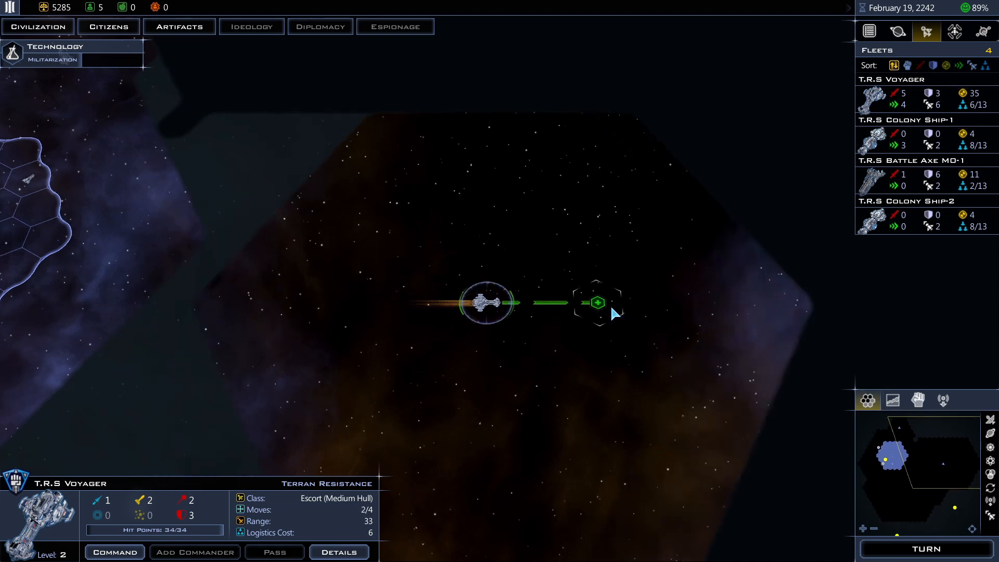
{"action": "left_click", "coordinate": [923, 548]}
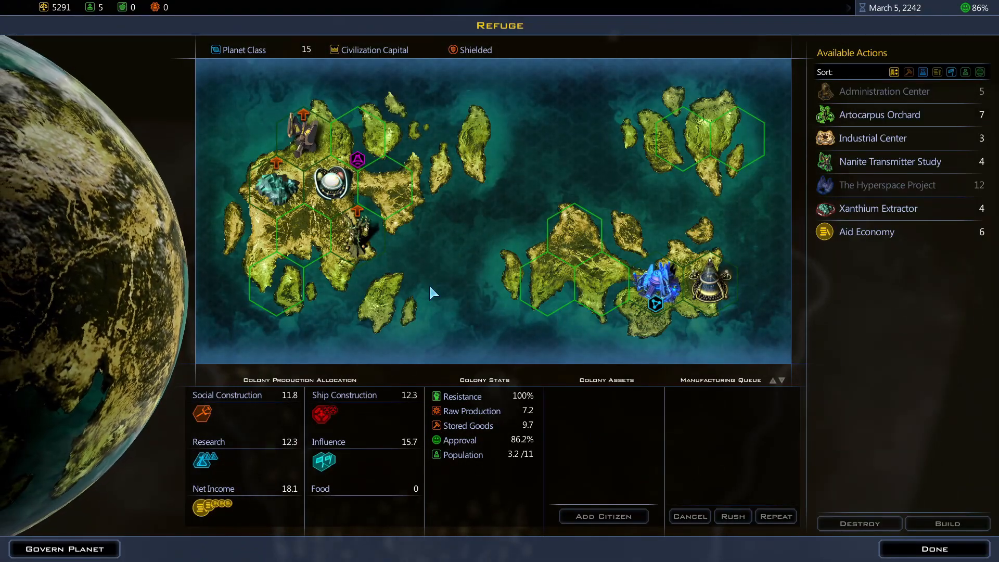
{"action": "mouse_move", "coordinate": [656, 293]}
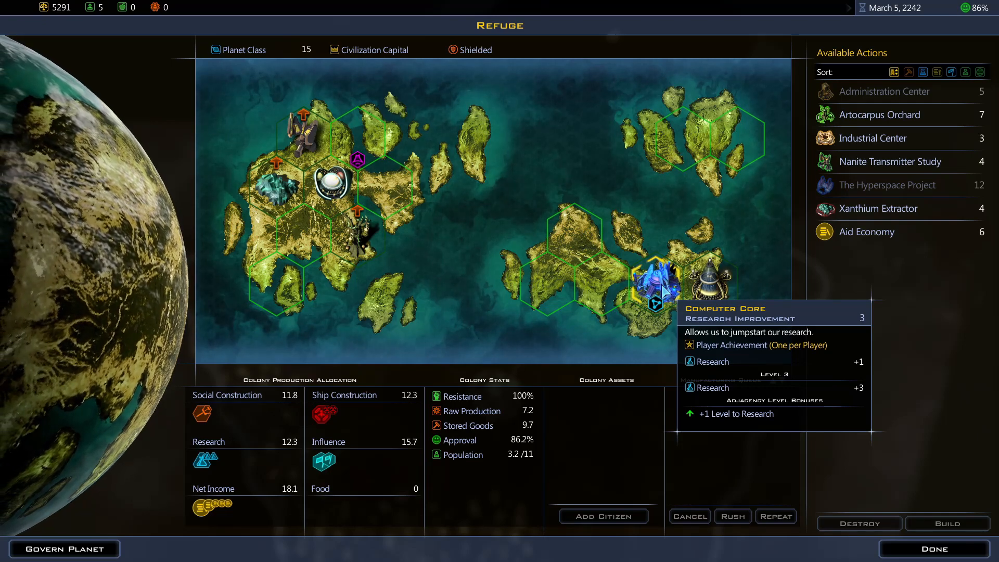
{"action": "mouse_move", "coordinate": [879, 114]}
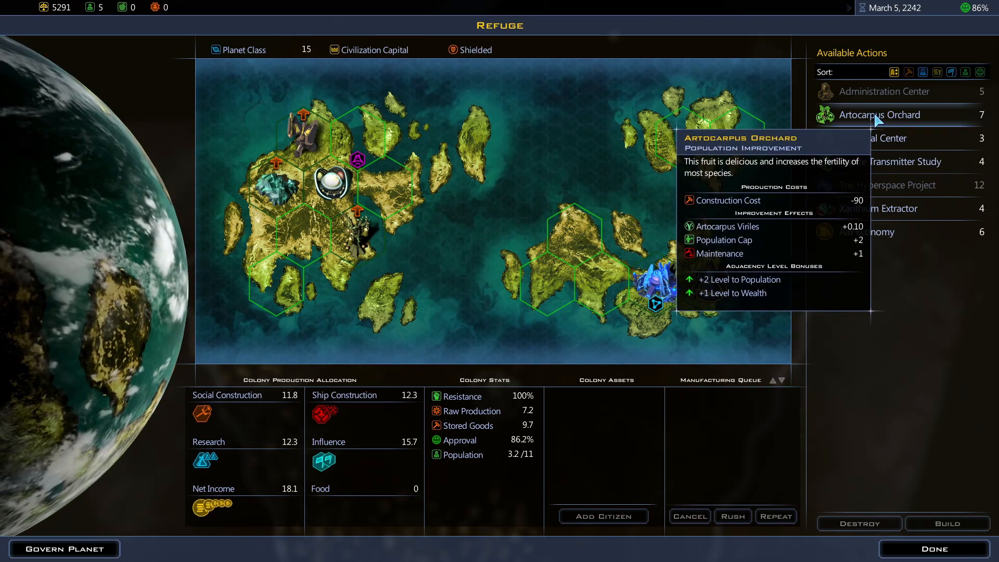
{"action": "mouse_move", "coordinate": [888, 161]}
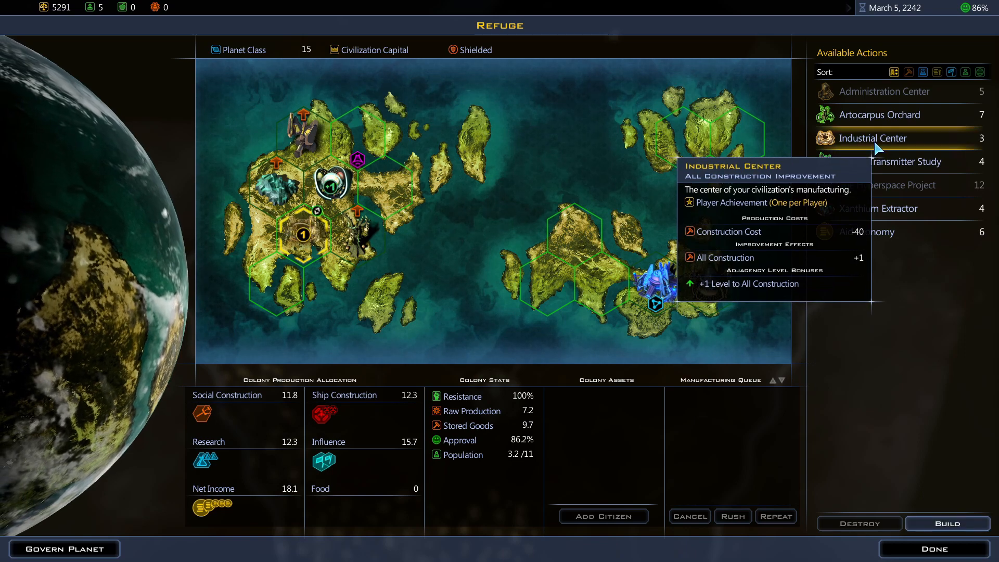
{"action": "mouse_move", "coordinate": [330, 191]}
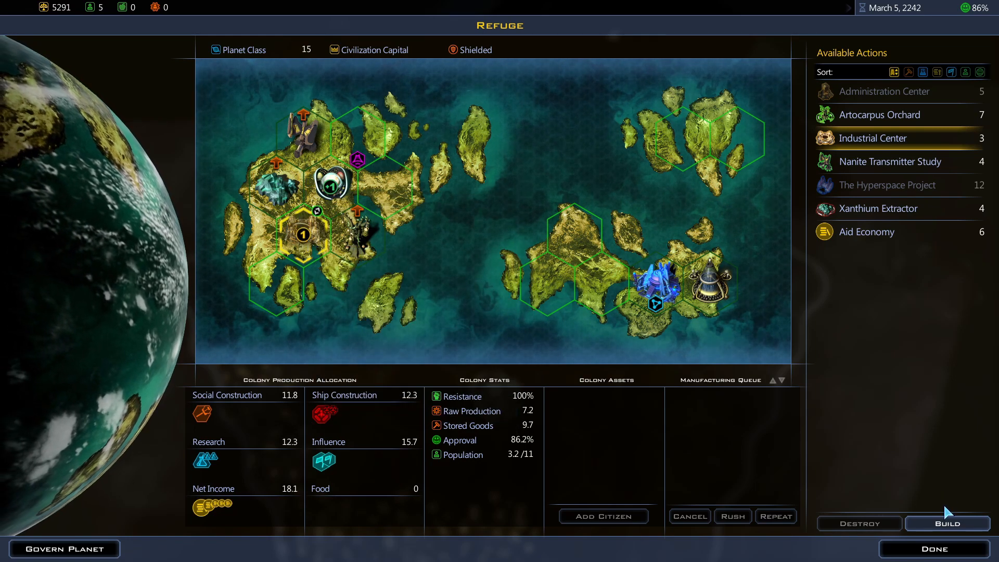
Start building the Industrial Center placed on Refuge's western continent.
{"action": "left_click", "coordinate": [930, 548]}
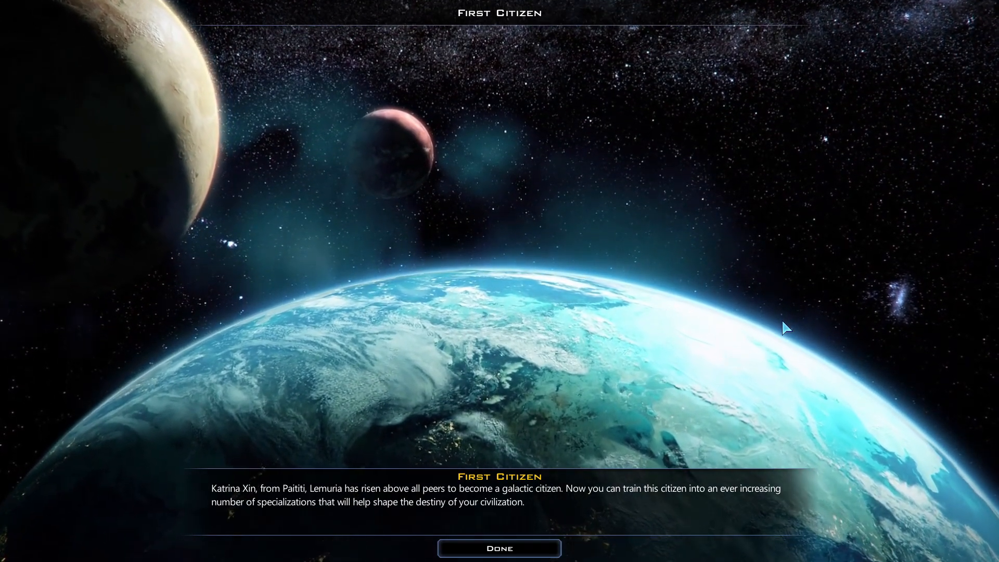
Dismiss the Katrina Xin first-citizen notice and go to citizen management.
{"action": "left_click", "coordinate": [498, 548]}
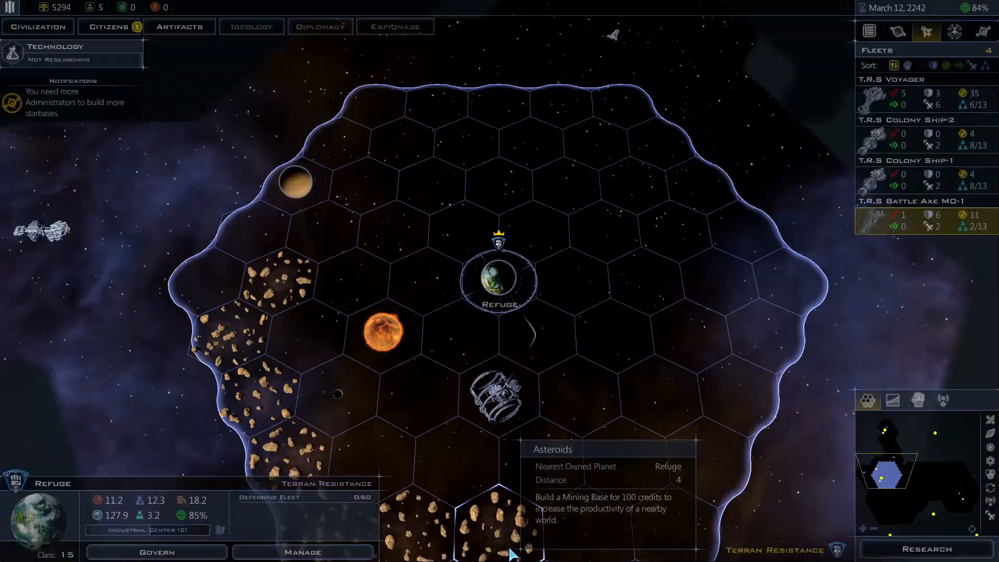
{"action": "left_click", "coordinate": [109, 26]}
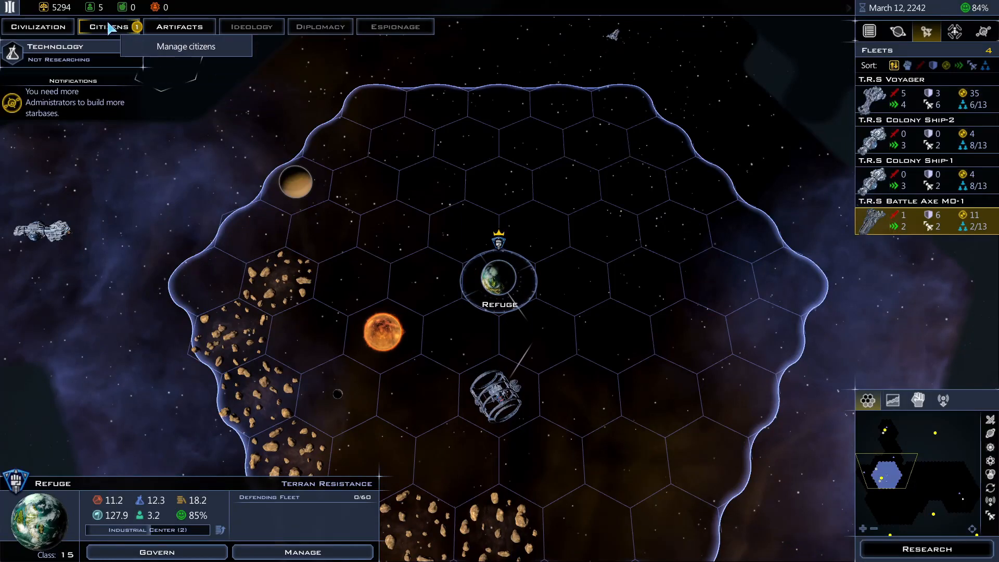
{"action": "left_click", "coordinate": [185, 46]}
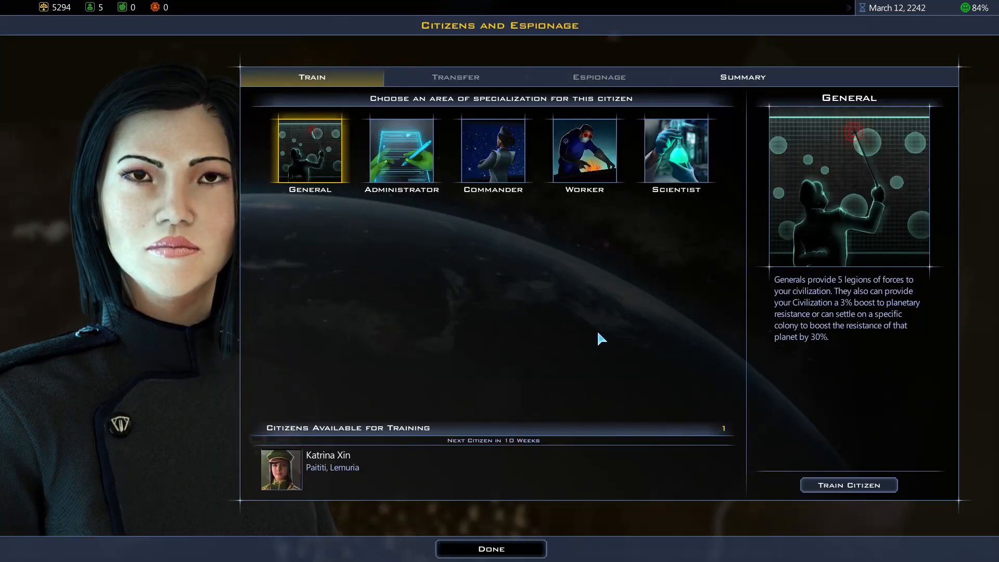
{"action": "mouse_move", "coordinate": [365, 486]}
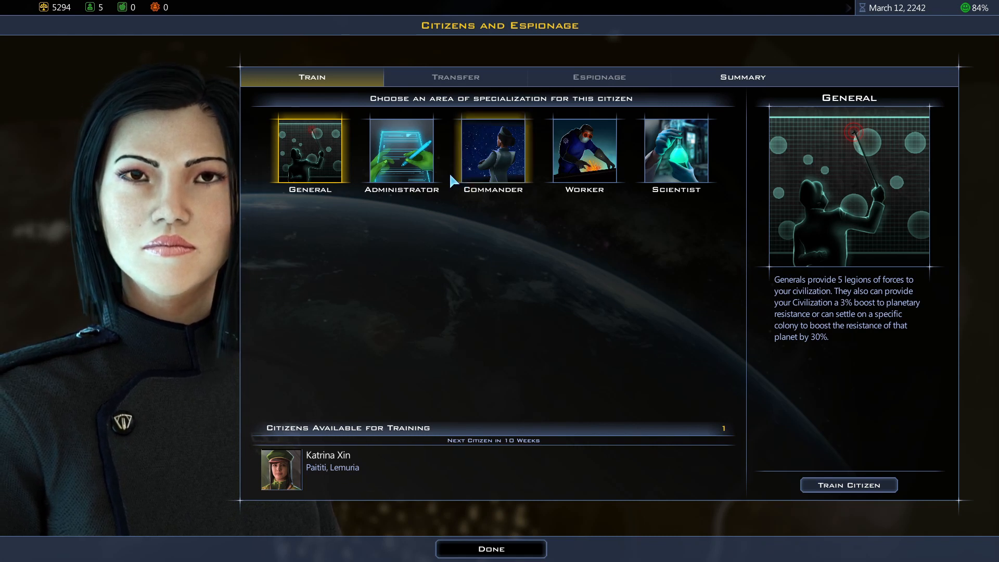
{"action": "mouse_move", "coordinate": [498, 183]}
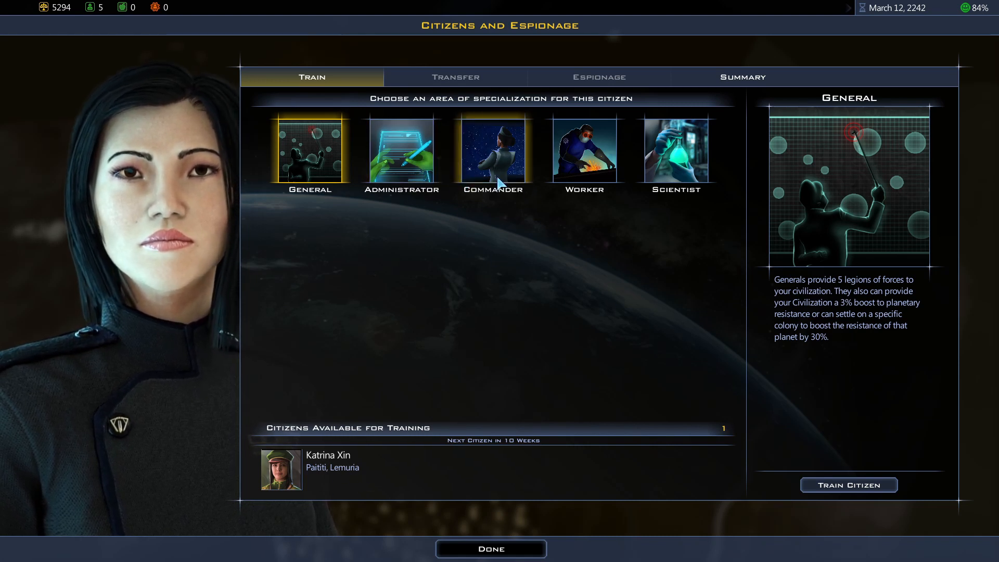
{"action": "mouse_move", "coordinate": [611, 175]}
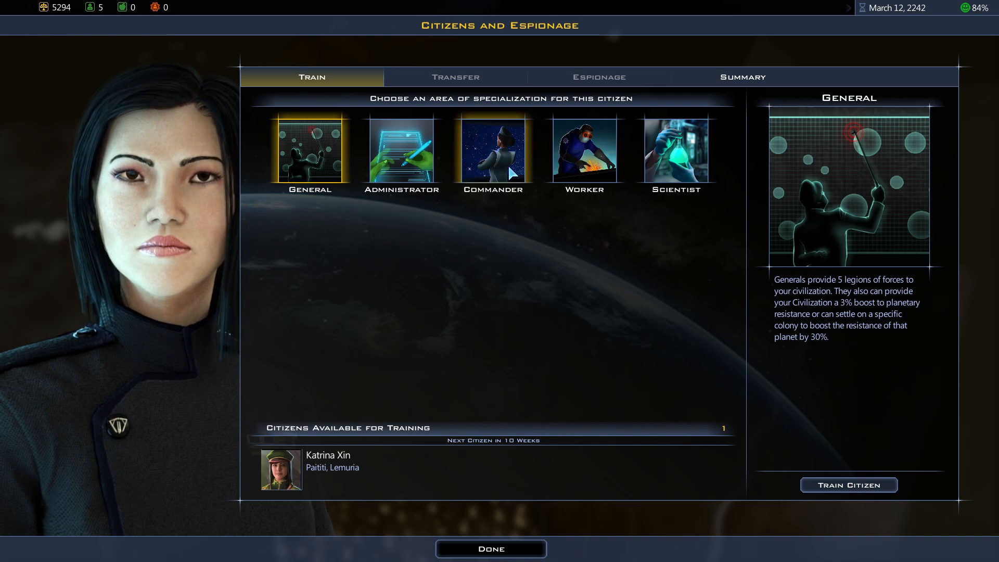
Train Katrina Xin as a Scientist and return to the map.
{"action": "left_click", "coordinate": [676, 149]}
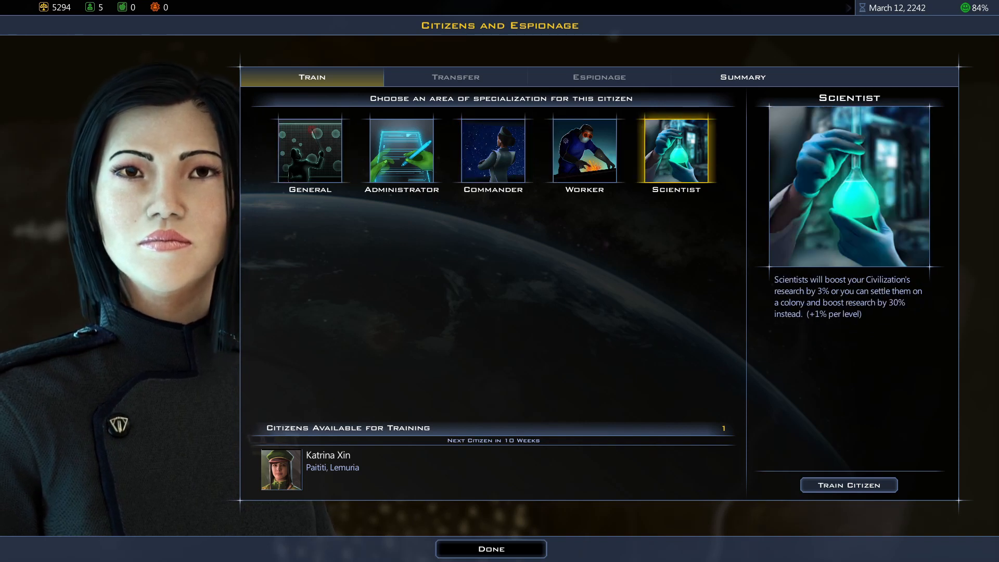
{"action": "mouse_move", "coordinate": [859, 517]}
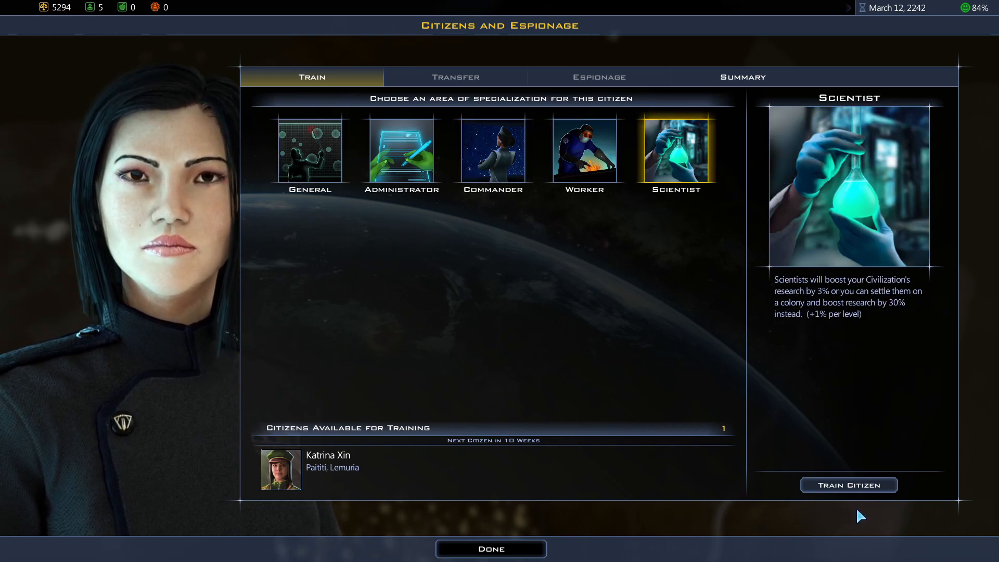
{"action": "left_click", "coordinate": [847, 484]}
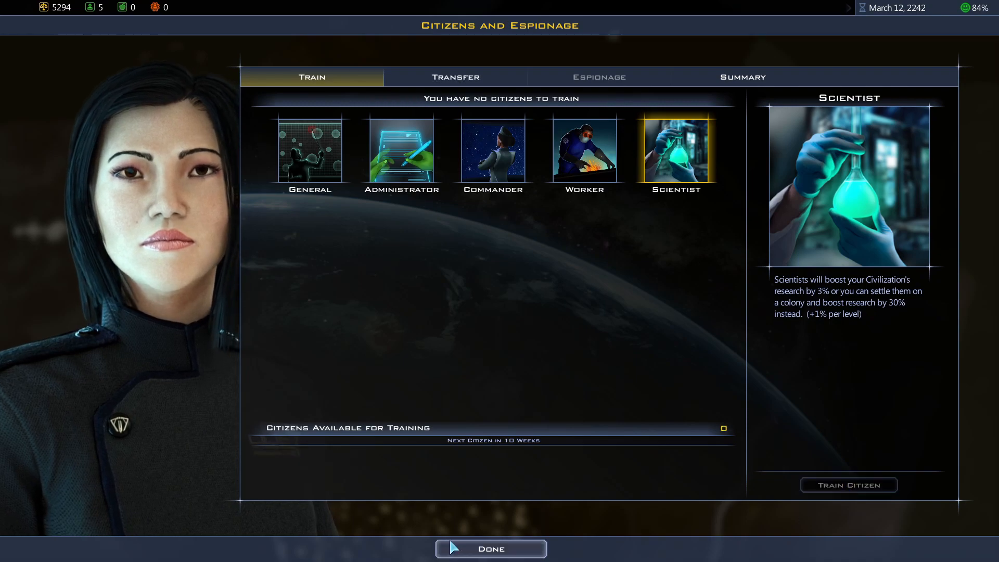
{"action": "left_click", "coordinate": [490, 548]}
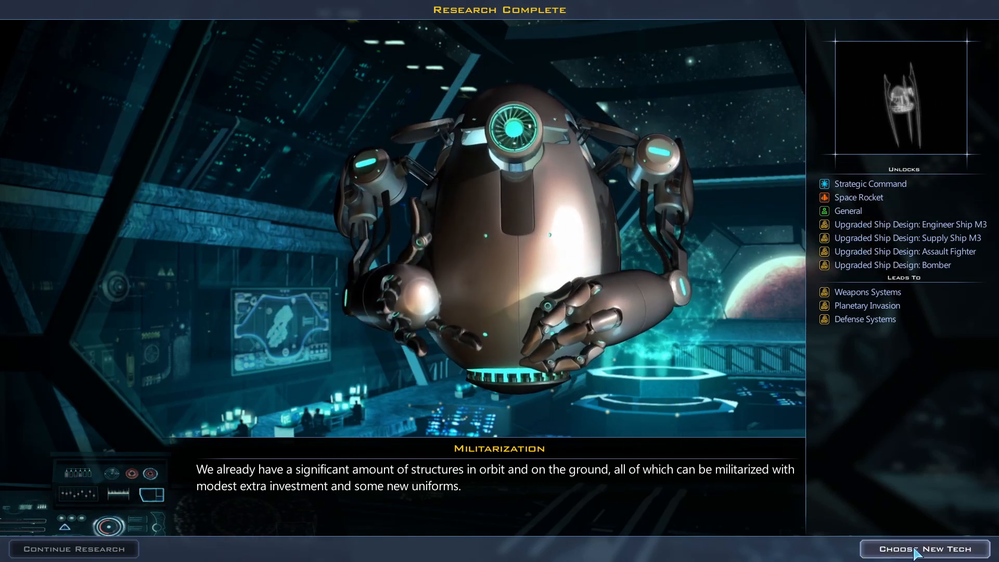
Choose Defense Systems as the next research and accept the Mysterious Hardware anomaly report.
{"action": "left_click", "coordinate": [922, 548]}
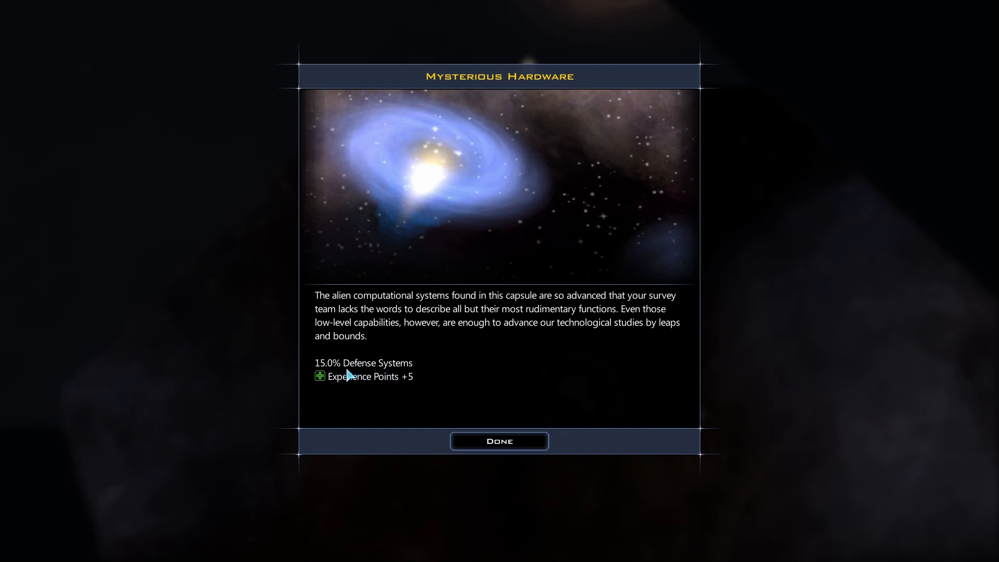
{"action": "mouse_move", "coordinate": [402, 376]}
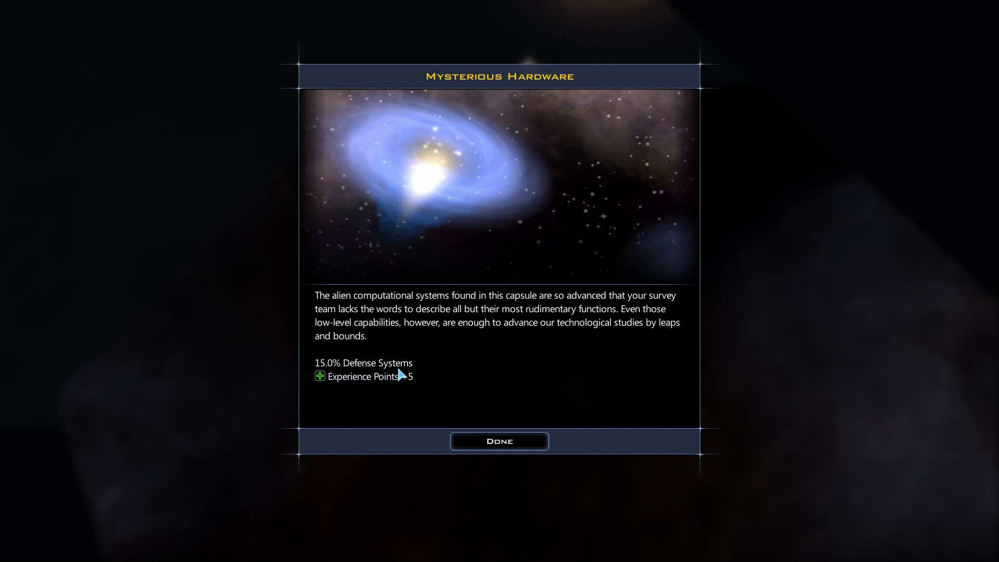
{"action": "left_click", "coordinate": [498, 441]}
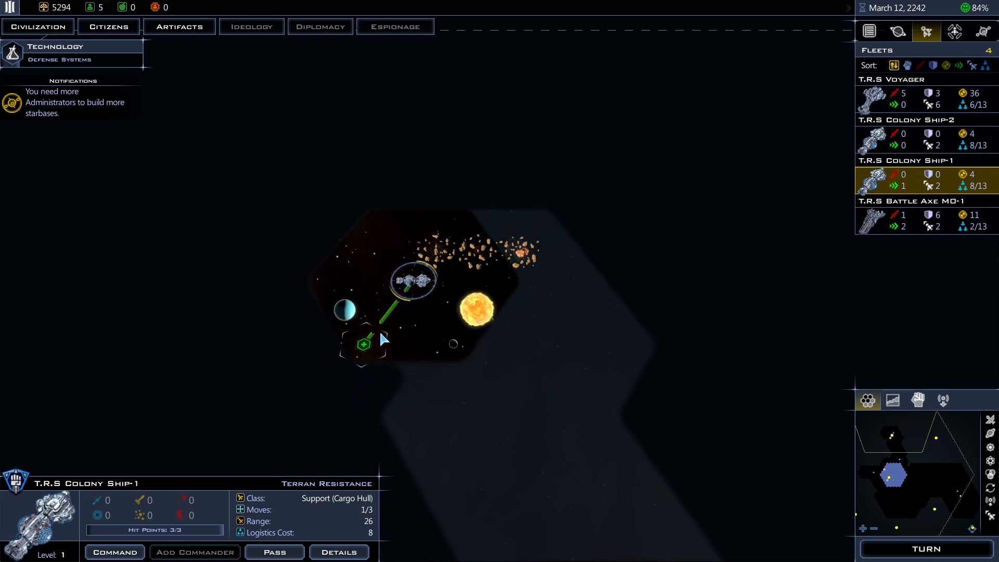
Order Colony Ship-1 toward the nearby world.
{"action": "left_click", "coordinate": [363, 344]}
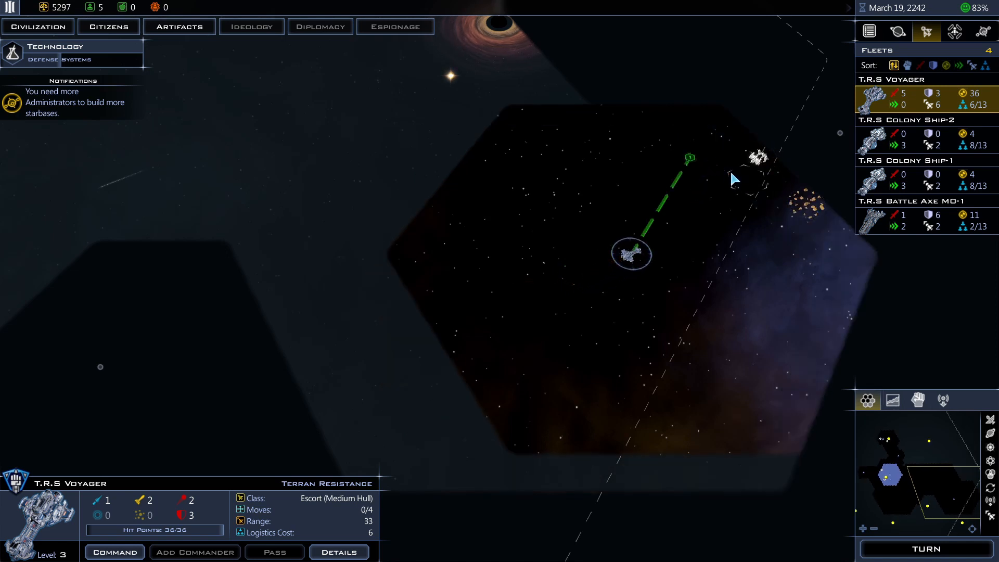
{"action": "mouse_move", "coordinate": [756, 159]}
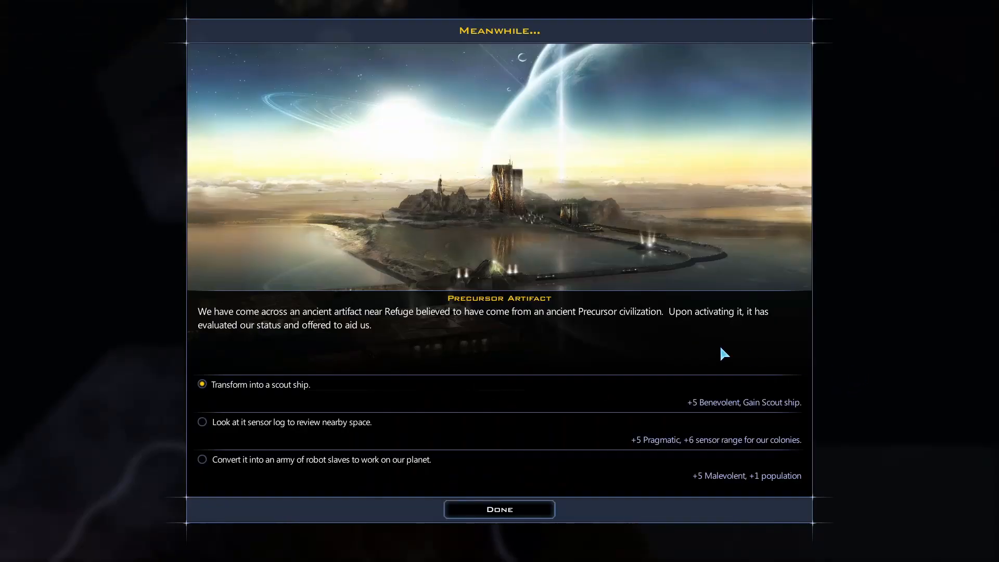
{"action": "mouse_move", "coordinate": [763, 361]}
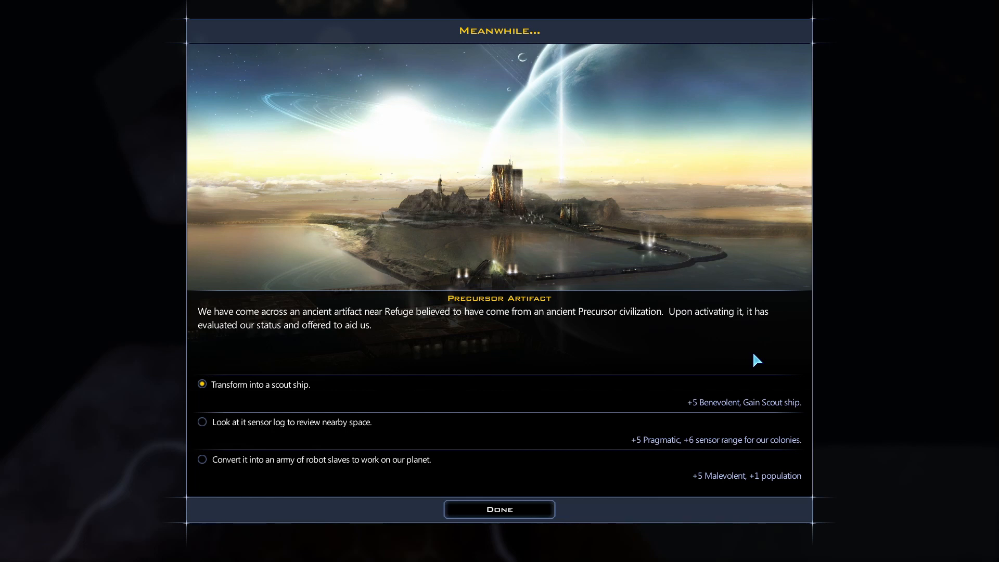
{"action": "mouse_move", "coordinate": [237, 398]}
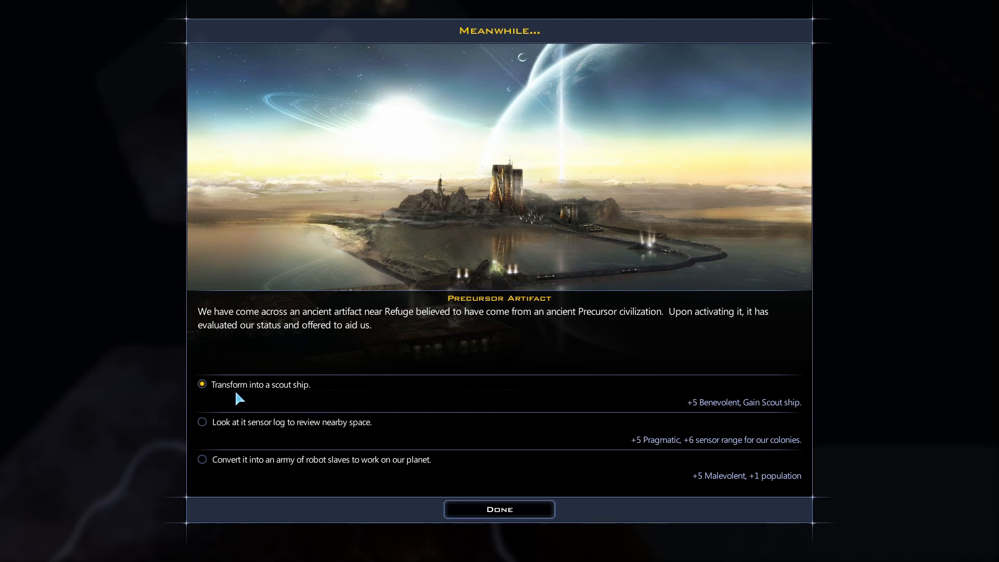
{"action": "mouse_move", "coordinate": [507, 415]}
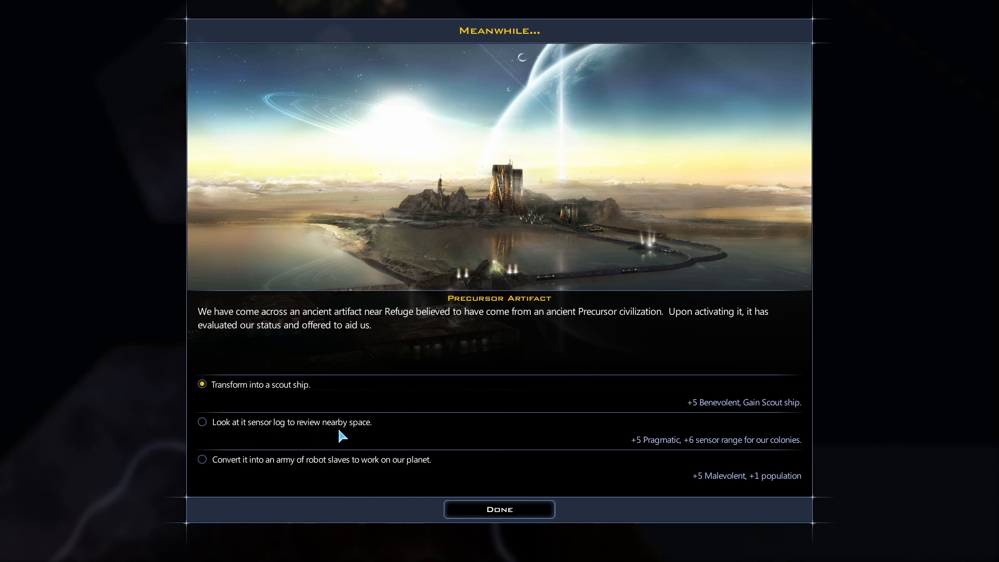
{"action": "mouse_move", "coordinate": [241, 469]}
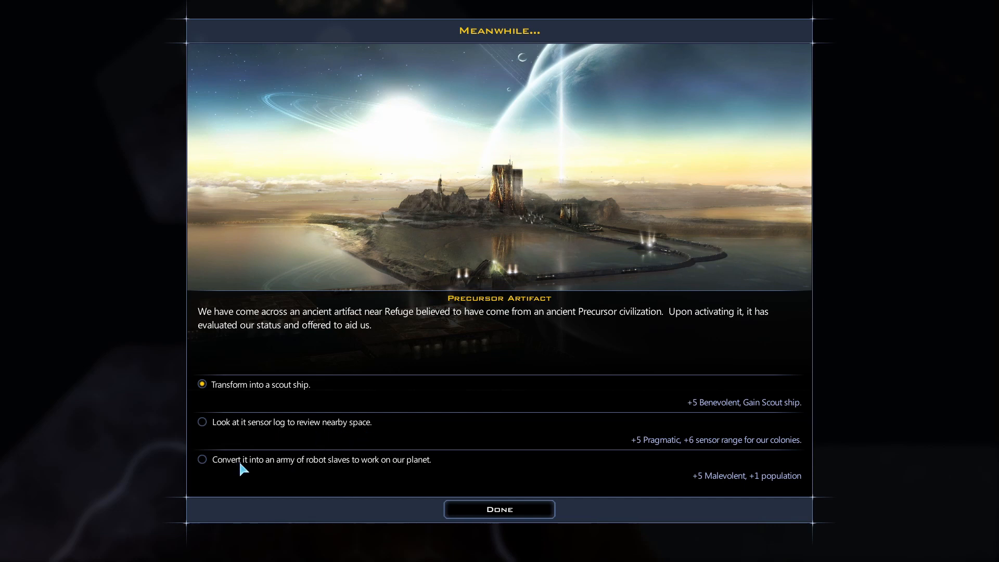
{"action": "mouse_move", "coordinate": [372, 471]}
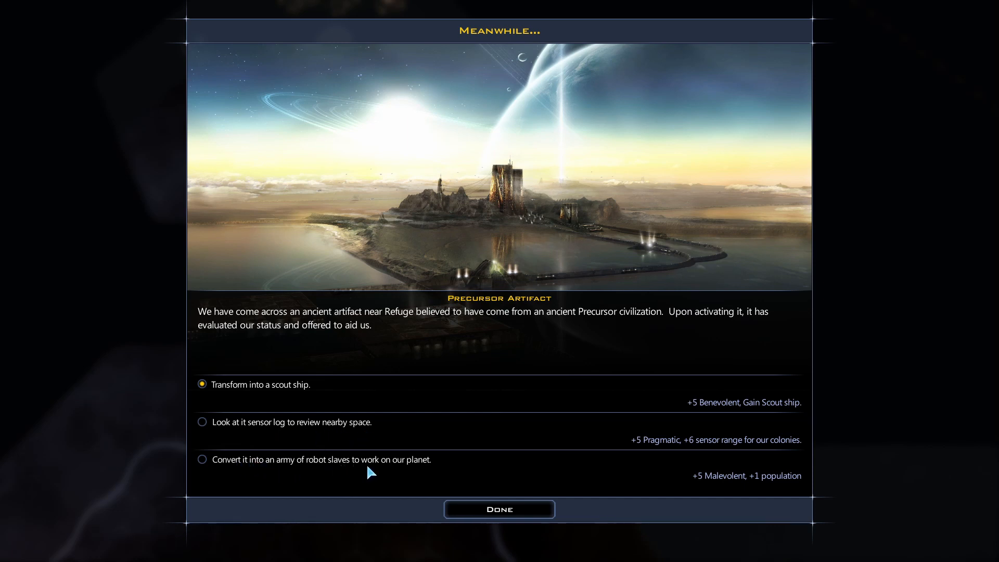
{"action": "mouse_move", "coordinate": [420, 472]}
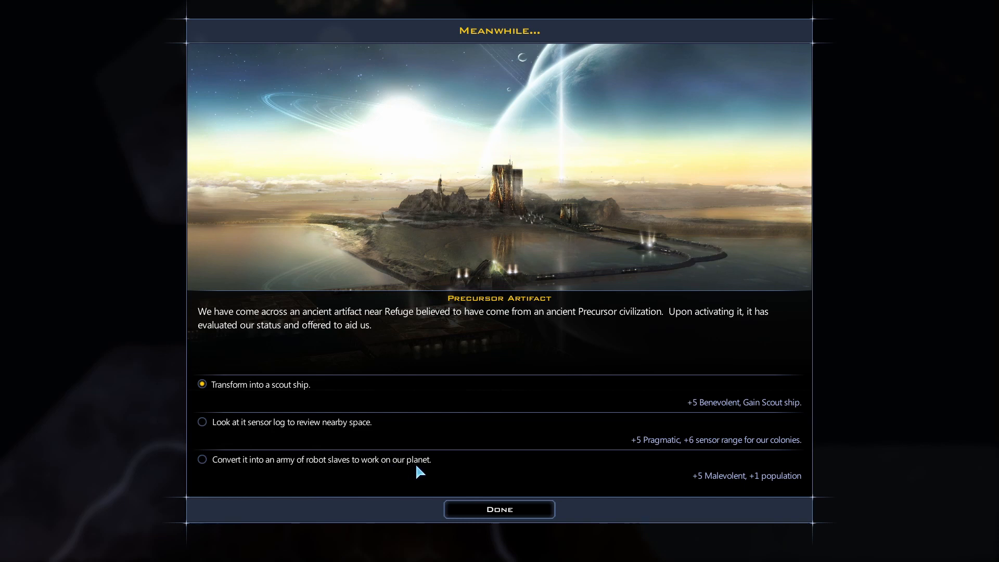
{"action": "mouse_move", "coordinate": [525, 466]}
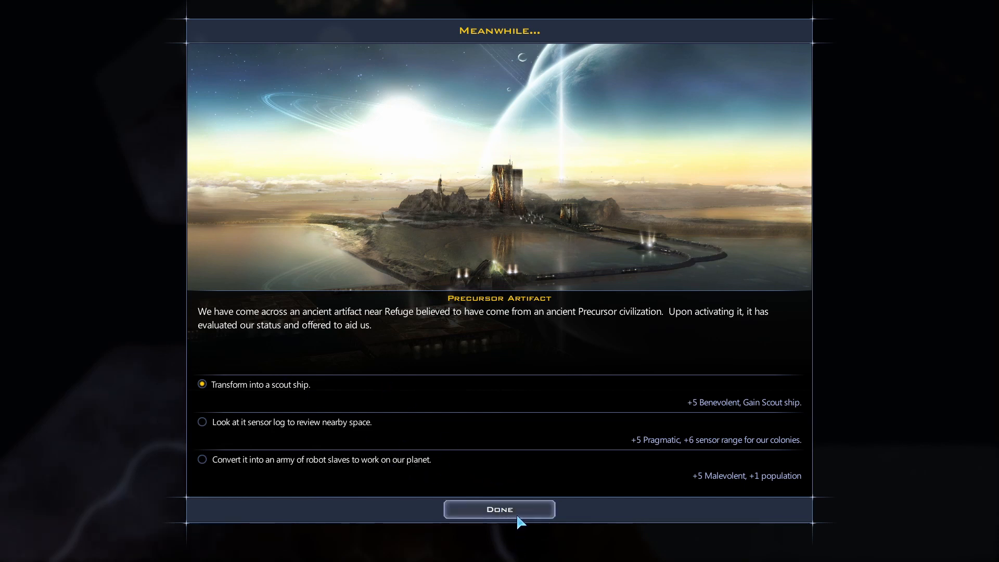
Confirm transforming the Precursor Artifact near Refuge into a scout ship.
{"action": "left_click", "coordinate": [500, 508]}
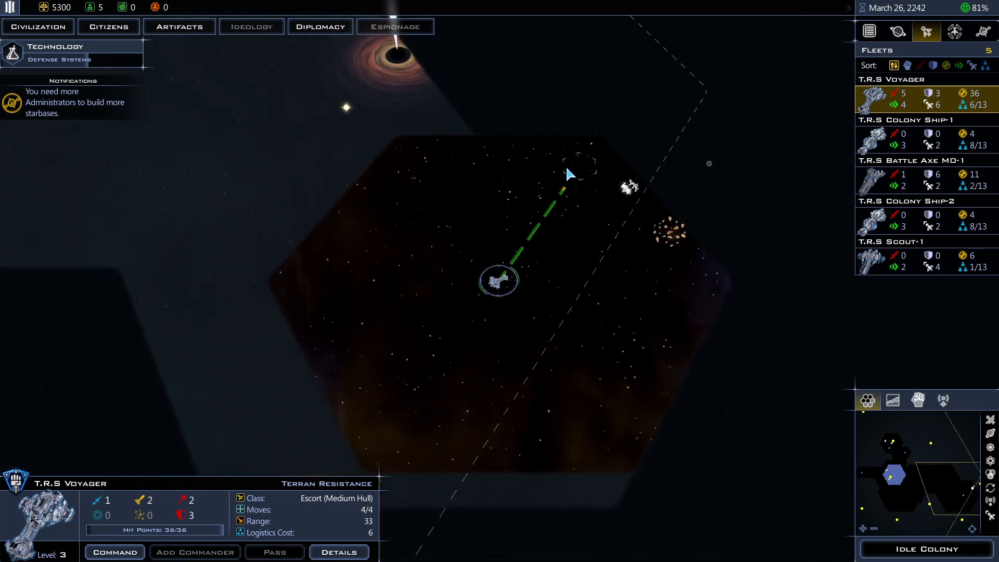
Send the Voyager along its course beside Arken and set Colony Ship-2's destination hex to its left.
{"action": "left_click", "coordinate": [571, 165]}
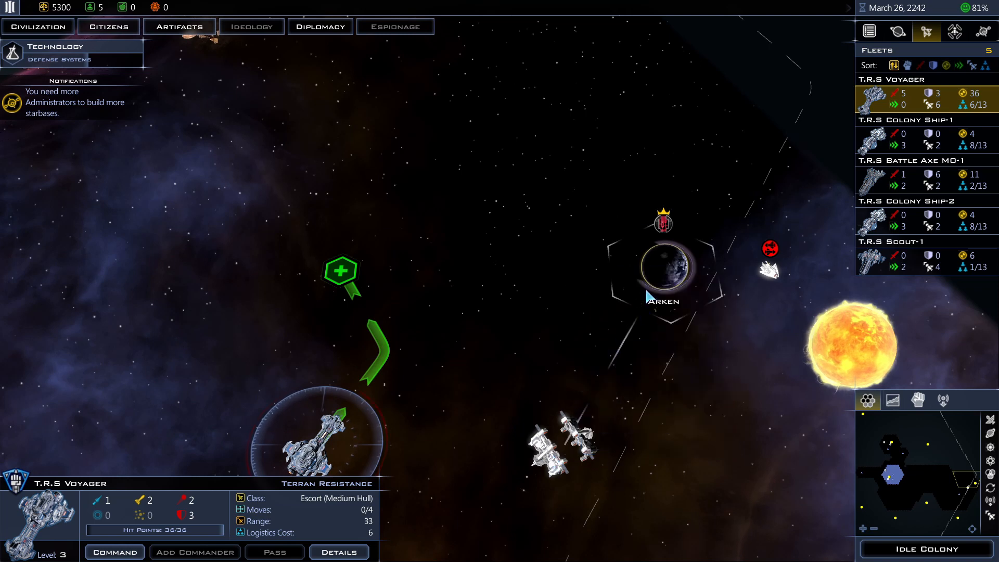
{"action": "mouse_move", "coordinate": [663, 267]}
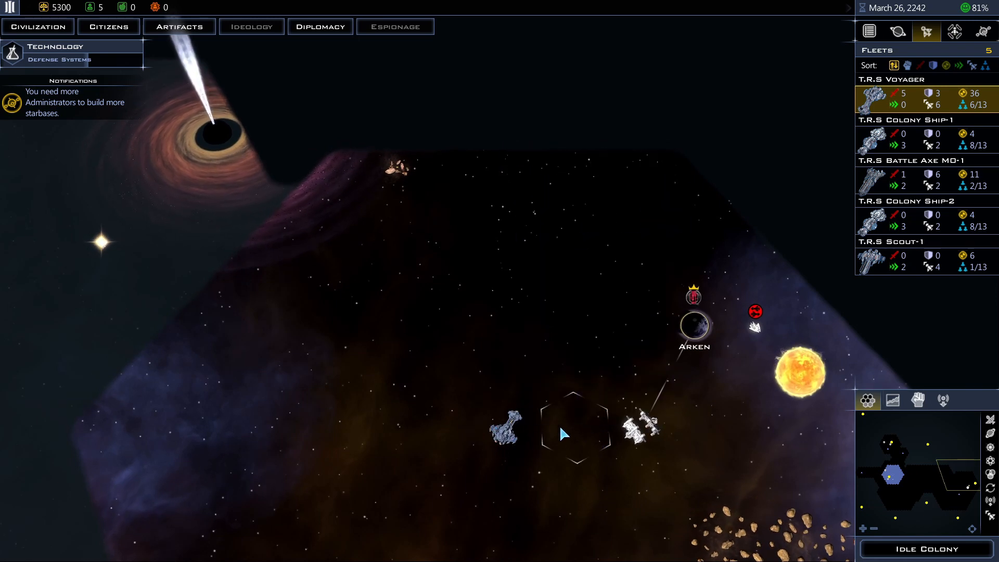
{"action": "mouse_move", "coordinate": [693, 325]}
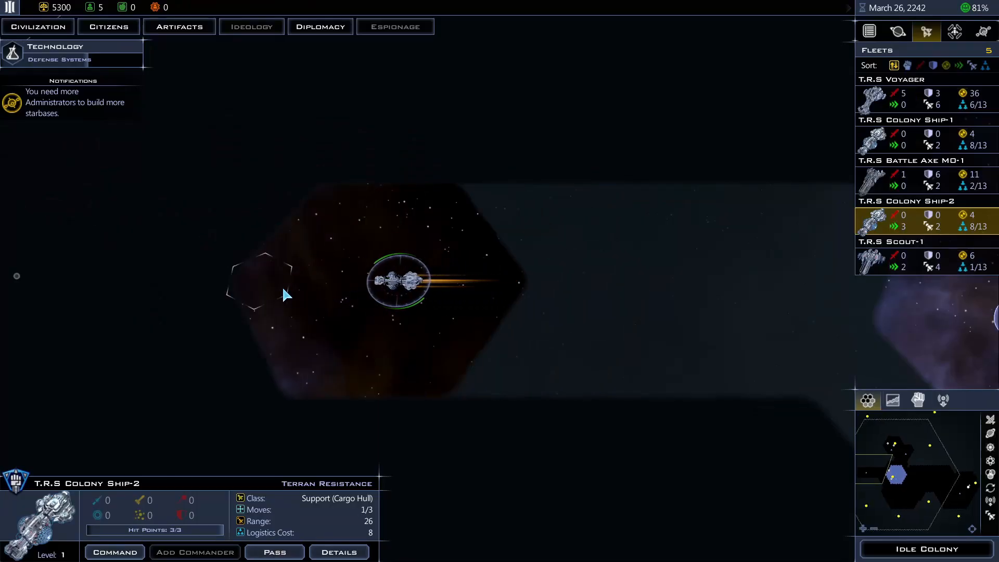
{"action": "left_click", "coordinate": [259, 280]}
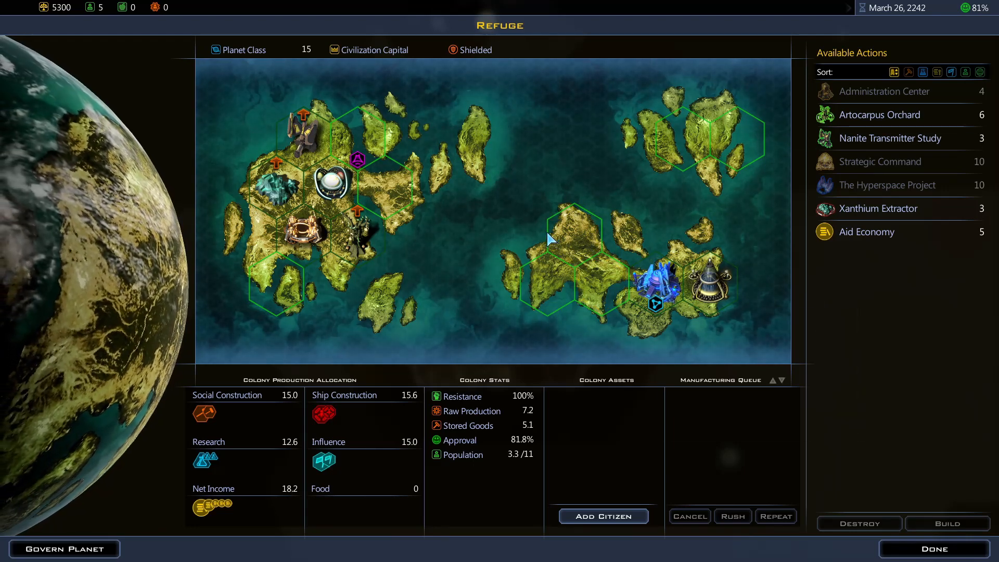
{"action": "mouse_move", "coordinate": [357, 213]}
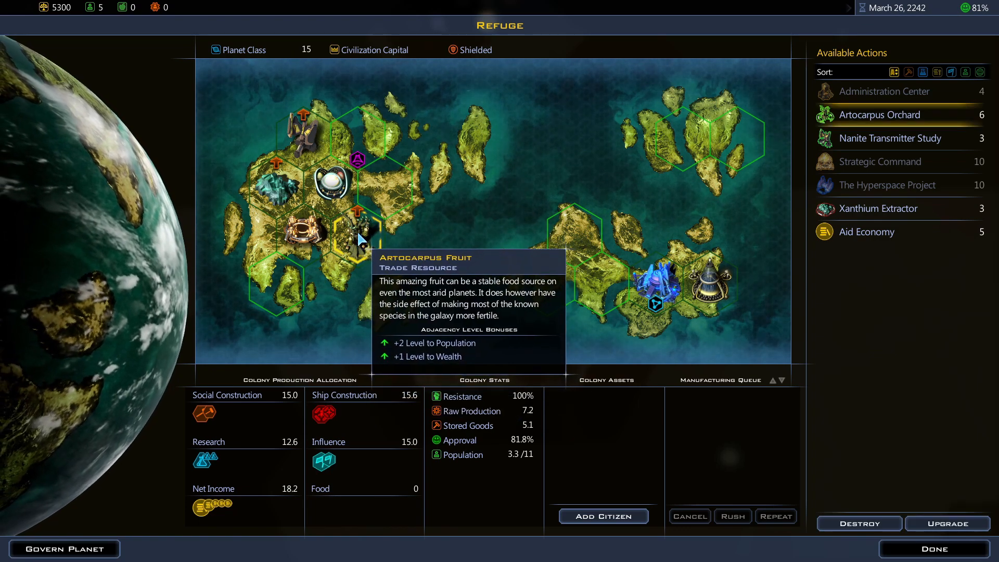
{"action": "mouse_move", "coordinate": [946, 523]}
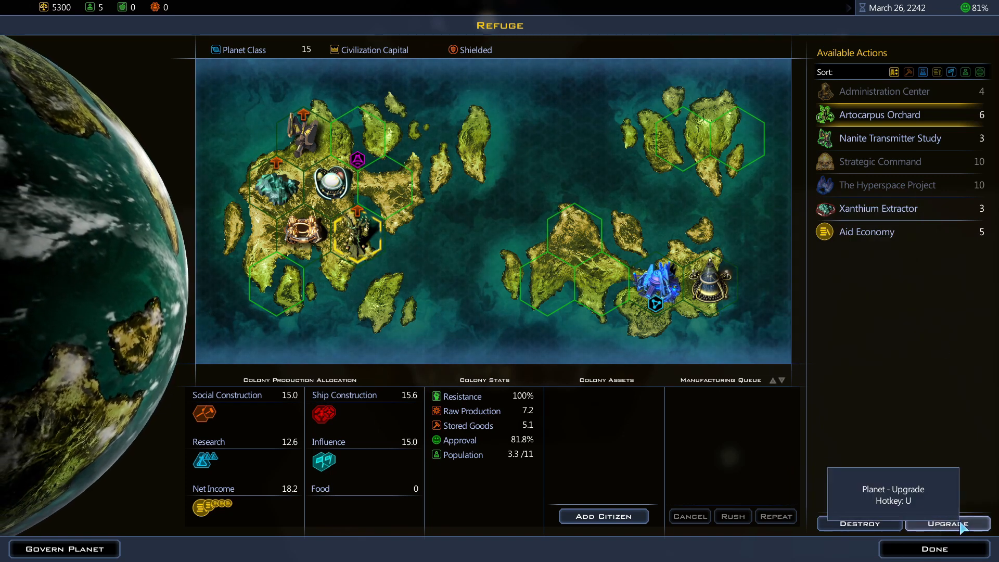
Queue the Artocarpus Orchard upgrade on Refuge and end the turn to April 2, 2242.
{"action": "left_click", "coordinate": [932, 548]}
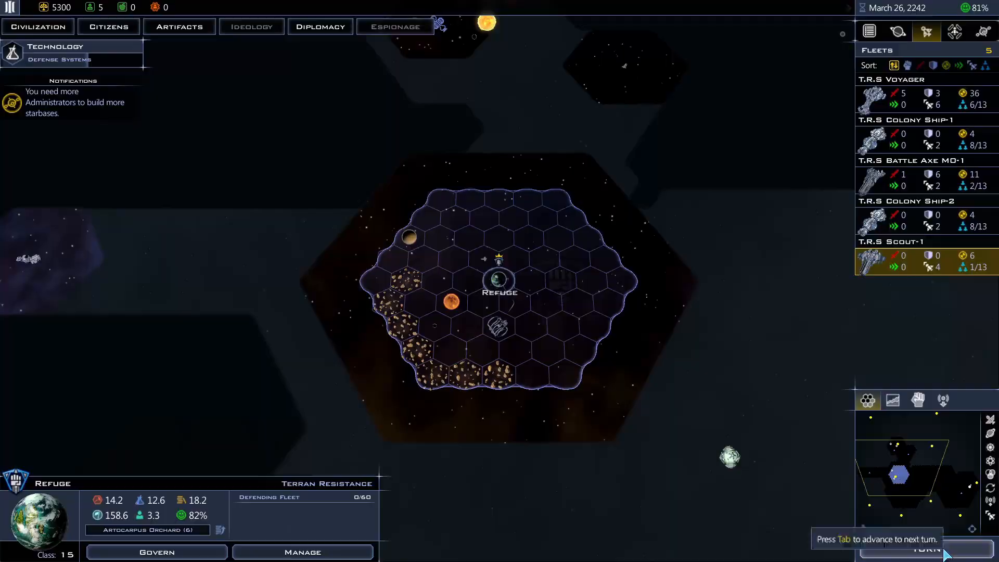
{"action": "left_click", "coordinate": [926, 548]}
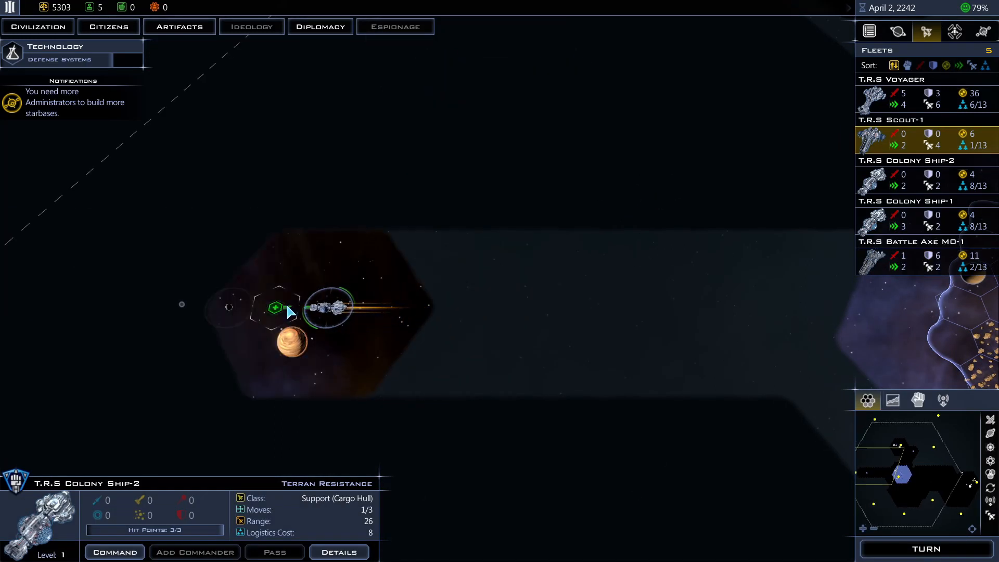
Move Colony Ship-2 and the Battle Axe M0-1 to their markers and end the turn, completing Defense Systems.
{"action": "left_click", "coordinate": [290, 344]}
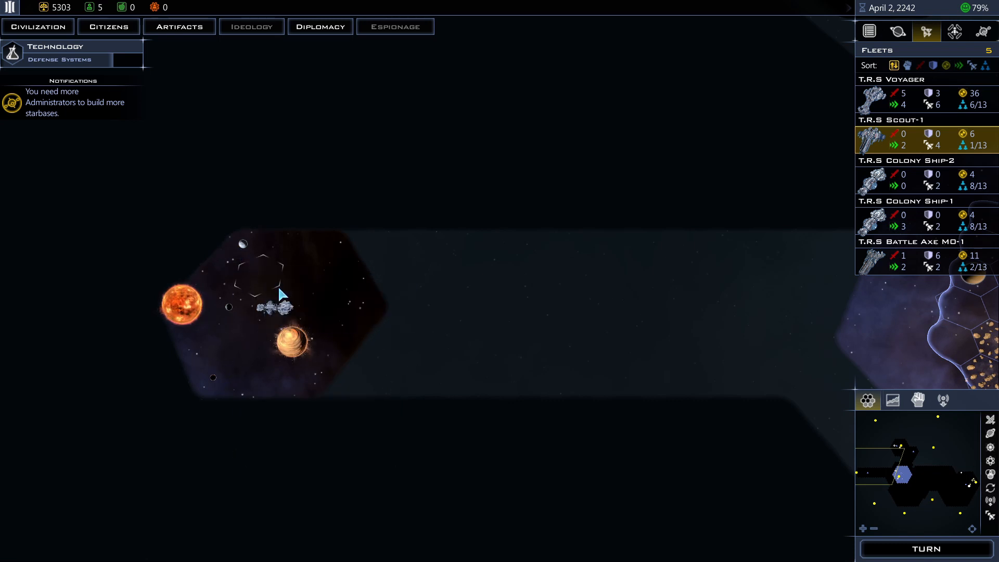
{"action": "left_click", "coordinate": [275, 306]}
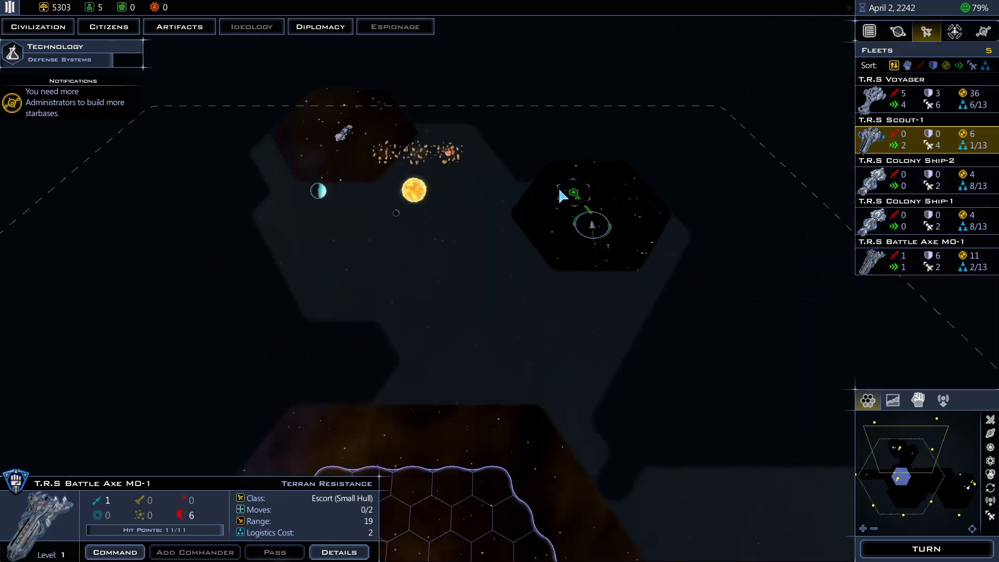
{"action": "left_click", "coordinate": [540, 153]}
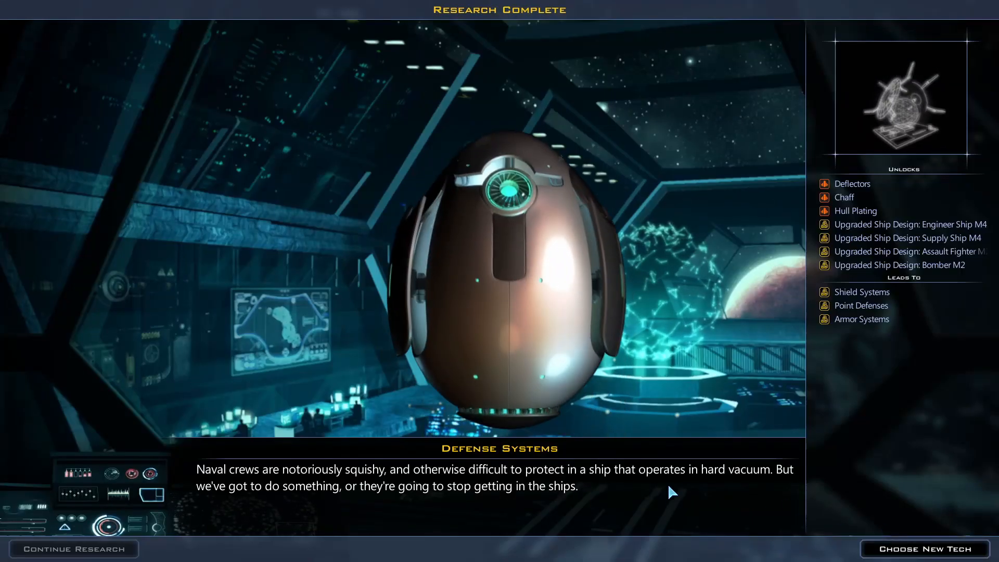
Select Planetary Invasion in the Warfare tree as the active research and return to the map.
{"action": "left_click", "coordinate": [923, 548]}
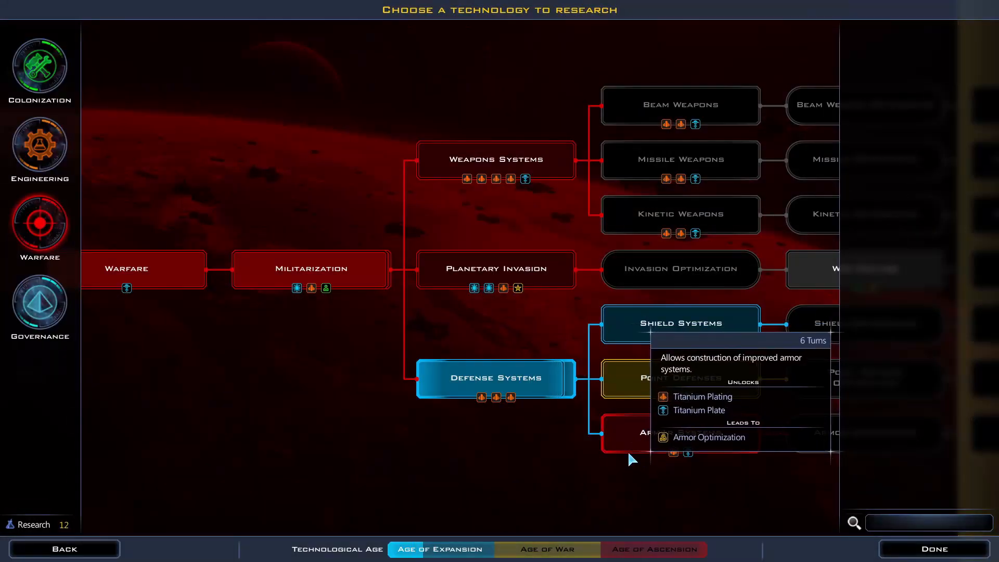
{"action": "left_click", "coordinate": [496, 268]}
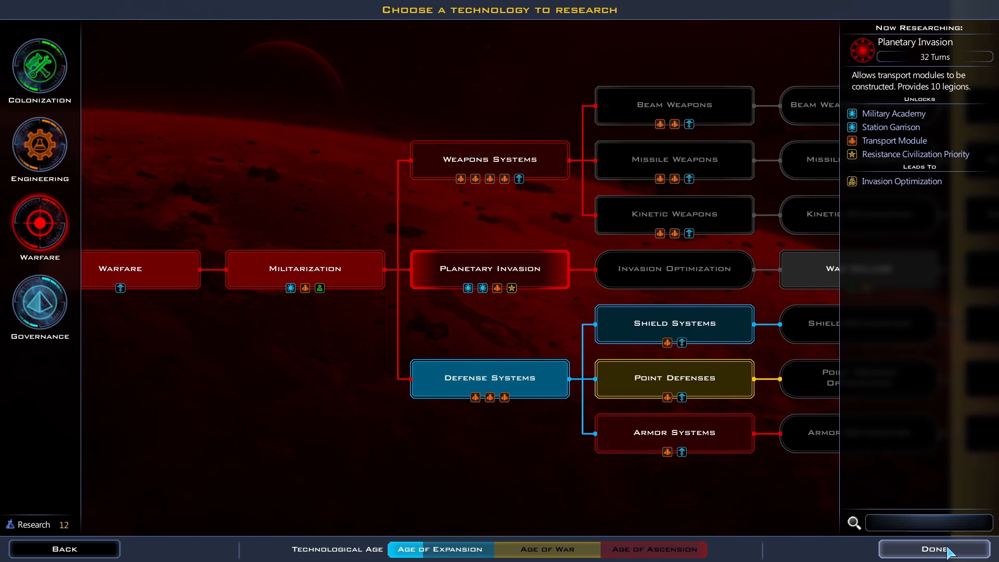
{"action": "left_click", "coordinate": [932, 548]}
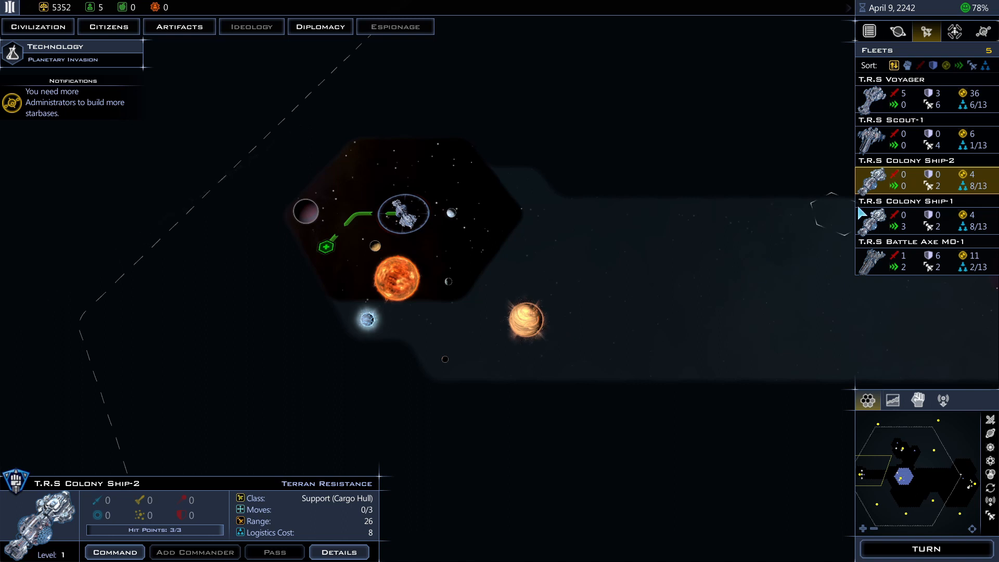
End the turn to April 16, 2242 and move Colony Ship-2 beside the small planet below it.
{"action": "left_click", "coordinate": [926, 548]}
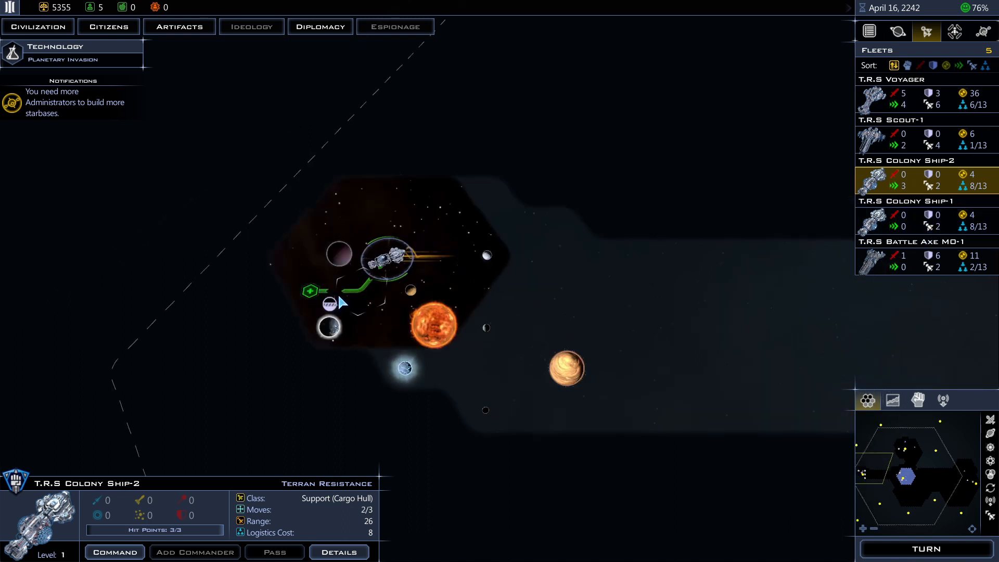
{"action": "left_click", "coordinate": [329, 325]}
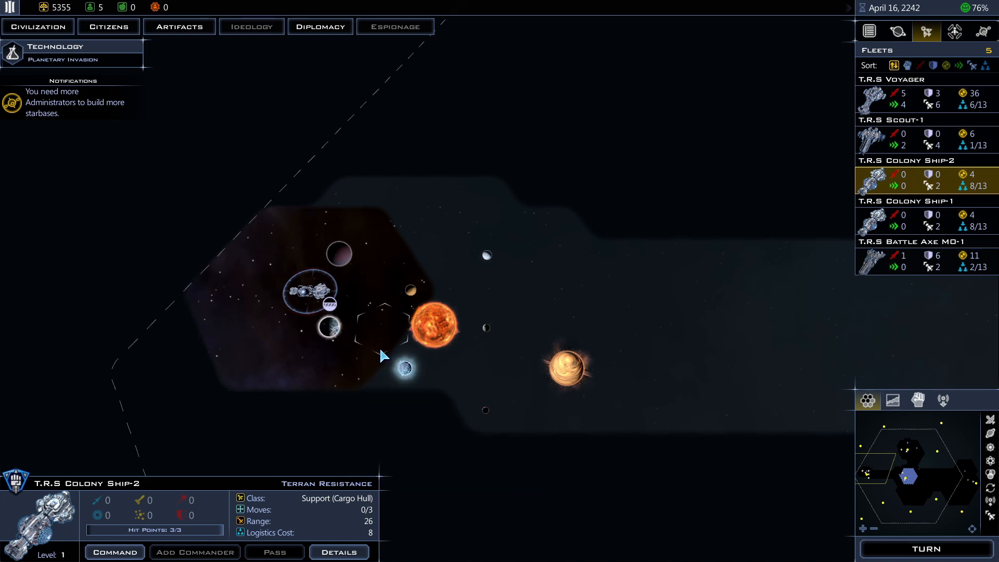
{"action": "mouse_move", "coordinate": [64, 56]}
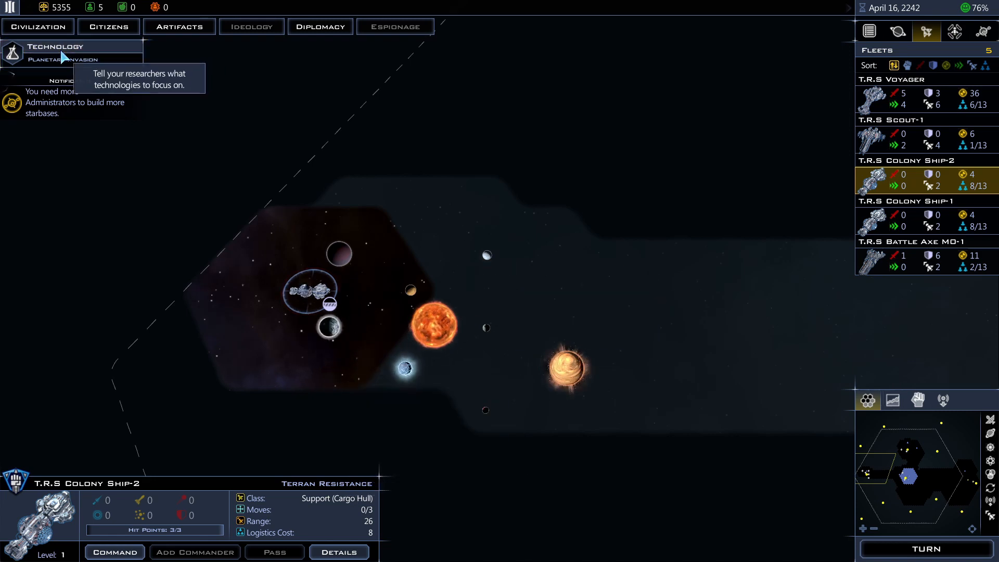
{"action": "left_click", "coordinate": [56, 45]}
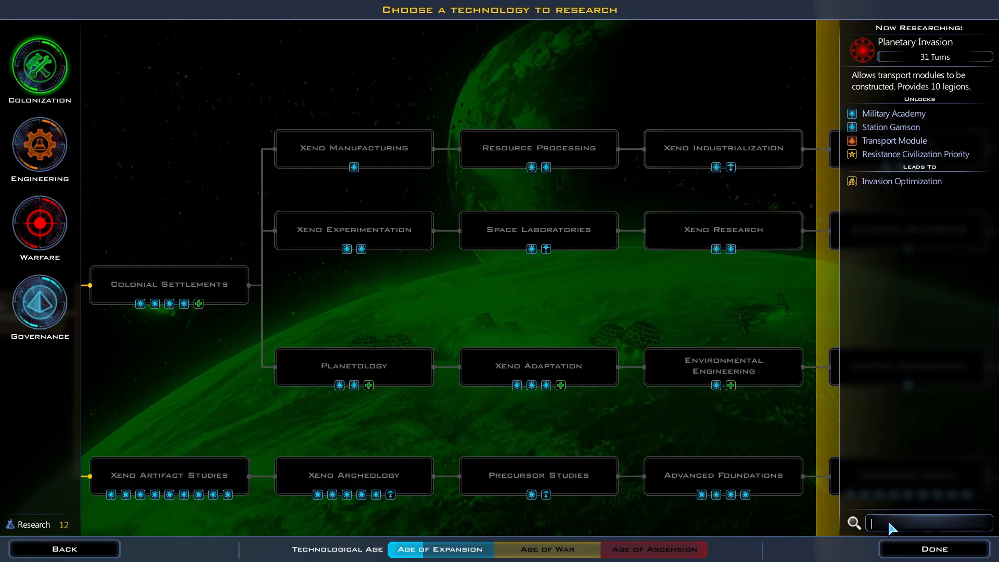
{"action": "type", "text": "extr"}
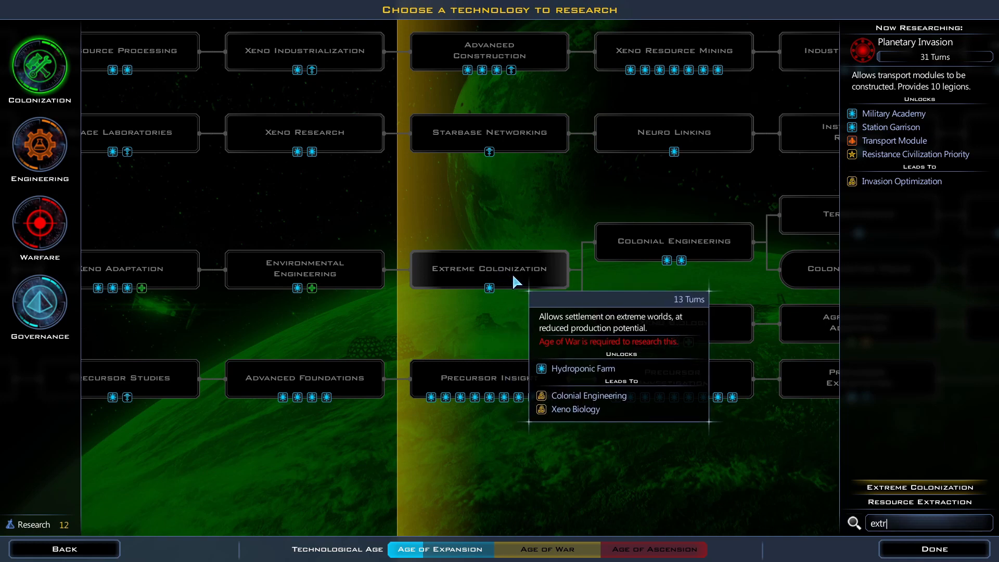
{"action": "mouse_move", "coordinate": [131, 558]}
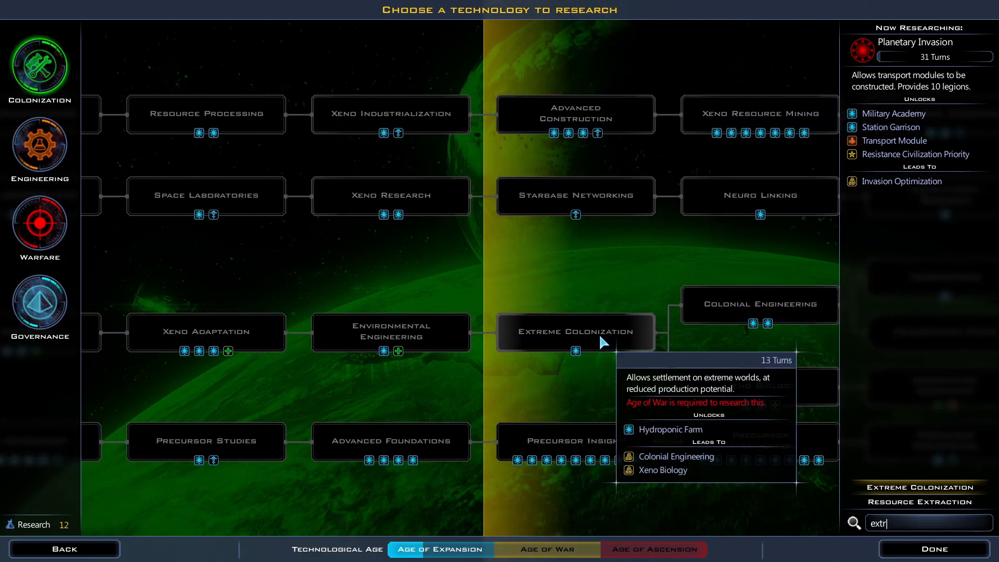
{"action": "left_click", "coordinate": [63, 548]}
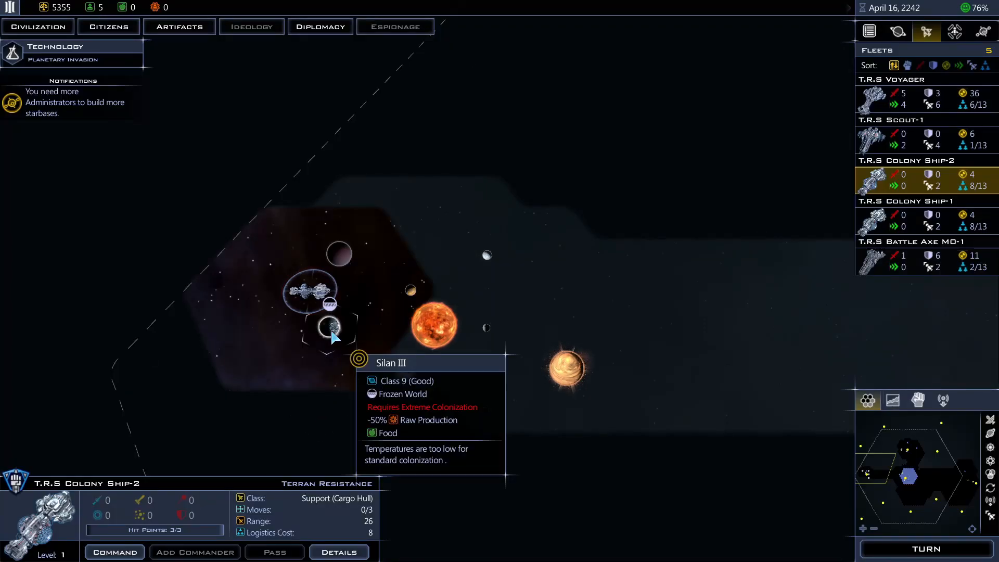
Move Colony Ship-2 to the hex below the system and end the turn to April 30, 2242.
{"action": "left_click", "coordinate": [924, 548]}
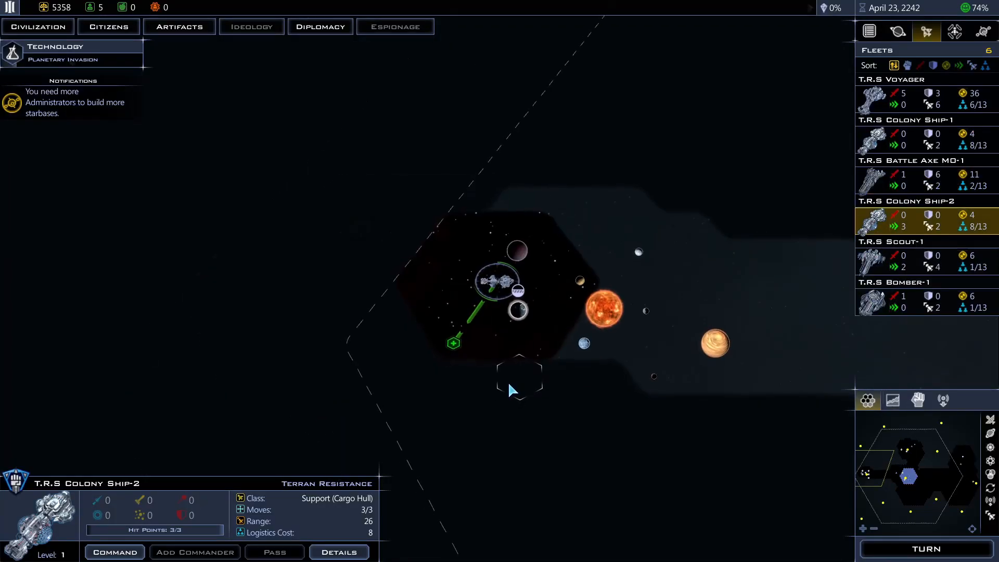
{"action": "left_click", "coordinate": [430, 375]}
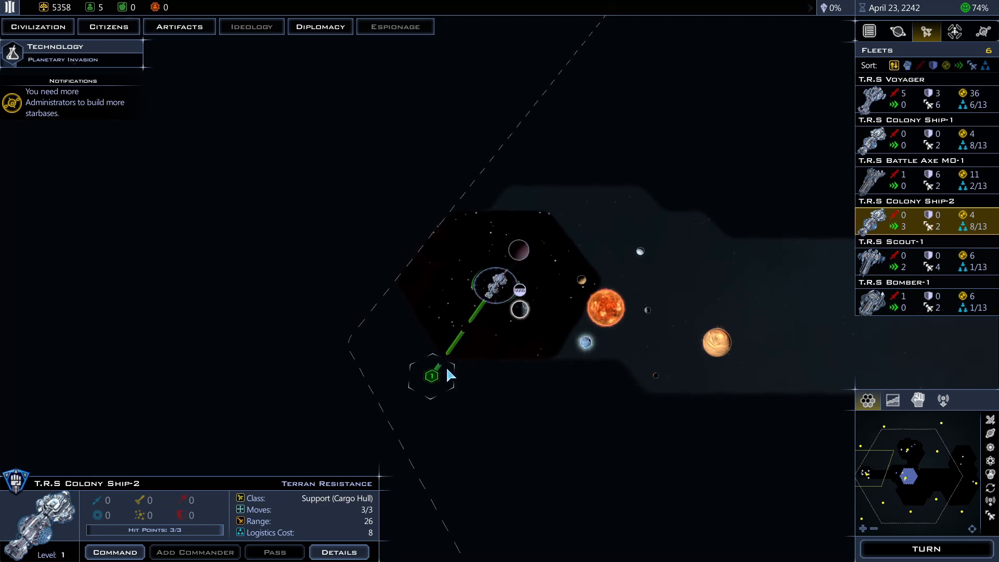
{"action": "left_click", "coordinate": [544, 411]}
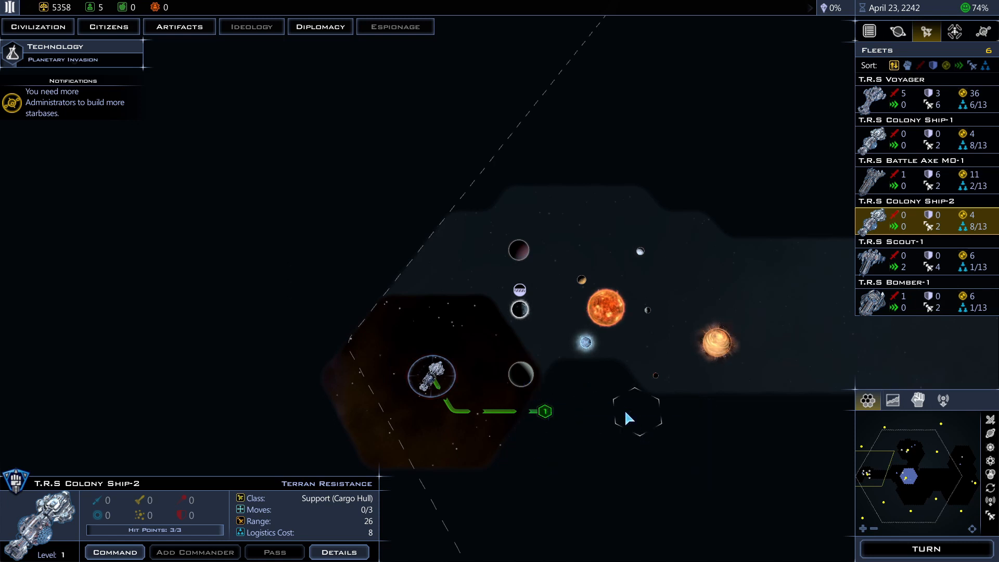
{"action": "mouse_move", "coordinate": [588, 410]}
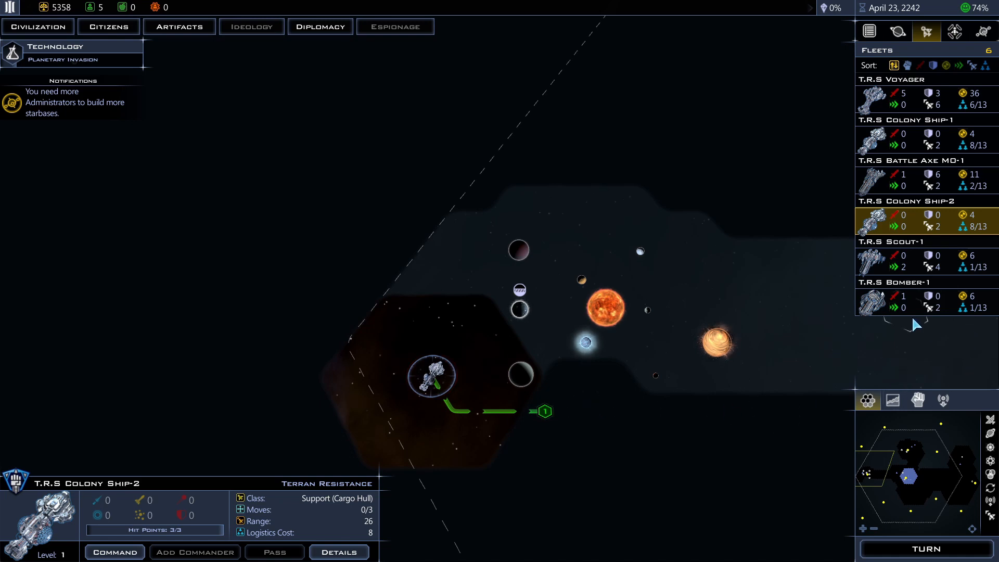
{"action": "left_click", "coordinate": [904, 261]}
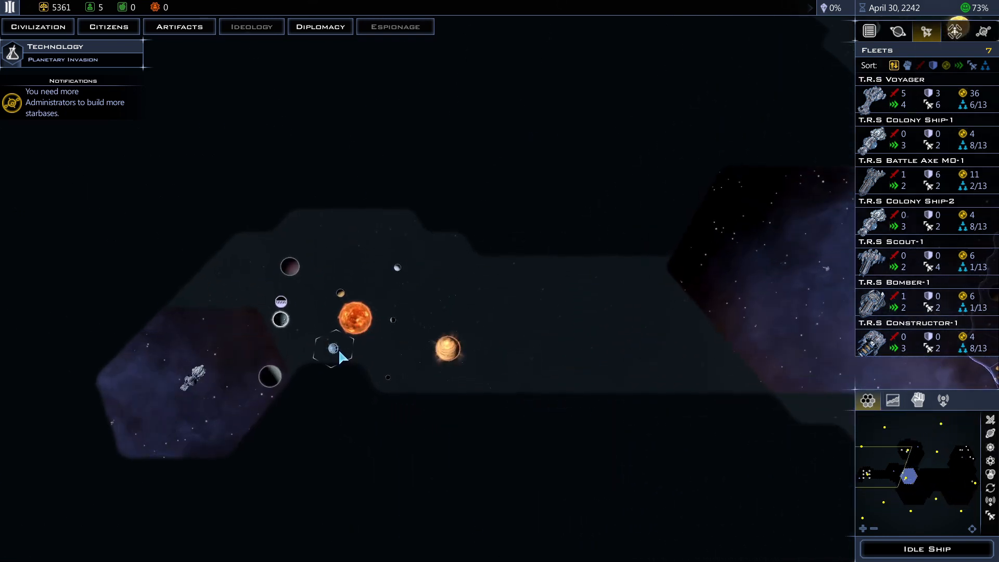
{"action": "mouse_move", "coordinate": [331, 349]}
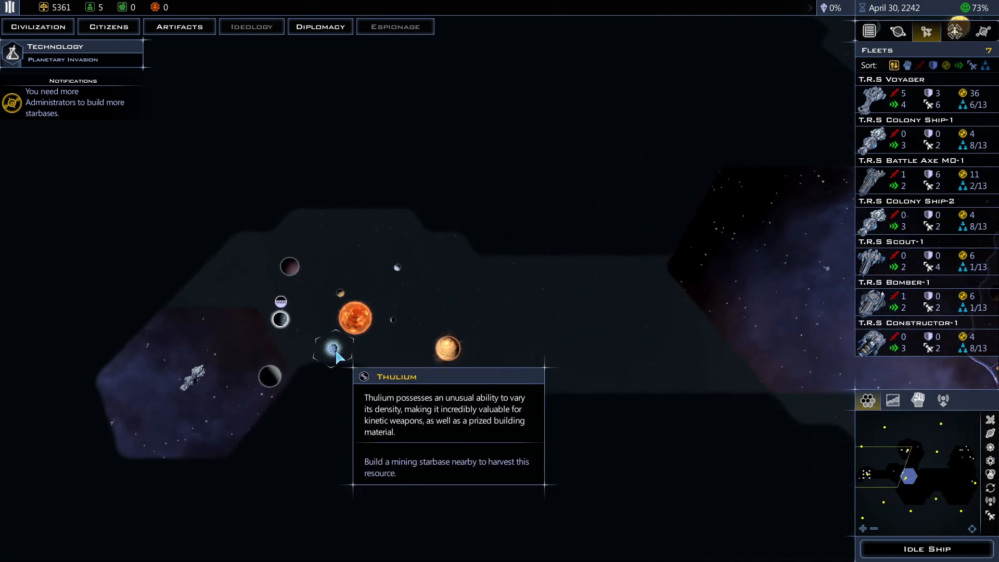
{"action": "mouse_move", "coordinate": [279, 318]}
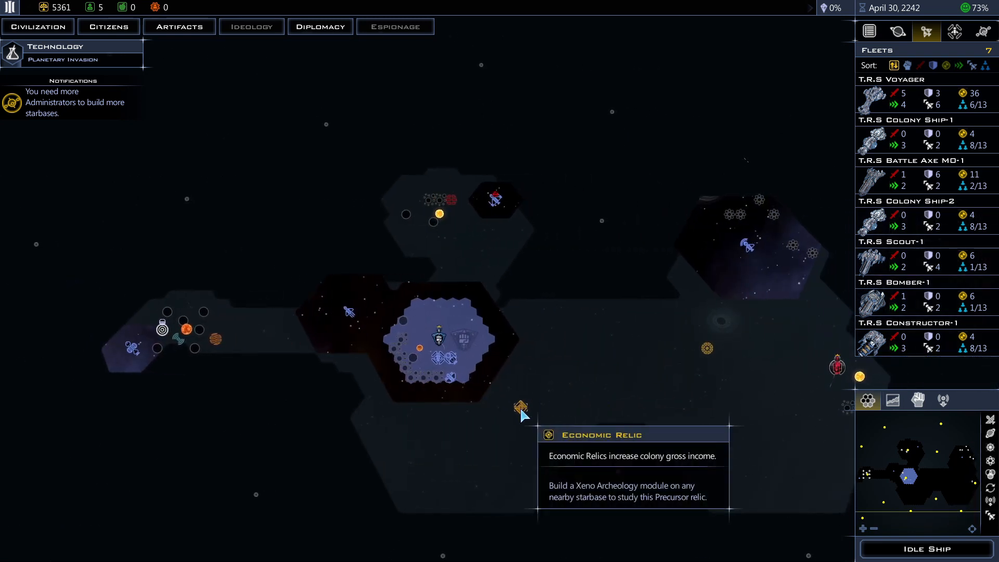
{"action": "mouse_move", "coordinate": [675, 390]}
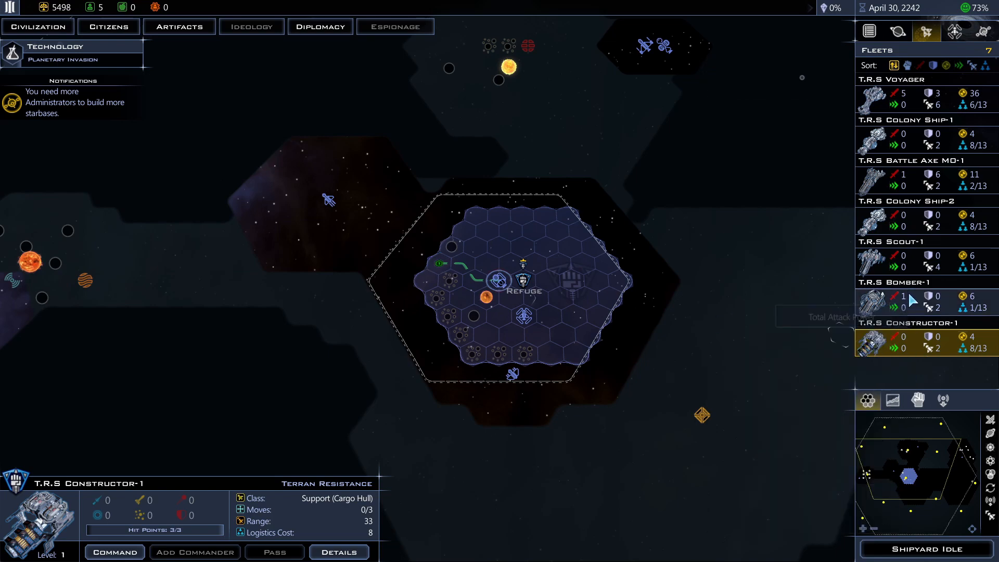
Queue two Bomber M2 missile ships at Refuge's idle shipyard and return to the map.
{"action": "left_click", "coordinate": [923, 548]}
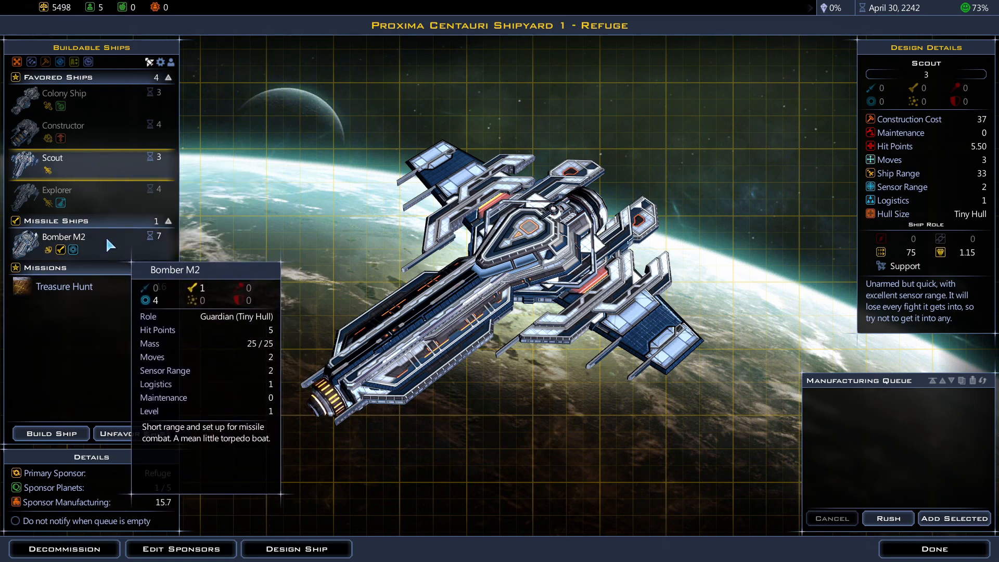
{"action": "left_click", "coordinate": [64, 242]}
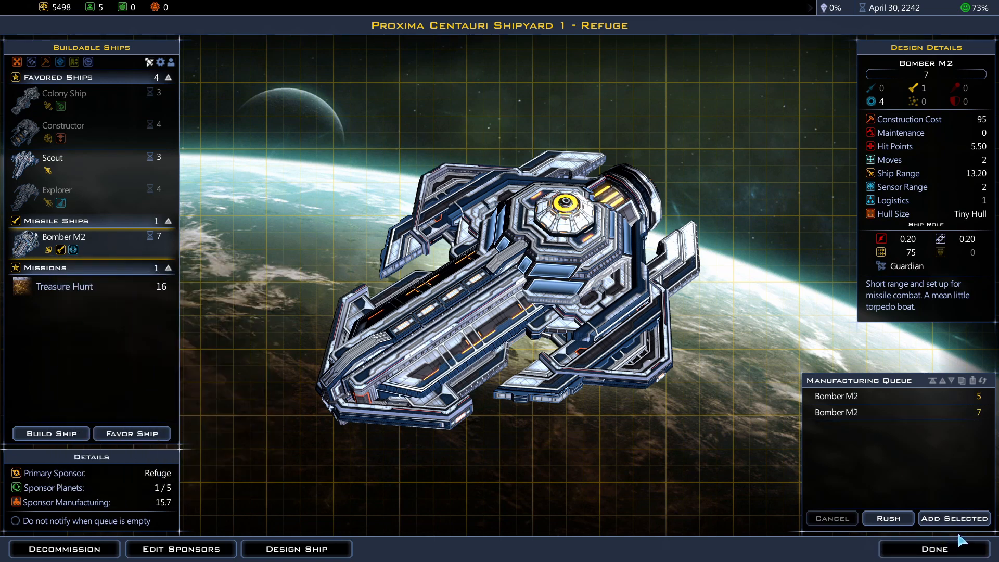
{"action": "left_click", "coordinate": [930, 548]}
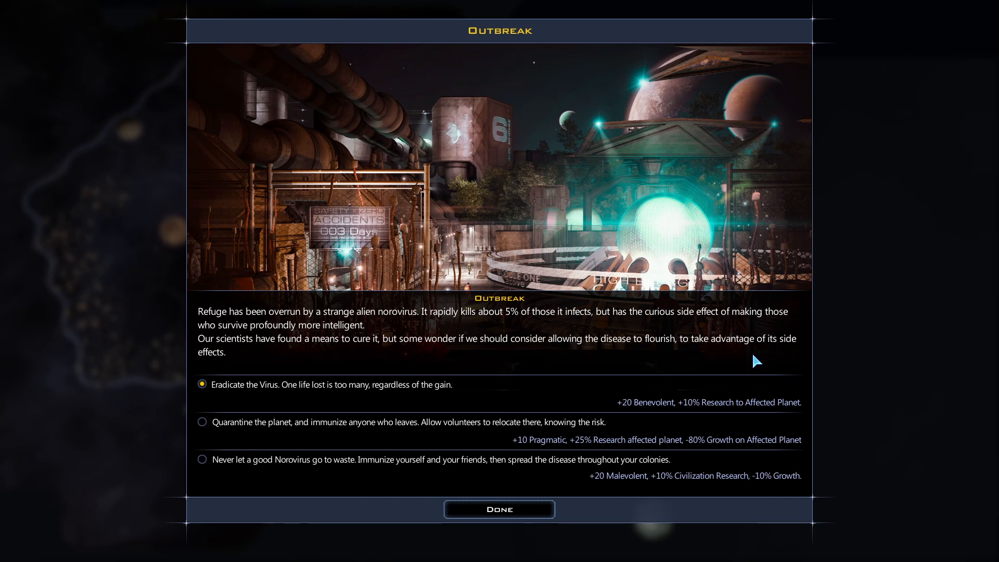
{"action": "mouse_move", "coordinate": [768, 369]}
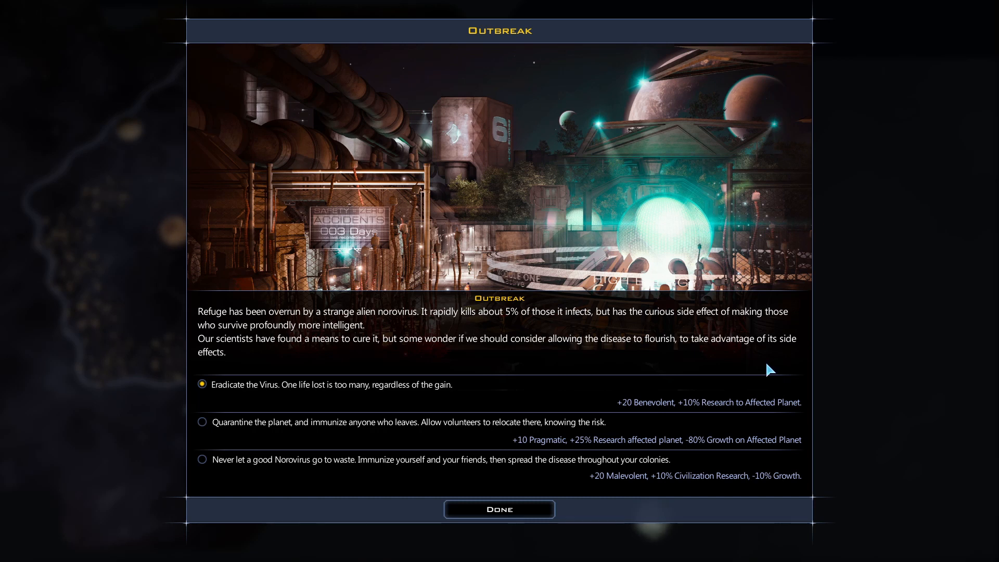
{"action": "mouse_move", "coordinate": [240, 414]}
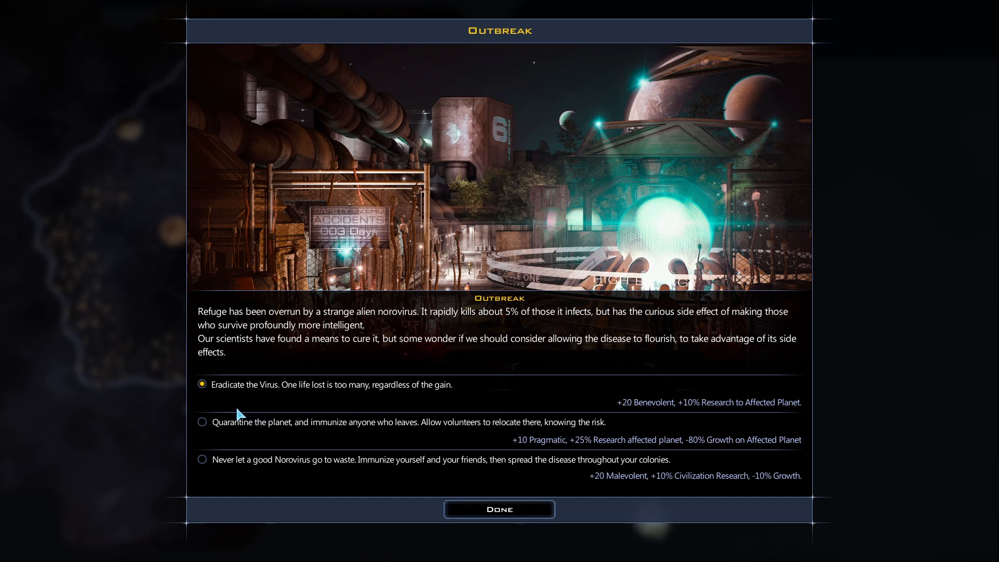
{"action": "mouse_move", "coordinate": [312, 411]}
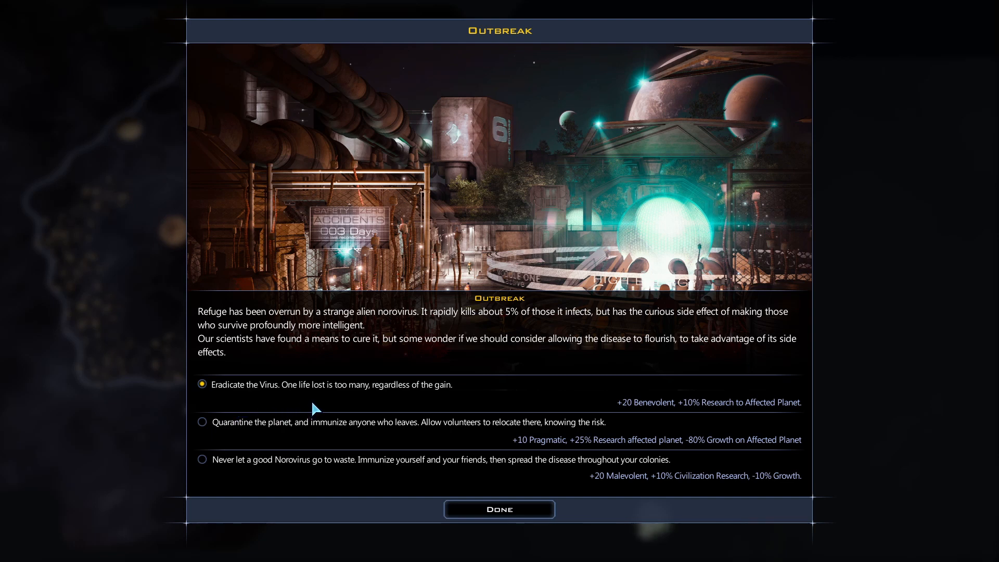
{"action": "mouse_move", "coordinate": [641, 410]}
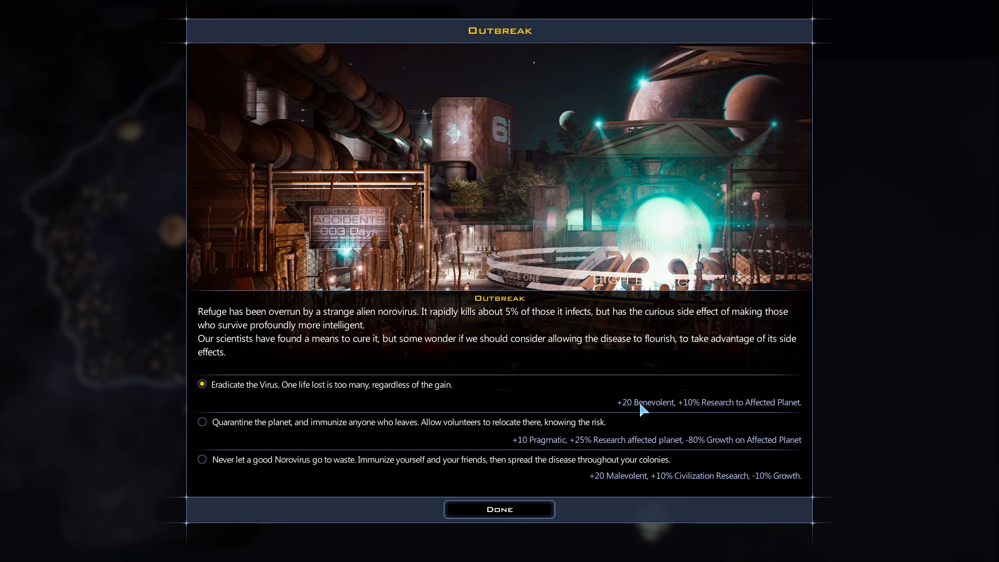
{"action": "mouse_move", "coordinate": [751, 417]}
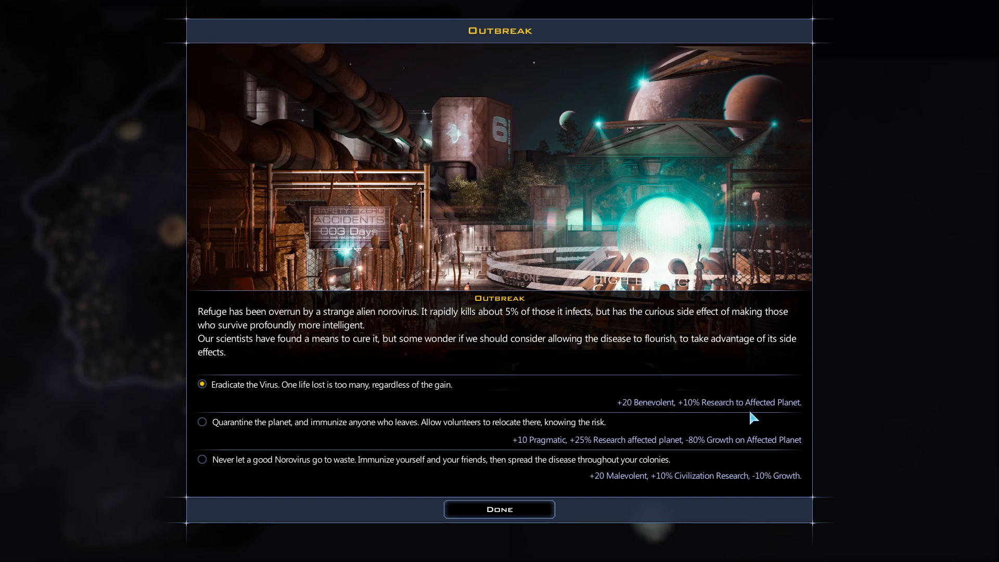
{"action": "mouse_move", "coordinate": [308, 445]}
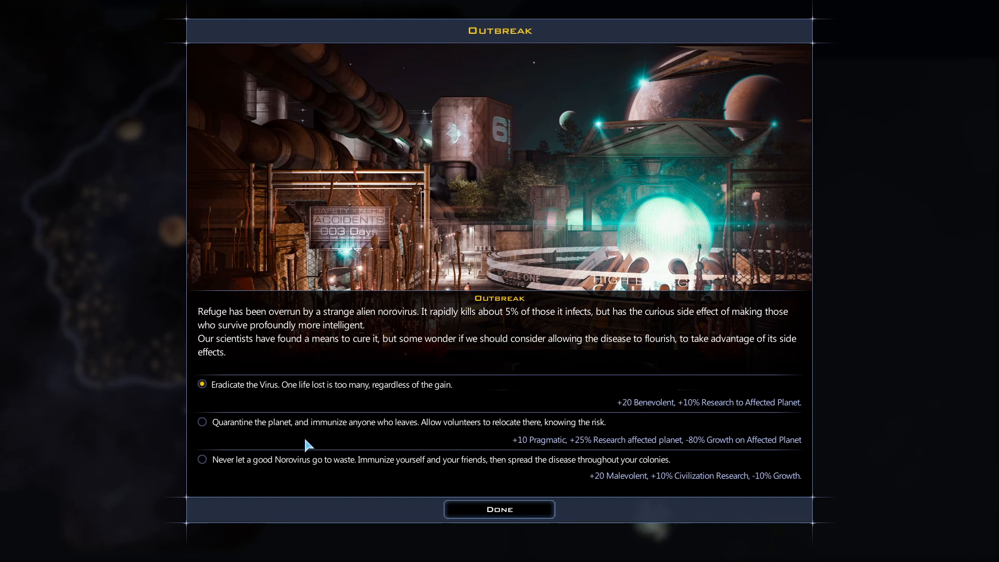
{"action": "mouse_move", "coordinate": [356, 441]}
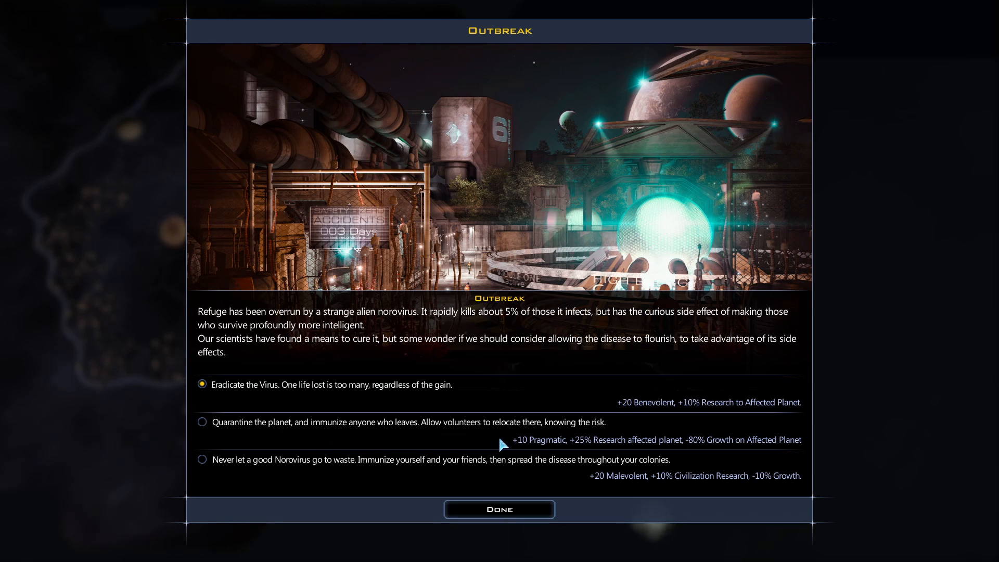
{"action": "mouse_move", "coordinate": [540, 451]}
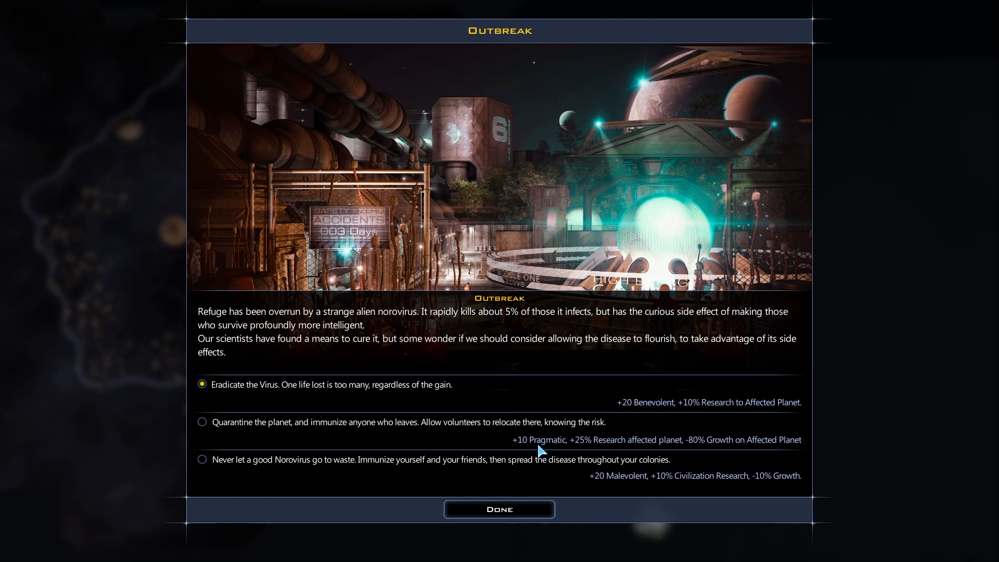
{"action": "mouse_move", "coordinate": [595, 449]}
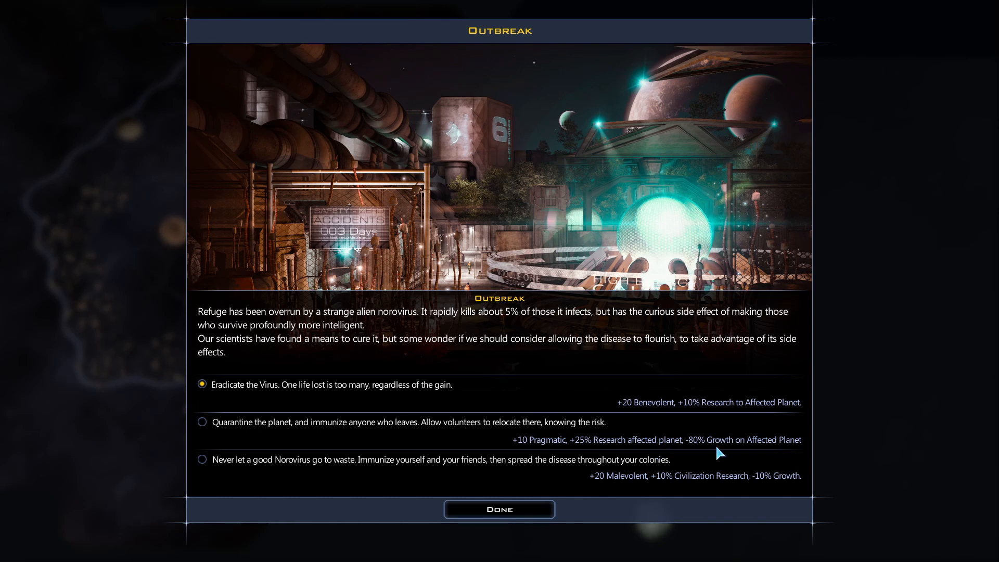
{"action": "mouse_move", "coordinate": [793, 452]}
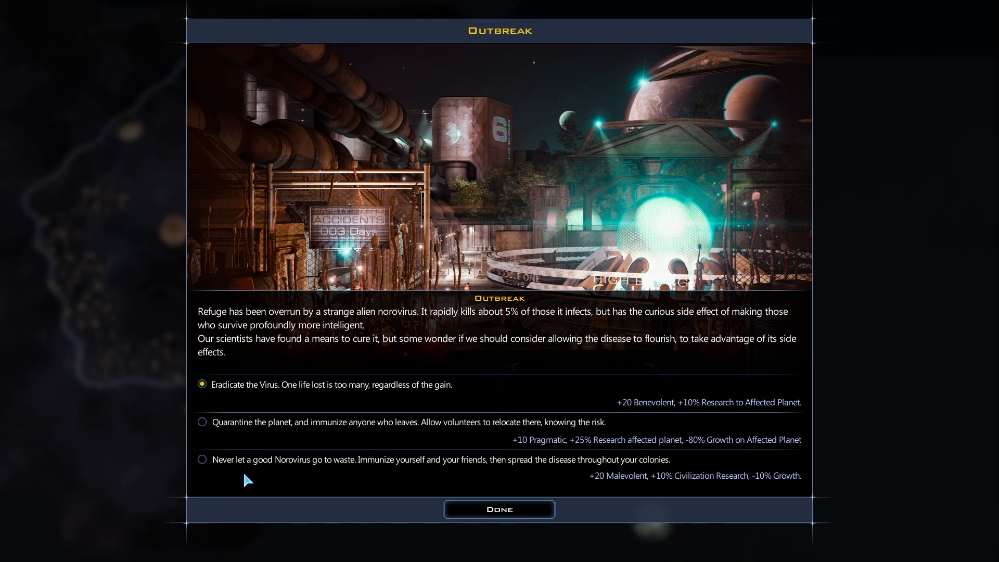
{"action": "mouse_move", "coordinate": [605, 487]}
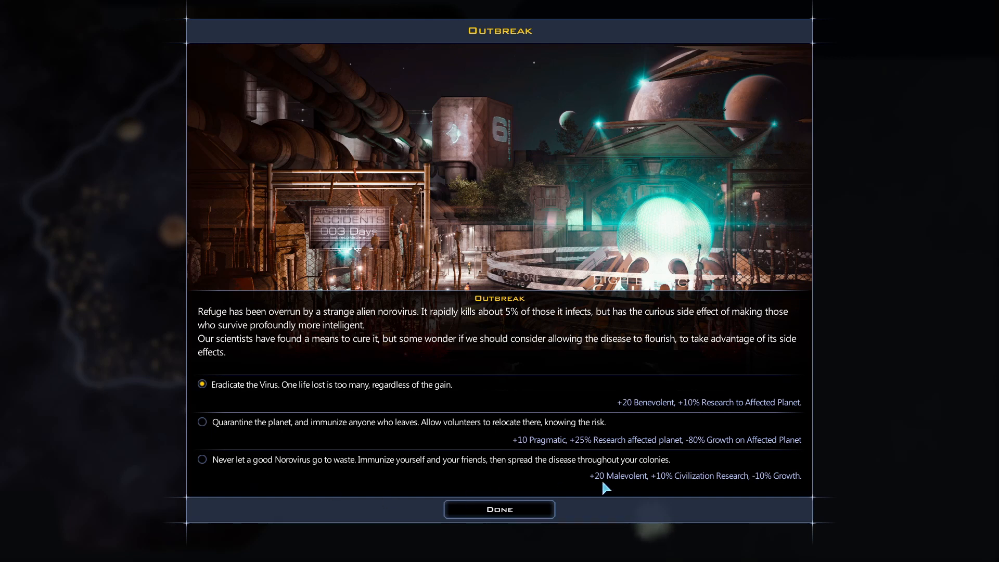
{"action": "mouse_move", "coordinate": [631, 490]}
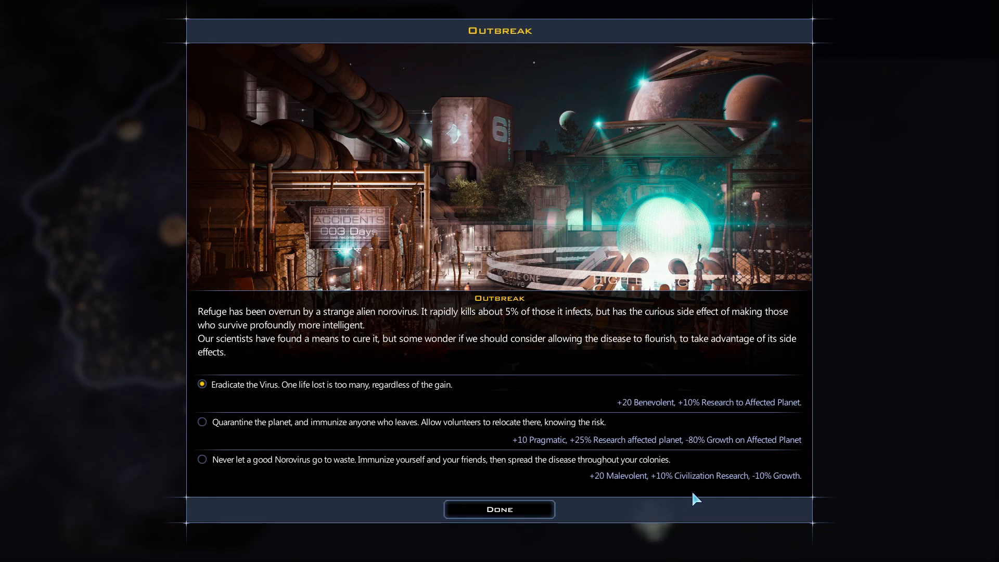
{"action": "mouse_move", "coordinate": [776, 489]}
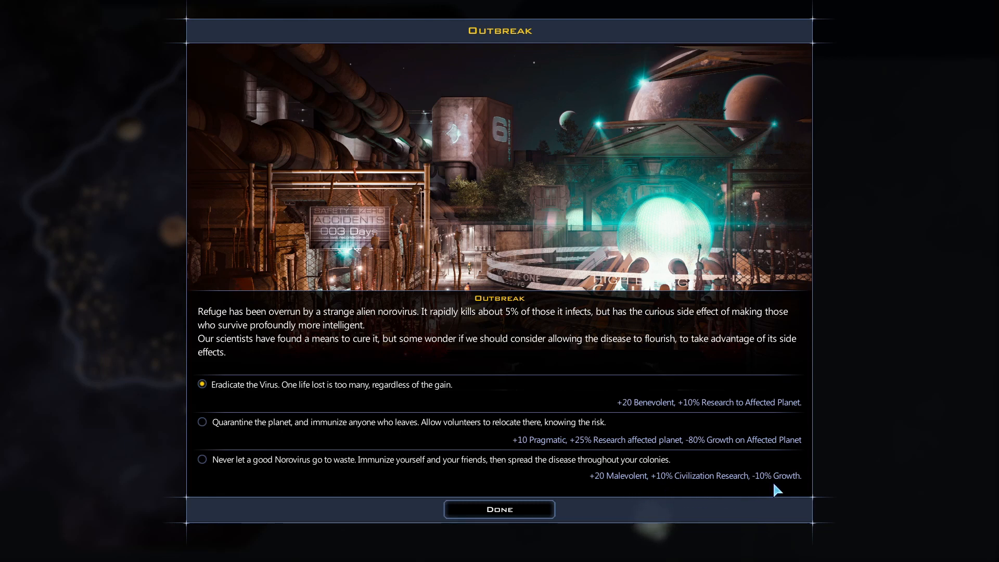
{"action": "mouse_move", "coordinate": [738, 414]}
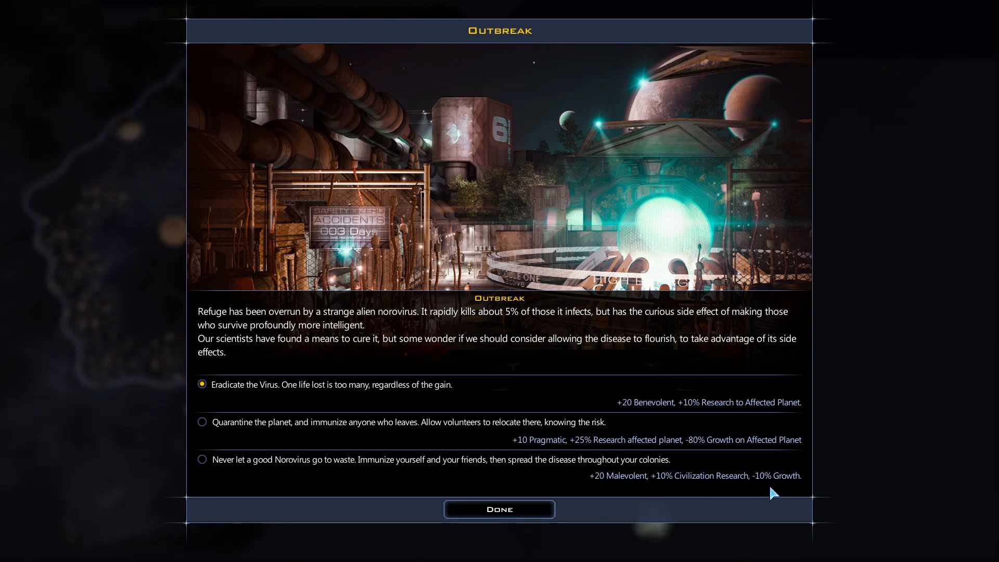
{"action": "mouse_move", "coordinate": [709, 486]}
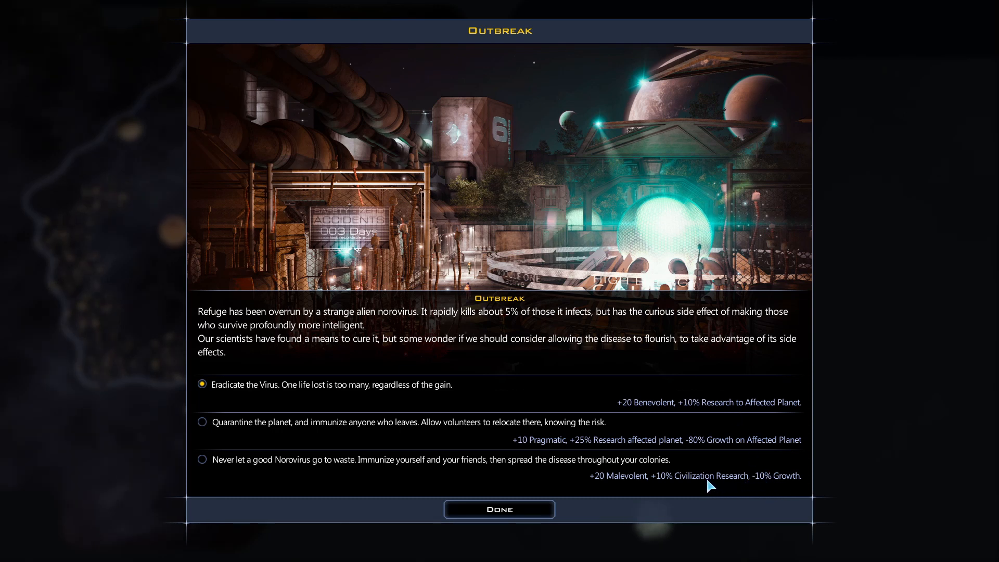
{"action": "mouse_move", "coordinate": [700, 428]}
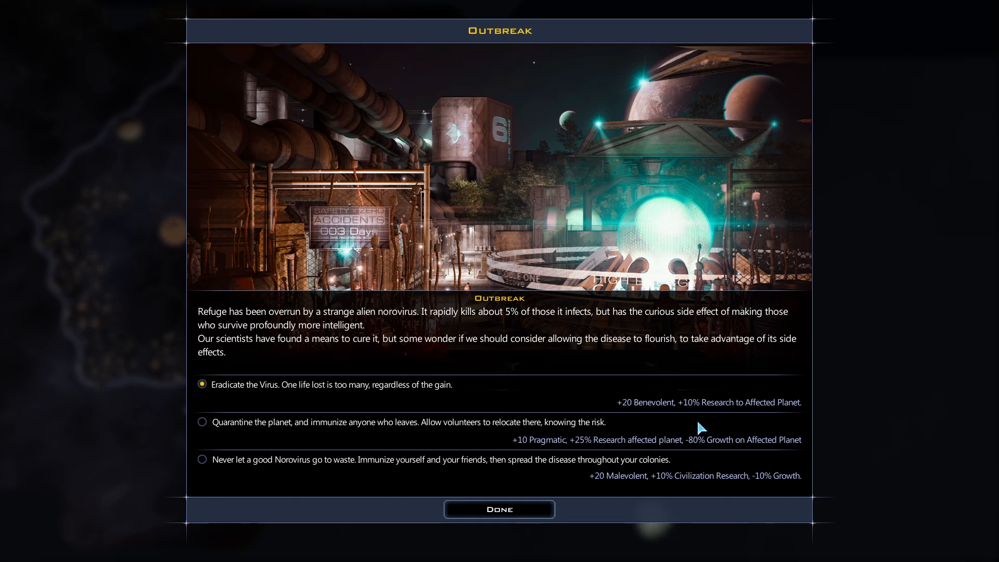
{"action": "mouse_move", "coordinate": [652, 412]}
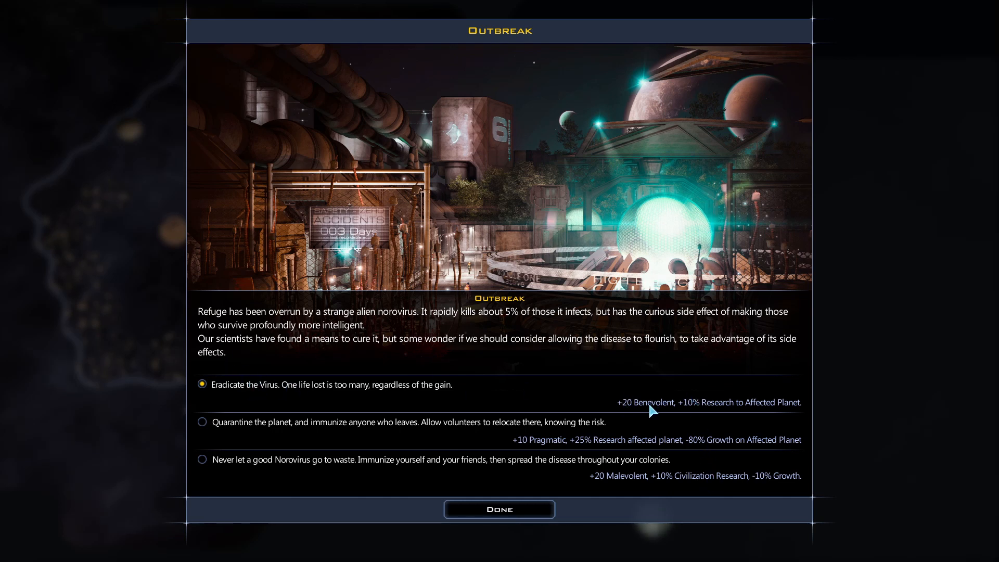
Confirm eradicating the virus on Refuge to resolve the Outbreak event.
{"action": "left_click", "coordinate": [498, 508]}
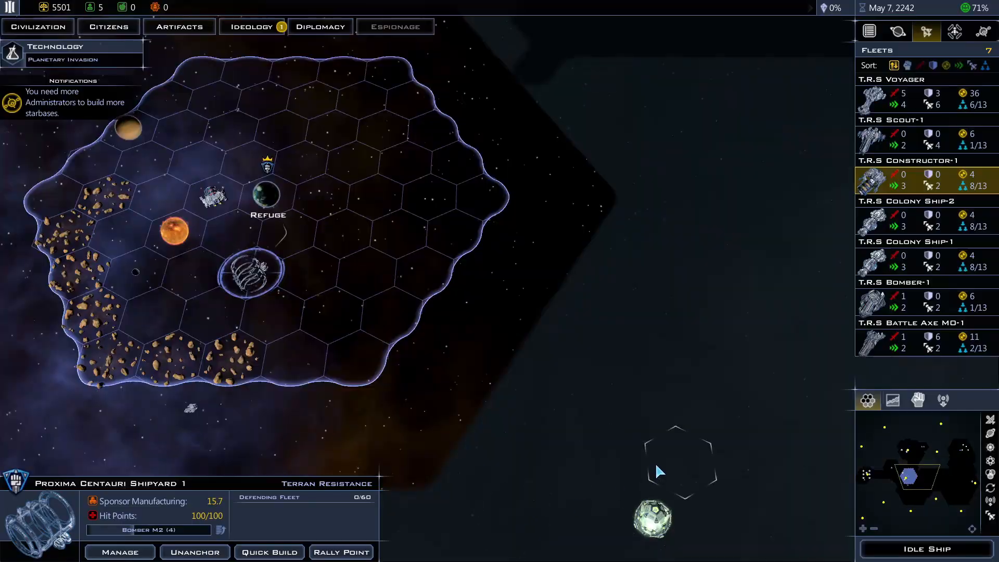
{"action": "mouse_move", "coordinate": [268, 31]}
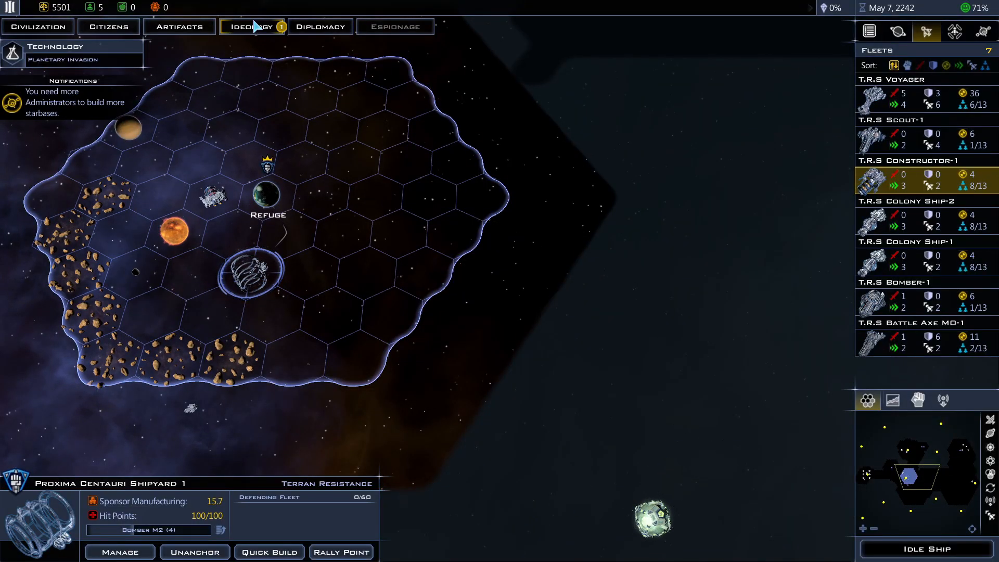
Bring up the Benevolent ideological traits with one unlock available.
{"action": "left_click", "coordinate": [251, 26]}
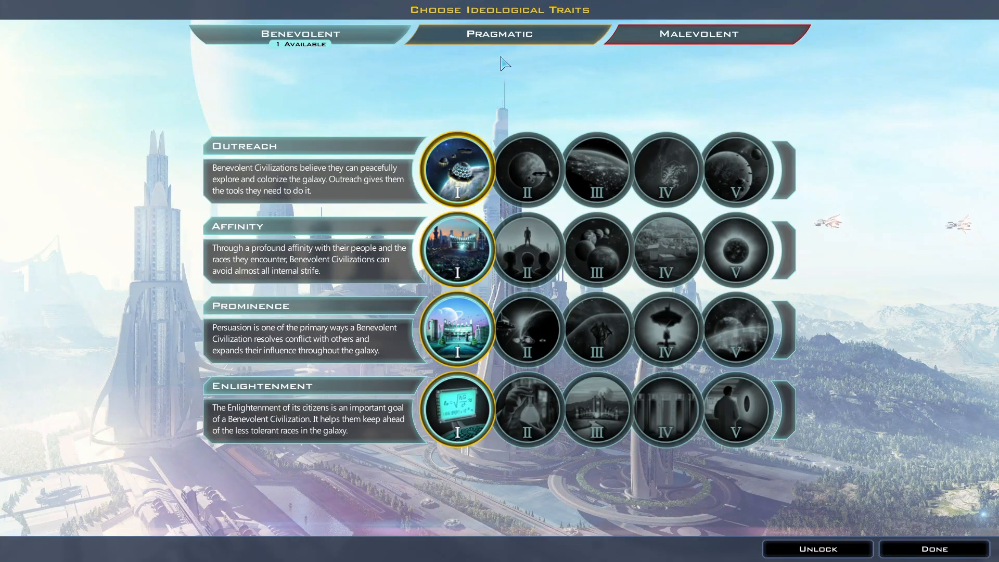
{"action": "mouse_move", "coordinate": [546, 92]}
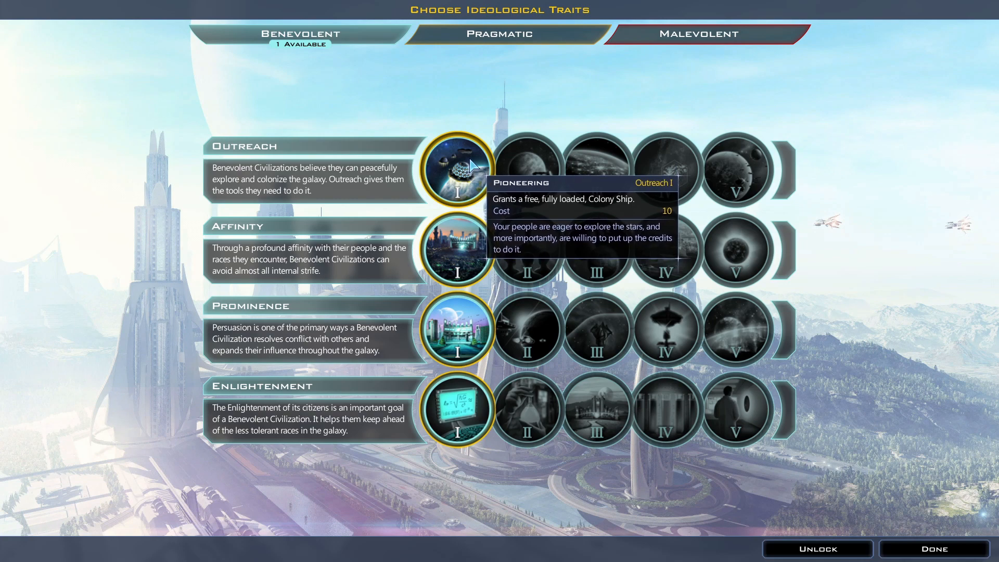
{"action": "mouse_move", "coordinate": [459, 252]}
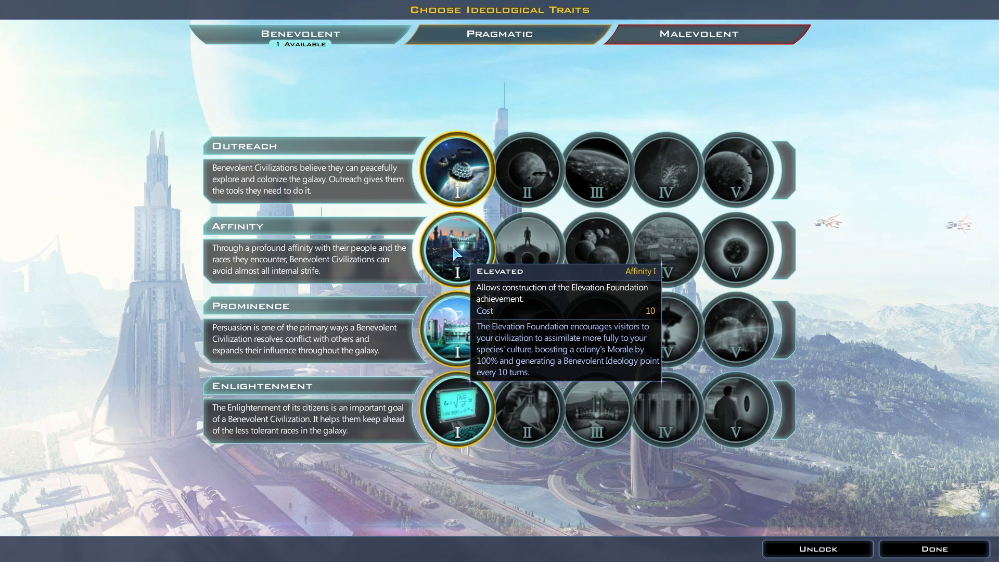
{"action": "mouse_move", "coordinate": [454, 332]}
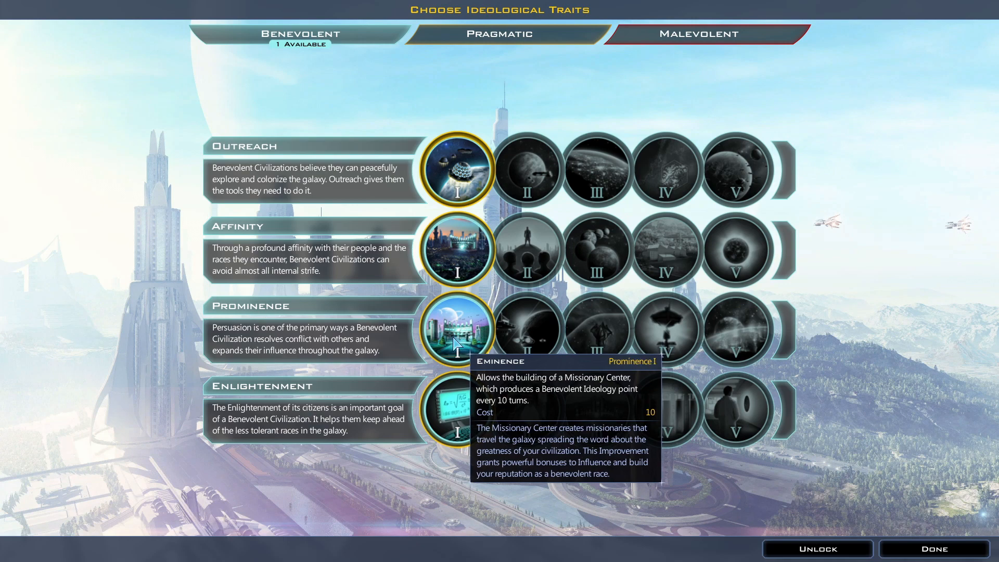
{"action": "mouse_move", "coordinate": [457, 414]}
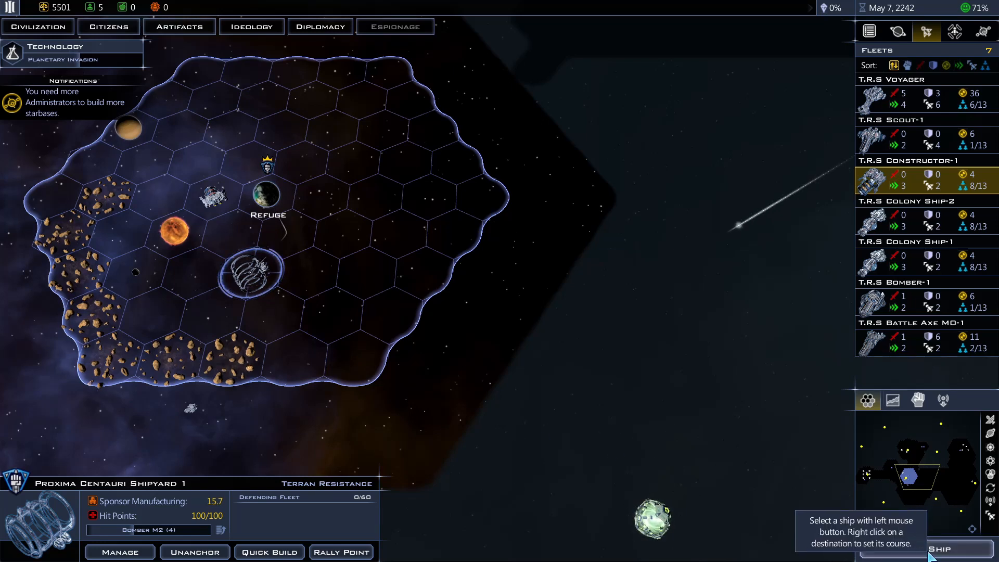
Queue a Xanthium Extractor on Refuge and finish managing the planet.
{"action": "left_click", "coordinate": [911, 80]}
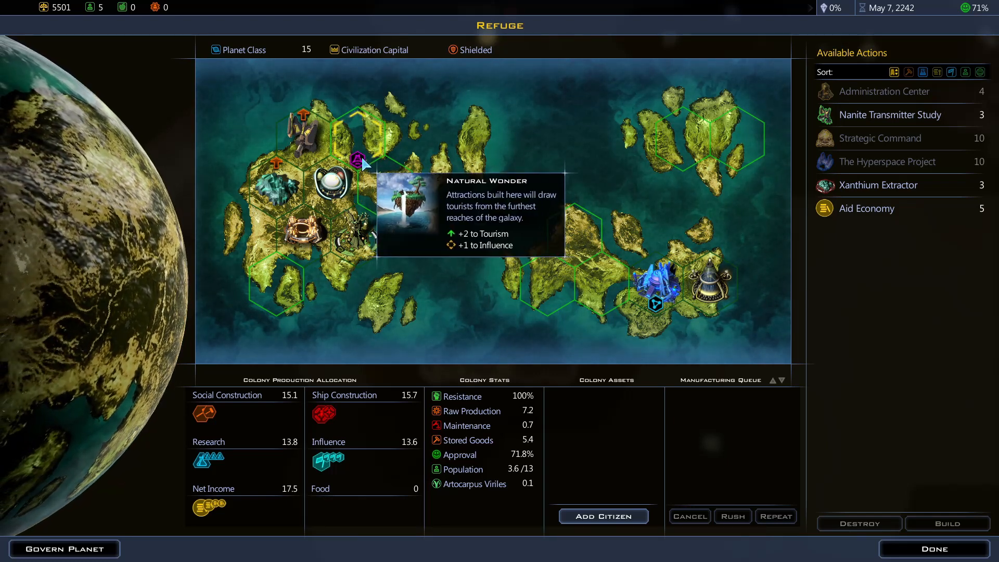
{"action": "mouse_move", "coordinate": [878, 185]}
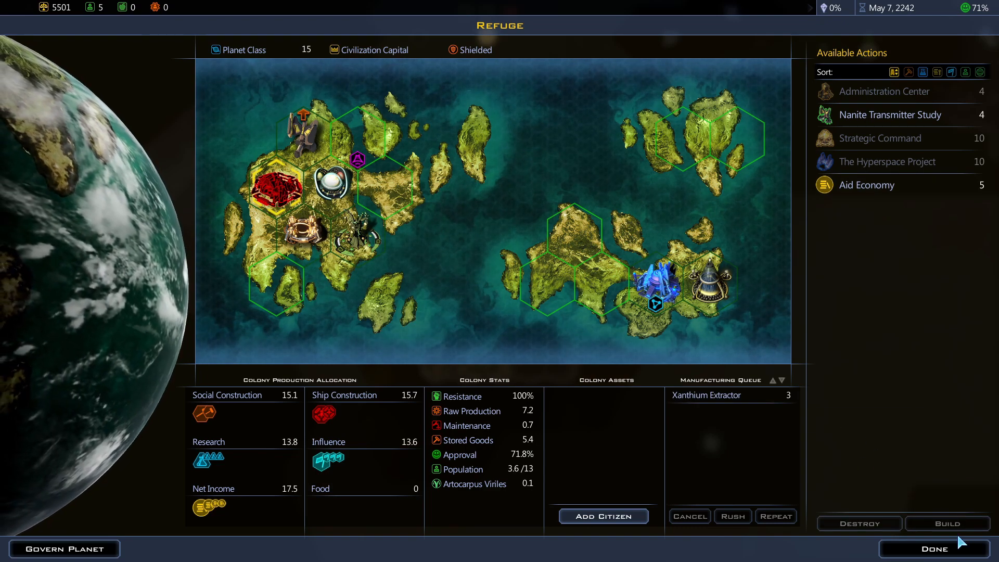
{"action": "left_click", "coordinate": [936, 548]}
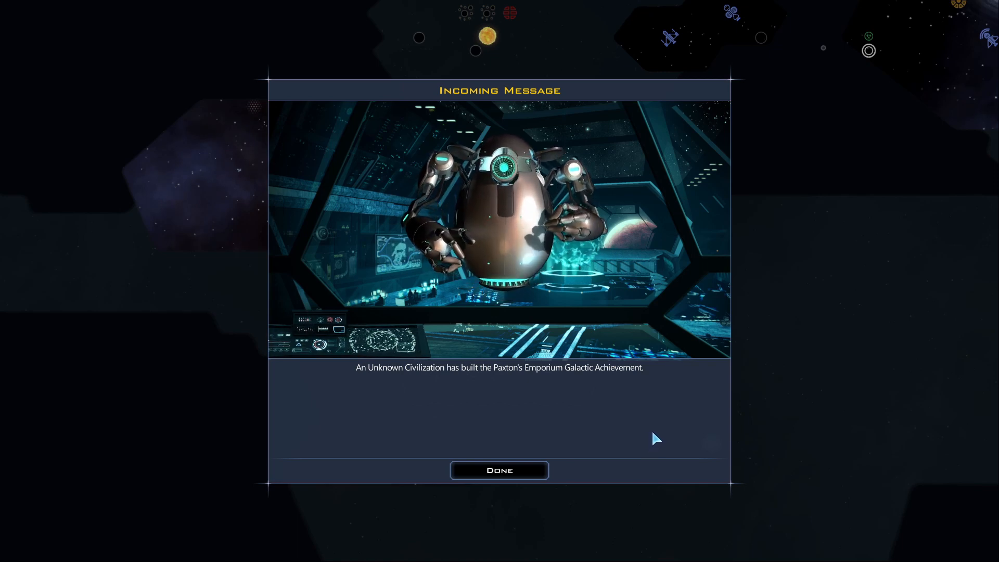
Dismiss the Paxton's Emporium notice and put off the advisor with 'Give me a moment.'.
{"action": "left_click", "coordinate": [498, 470]}
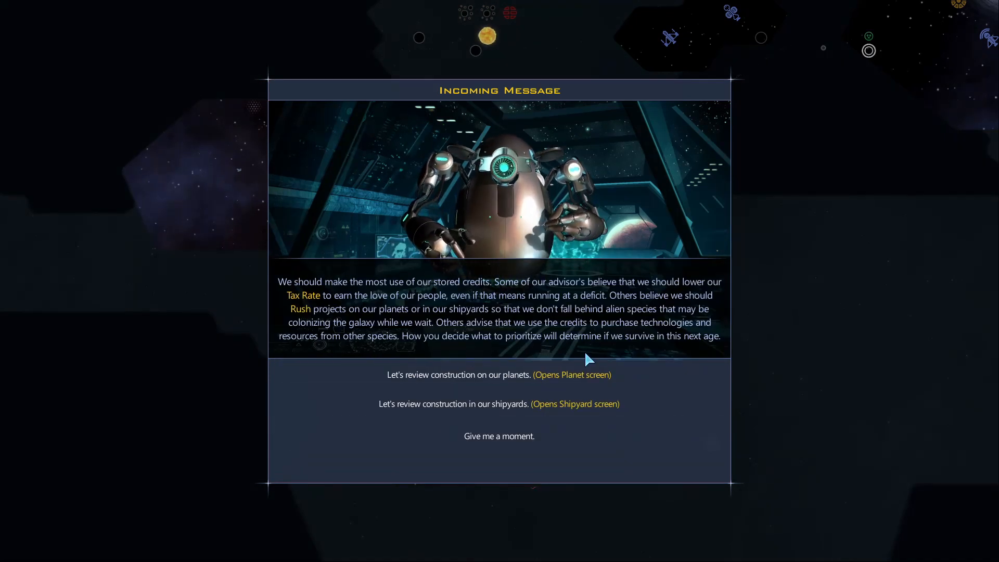
{"action": "mouse_move", "coordinate": [677, 362]}
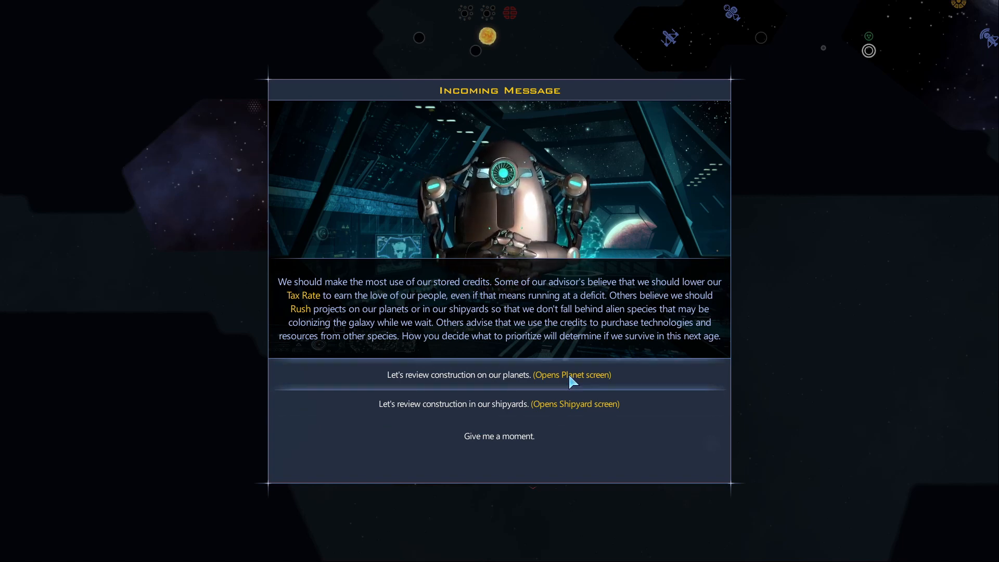
{"action": "left_click", "coordinate": [498, 436]}
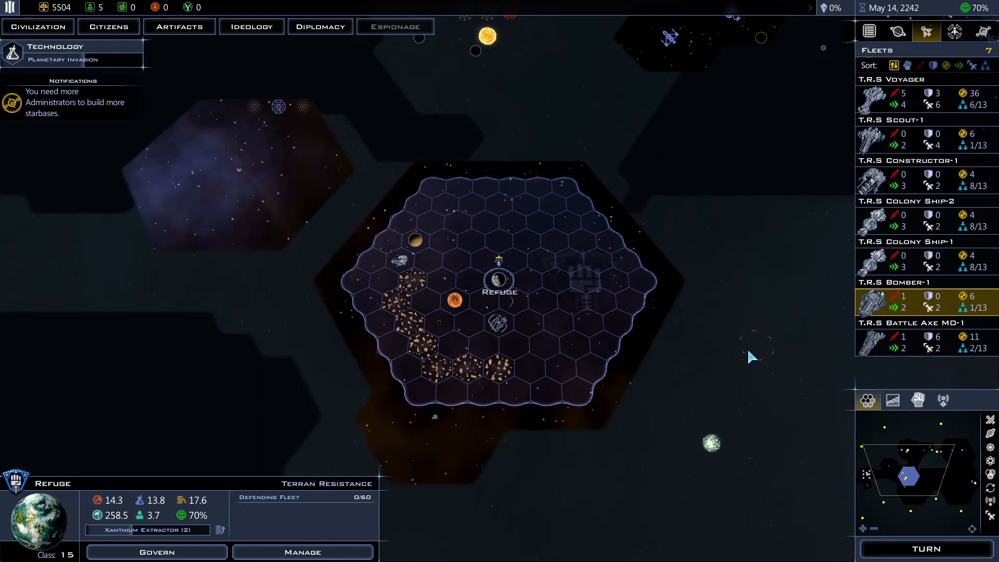
{"action": "mouse_move", "coordinate": [710, 381]}
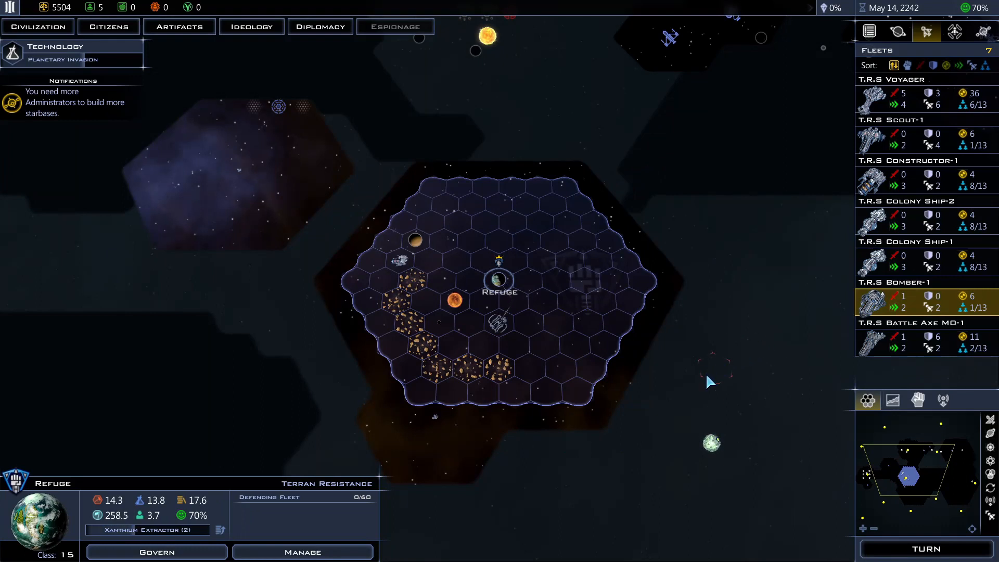
{"action": "mouse_move", "coordinate": [601, 164]}
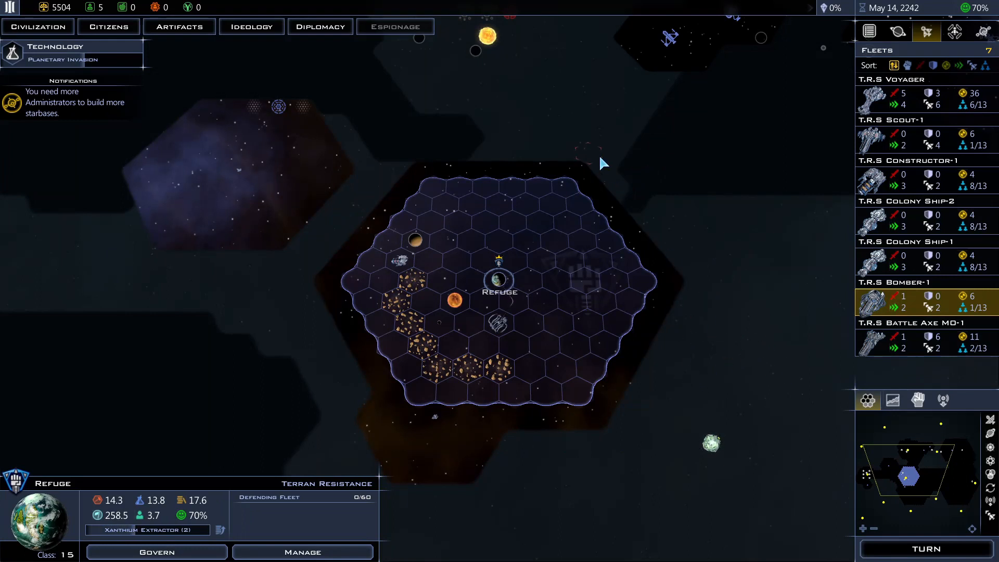
Select Colony Ship-1 and pick Lacuna III as its settlement target.
{"action": "left_click", "coordinate": [911, 96]}
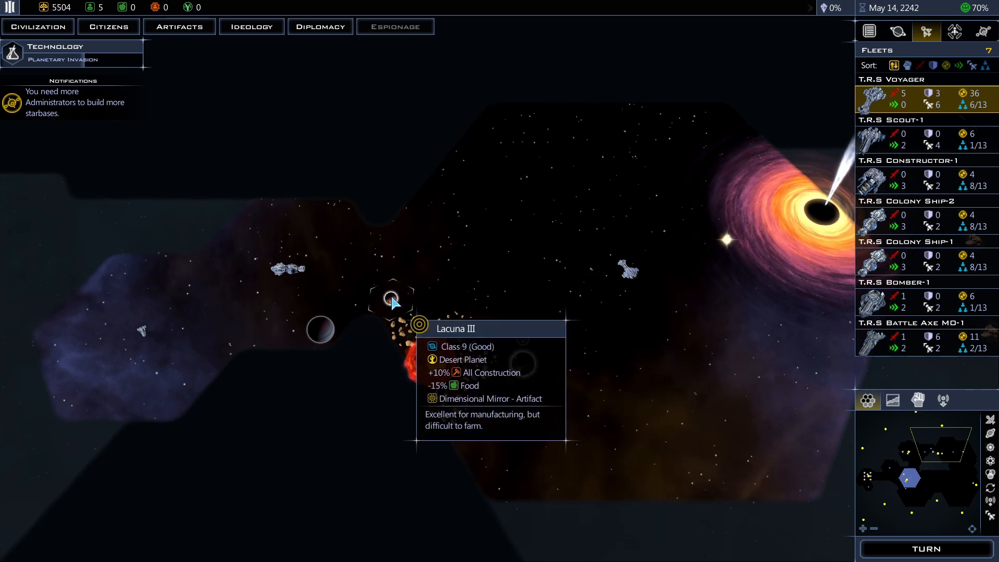
{"action": "mouse_move", "coordinate": [522, 363]}
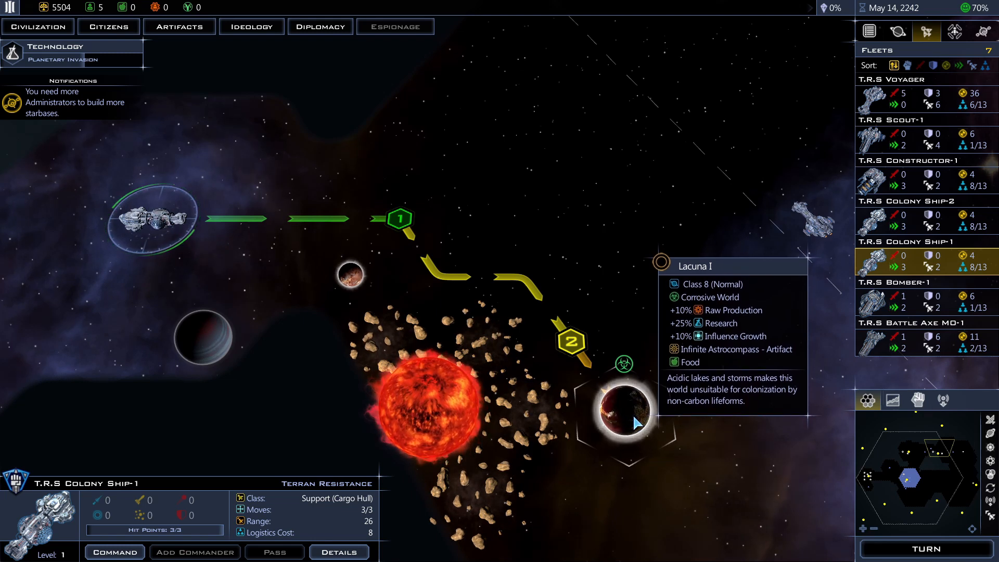
{"action": "mouse_move", "coordinate": [638, 426]}
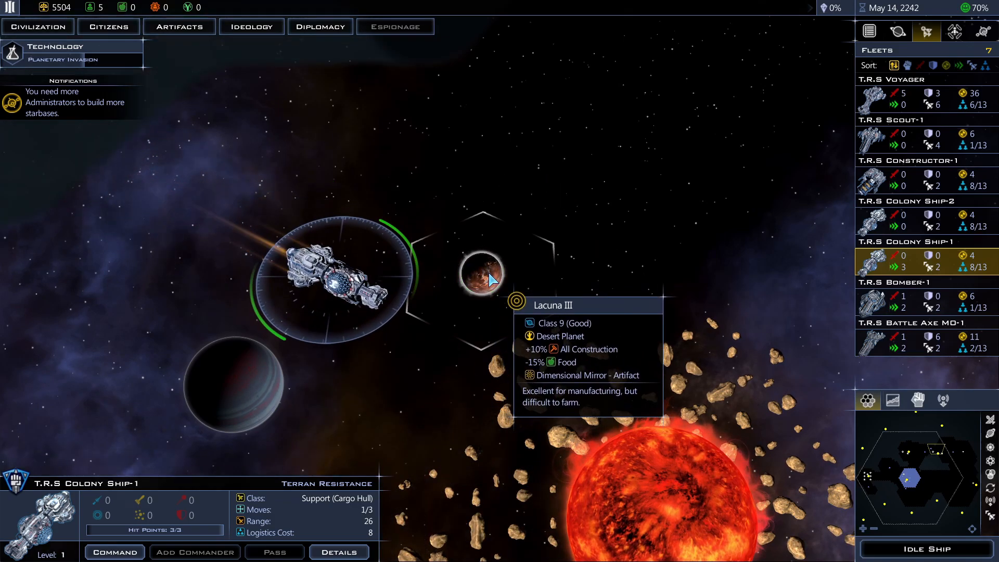
{"action": "left_click", "coordinate": [481, 271]}
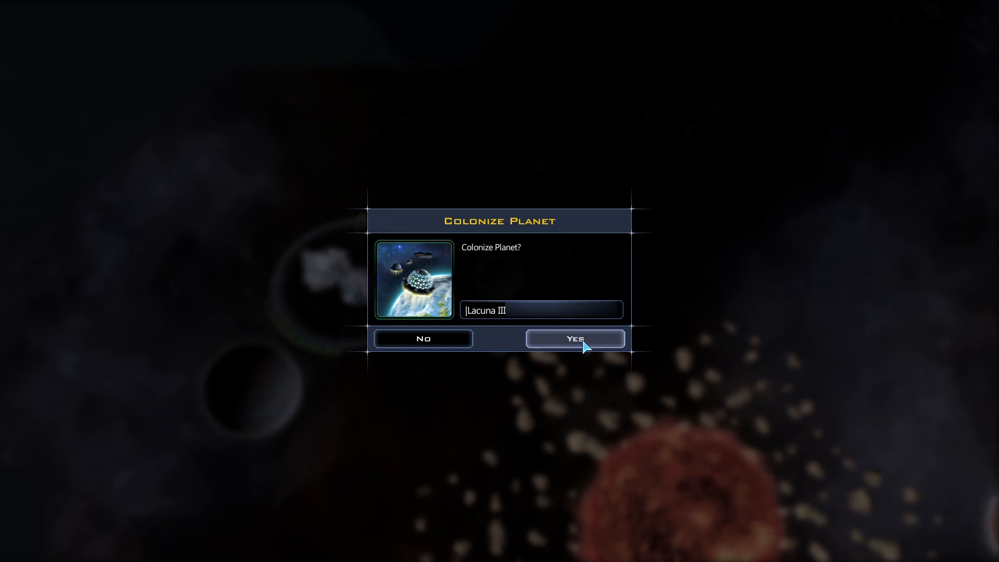
Confirm colonizing Lacuna III, founding the civilization's first colony.
{"action": "left_click", "coordinate": [573, 338]}
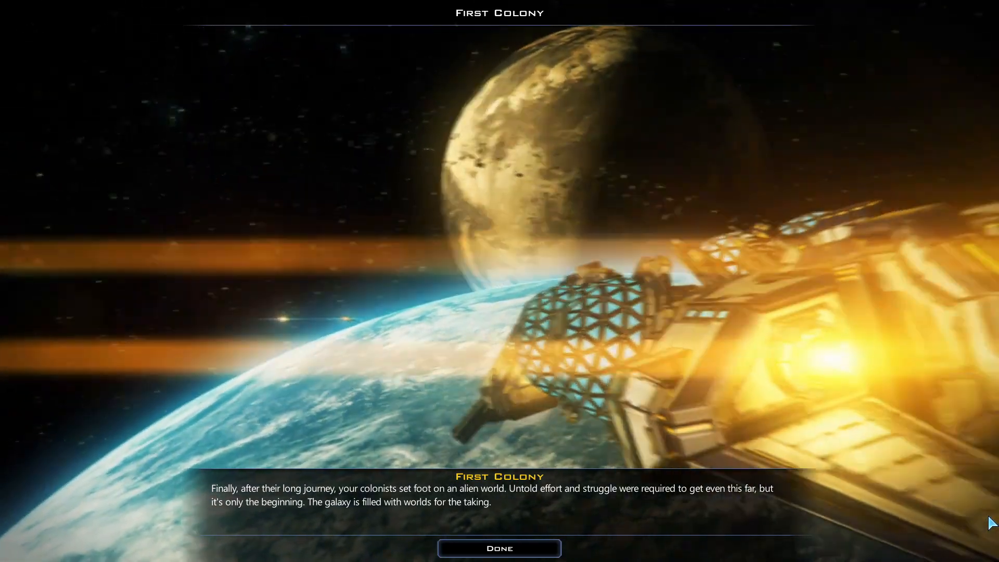
Close the First Colony notice and mark the malevolent +20% Research response.
{"action": "left_click", "coordinate": [498, 548]}
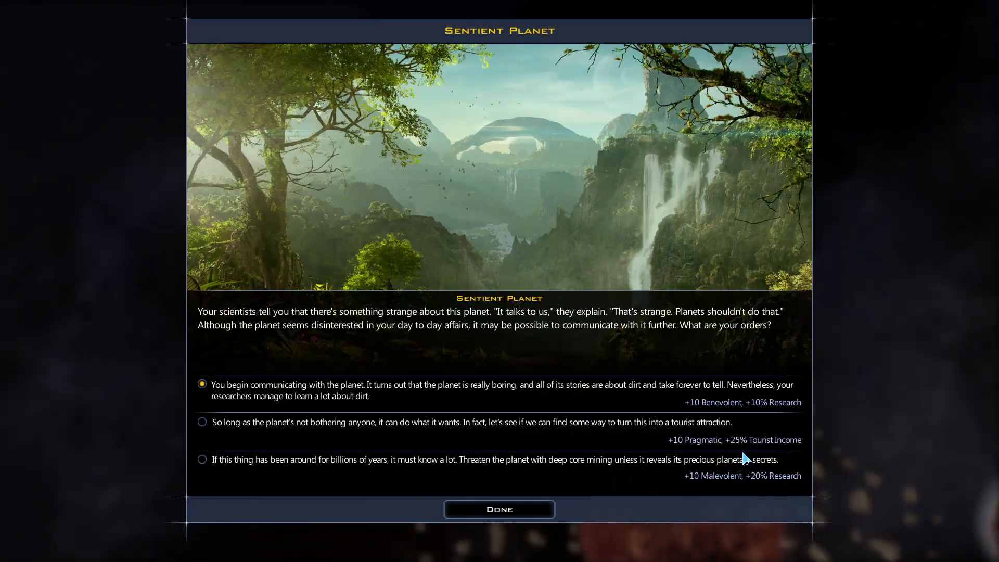
{"action": "mouse_move", "coordinate": [911, 449]}
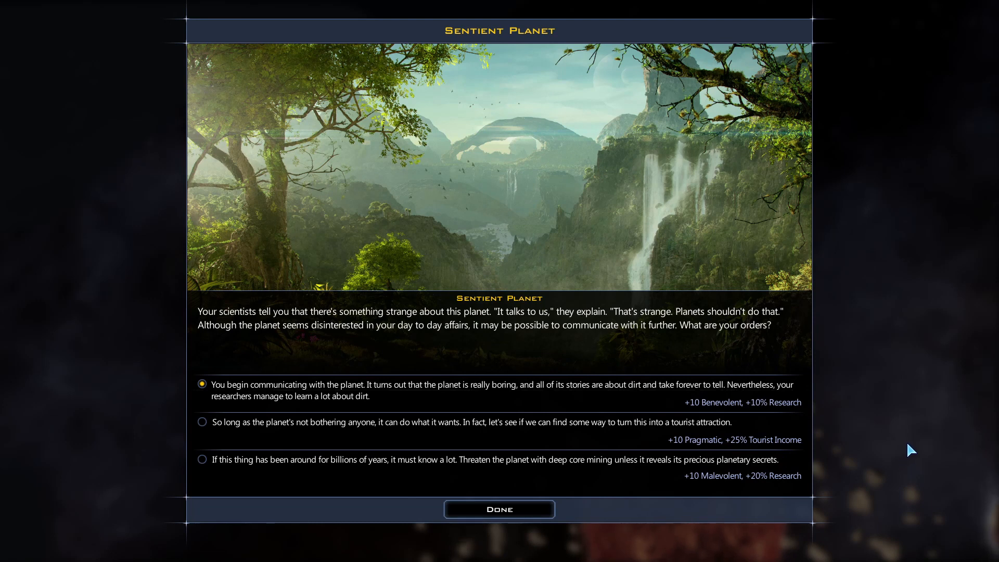
{"action": "mouse_move", "coordinate": [942, 449]}
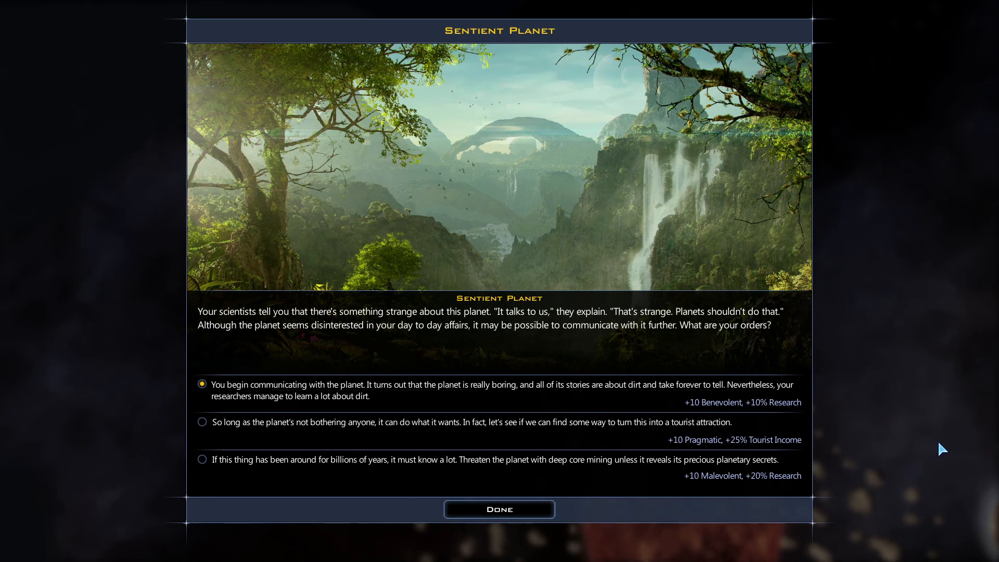
{"action": "mouse_move", "coordinate": [955, 449]}
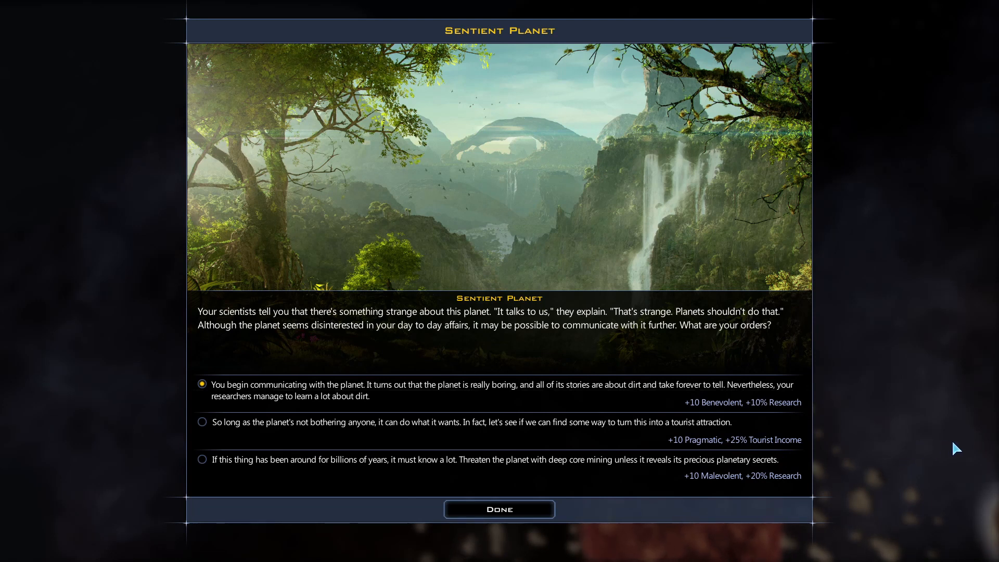
{"action": "mouse_move", "coordinate": [958, 444]}
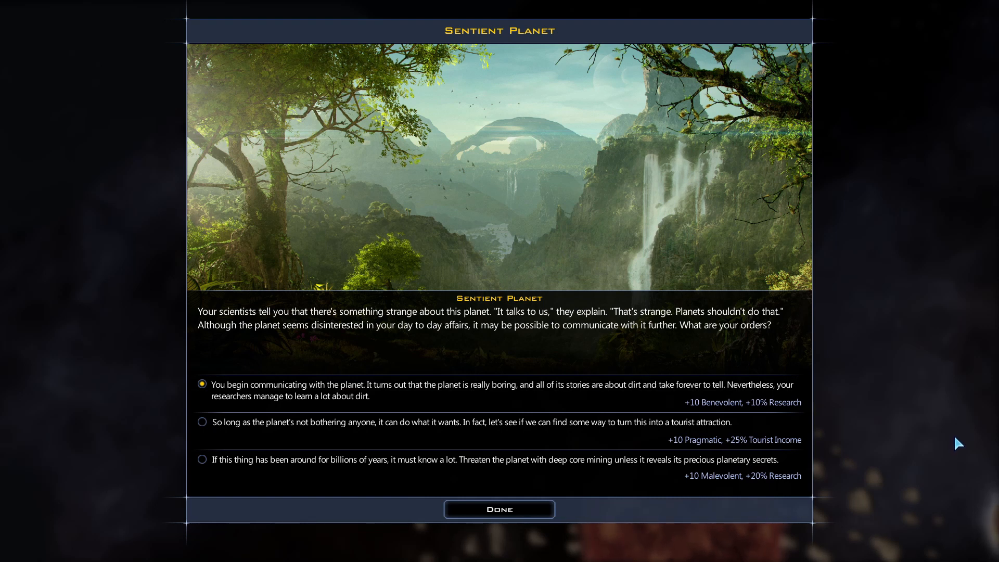
{"action": "mouse_move", "coordinate": [979, 439]}
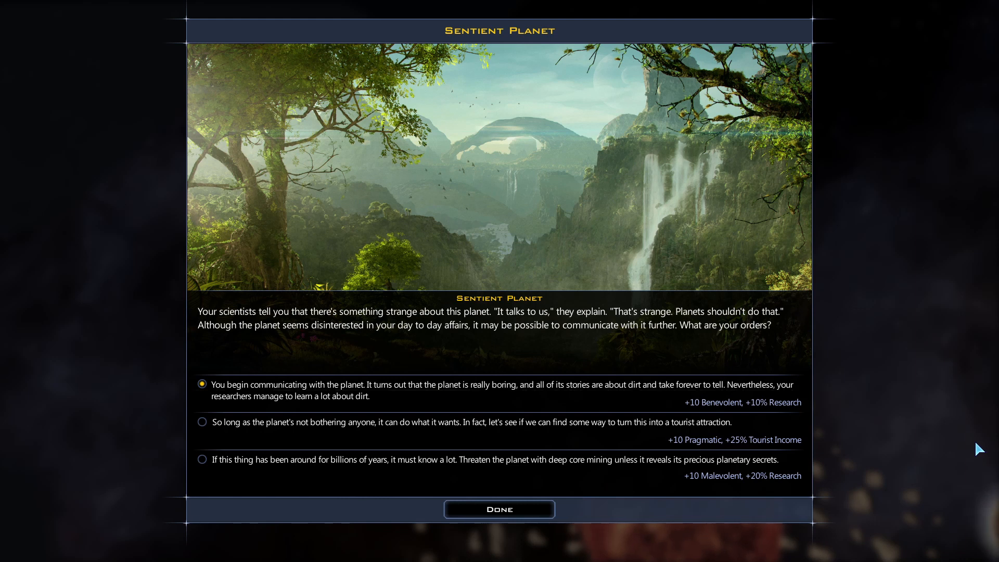
{"action": "mouse_move", "coordinate": [994, 449]}
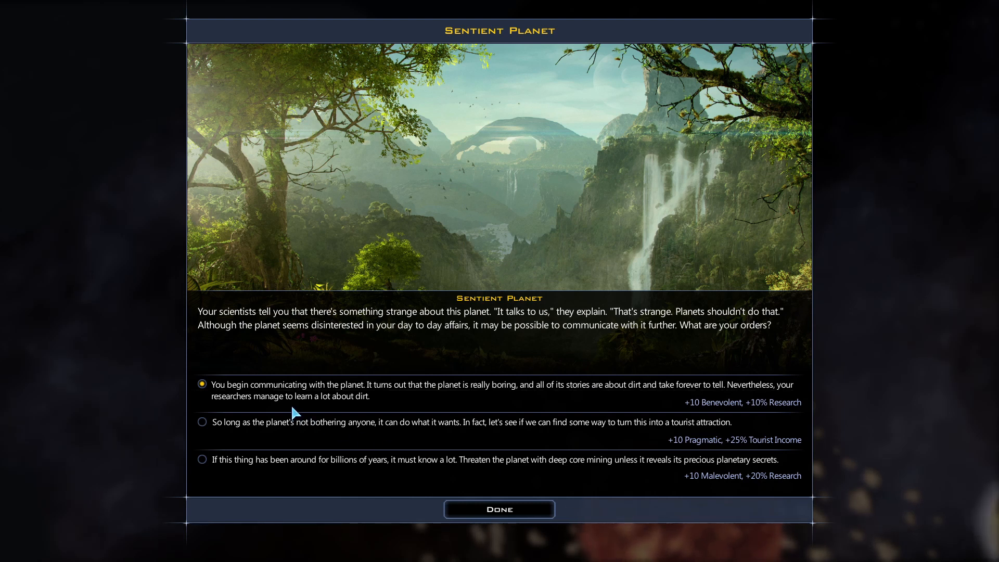
{"action": "mouse_move", "coordinate": [436, 403]}
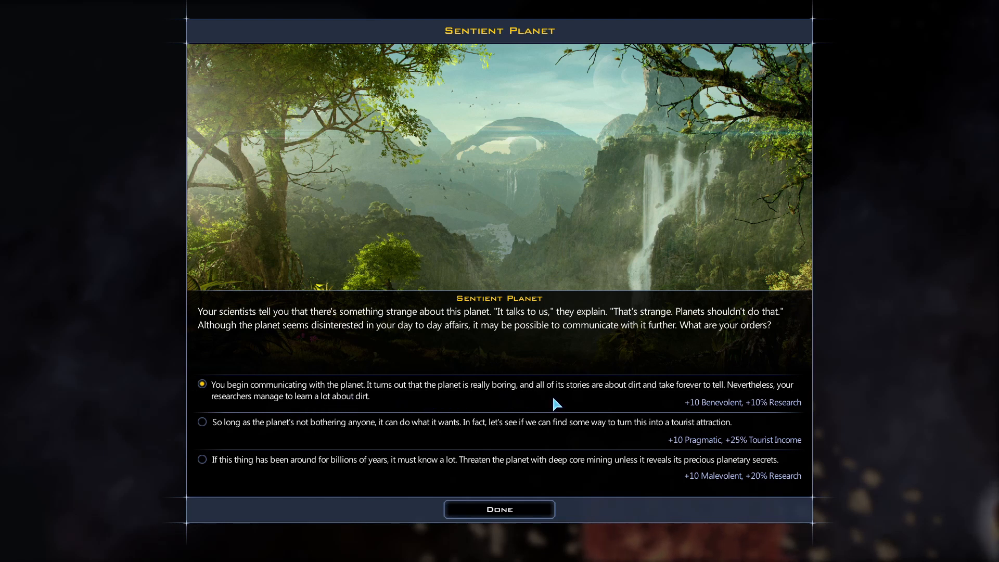
{"action": "mouse_move", "coordinate": [618, 404]}
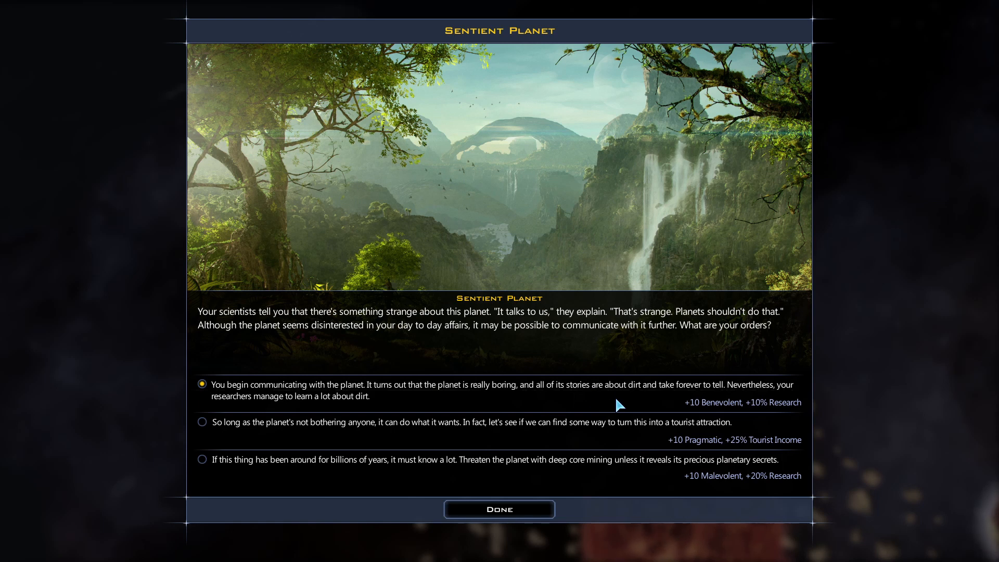
{"action": "mouse_move", "coordinate": [692, 403]}
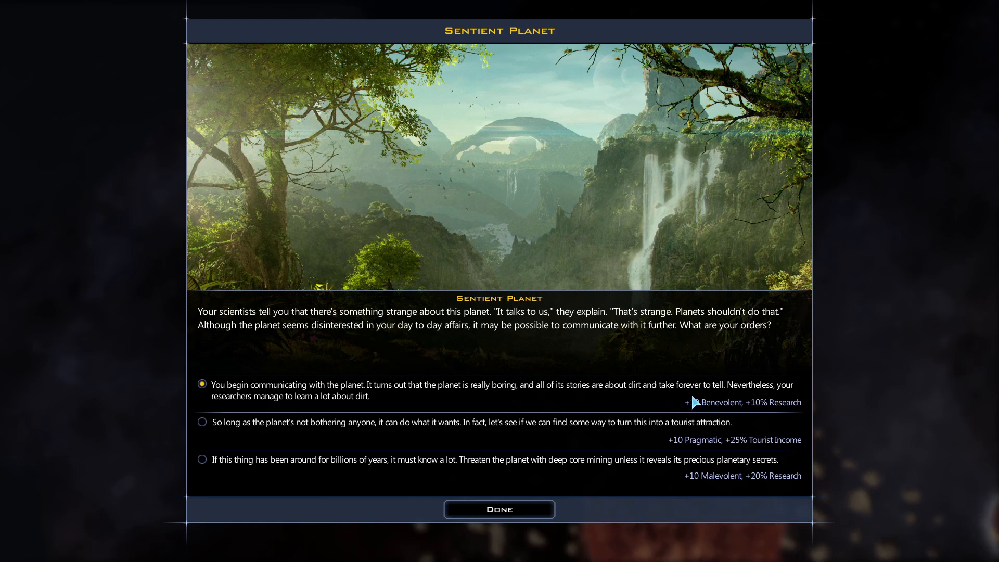
{"action": "mouse_move", "coordinate": [769, 416]}
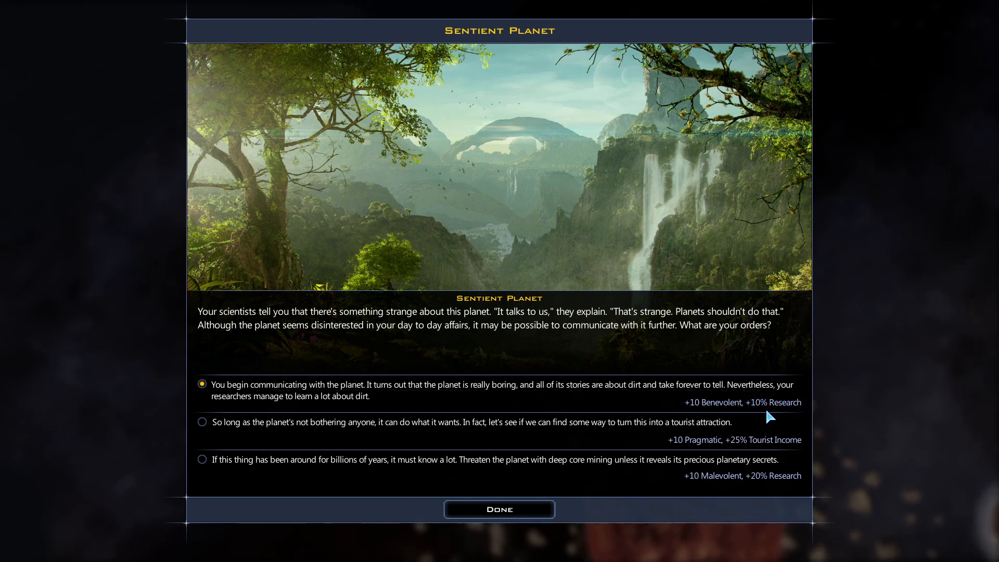
{"action": "mouse_move", "coordinate": [439, 410]}
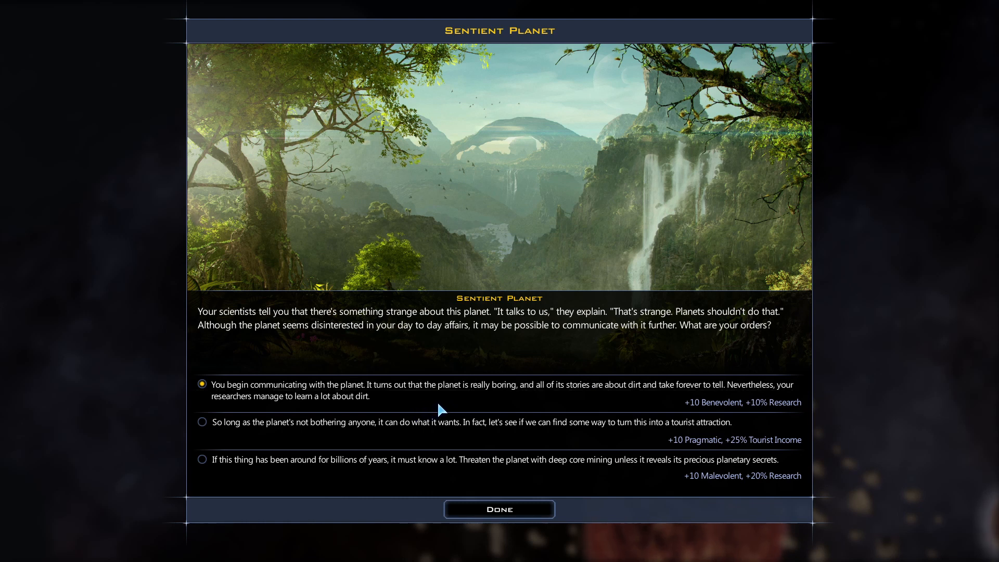
{"action": "mouse_move", "coordinate": [762, 413]}
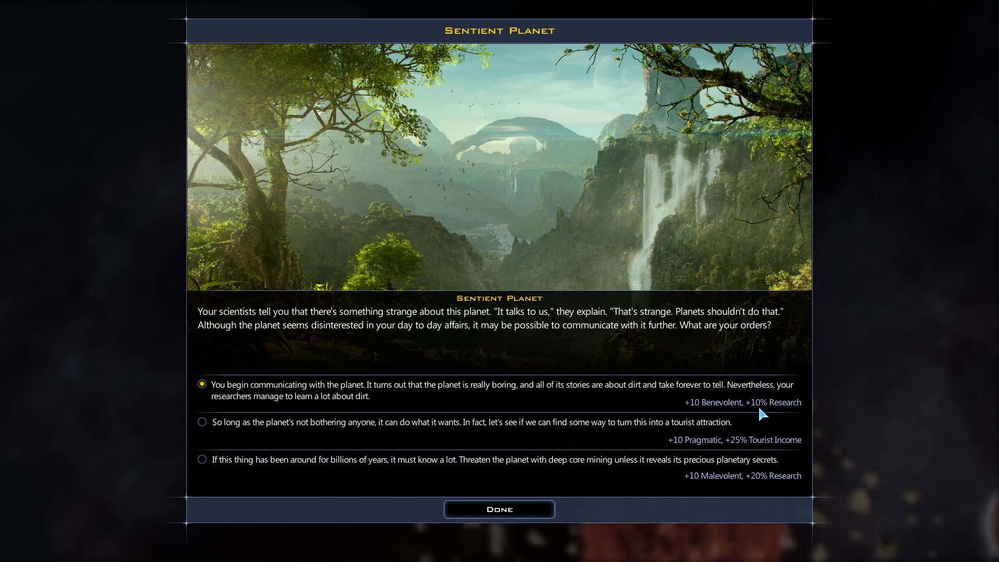
{"action": "mouse_move", "coordinate": [779, 415]}
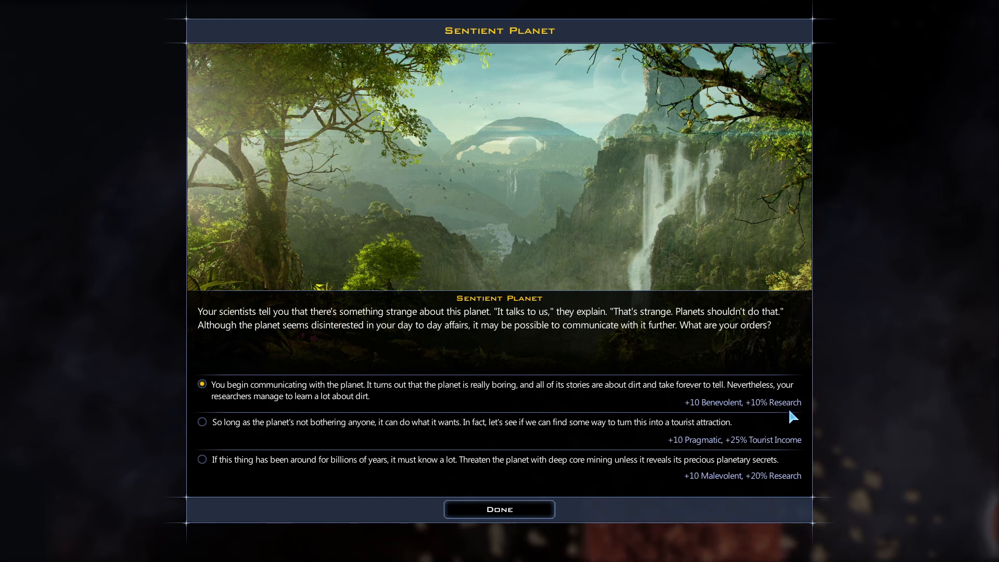
{"action": "mouse_move", "coordinate": [263, 436]}
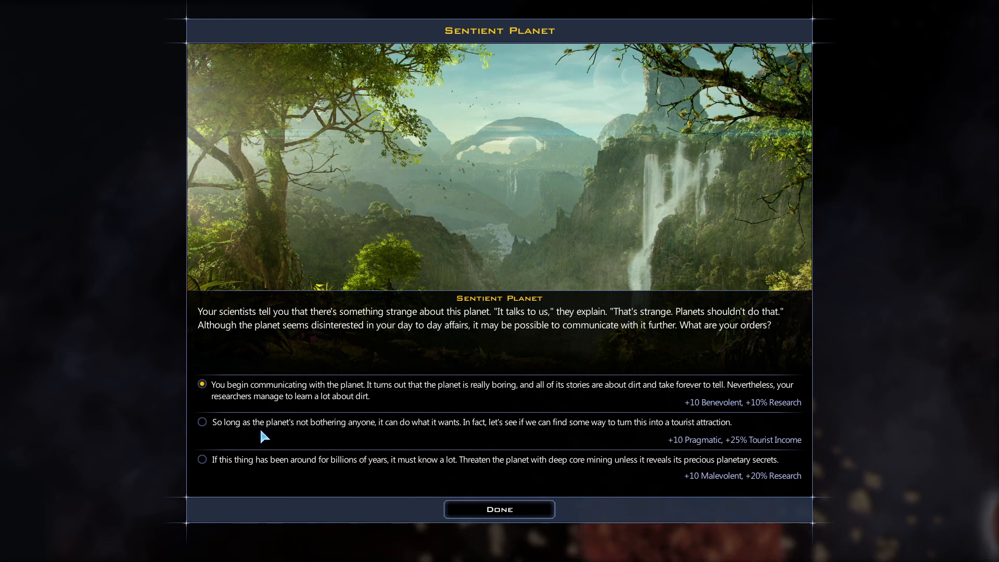
{"action": "mouse_move", "coordinate": [411, 436]}
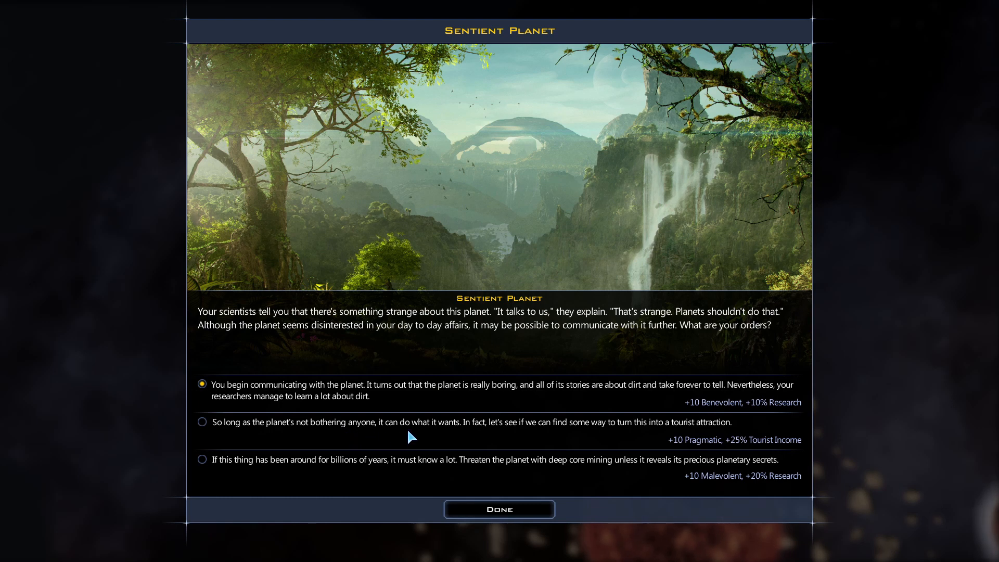
{"action": "mouse_move", "coordinate": [509, 439]}
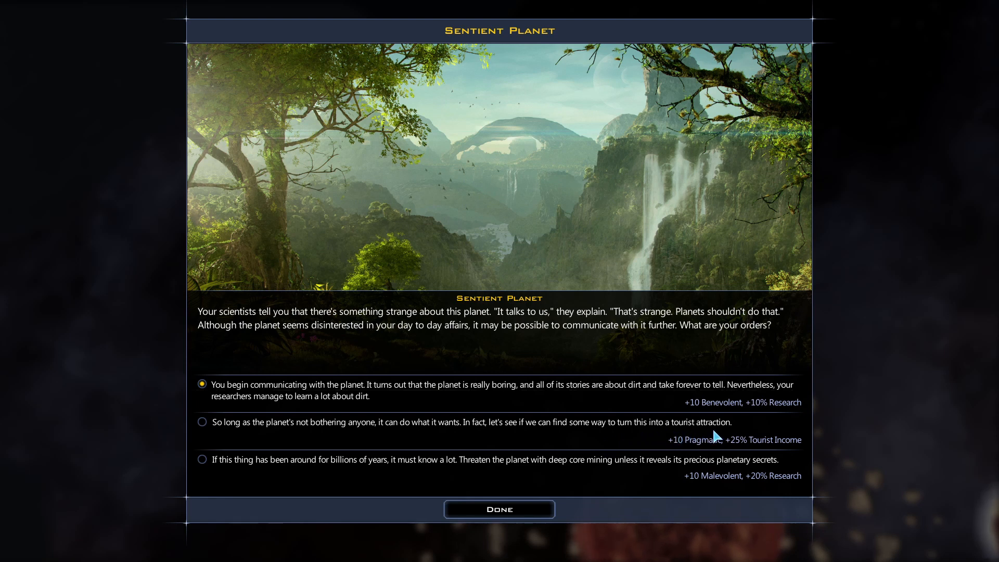
{"action": "mouse_move", "coordinate": [723, 452]}
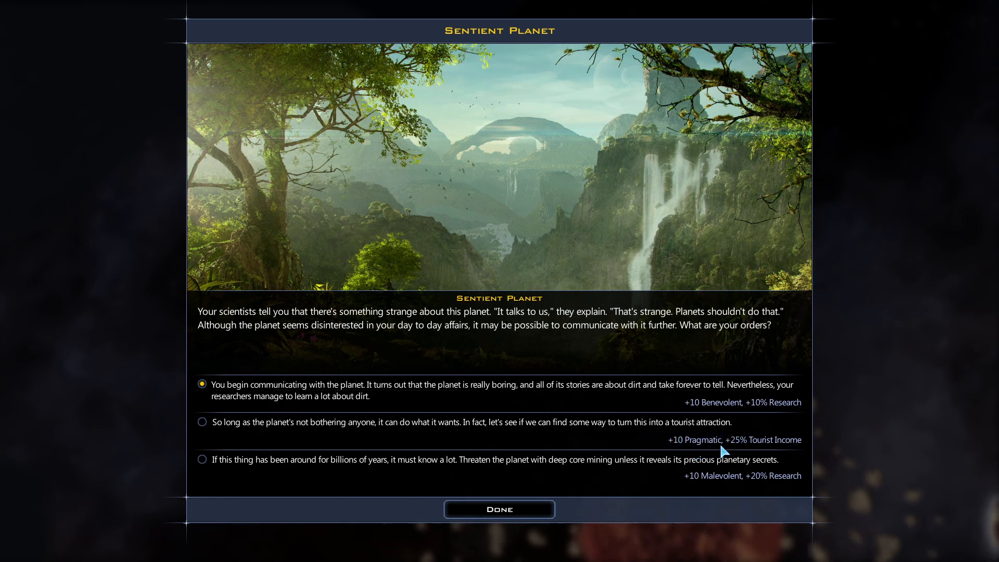
{"action": "mouse_move", "coordinate": [804, 453]}
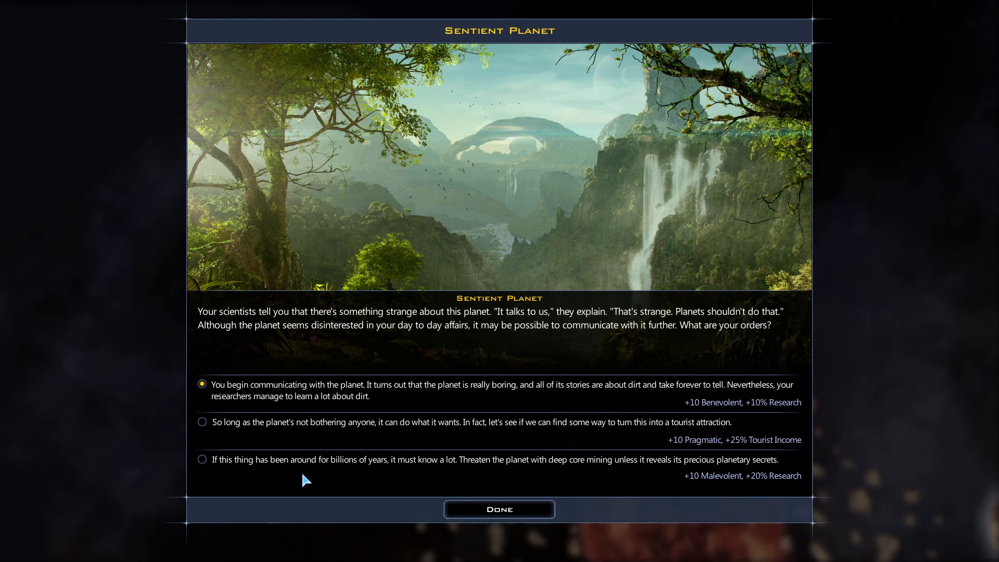
{"action": "mouse_move", "coordinate": [440, 479]}
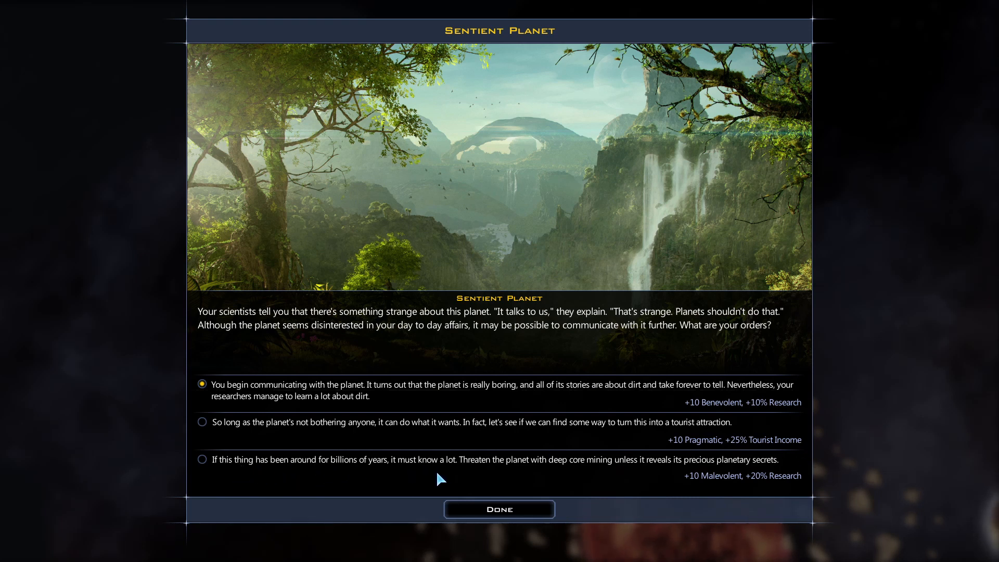
{"action": "mouse_move", "coordinate": [573, 478]}
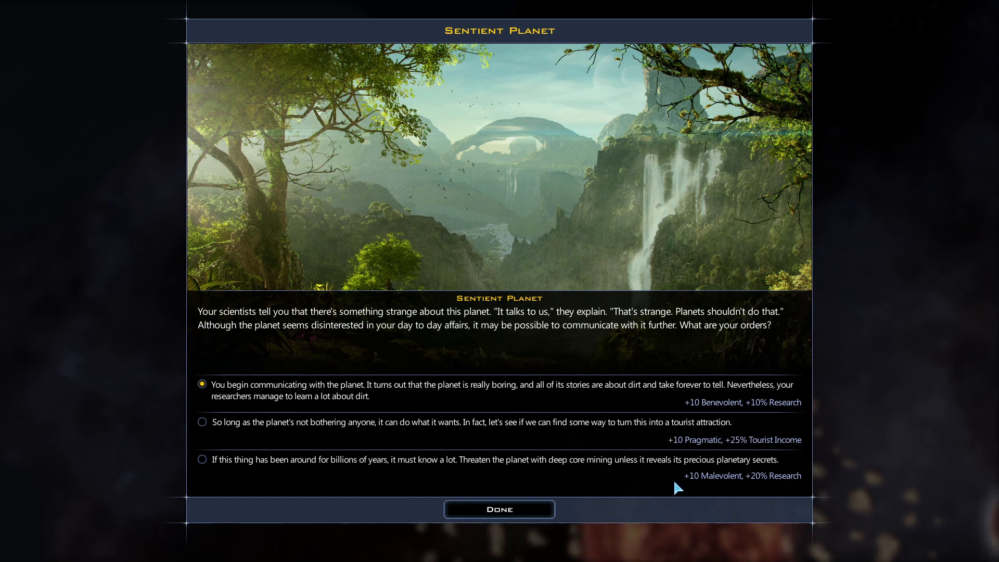
{"action": "mouse_move", "coordinate": [832, 502]}
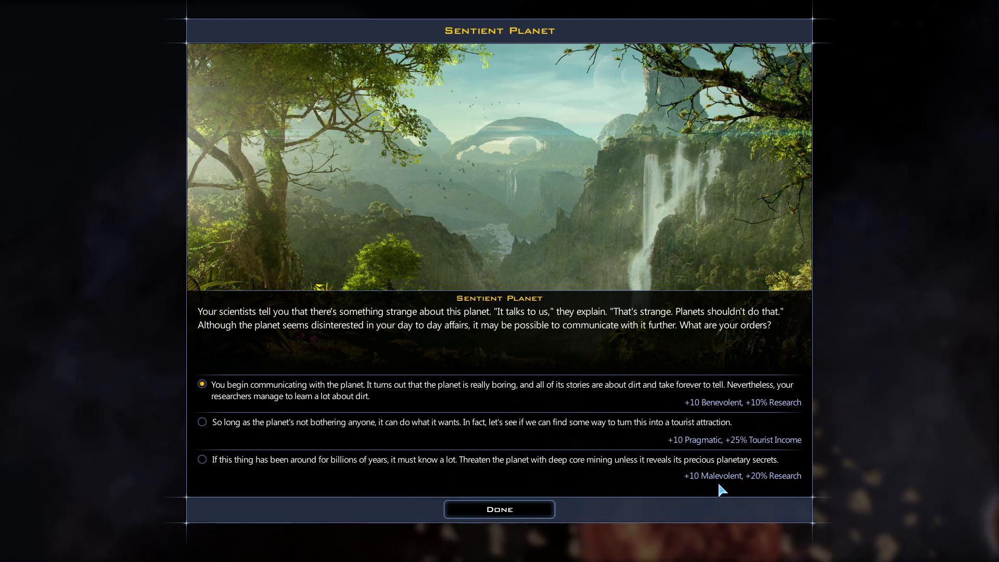
{"action": "mouse_move", "coordinate": [598, 427]}
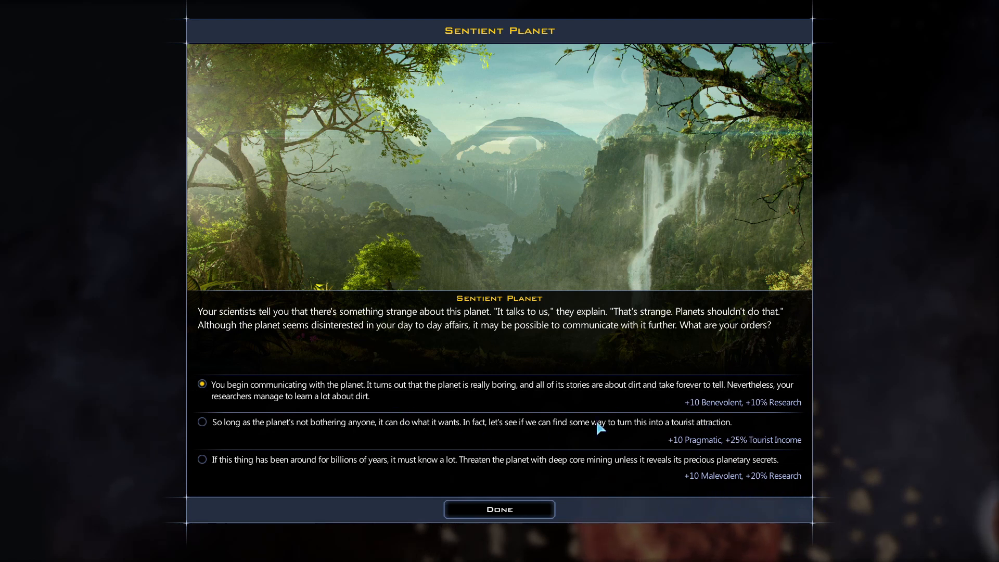
{"action": "mouse_move", "coordinate": [719, 478]}
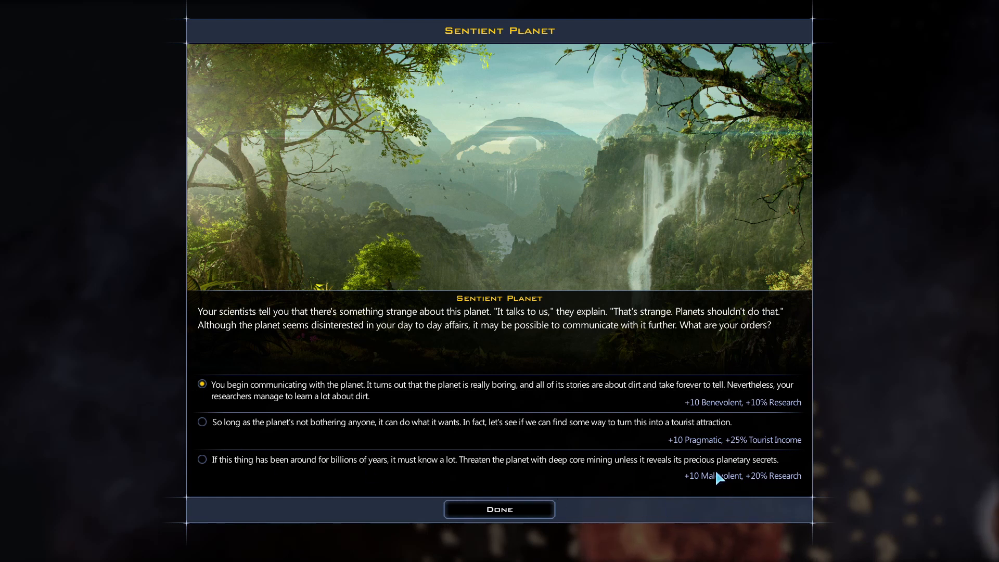
{"action": "mouse_move", "coordinate": [751, 484]}
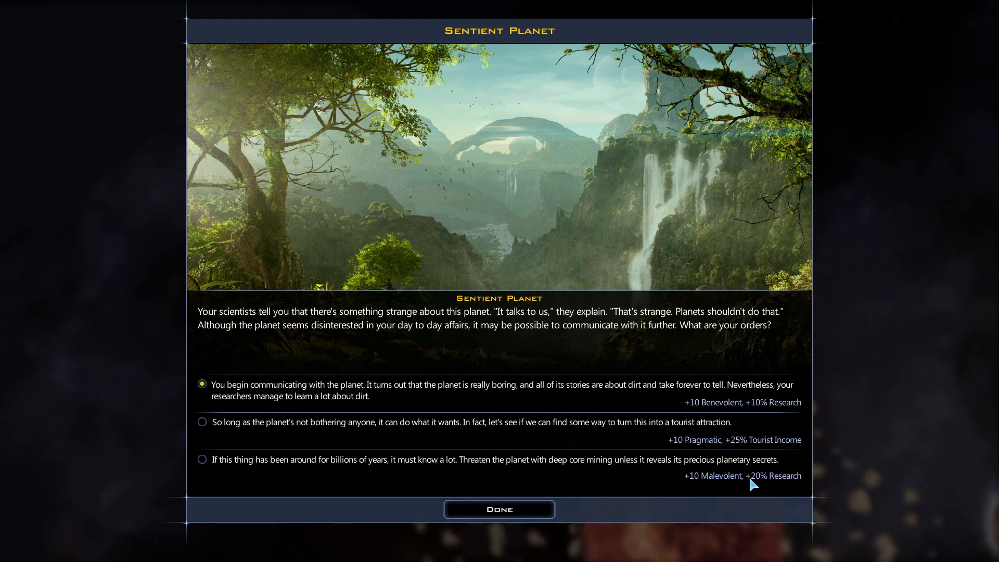
{"action": "left_click", "coordinate": [202, 459]}
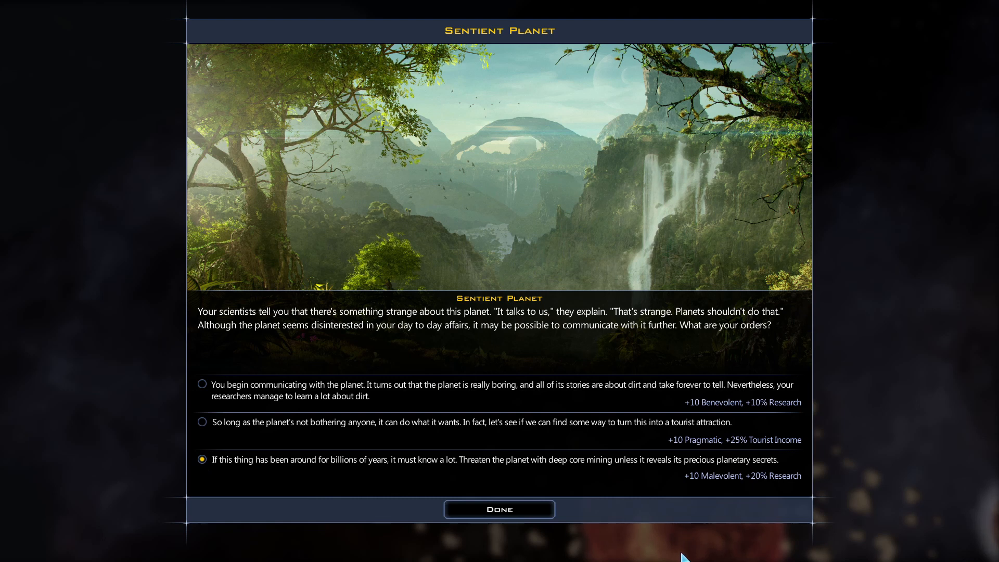
{"action": "mouse_move", "coordinate": [570, 403]}
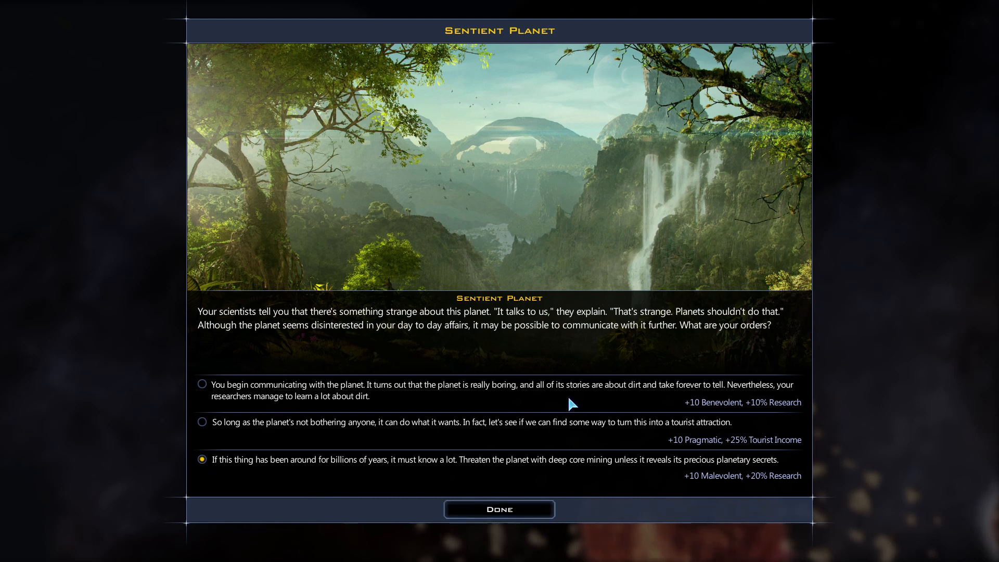
{"action": "mouse_move", "coordinate": [710, 497]}
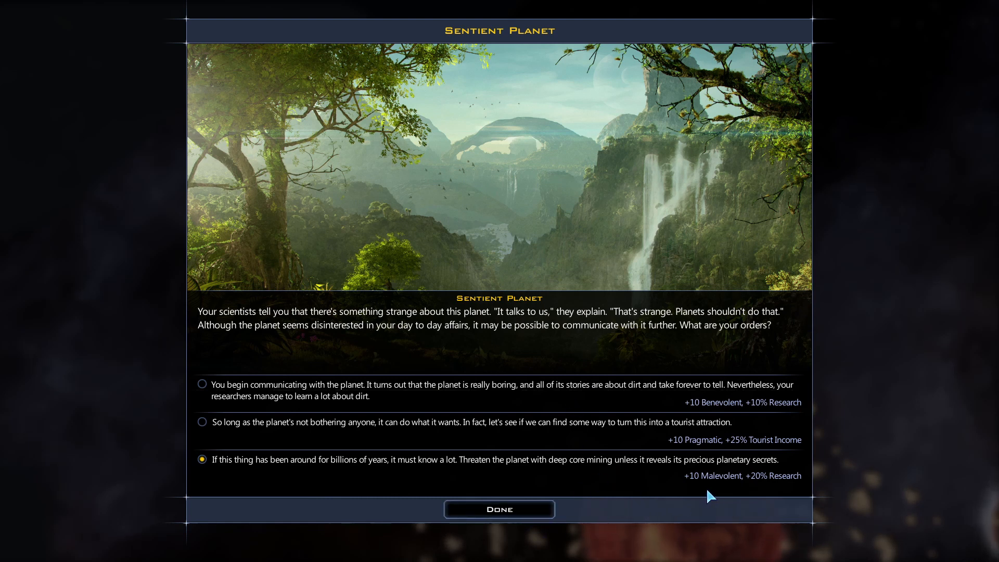
{"action": "mouse_move", "coordinate": [498, 509]}
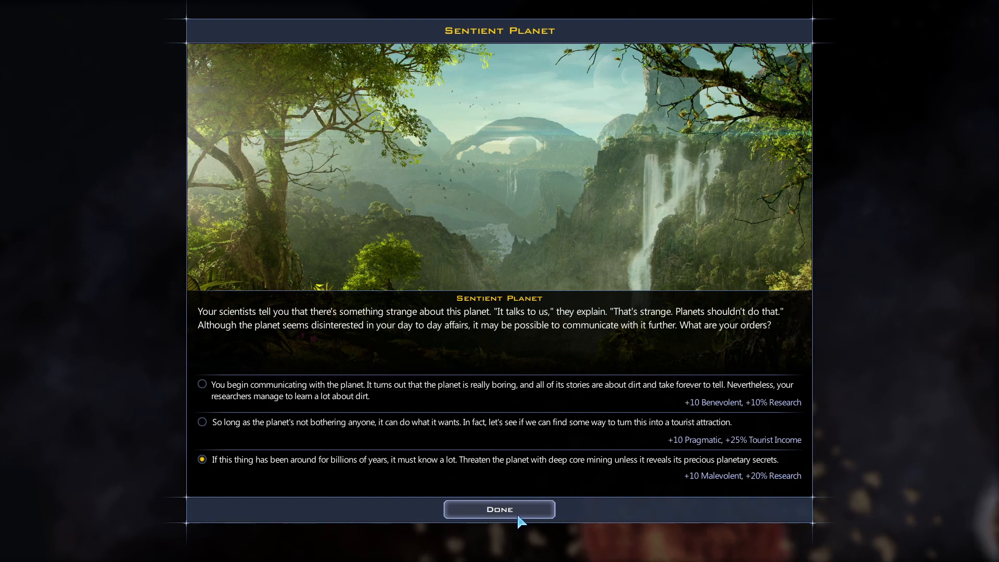
Confirm the Sentient Planet decision, bringing up Lacuna III's management screen.
{"action": "left_click", "coordinate": [499, 509]}
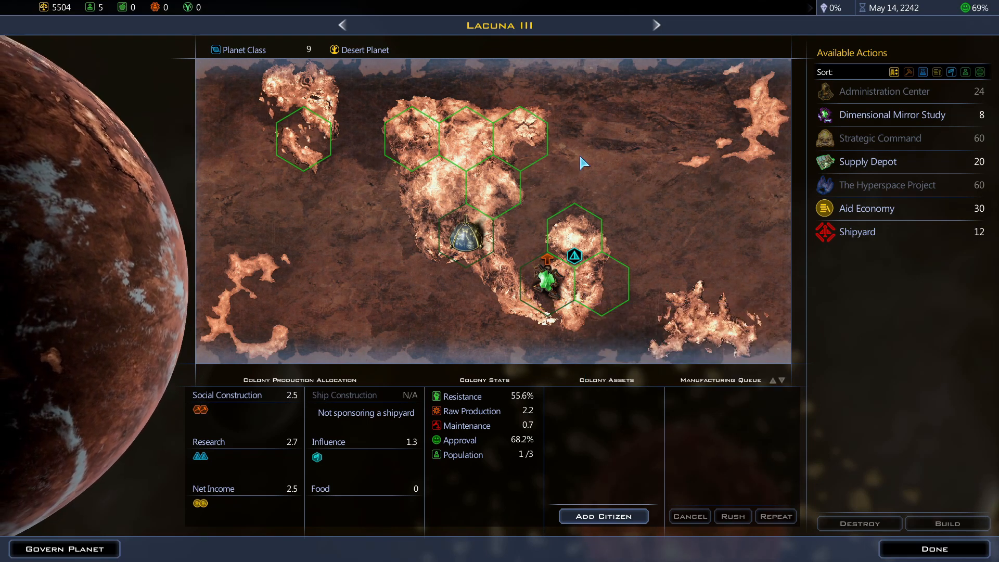
{"action": "mouse_move", "coordinate": [691, 231]}
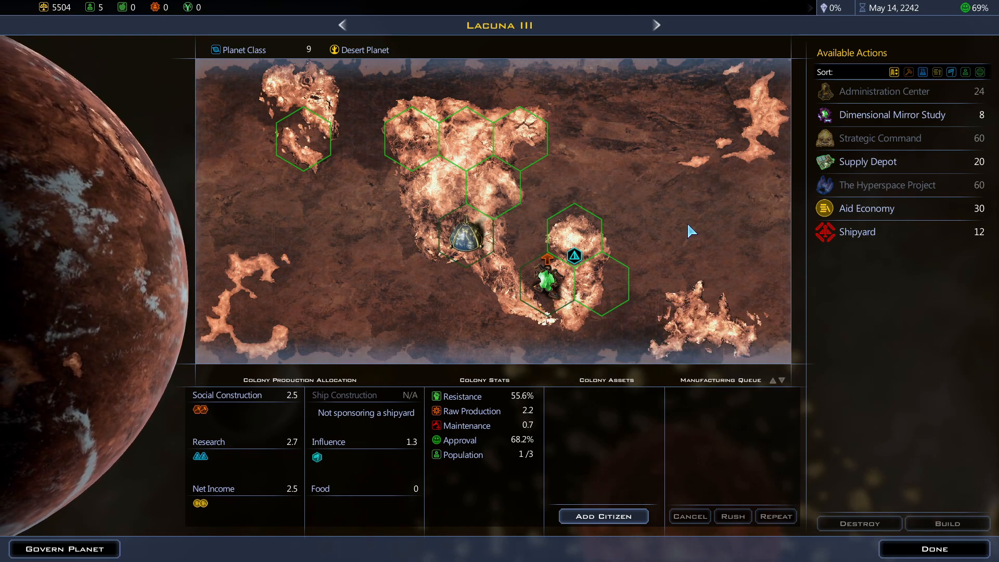
{"action": "mouse_move", "coordinate": [556, 292]}
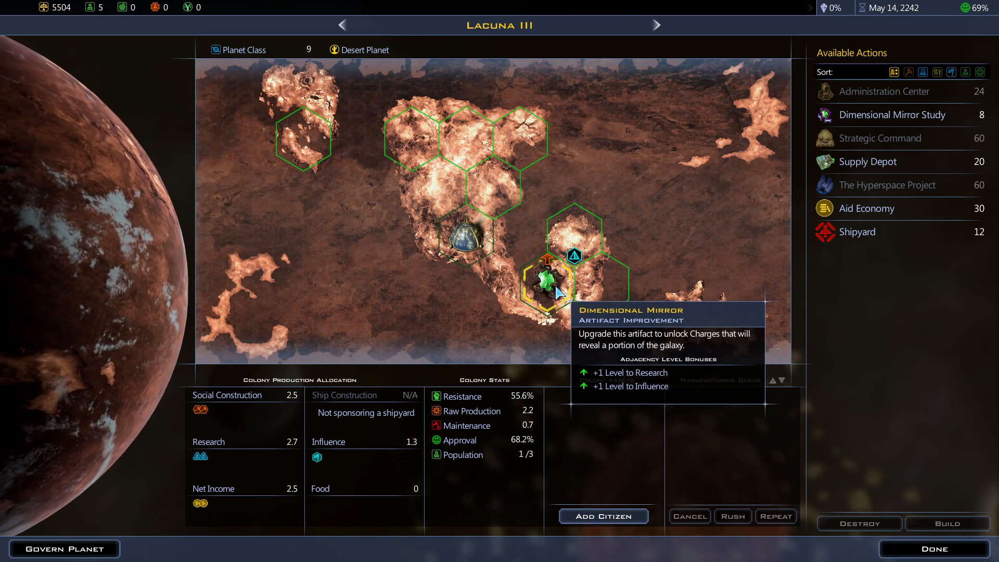
{"action": "mouse_move", "coordinate": [572, 256]}
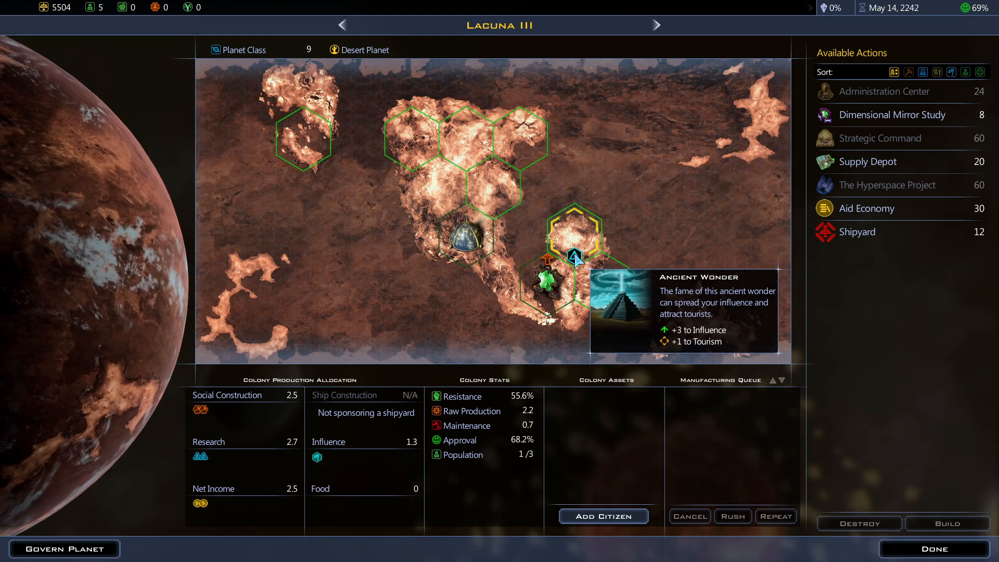
{"action": "mouse_move", "coordinate": [589, 324]}
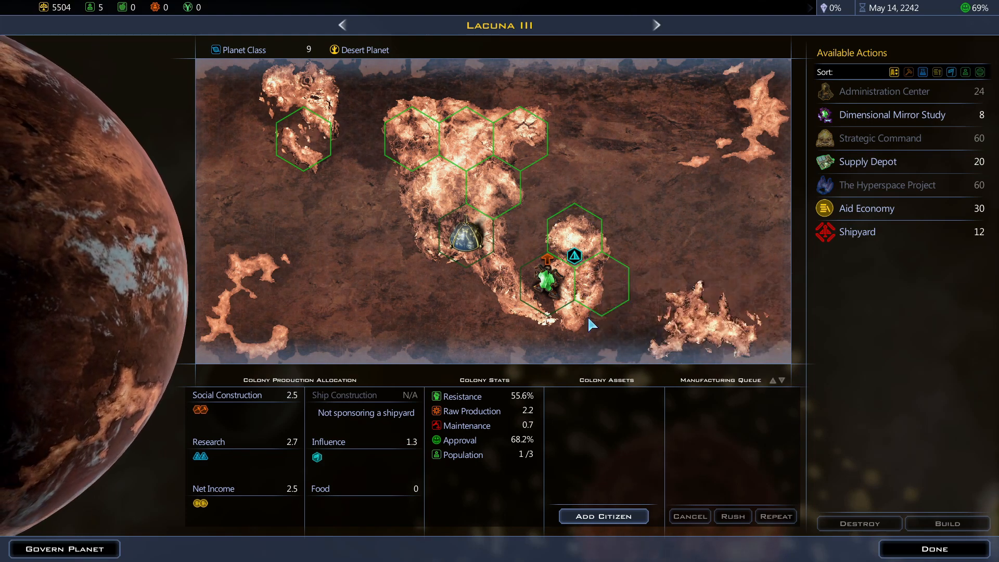
{"action": "mouse_move", "coordinate": [546, 248]}
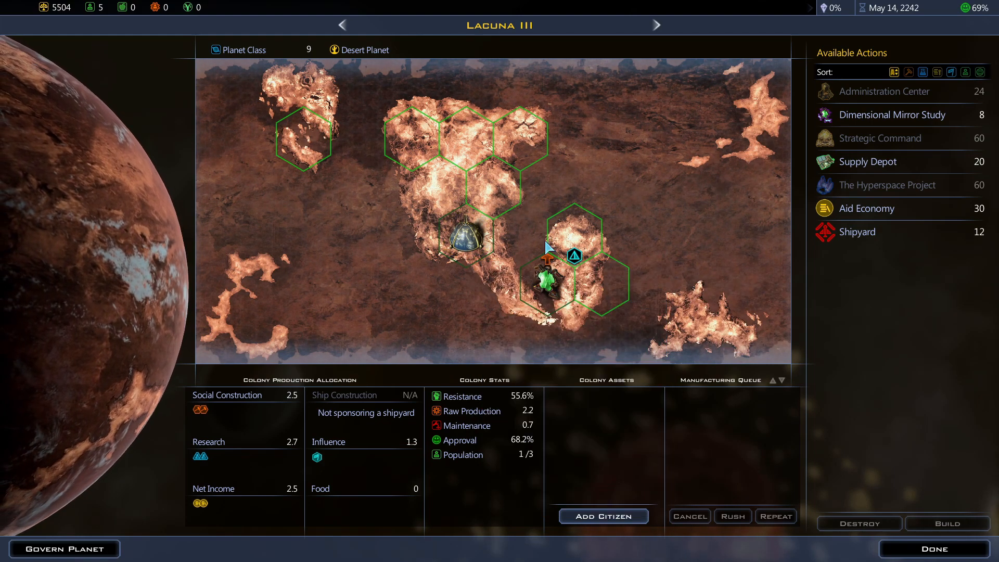
{"action": "mouse_move", "coordinate": [866, 162]}
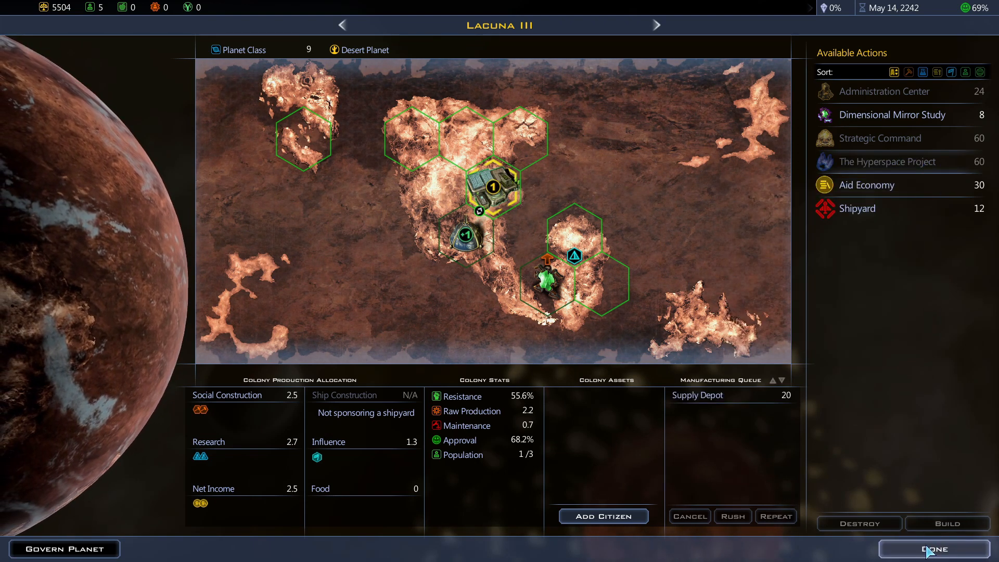
Finish managing Lacuna III and select the Battle Axe escort fleet on the map.
{"action": "left_click", "coordinate": [932, 549]}
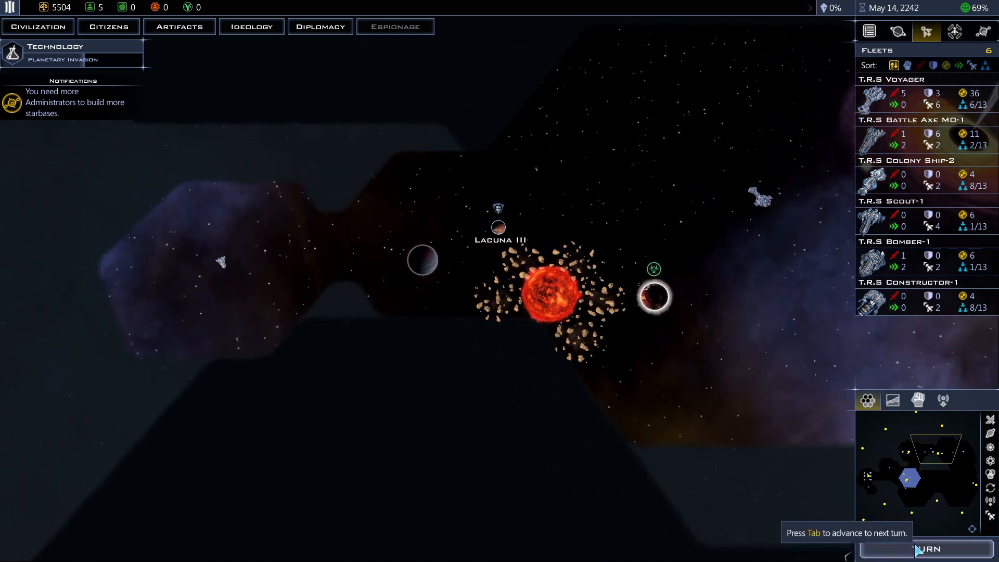
{"action": "left_click", "coordinate": [924, 138]}
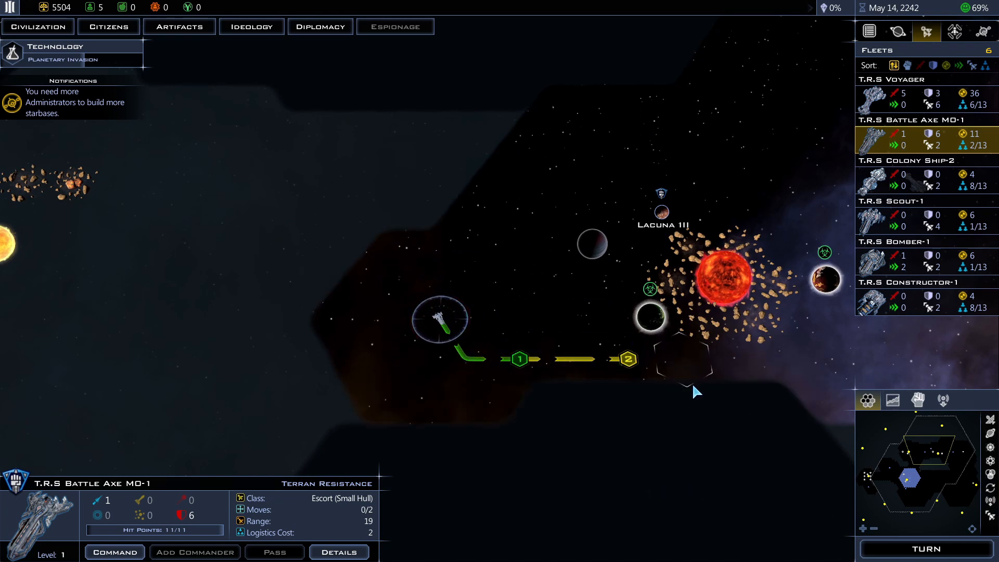
{"action": "mouse_move", "coordinate": [652, 318]}
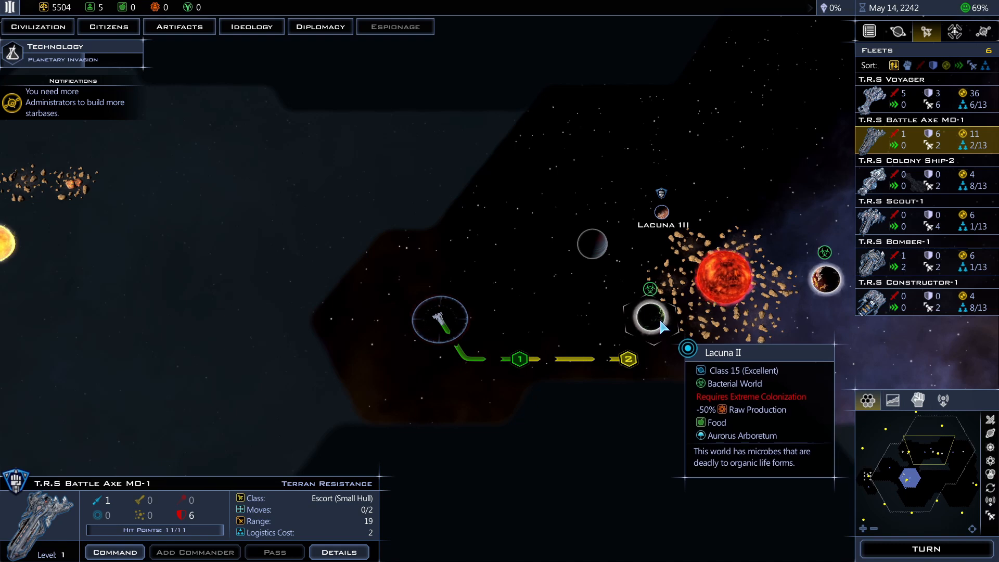
{"action": "mouse_move", "coordinate": [739, 345]}
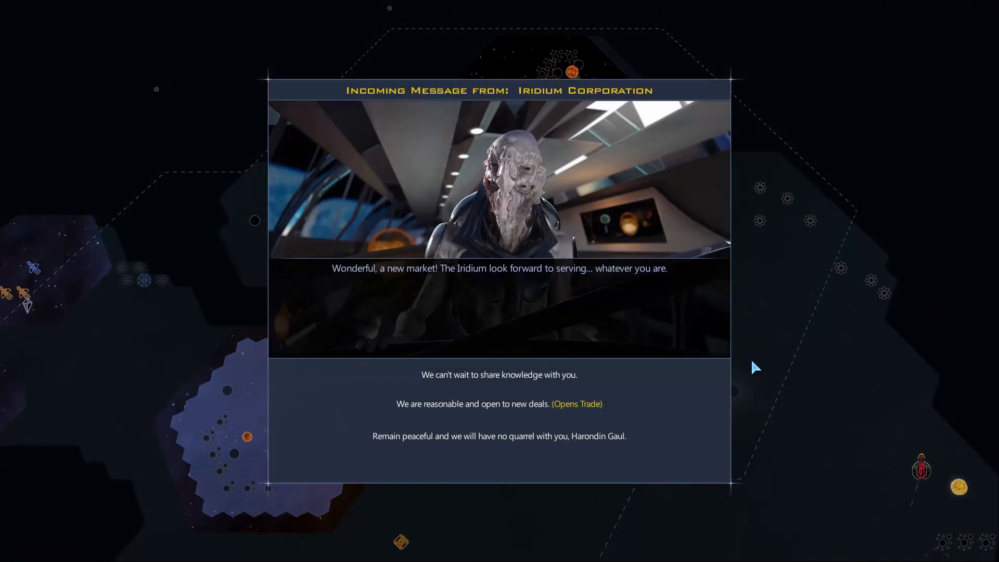
{"action": "mouse_move", "coordinate": [761, 365]}
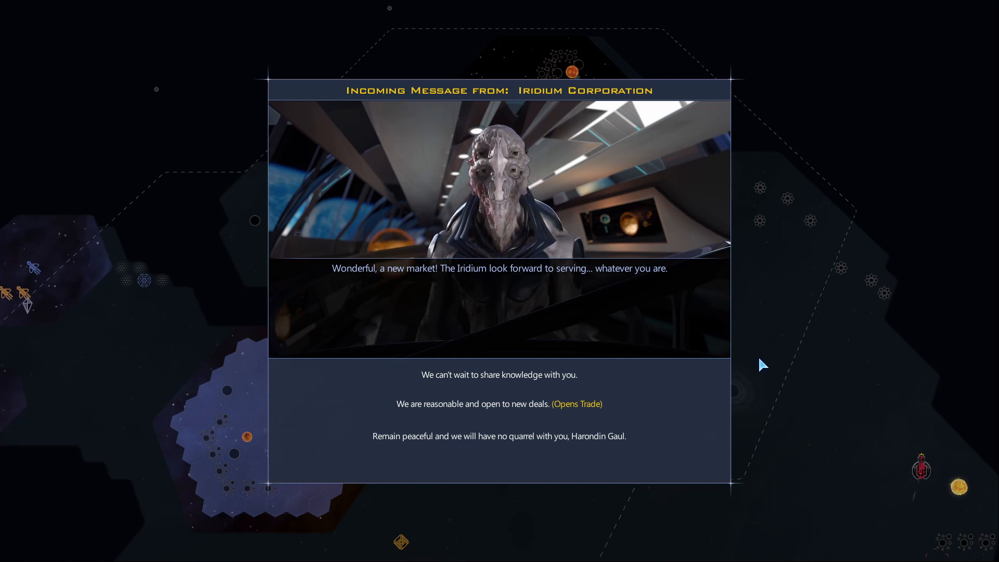
{"action": "mouse_move", "coordinate": [768, 424]}
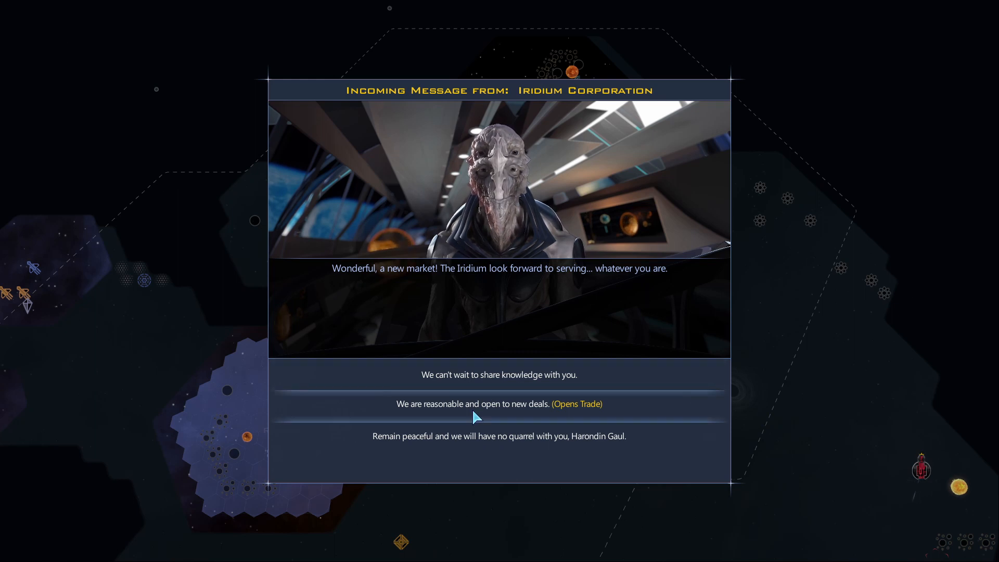
{"action": "mouse_move", "coordinate": [579, 420]}
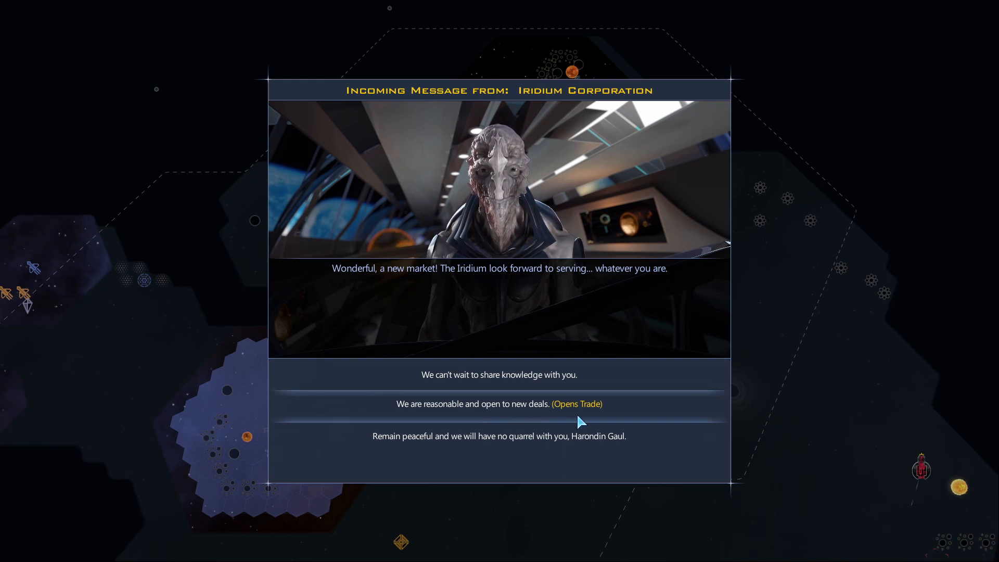
{"action": "mouse_move", "coordinate": [432, 447]}
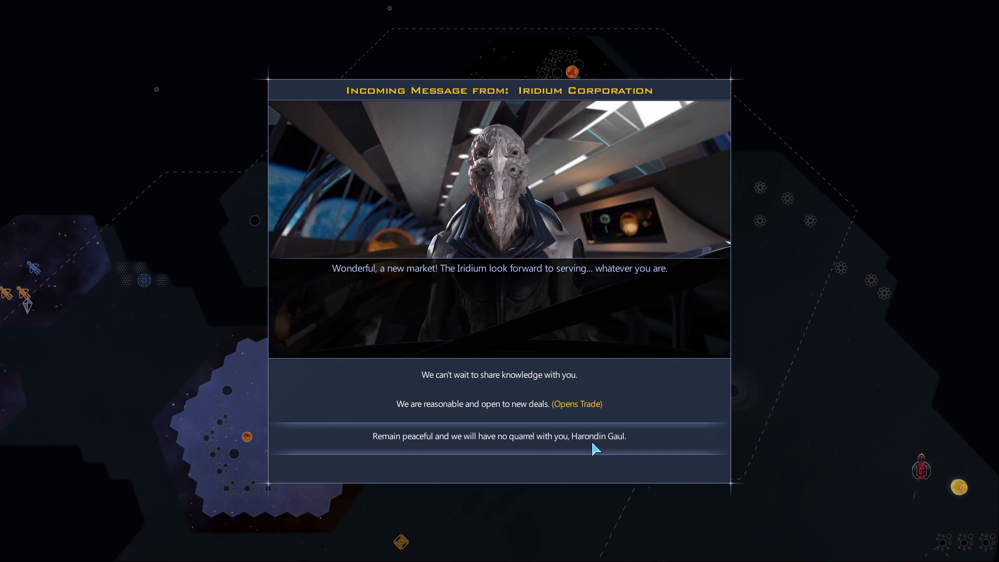
{"action": "mouse_move", "coordinate": [627, 445]}
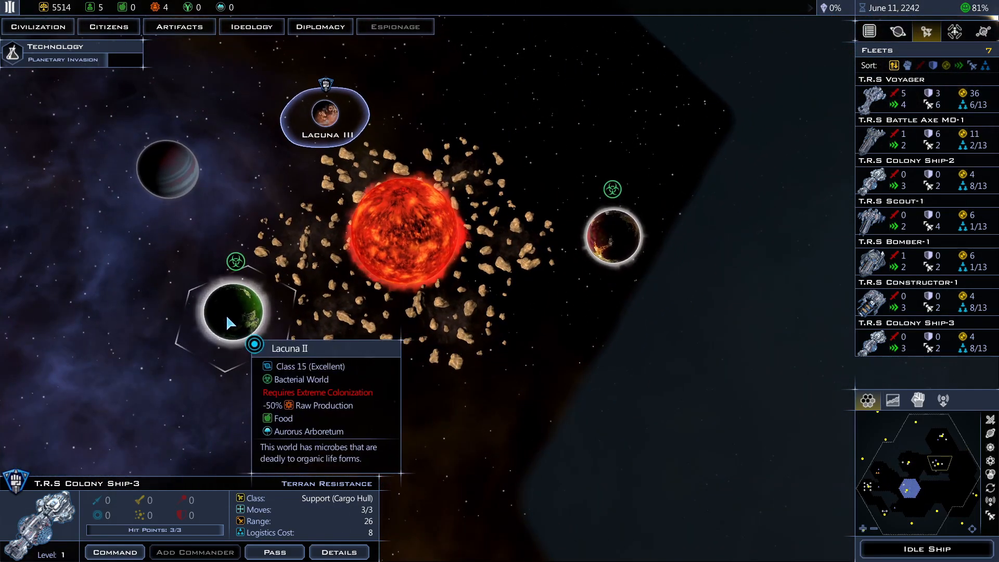
Review the Iconian Refuge greeting's three reply options without answering.
{"action": "left_click", "coordinate": [611, 236]}
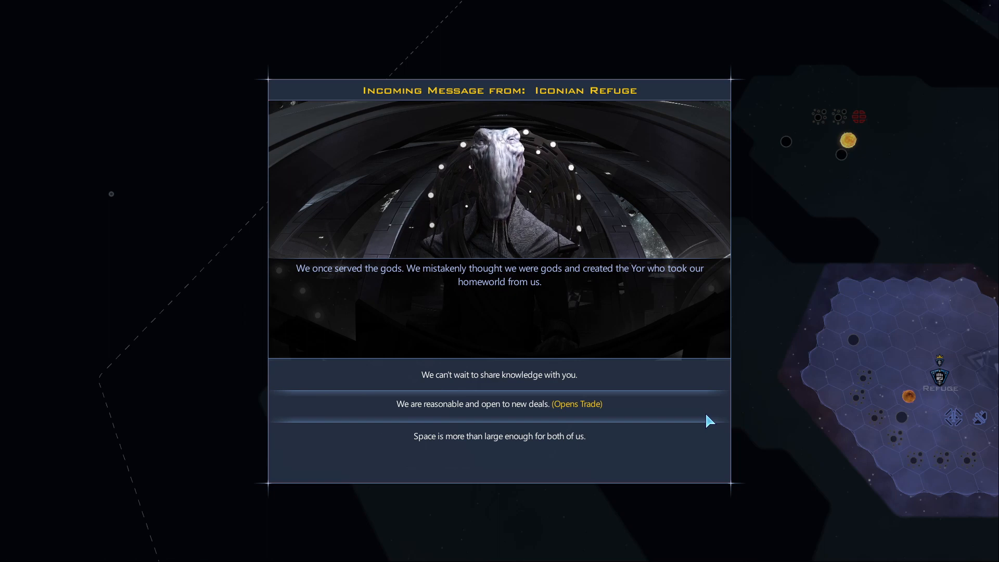
{"action": "mouse_move", "coordinate": [694, 422]}
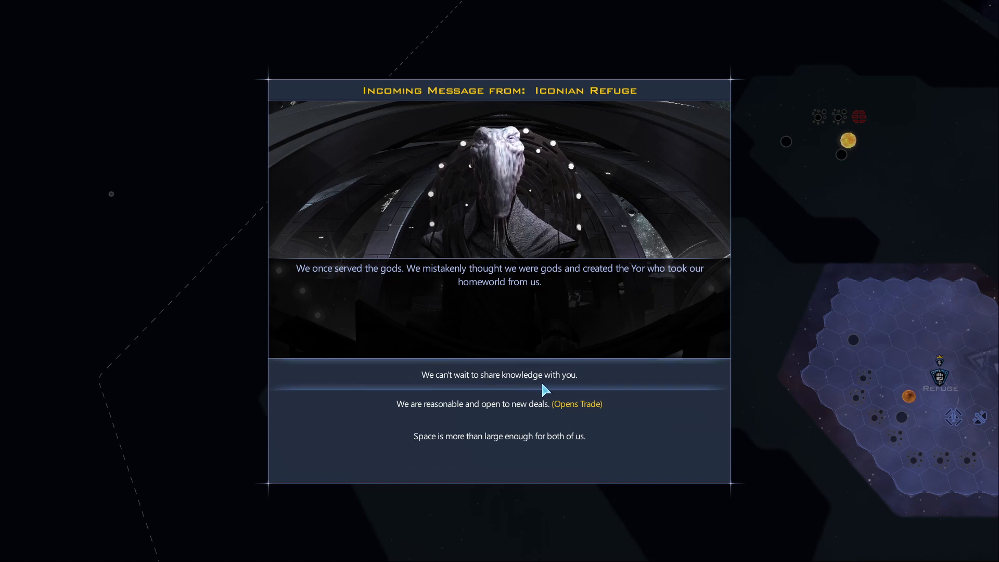
{"action": "mouse_move", "coordinate": [516, 408]}
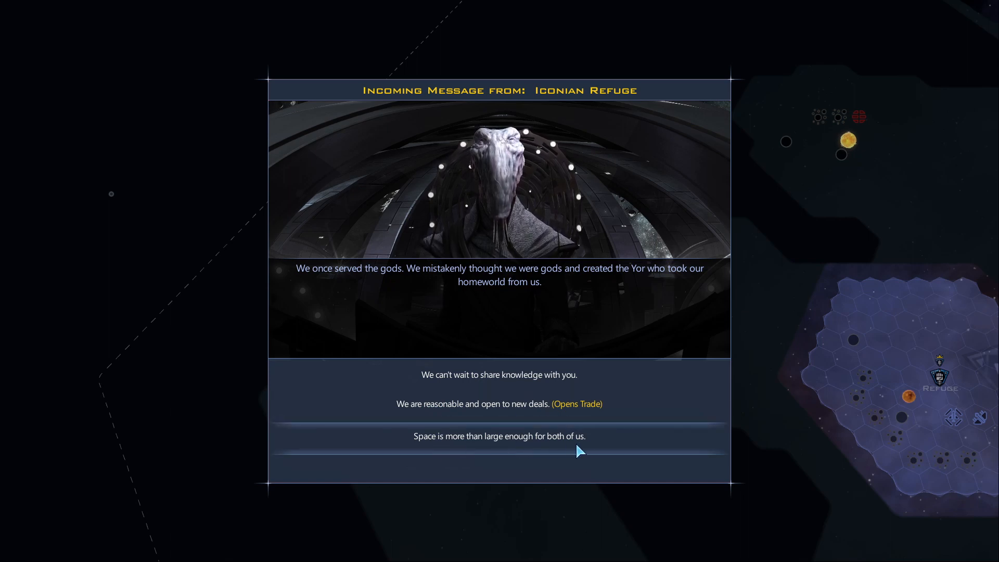
{"action": "mouse_move", "coordinate": [702, 413]}
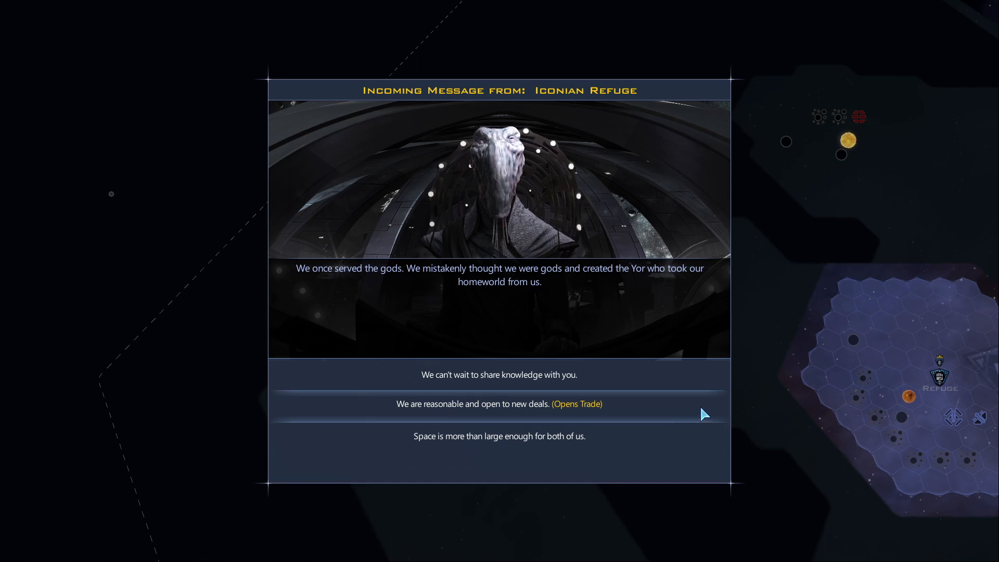
Start trade talks with the Iconian Refuge, asking for Universal Translator and Interstellar Travel against credits.
{"action": "left_click", "coordinate": [499, 403]}
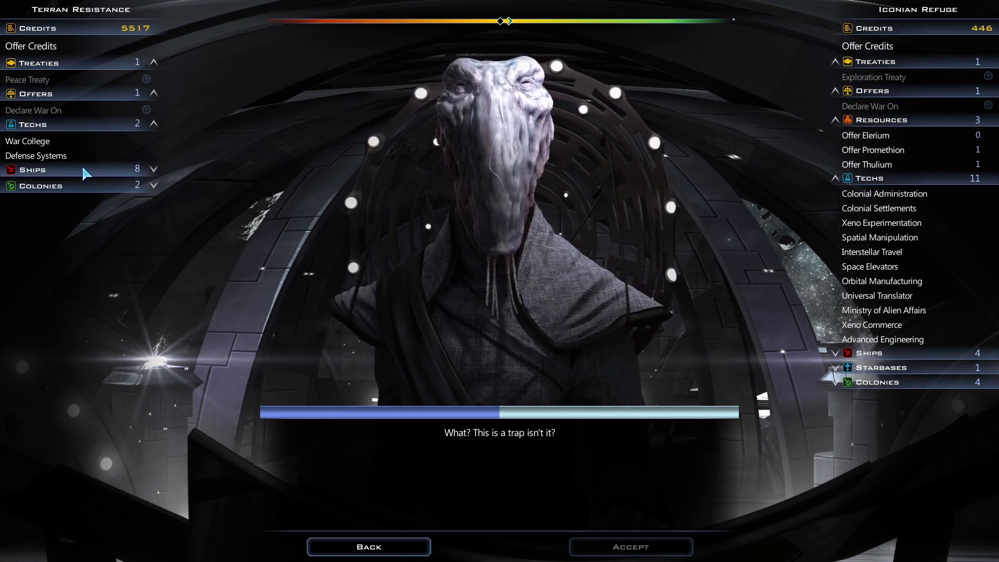
{"action": "mouse_move", "coordinate": [883, 194]}
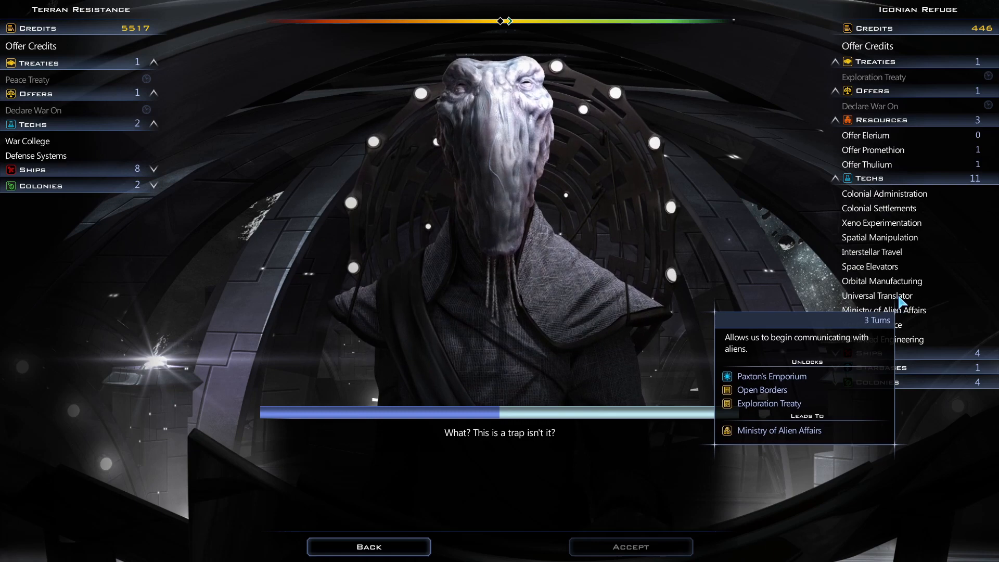
{"action": "left_click", "coordinate": [877, 296]}
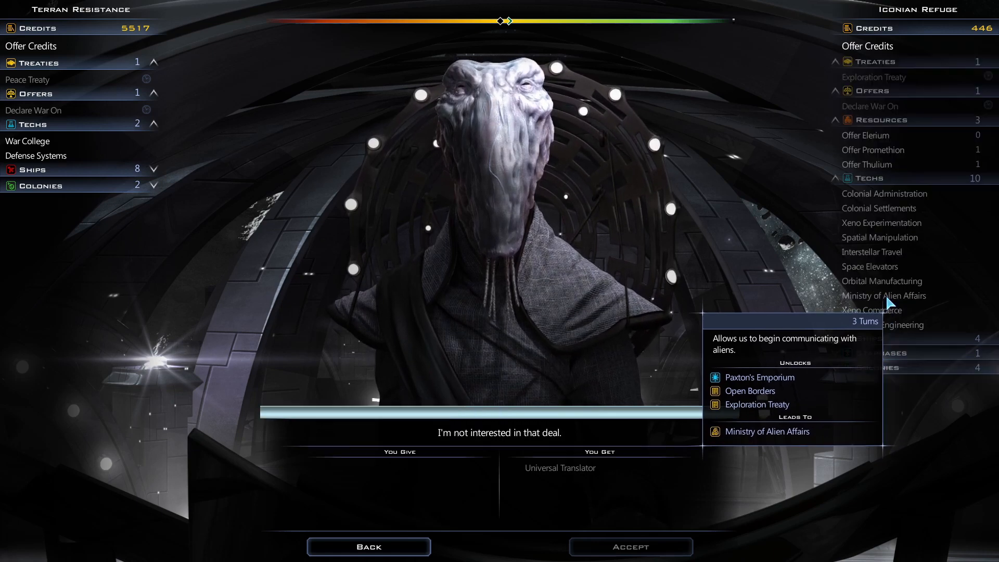
{"action": "mouse_move", "coordinate": [872, 252]}
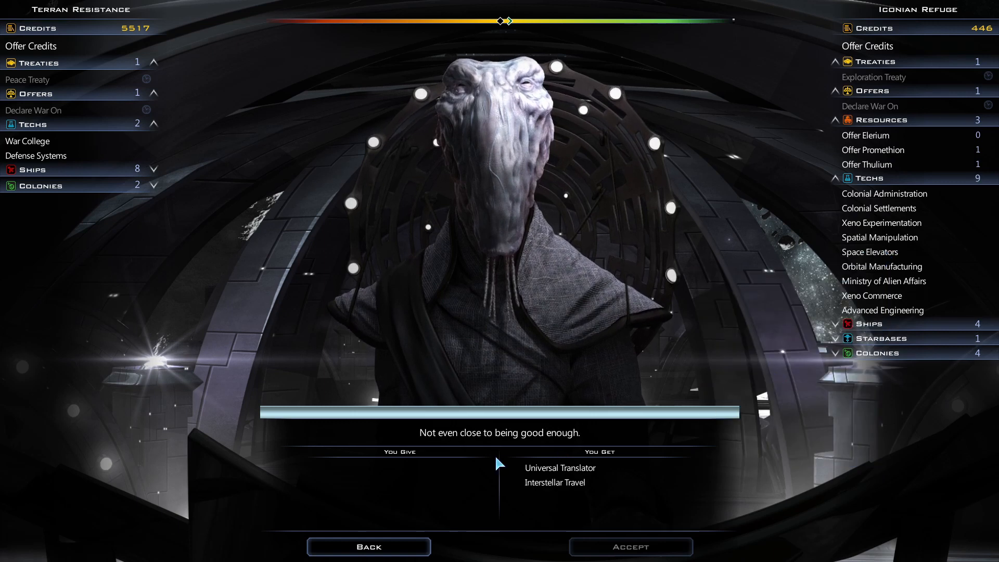
{"action": "mouse_move", "coordinate": [36, 155]}
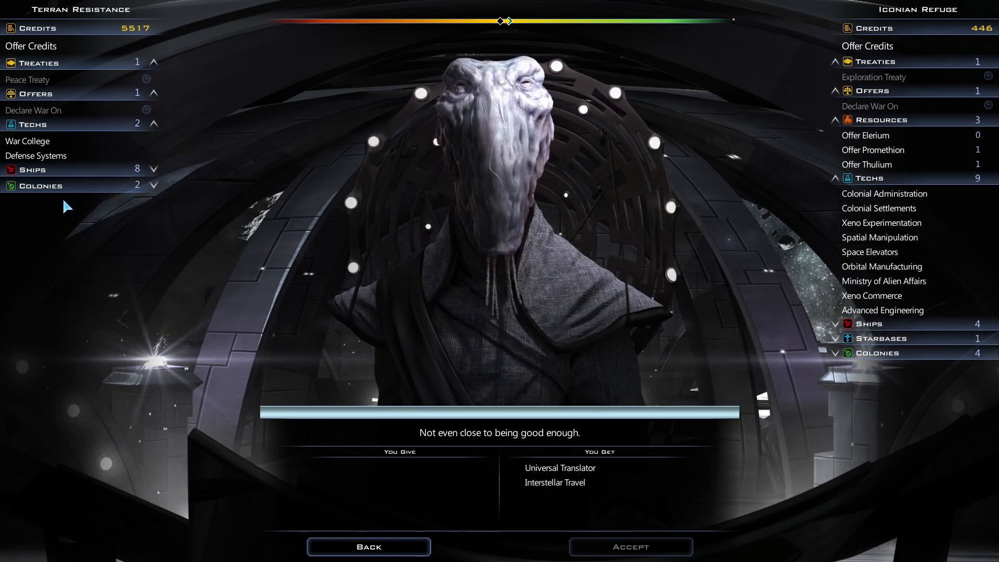
{"action": "mouse_move", "coordinate": [39, 50]}
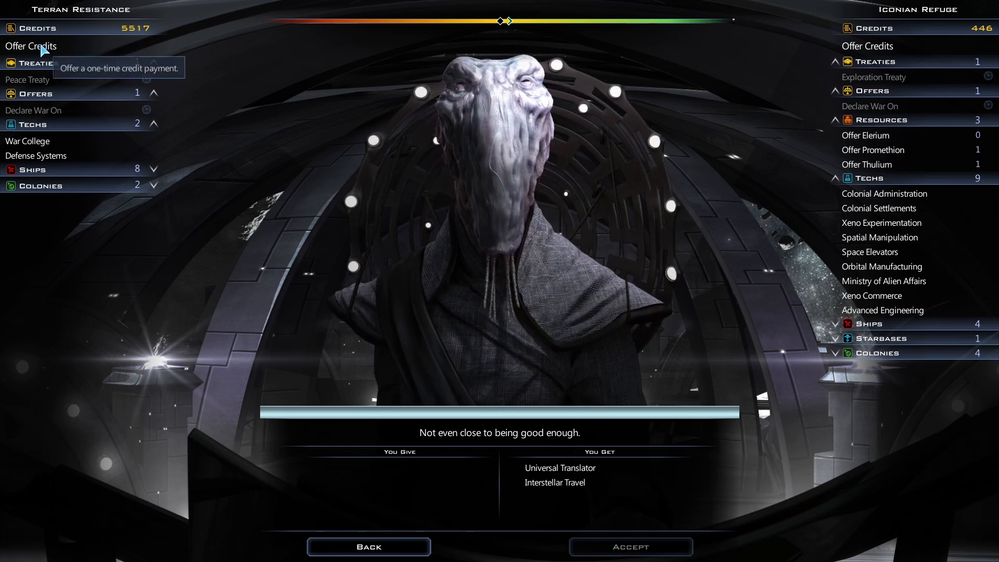
{"action": "left_click", "coordinate": [30, 46]}
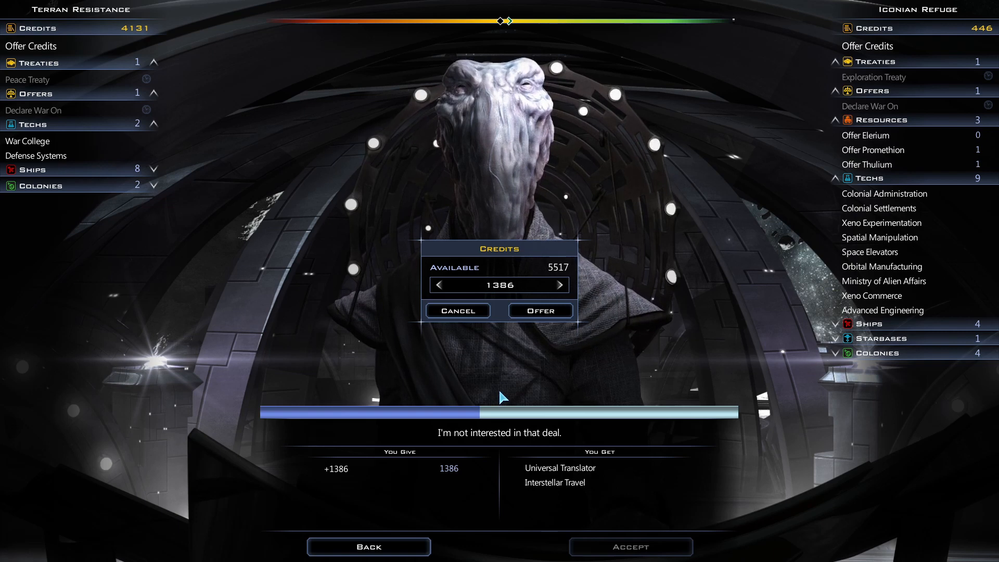
Raise the credit offer to 1636 and accept the tech deal.
{"action": "left_click", "coordinate": [559, 285]}
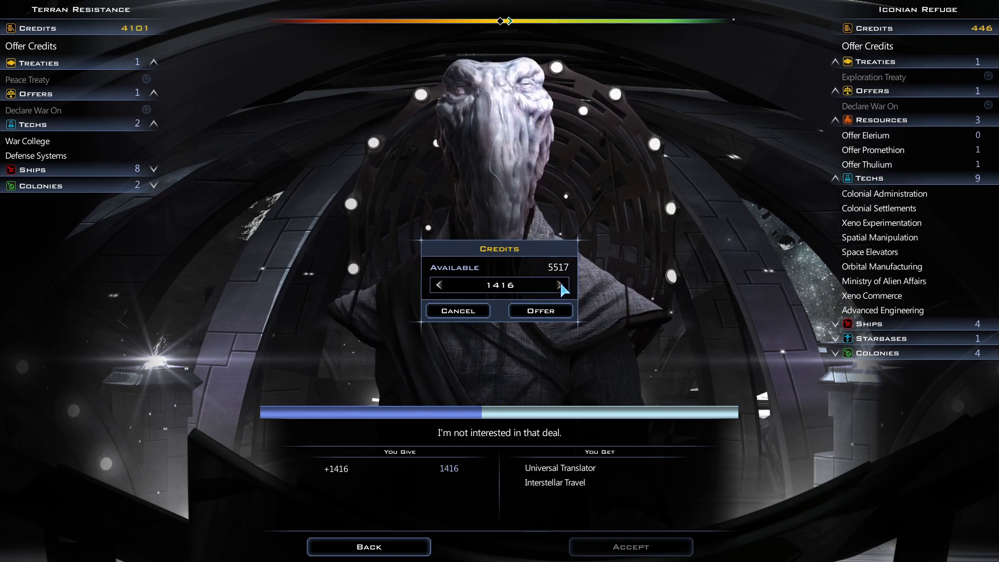
{"action": "left_click", "coordinate": [560, 285]}
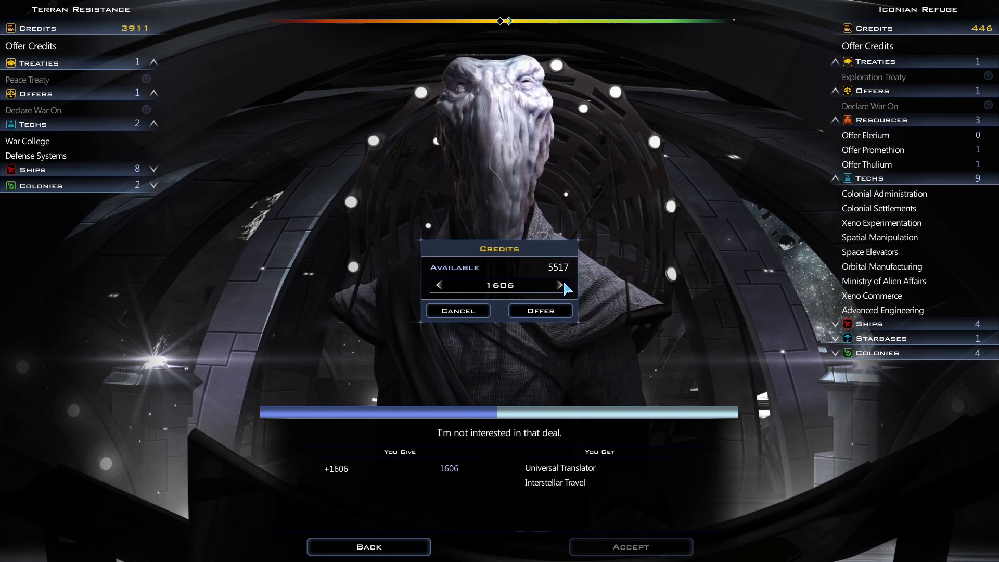
{"action": "left_click", "coordinate": [559, 285]}
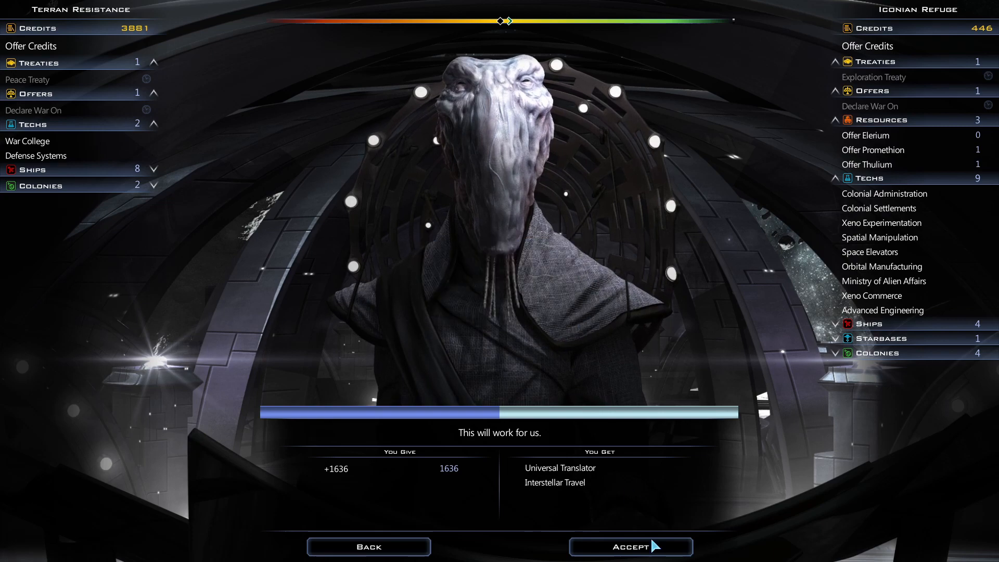
{"action": "left_click", "coordinate": [630, 546]}
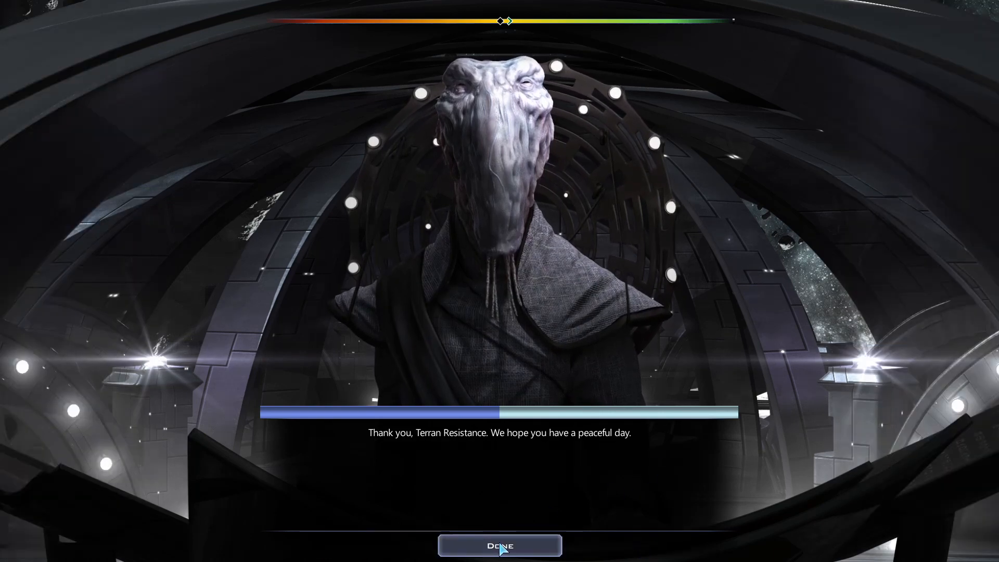
Finish the conversation and return to the map near Battle Axe M0-1 and the OAV Scout-1.
{"action": "left_click", "coordinate": [499, 545]}
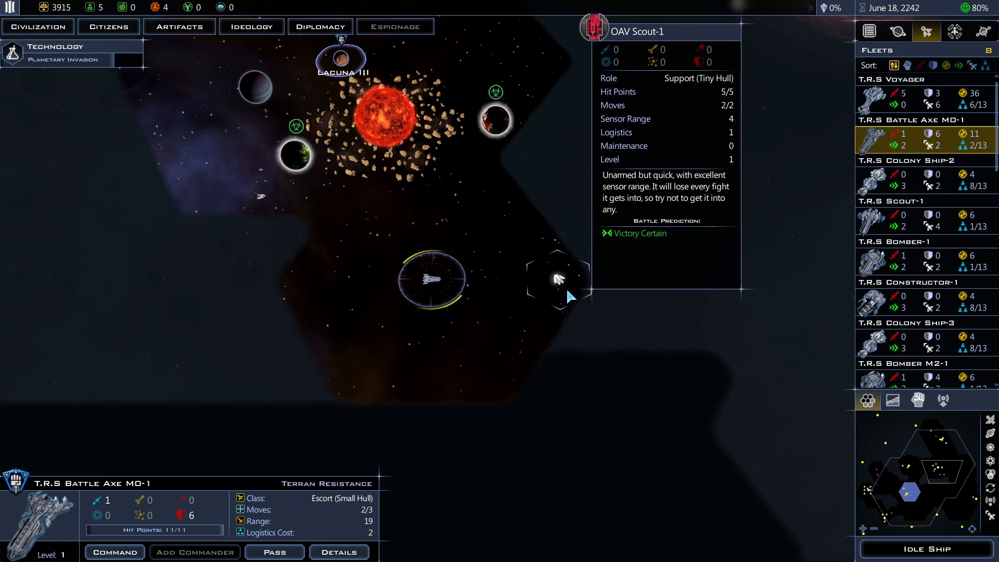
{"action": "mouse_move", "coordinate": [591, 239]}
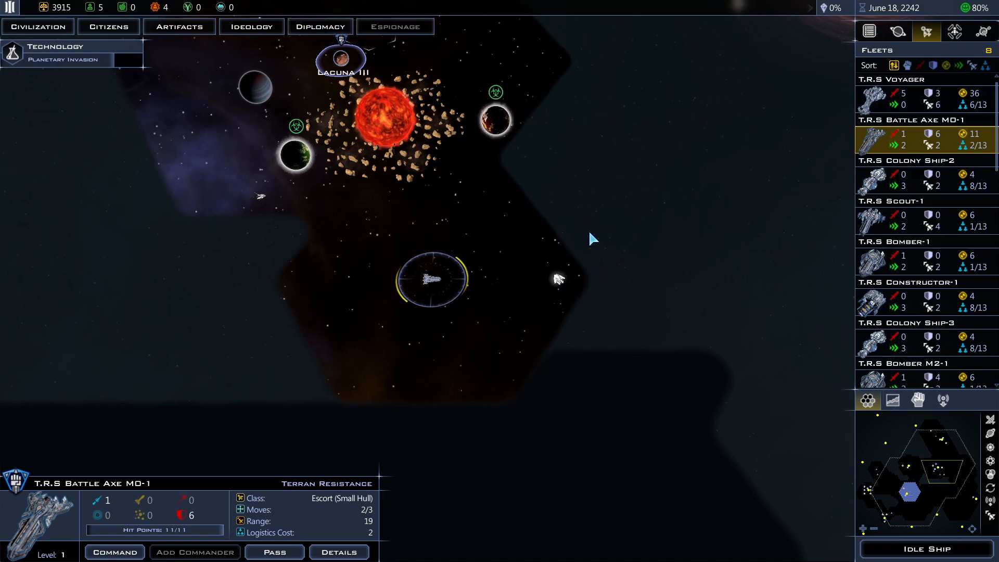
Bring up the diplomacy overview listing Iridium Corporation, Iconian Refuge and Terran Resistance.
{"action": "left_click", "coordinate": [320, 26]}
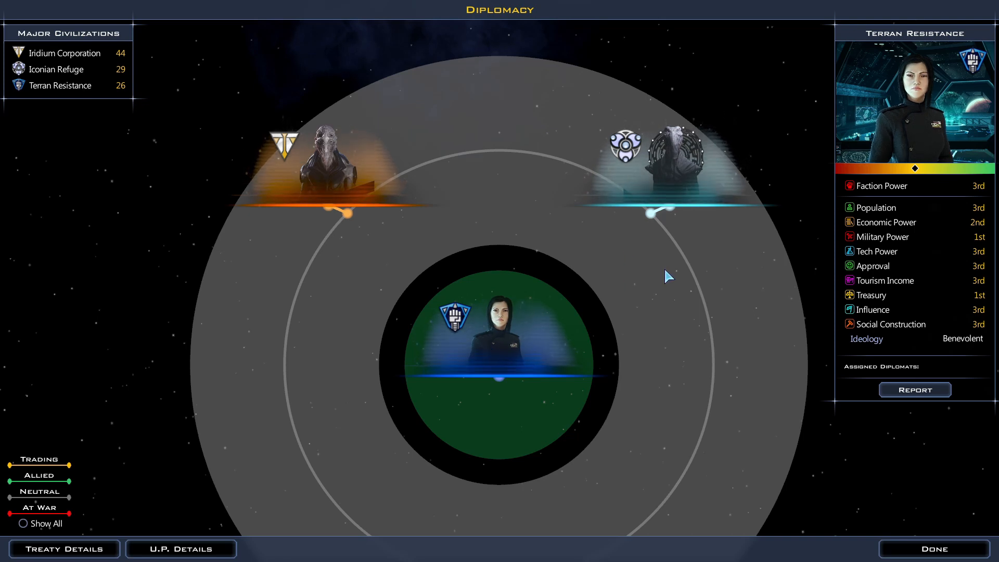
{"action": "mouse_move", "coordinate": [657, 229]}
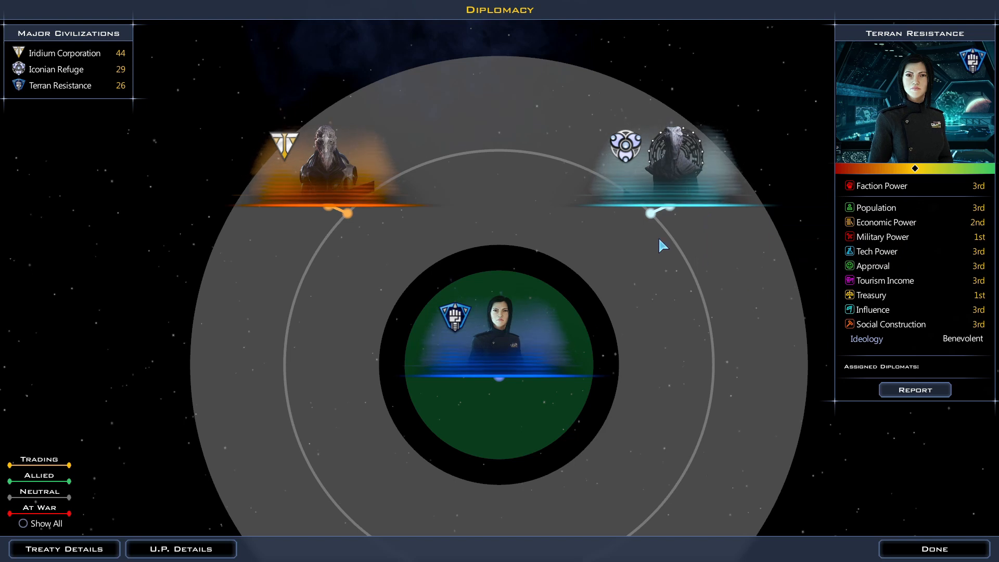
{"action": "mouse_move", "coordinate": [635, 201]}
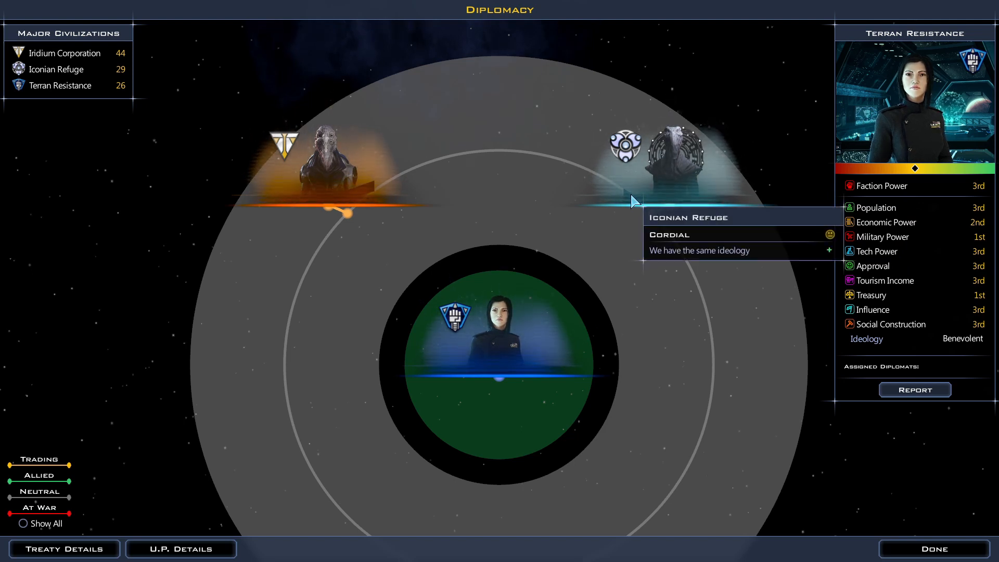
{"action": "mouse_move", "coordinate": [330, 199]}
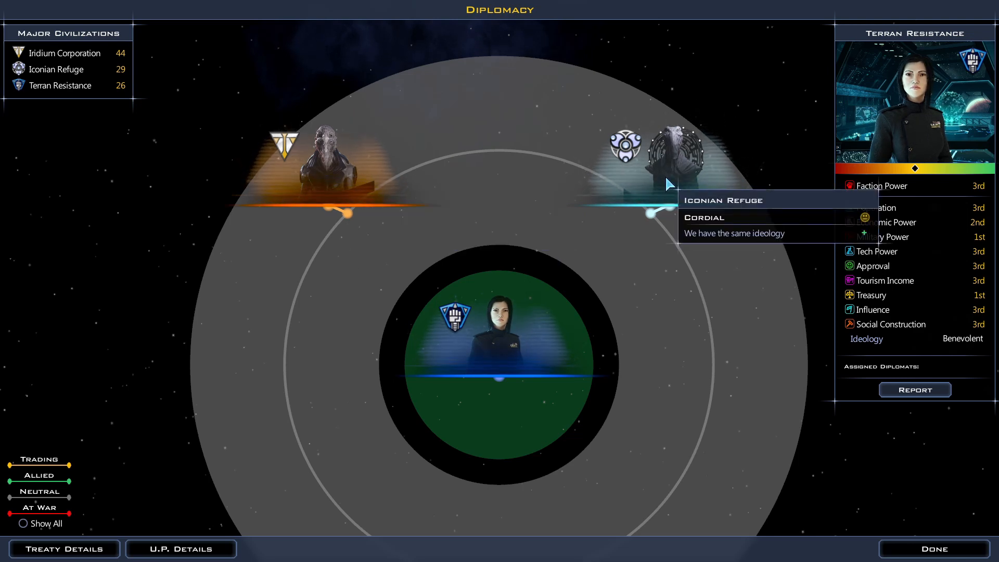
{"action": "mouse_move", "coordinate": [655, 271]}
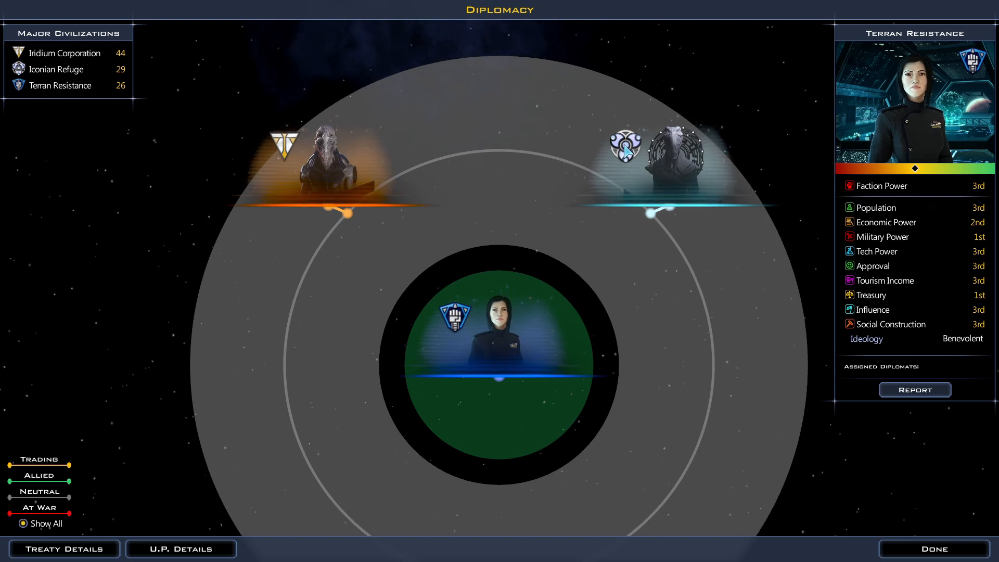
Leave the diplomacy overview and confirm the Act of War against the Orphica.
{"action": "left_click", "coordinate": [932, 549]}
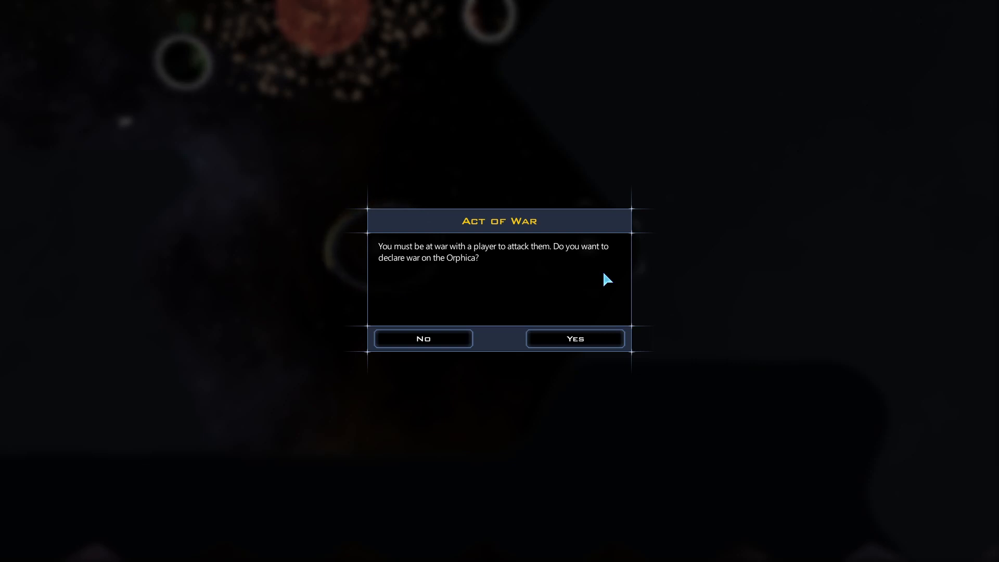
{"action": "mouse_move", "coordinate": [503, 389]}
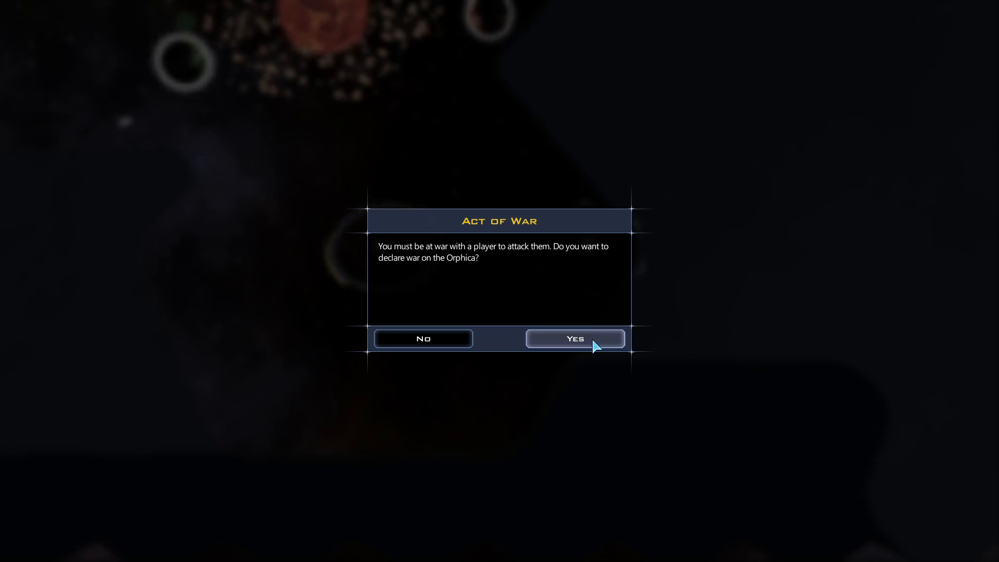
{"action": "left_click", "coordinate": [574, 338]}
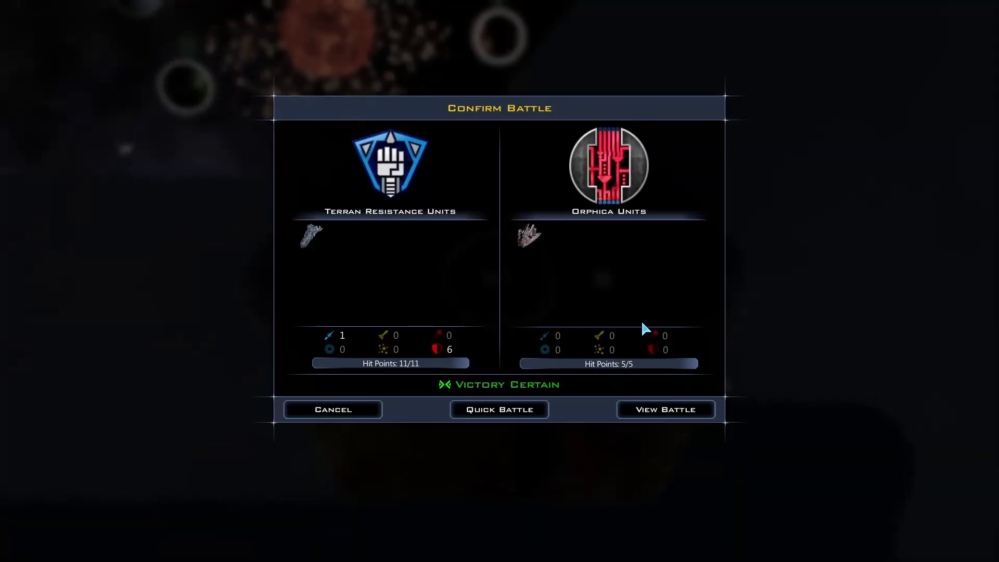
{"action": "mouse_move", "coordinate": [665, 414]}
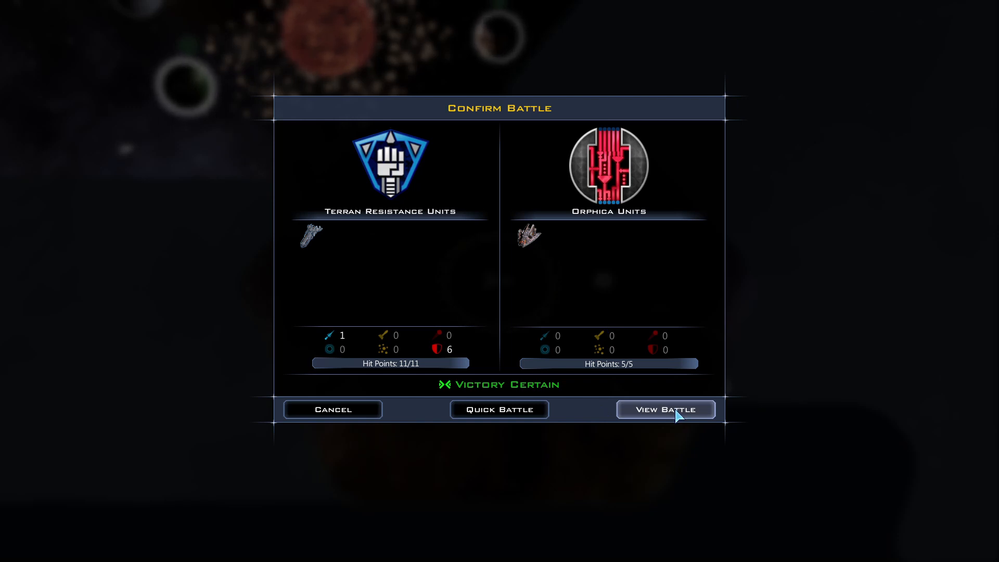
Watch the battle destroy the Orphica OAV Scout-1 and close the Victory report.
{"action": "left_click", "coordinate": [665, 409]}
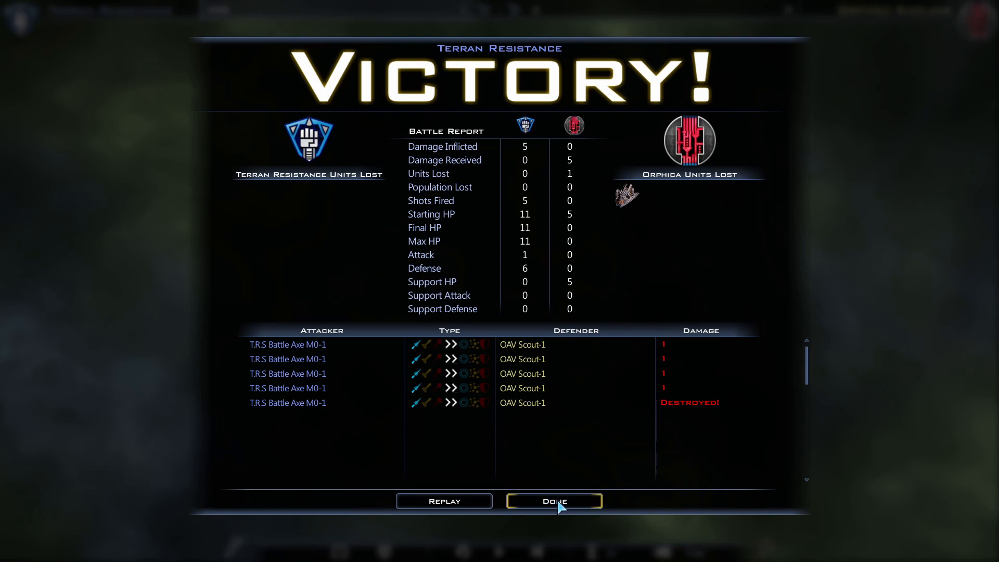
{"action": "left_click", "coordinate": [553, 500]}
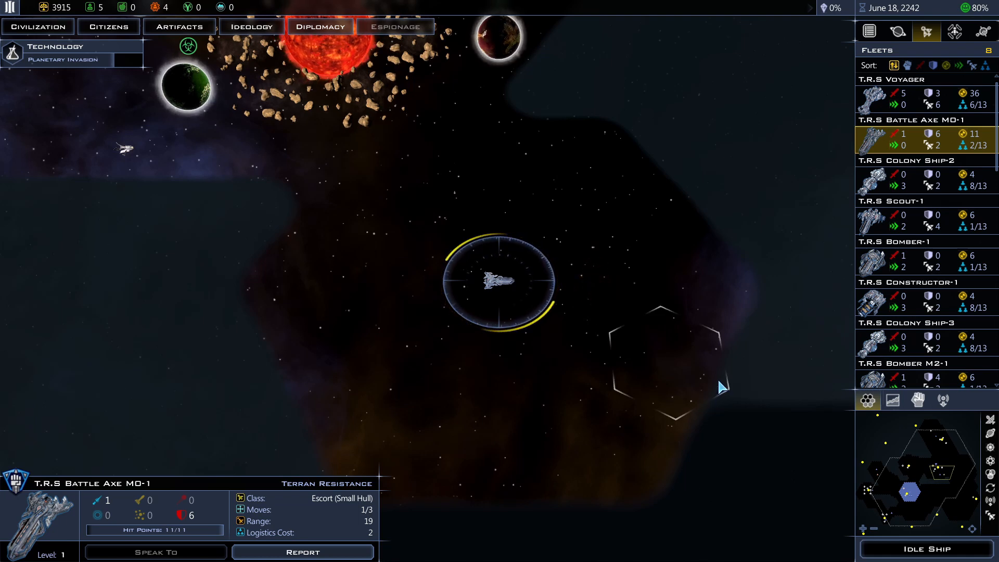
{"action": "mouse_move", "coordinate": [974, 198]}
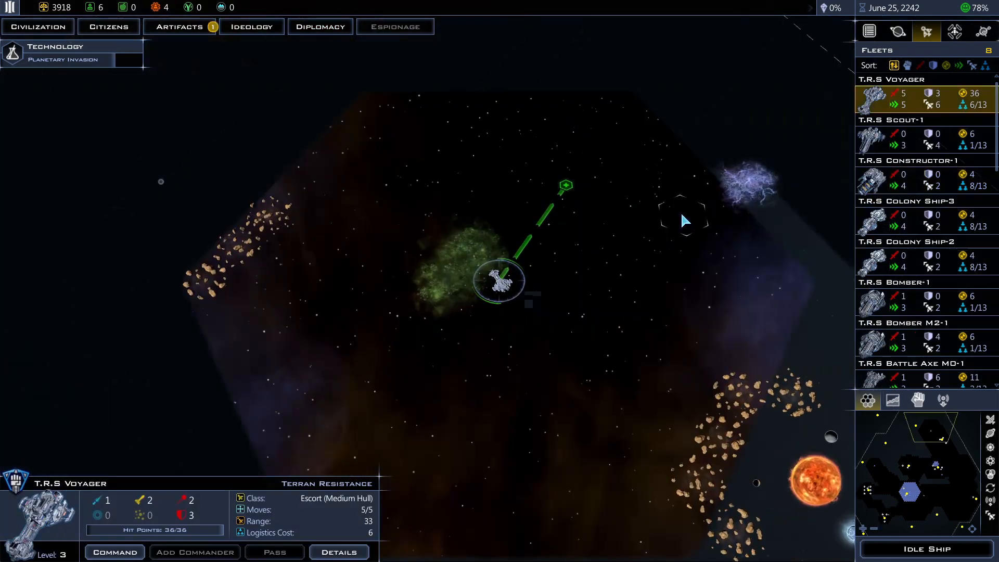
{"action": "left_click", "coordinate": [180, 26]}
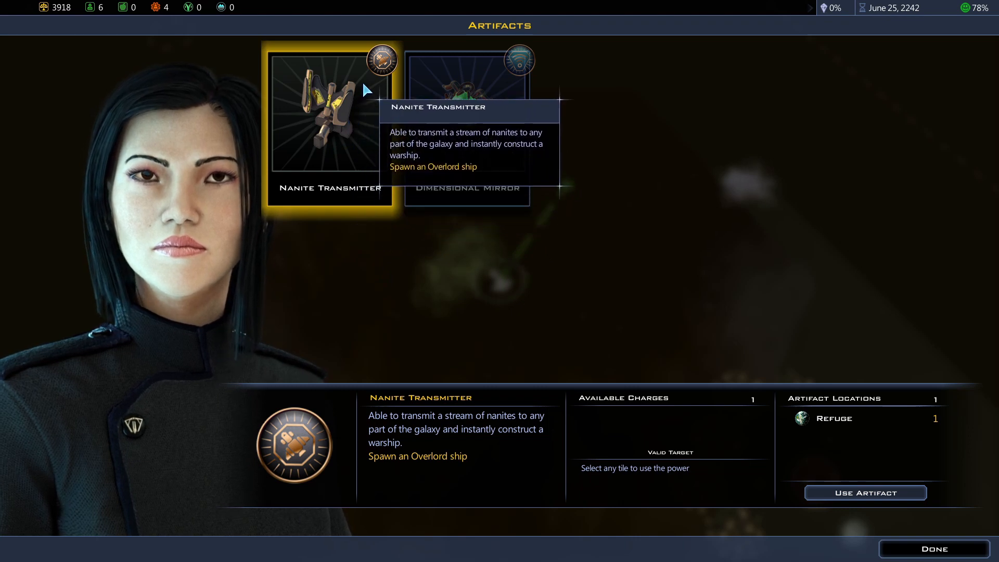
{"action": "mouse_move", "coordinate": [455, 449]}
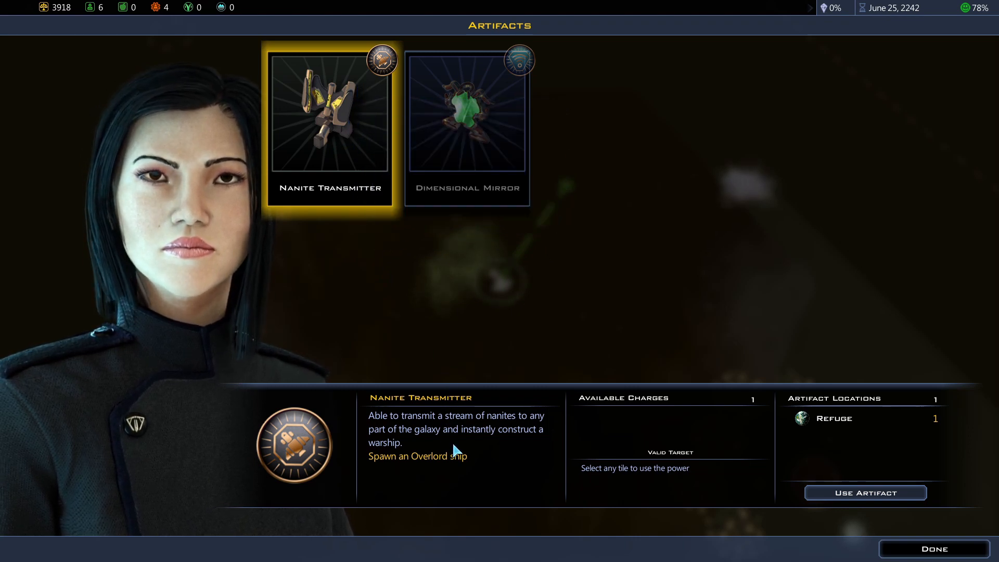
{"action": "mouse_move", "coordinate": [414, 426]}
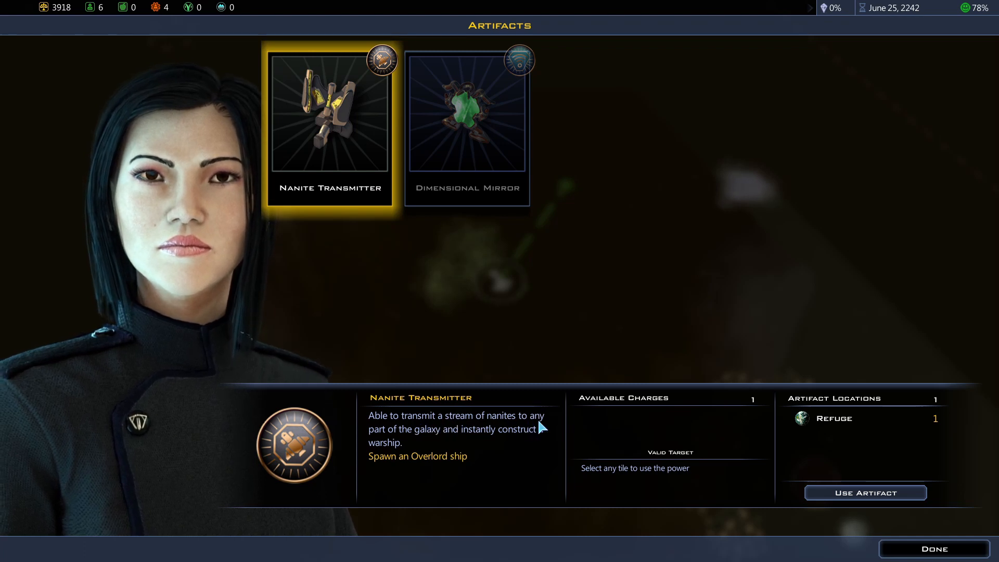
{"action": "mouse_move", "coordinate": [495, 449]}
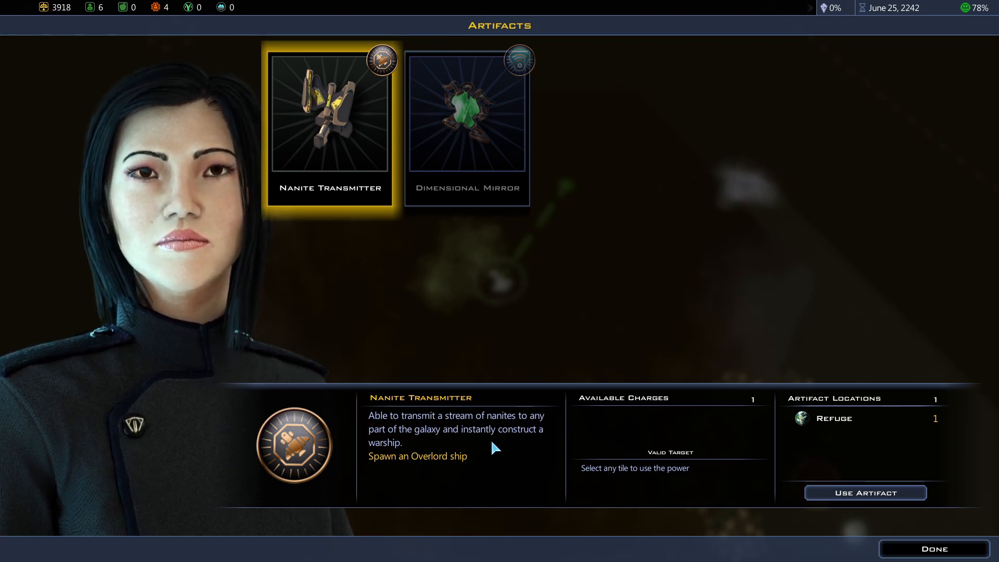
{"action": "mouse_move", "coordinate": [452, 470]}
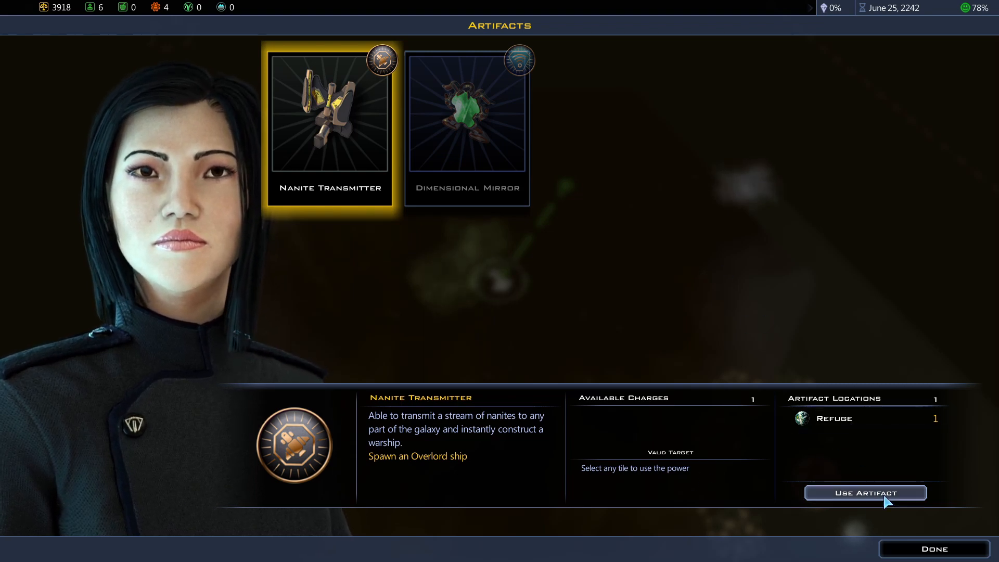
{"action": "mouse_move", "coordinate": [435, 124]}
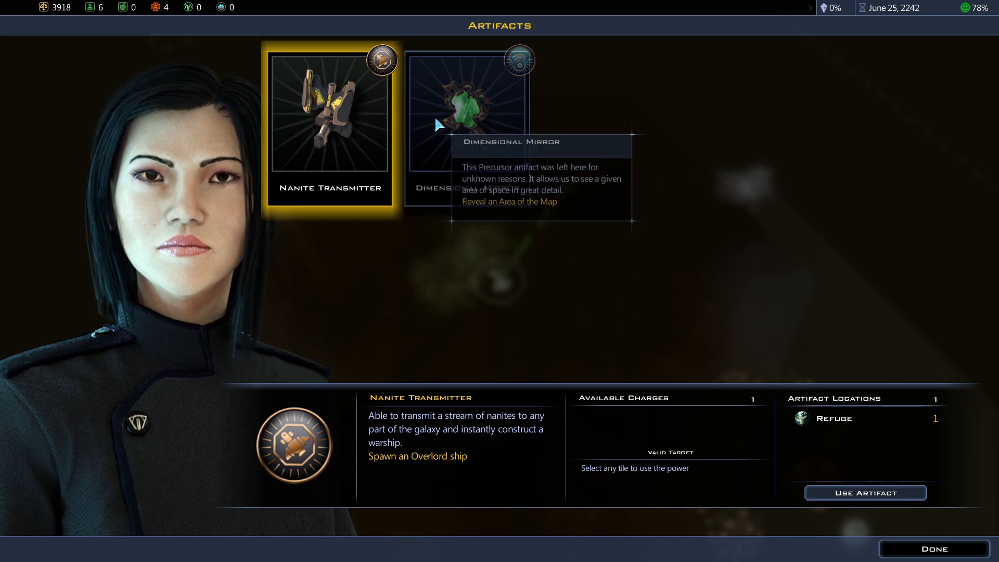
{"action": "mouse_move", "coordinate": [470, 153]}
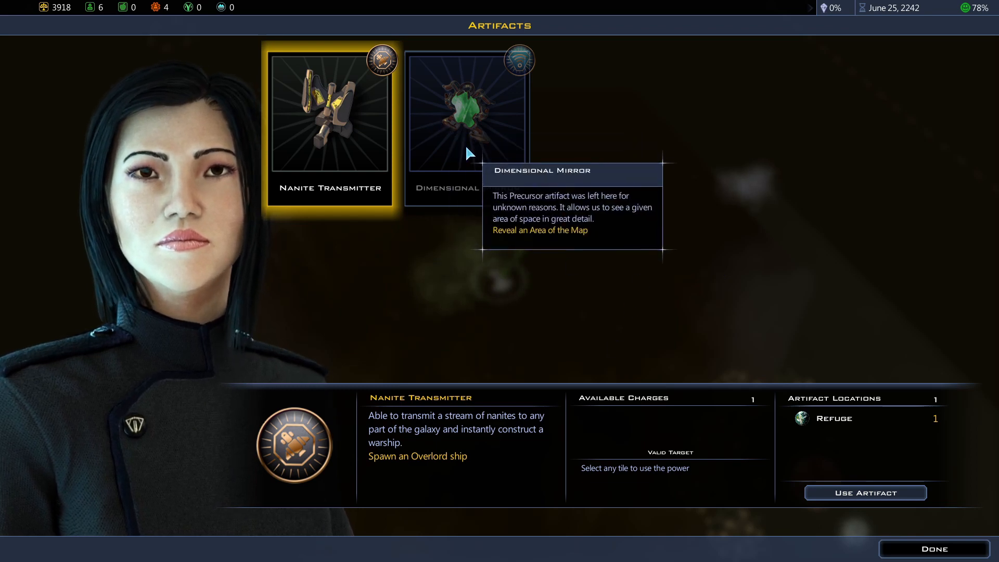
{"action": "left_click", "coordinate": [467, 114]}
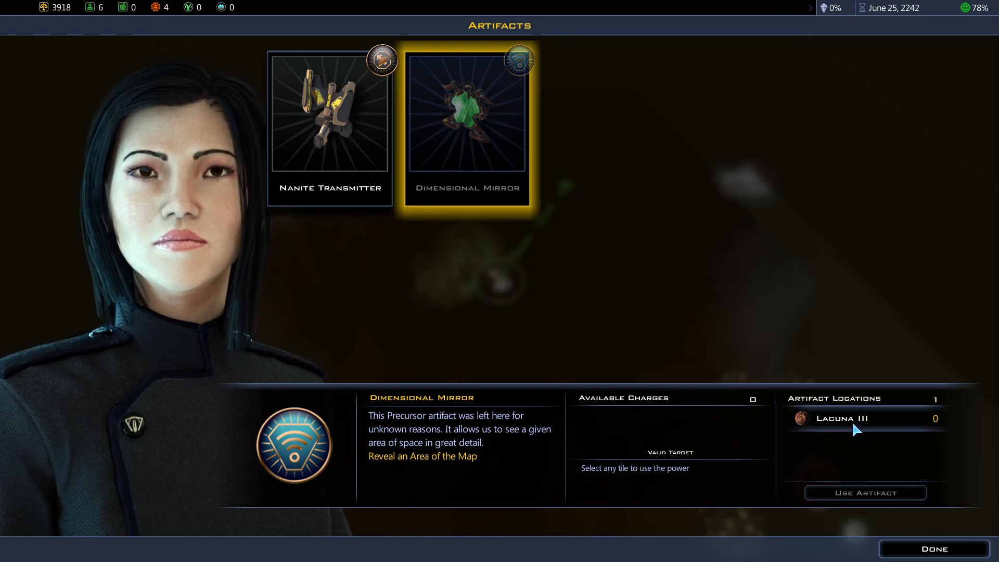
{"action": "left_click", "coordinate": [329, 113]}
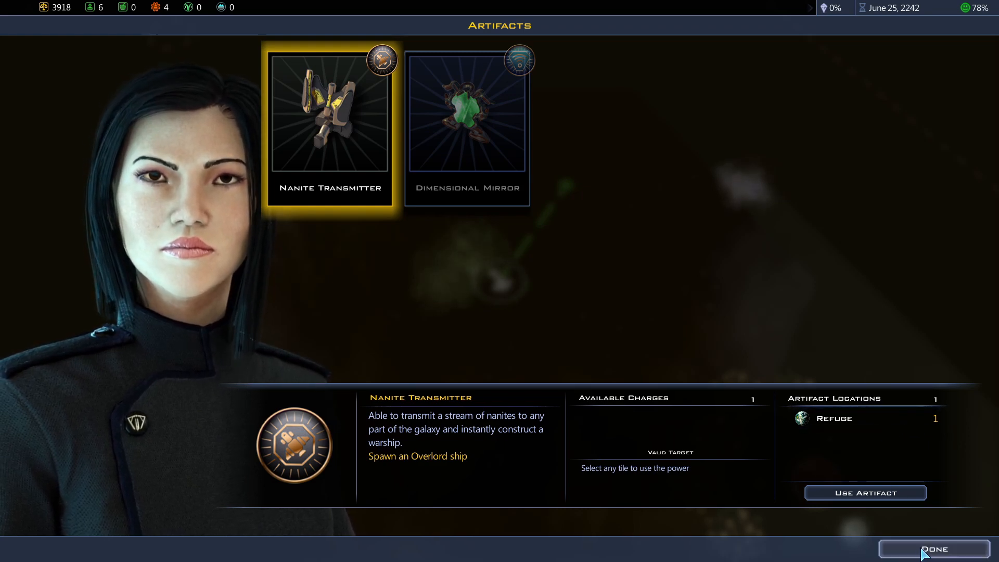
Return to the map, move T.R.S Constructor-1 beside the Ascension Crystal and list its orders.
{"action": "left_click", "coordinate": [932, 548]}
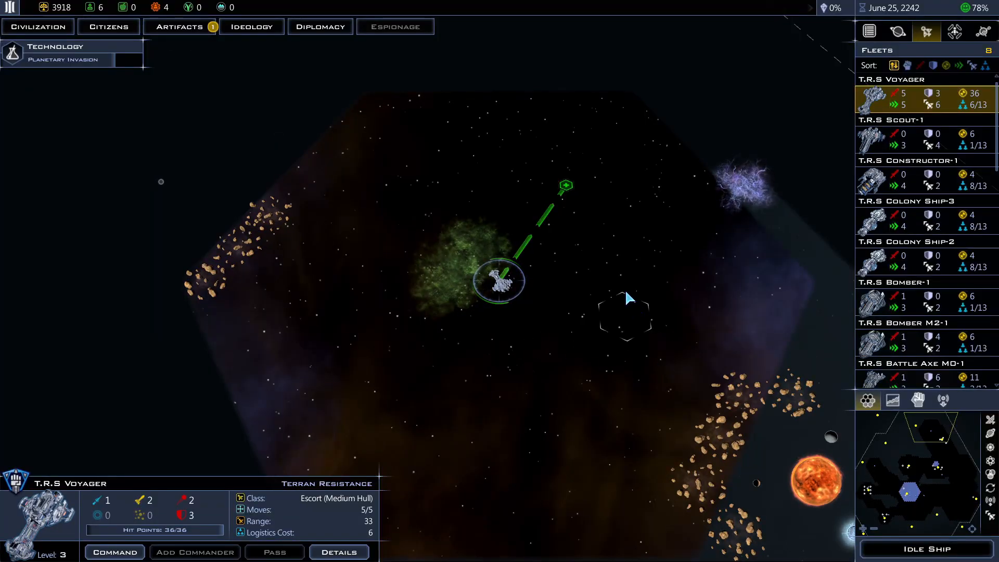
{"action": "scroll", "scroll_direction": "down", "scroll_amount": 3}
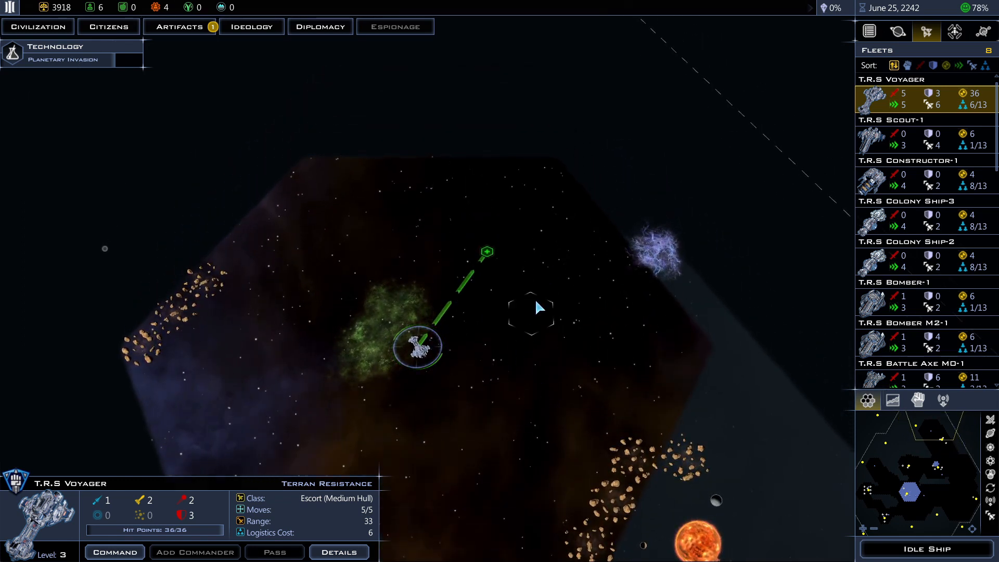
{"action": "mouse_move", "coordinate": [516, 381]}
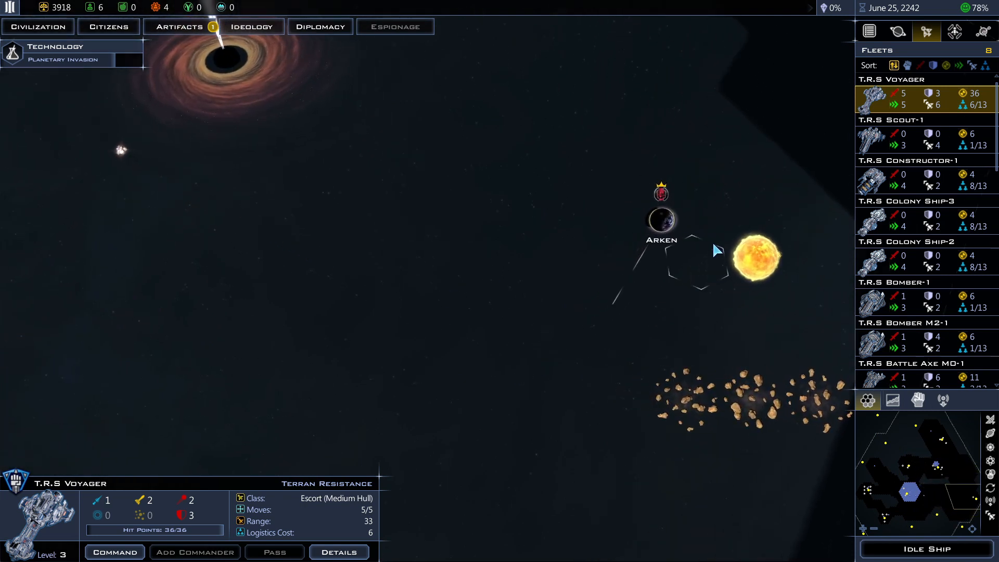
{"action": "mouse_move", "coordinate": [662, 220]}
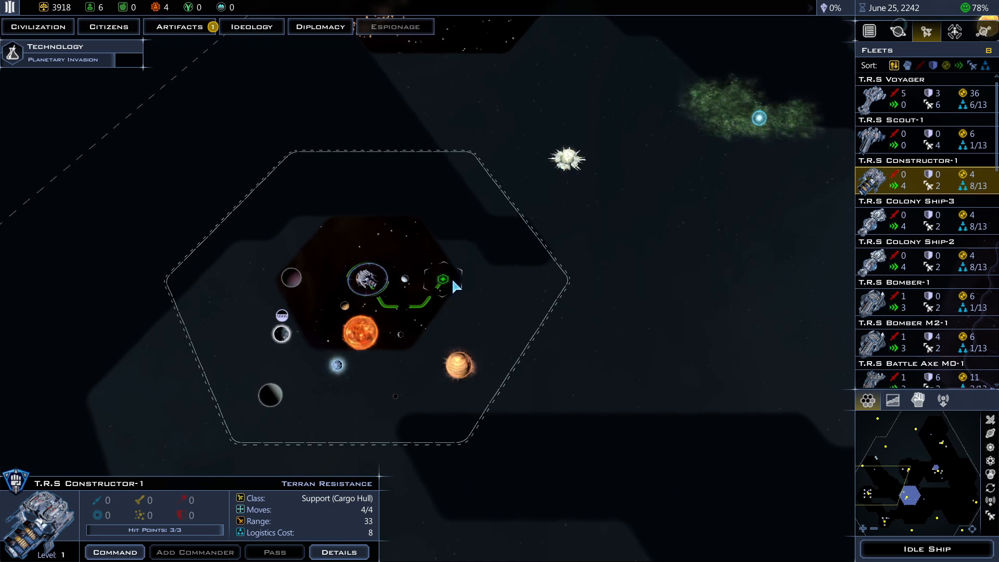
{"action": "left_click", "coordinate": [443, 279]}
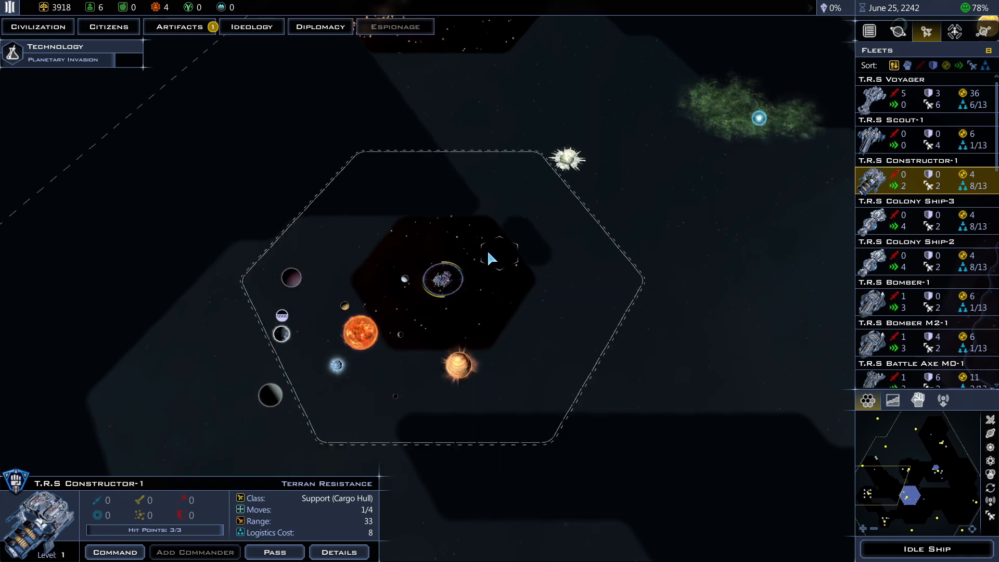
{"action": "left_click", "coordinate": [501, 255]}
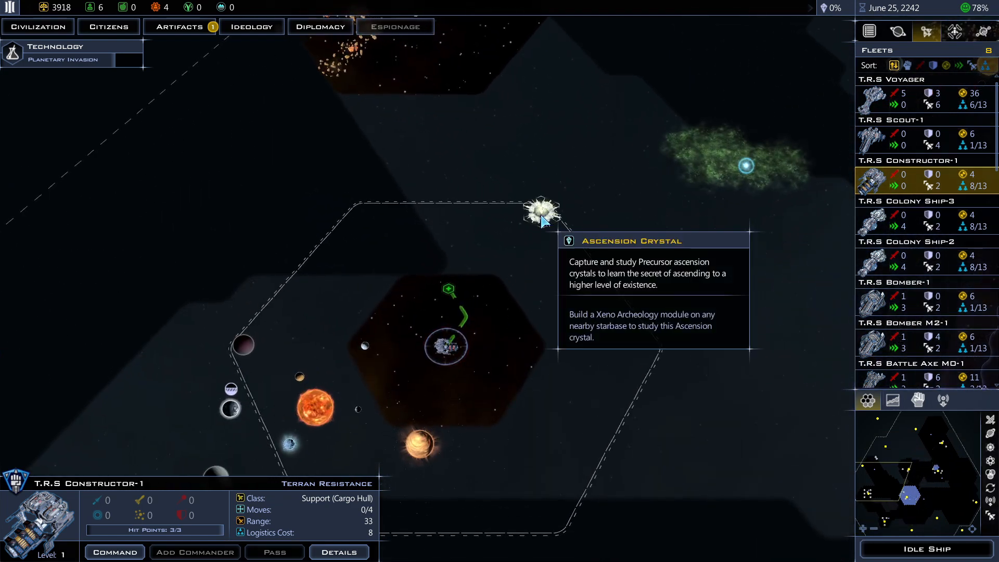
{"action": "mouse_move", "coordinate": [165, 534]}
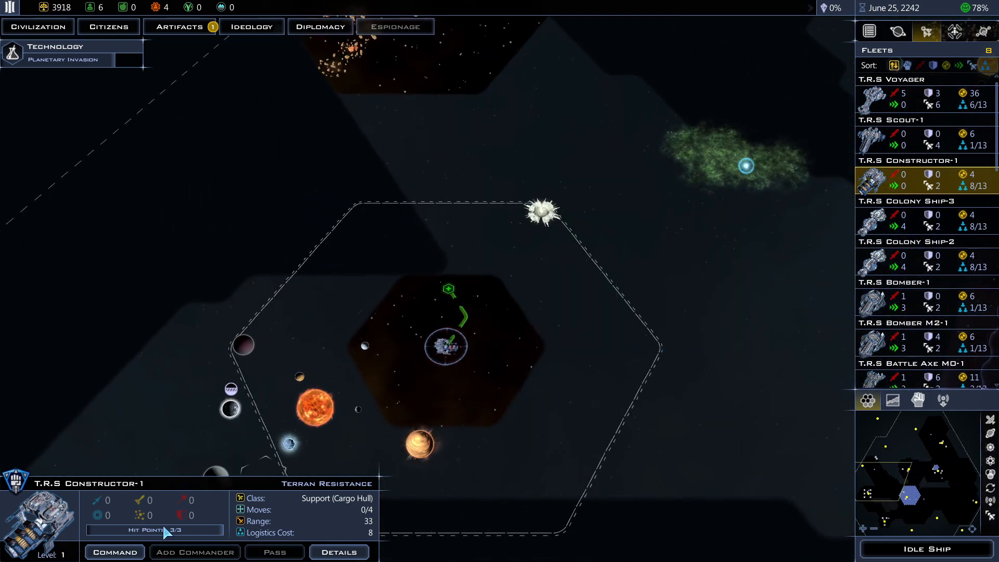
{"action": "left_click", "coordinate": [115, 551]}
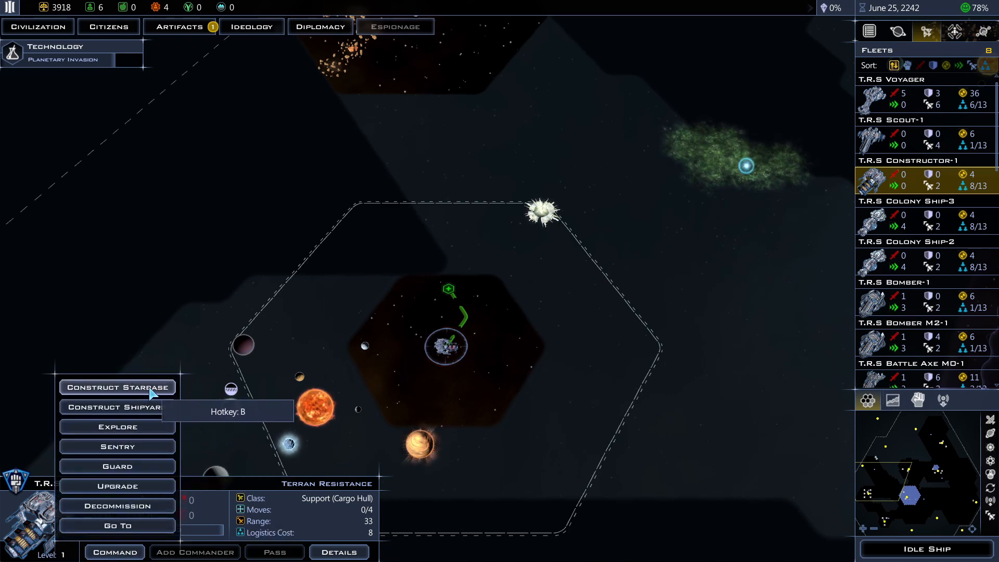
Construct Silan Starbase 1, acknowledge the First Starbase message and dedicate it to mining.
{"action": "left_click", "coordinate": [117, 387]}
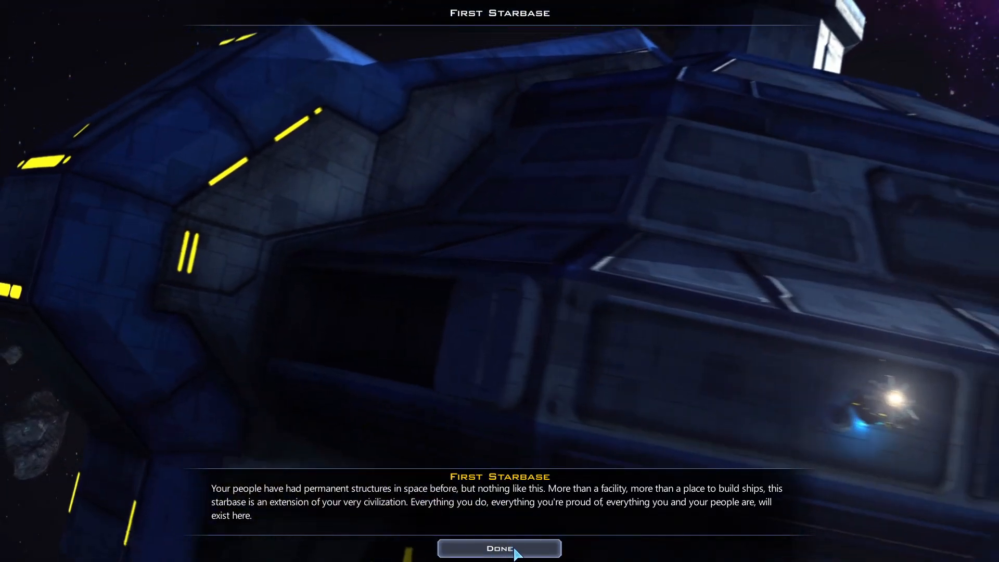
{"action": "left_click", "coordinate": [499, 548]}
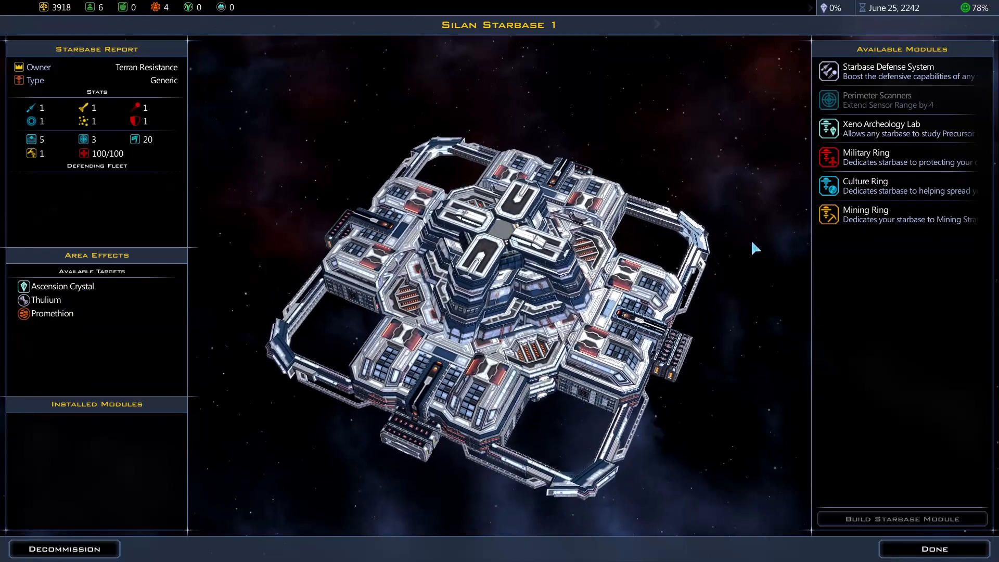
{"action": "mouse_move", "coordinate": [864, 215]}
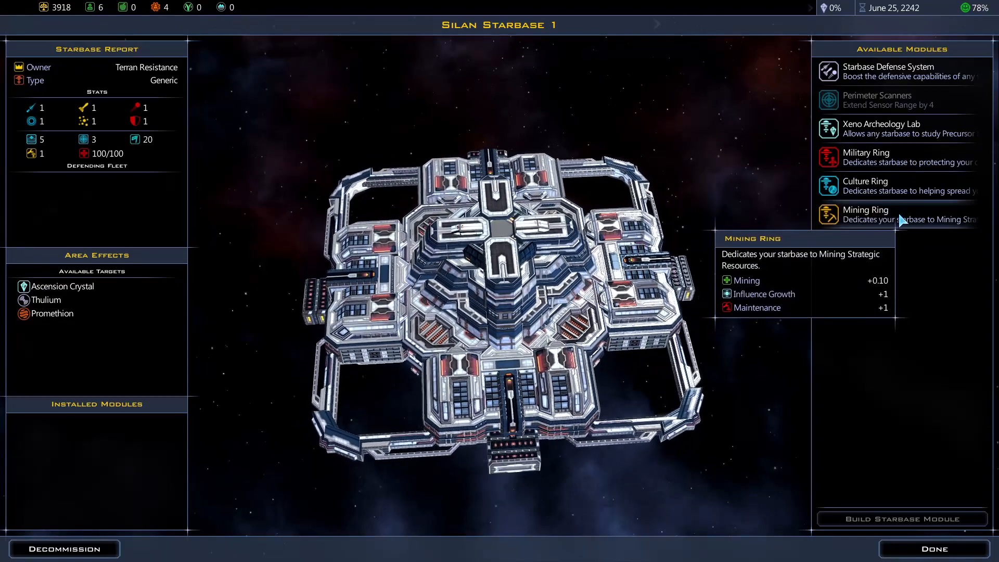
{"action": "left_click", "coordinate": [867, 214]}
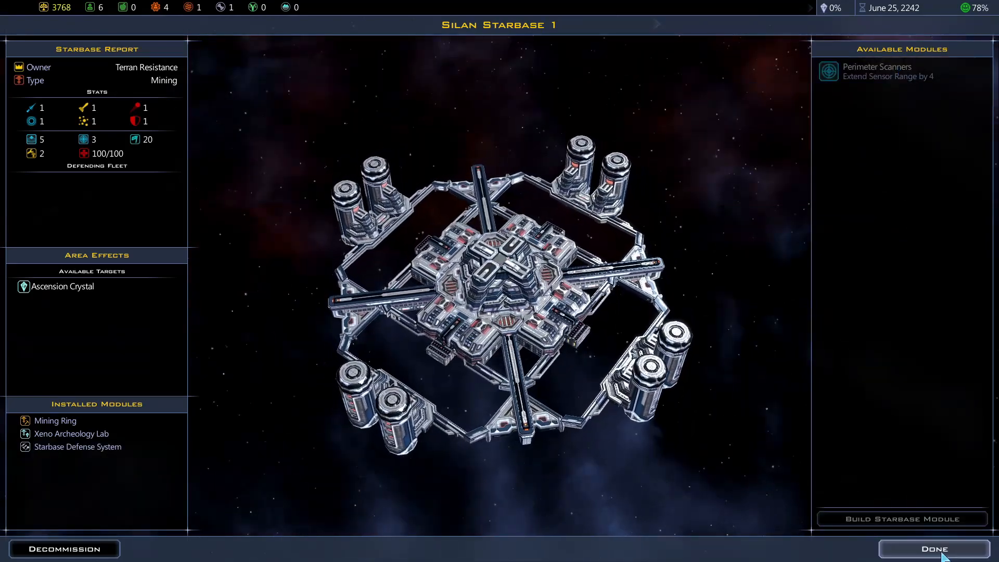
Finish the starbase, confirm colonizing Knut III and mark the performance-incentives Water Reclamation choice.
{"action": "left_click", "coordinate": [932, 548]}
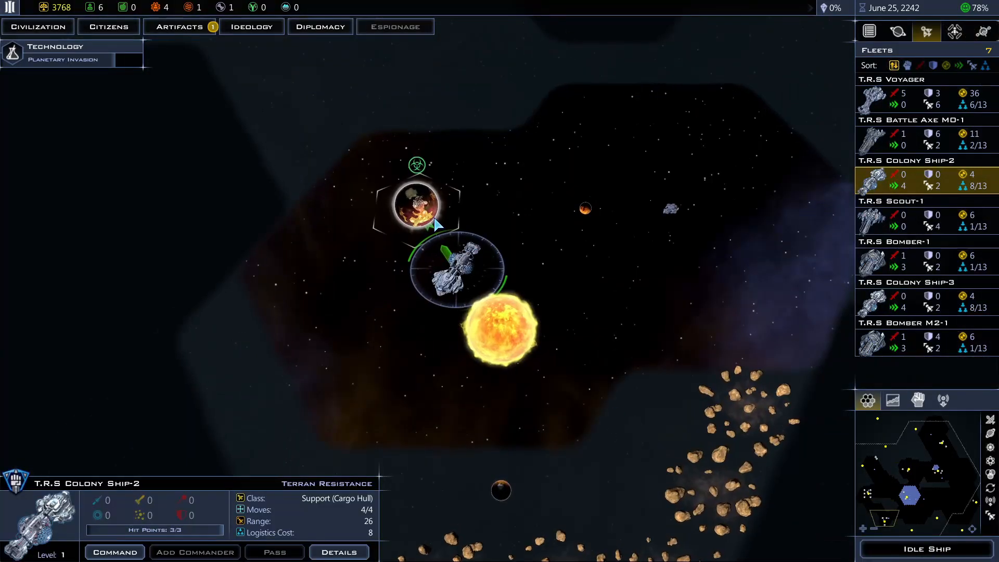
{"action": "mouse_move", "coordinate": [415, 203]}
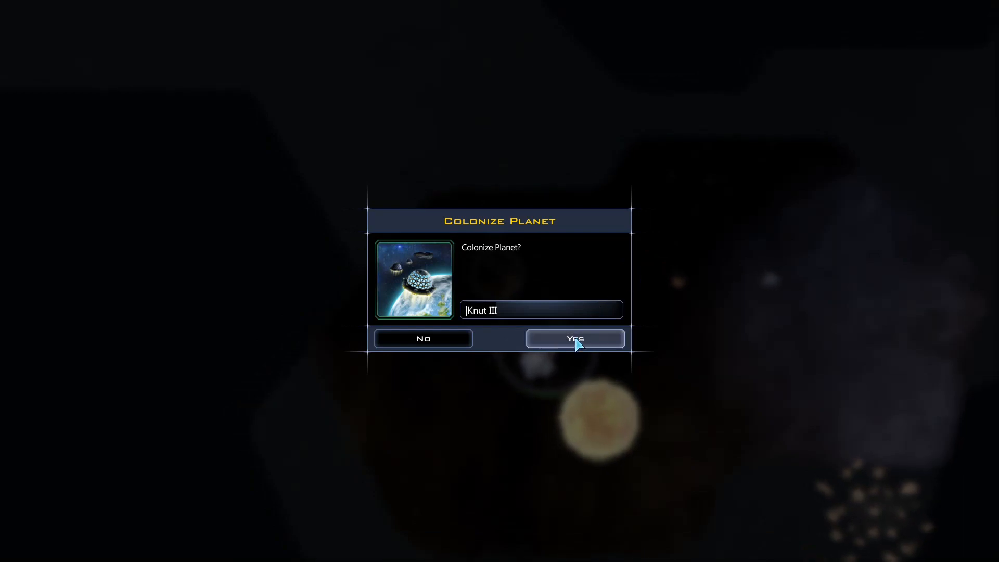
{"action": "left_click", "coordinate": [574, 338]}
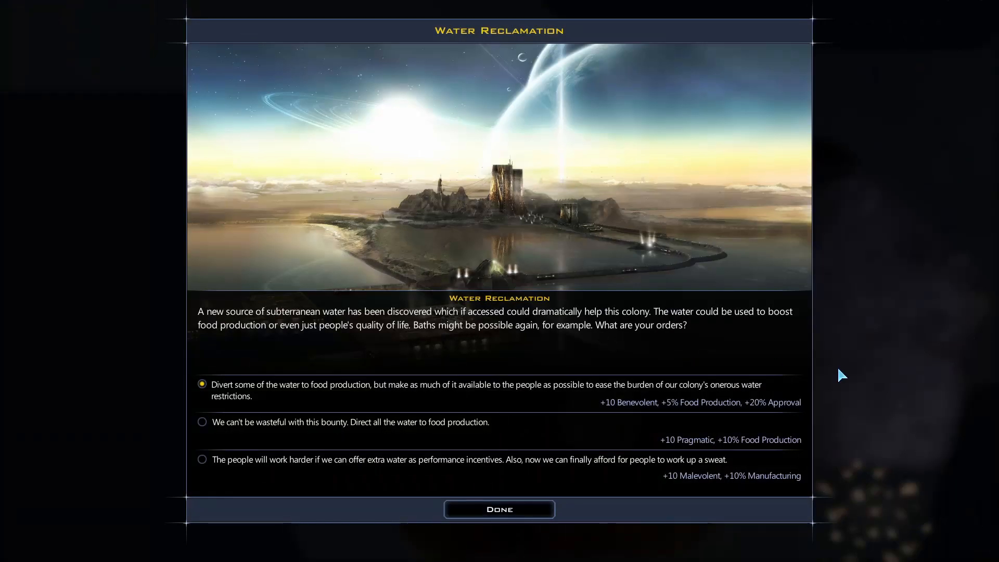
{"action": "mouse_move", "coordinate": [860, 386]}
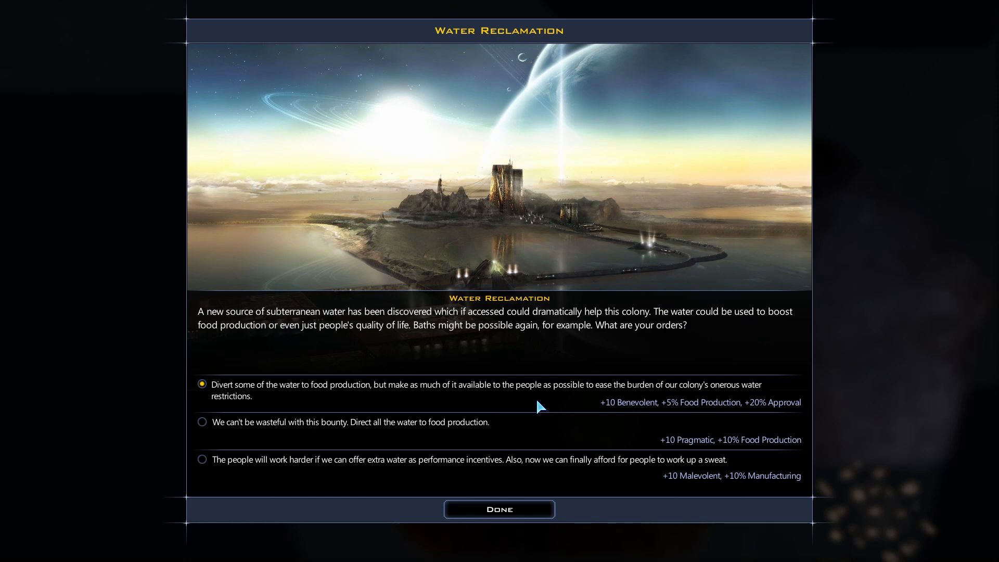
{"action": "mouse_move", "coordinate": [592, 387]}
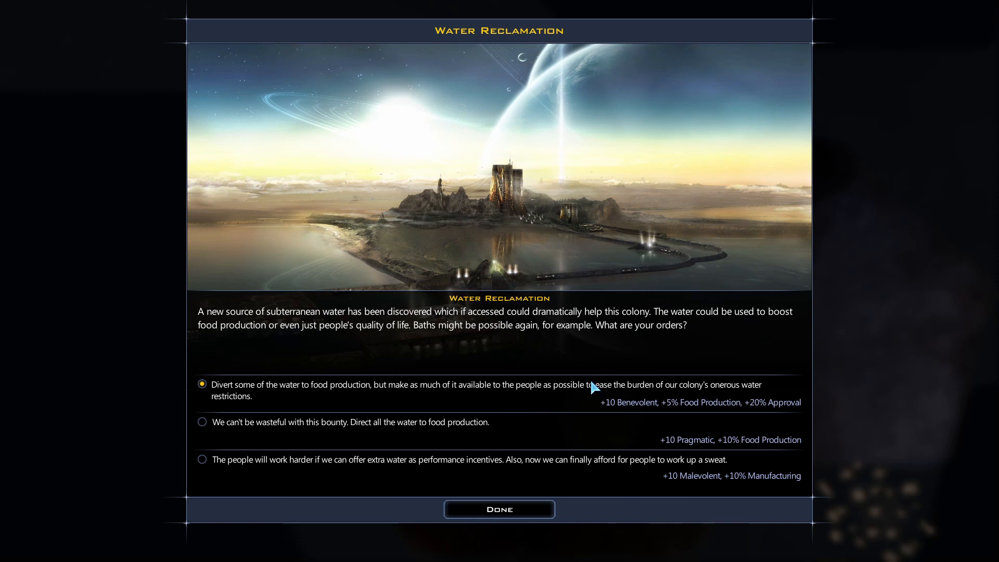
{"action": "mouse_move", "coordinate": [402, 407]}
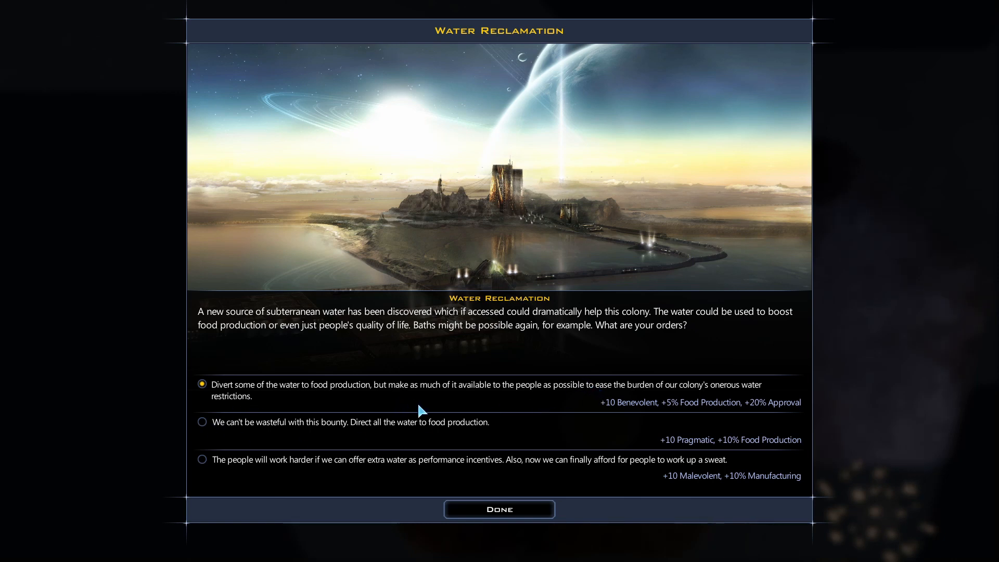
{"action": "mouse_move", "coordinate": [534, 402]}
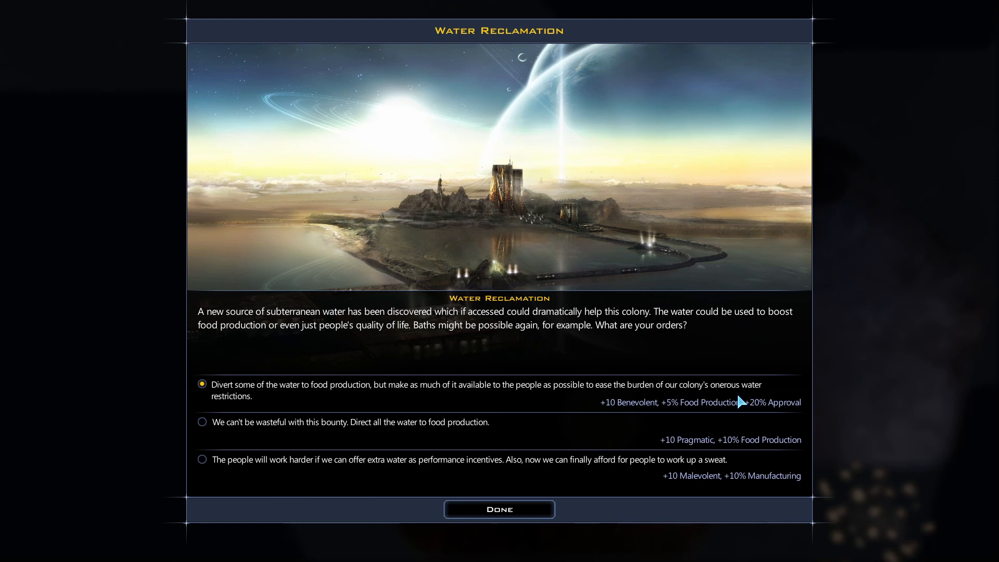
{"action": "mouse_move", "coordinate": [642, 417]}
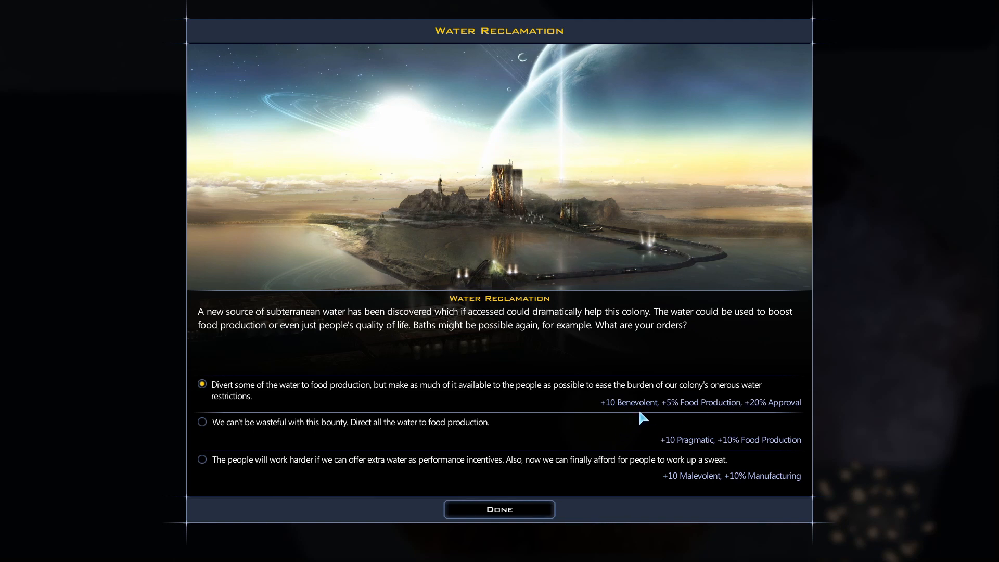
{"action": "mouse_move", "coordinate": [731, 416]}
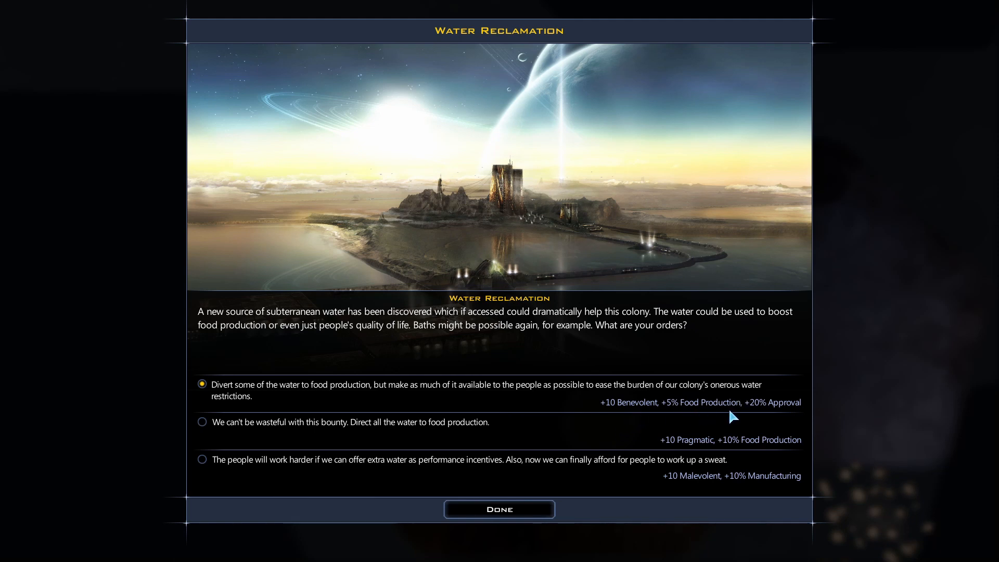
{"action": "mouse_move", "coordinate": [801, 415]}
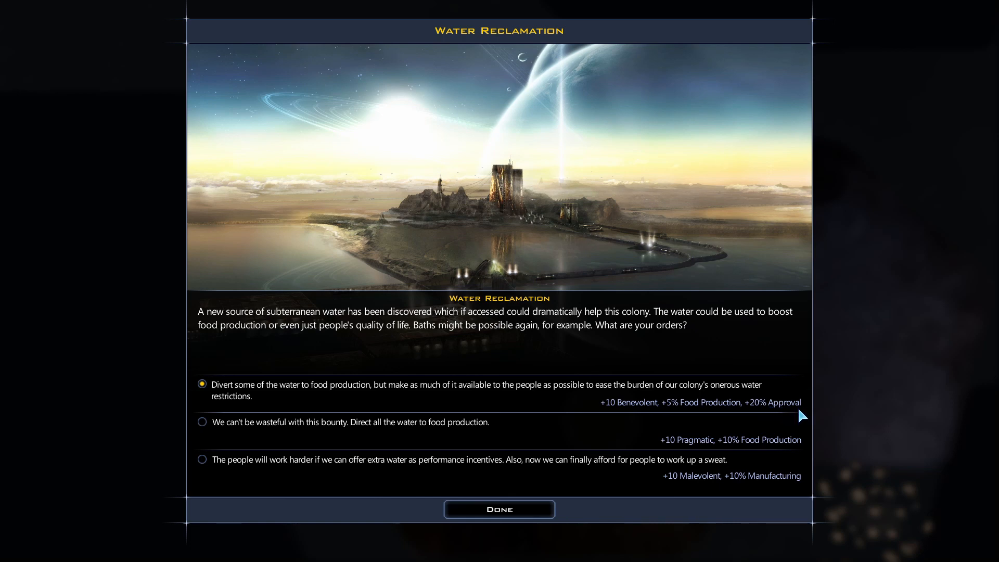
{"action": "mouse_move", "coordinate": [297, 440]}
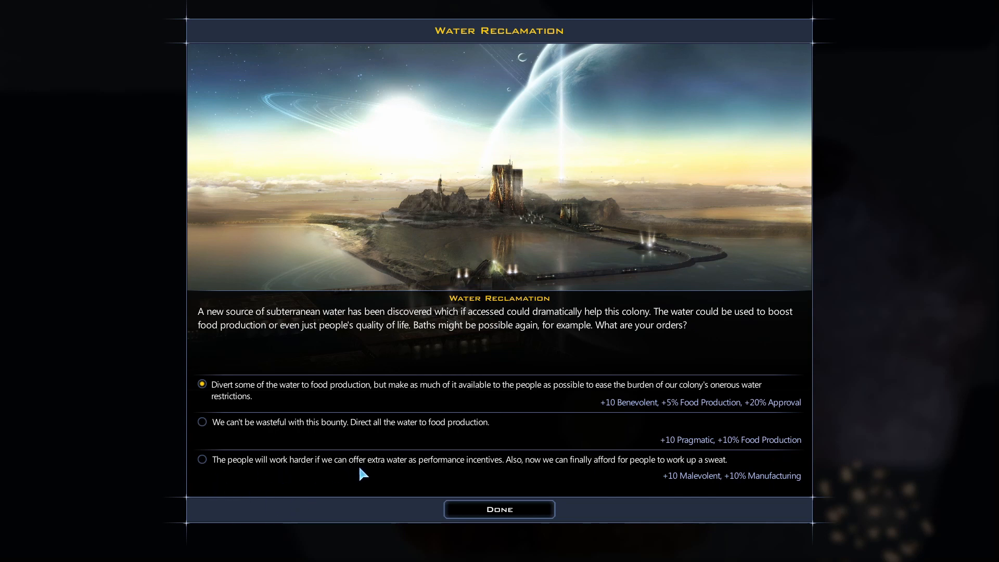
{"action": "mouse_move", "coordinate": [517, 471]}
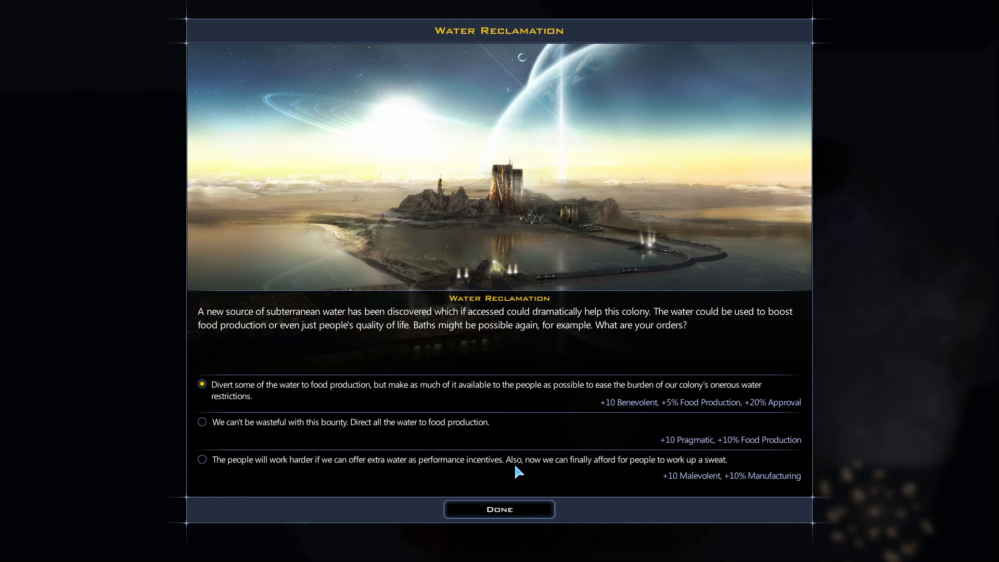
{"action": "mouse_move", "coordinate": [586, 477]}
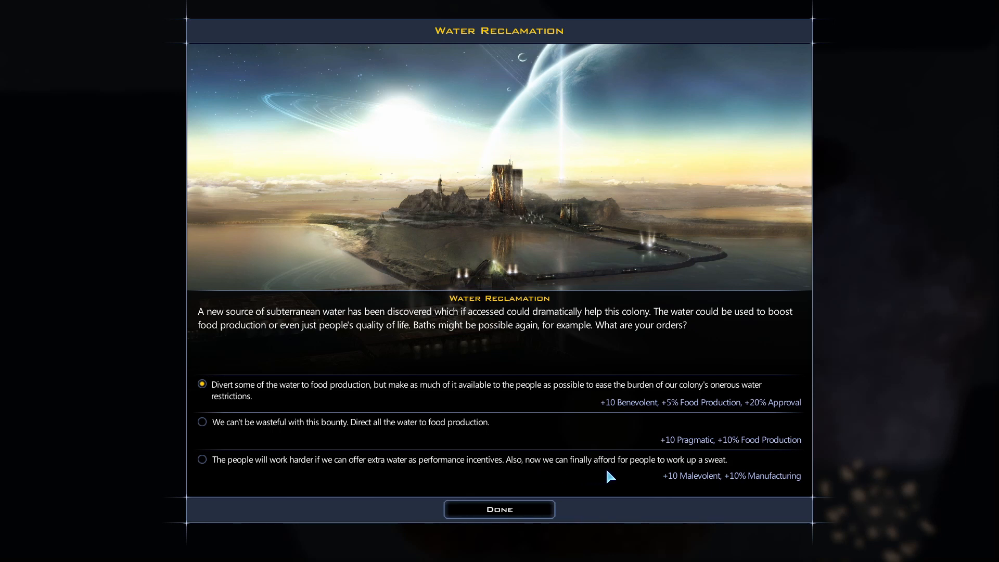
{"action": "mouse_move", "coordinate": [759, 492]}
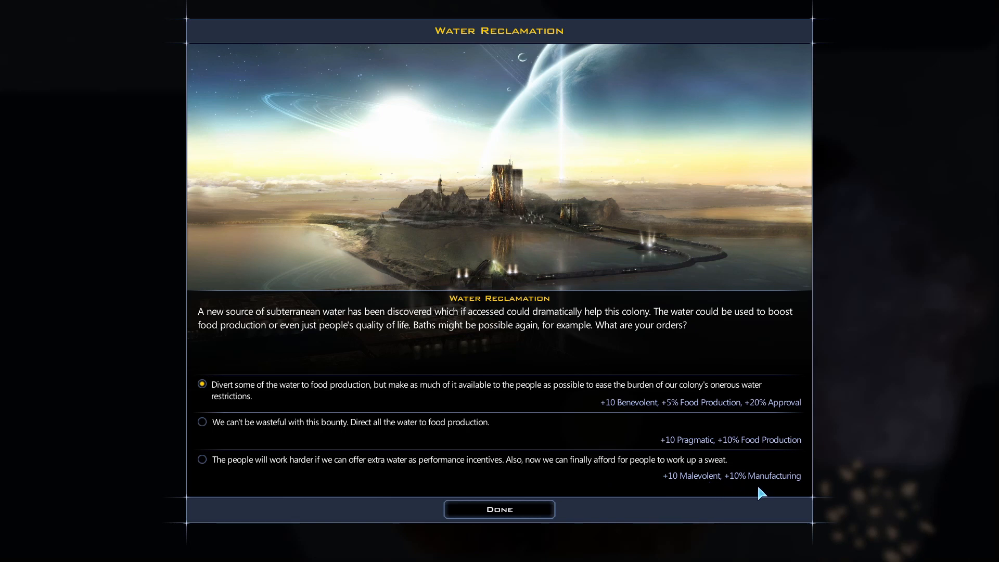
{"action": "mouse_move", "coordinate": [770, 495]}
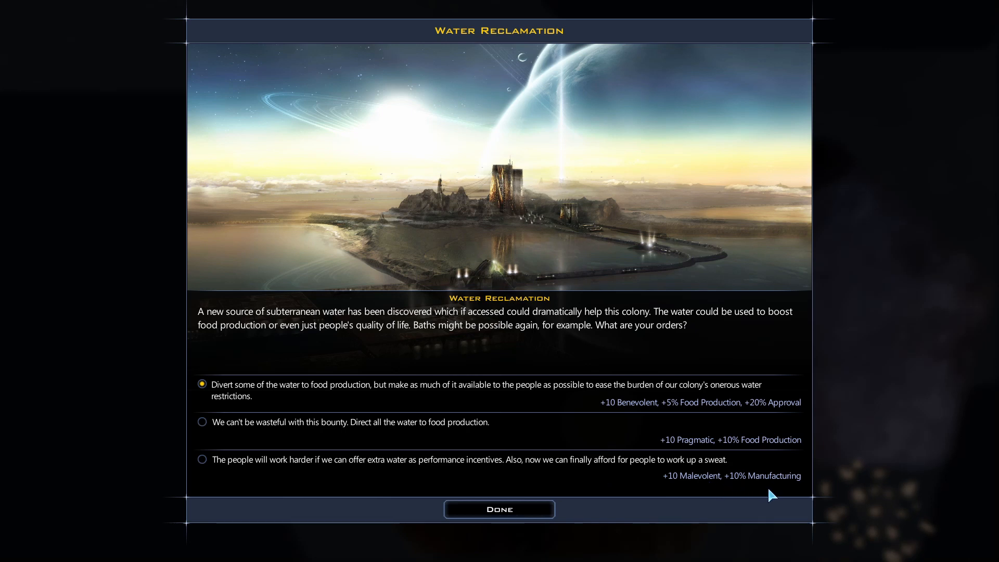
{"action": "mouse_move", "coordinate": [567, 481]}
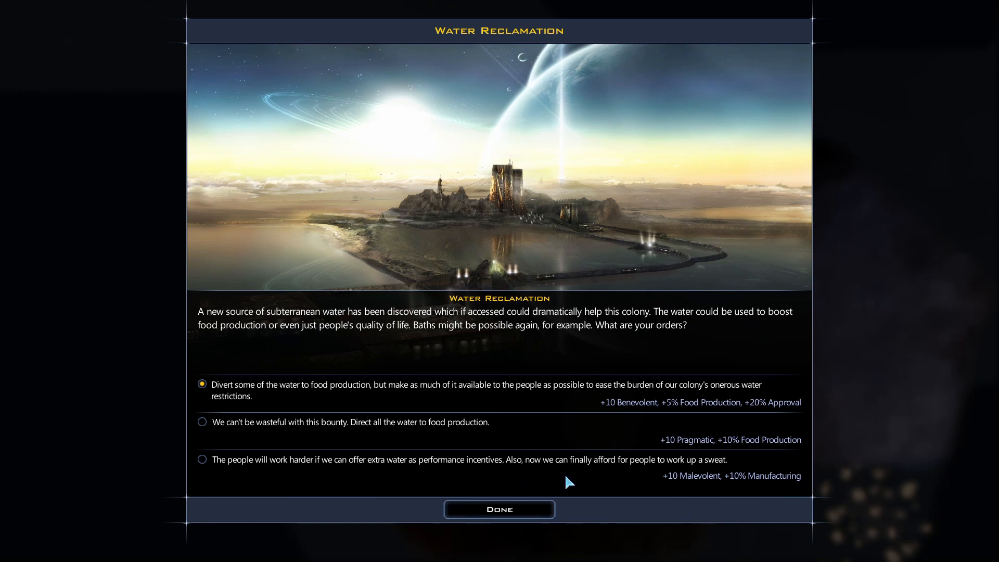
{"action": "left_click", "coordinate": [200, 459]}
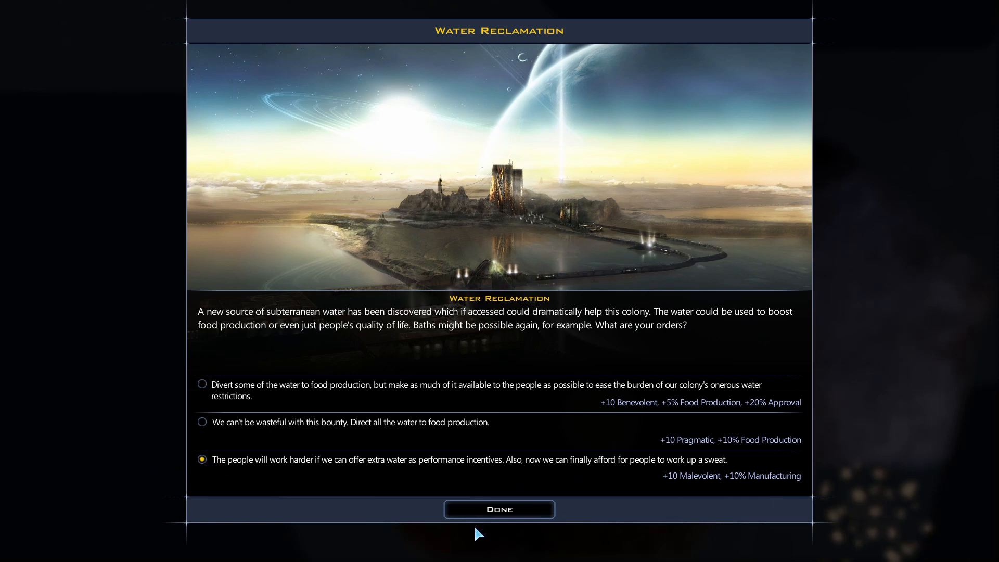
{"action": "mouse_move", "coordinate": [513, 516]}
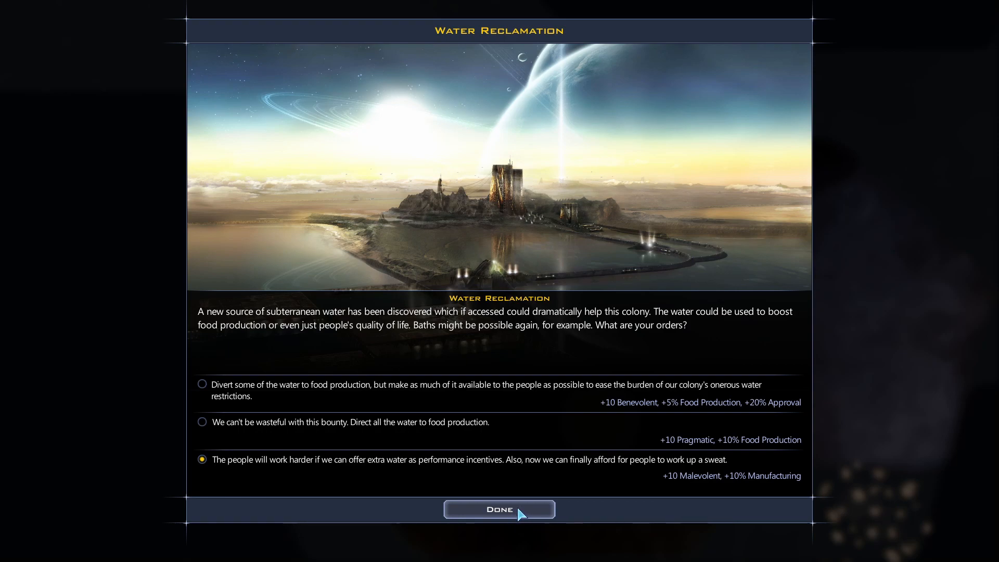
Confirm the Water Reclamation decision, bringing up the Knut III colony screen.
{"action": "left_click", "coordinate": [499, 509]}
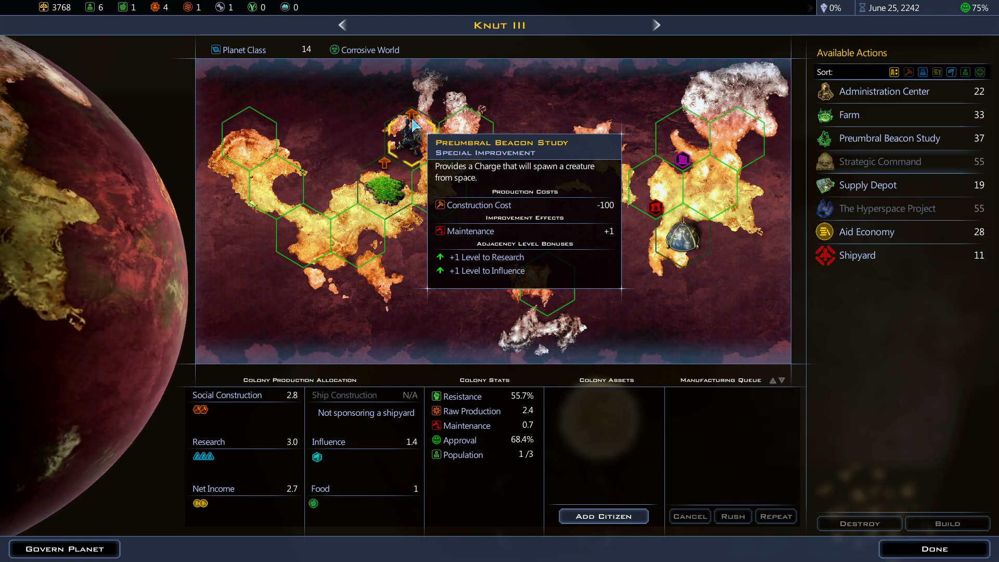
{"action": "mouse_move", "coordinate": [500, 212]}
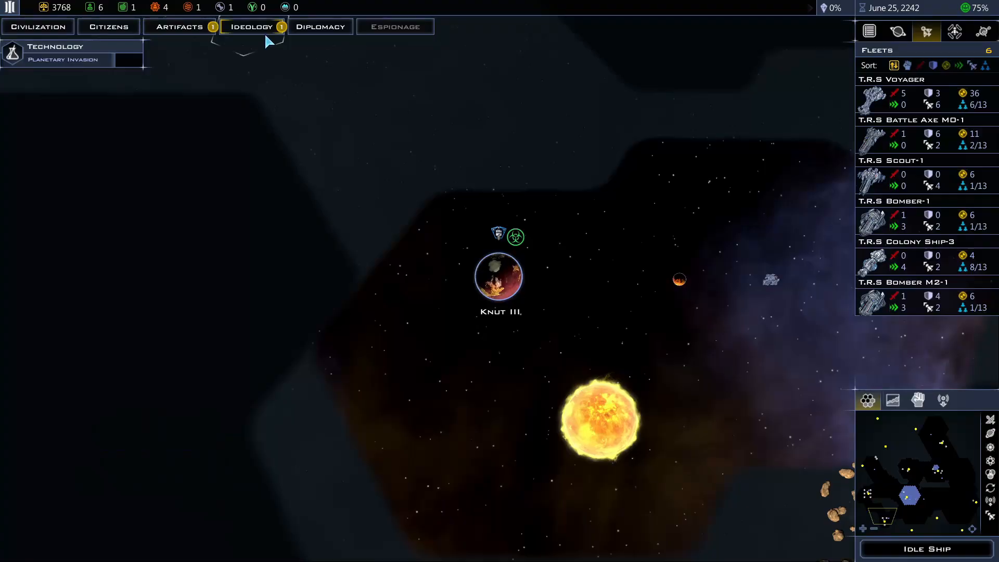
Review the Malevolent ideological traits and return to the map showing T.R.S Frigate M0-1.
{"action": "left_click", "coordinate": [251, 26]}
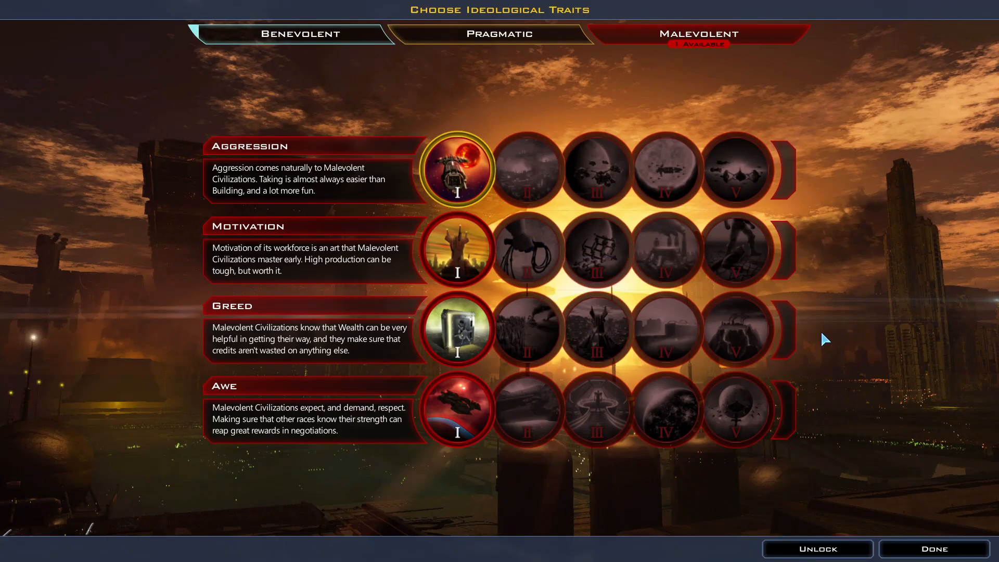
{"action": "mouse_move", "coordinate": [697, 56]}
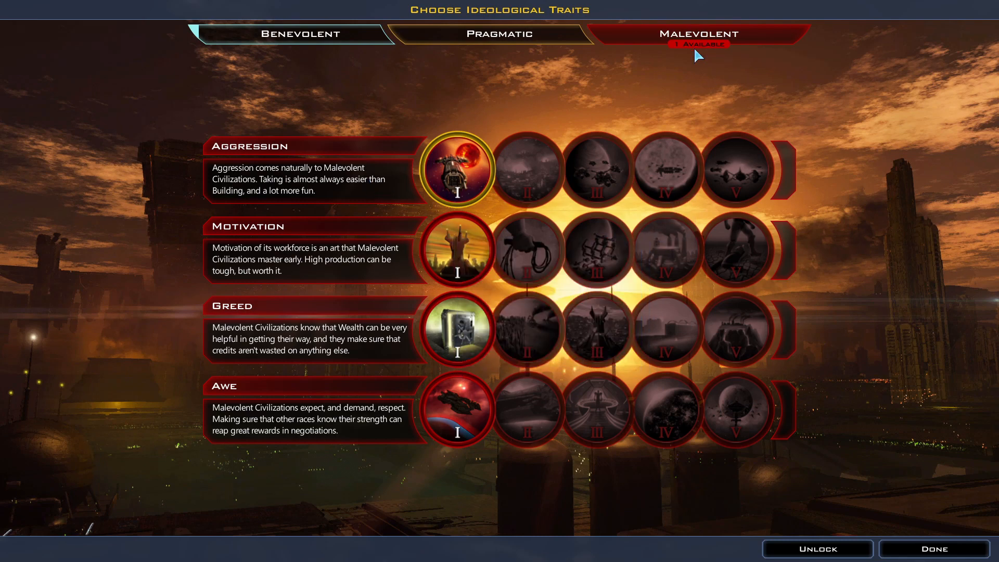
{"action": "mouse_move", "coordinate": [698, 44]}
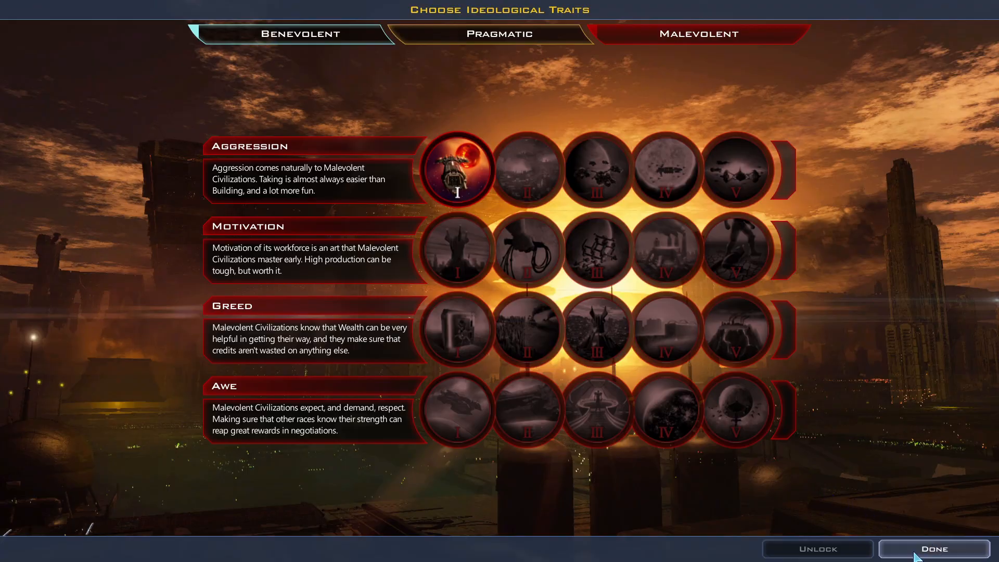
{"action": "left_click", "coordinate": [935, 548]}
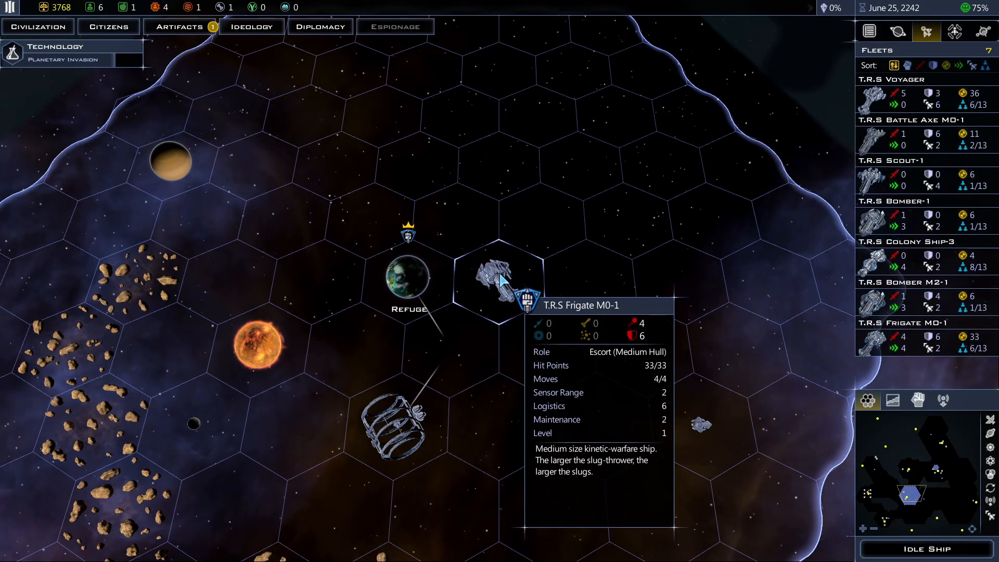
Select the frigate near Refuge and dismiss the Planetary Invasion research notice.
{"action": "left_click", "coordinate": [497, 274]}
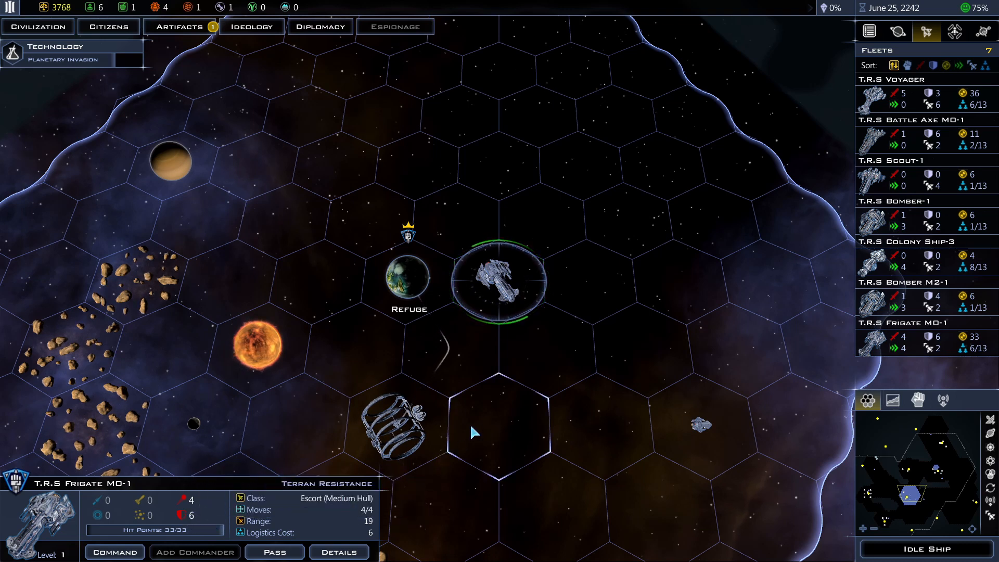
{"action": "mouse_move", "coordinate": [506, 283]}
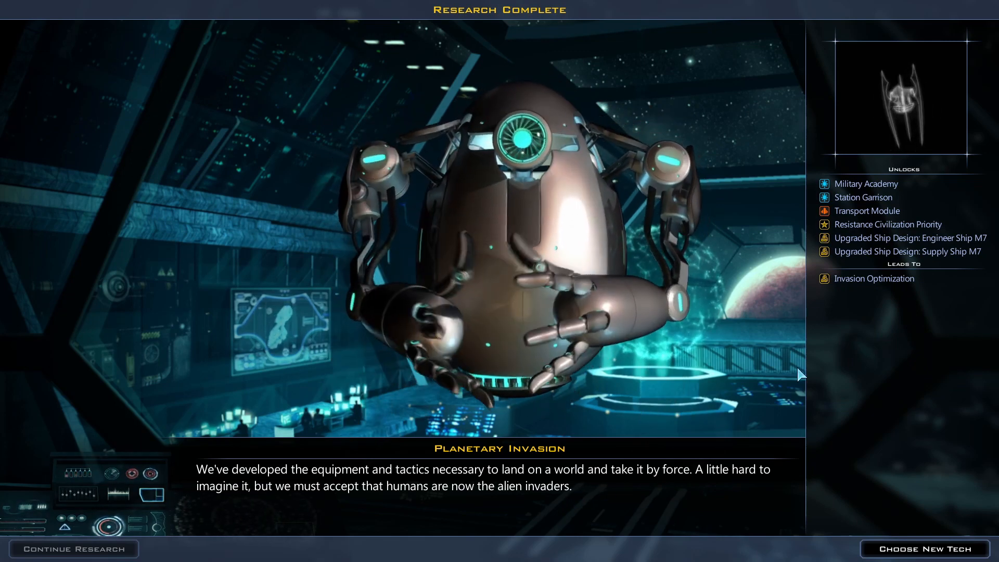
{"action": "mouse_move", "coordinate": [864, 196]}
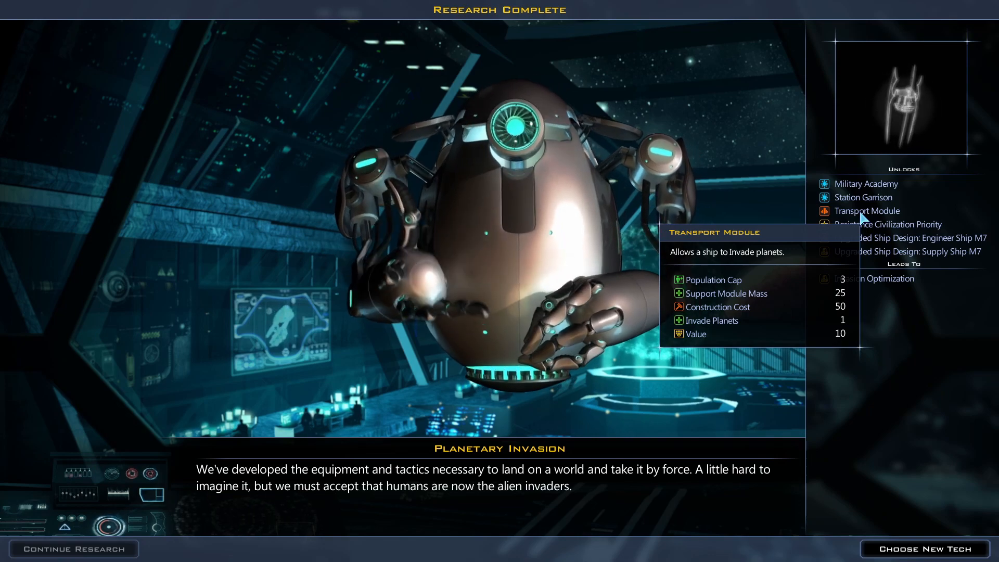
{"action": "left_click", "coordinate": [923, 548]}
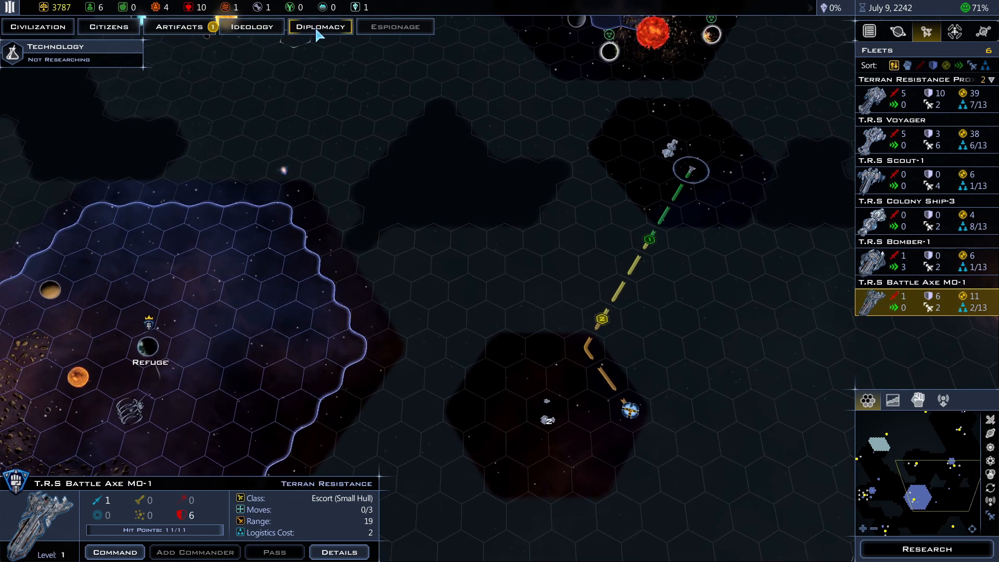
Start trade talks with the Iridium Corporation from the diplomacy overview.
{"action": "left_click", "coordinate": [319, 26]}
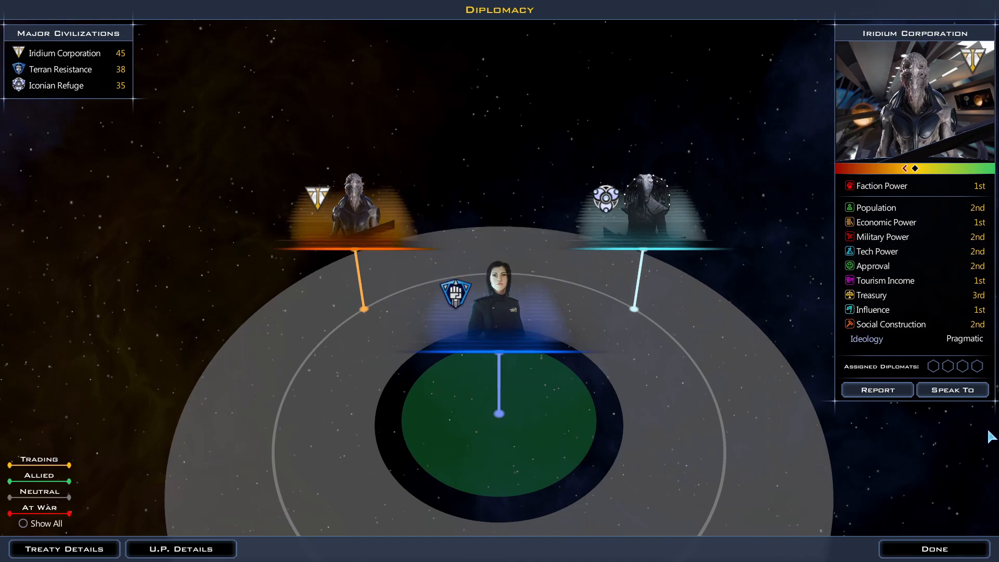
{"action": "left_click", "coordinate": [951, 389]}
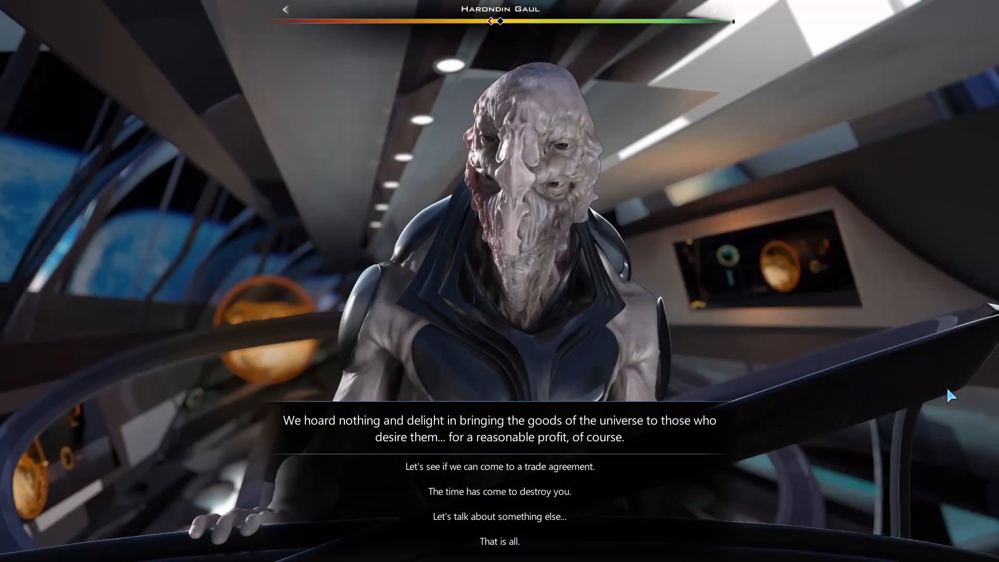
{"action": "mouse_move", "coordinate": [705, 496]}
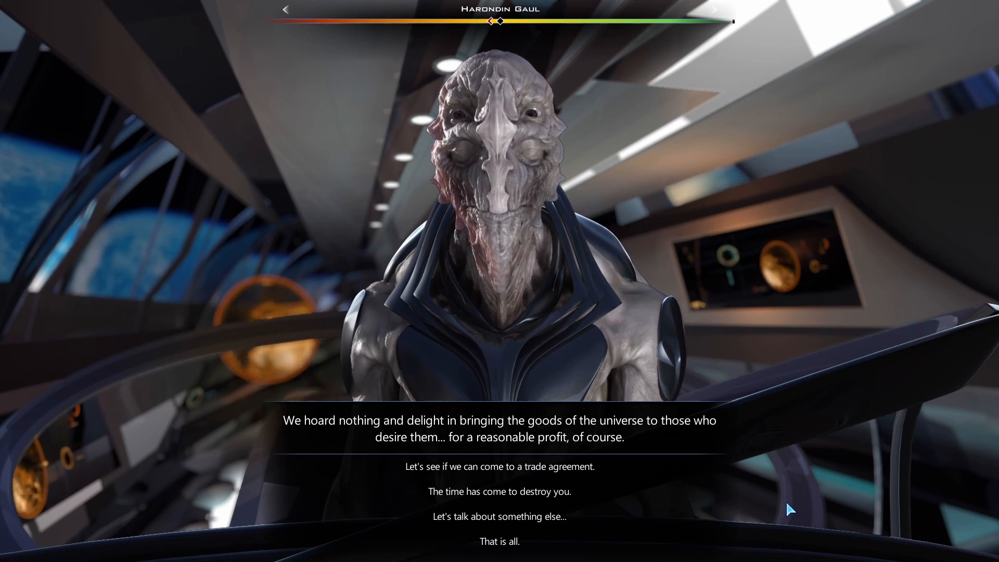
{"action": "mouse_move", "coordinate": [608, 478]}
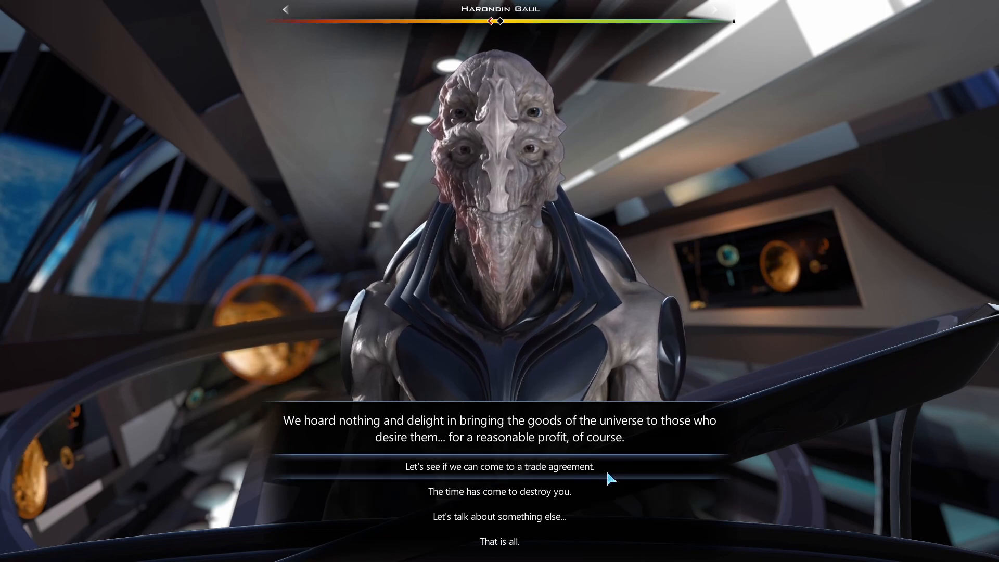
{"action": "left_click", "coordinate": [499, 466]}
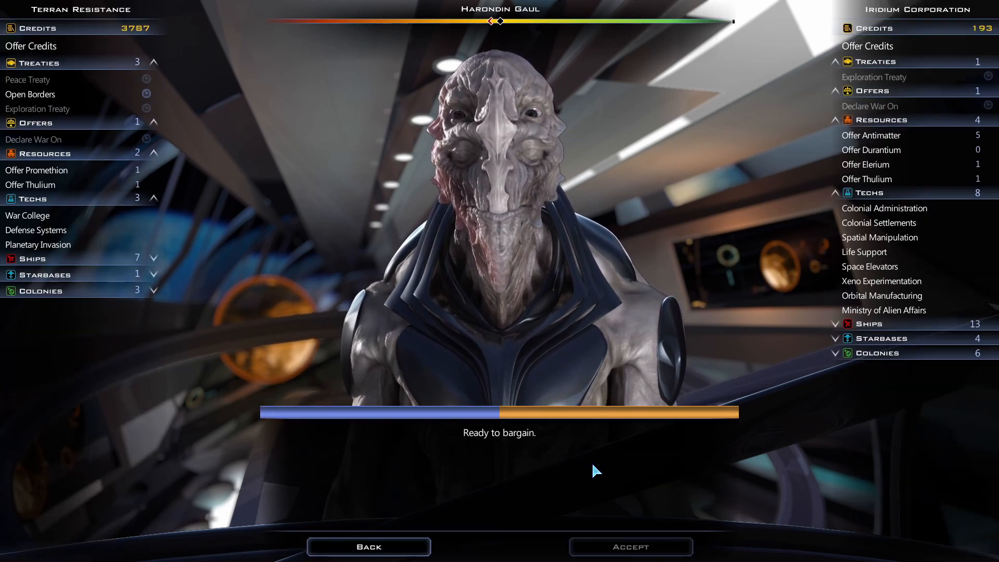
{"action": "mouse_move", "coordinate": [884, 208]}
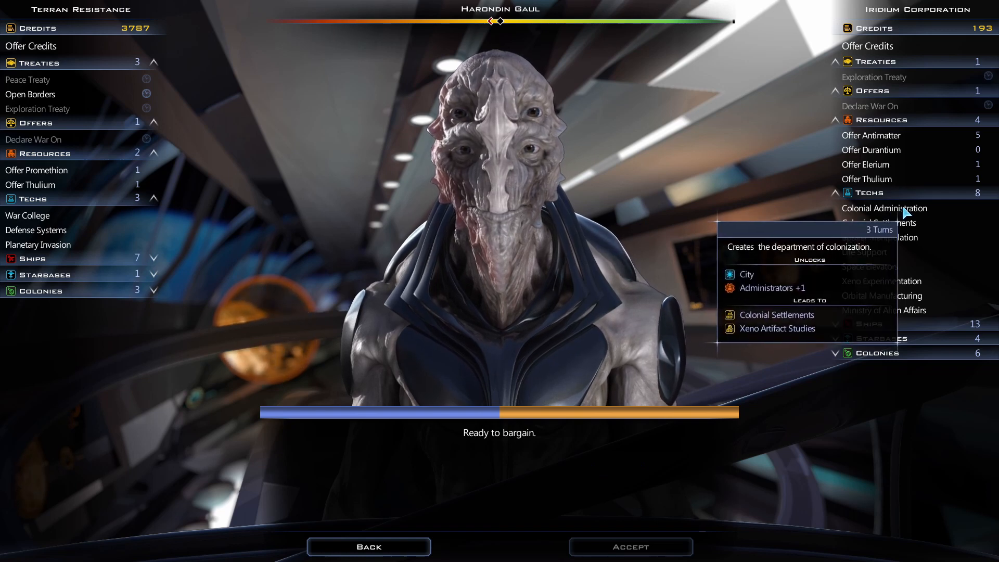
{"action": "mouse_move", "coordinate": [879, 222]}
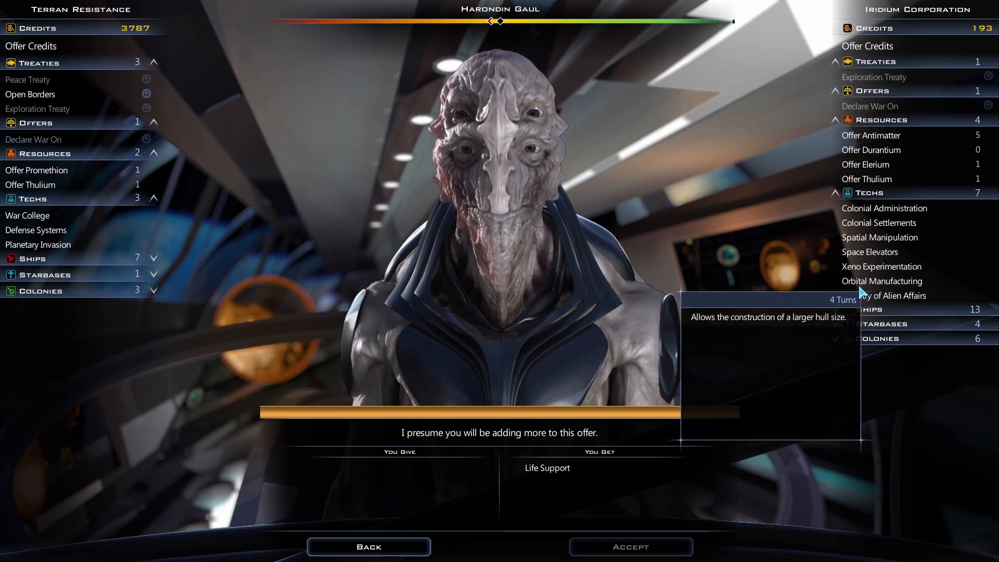
{"action": "mouse_move", "coordinate": [268, 290]}
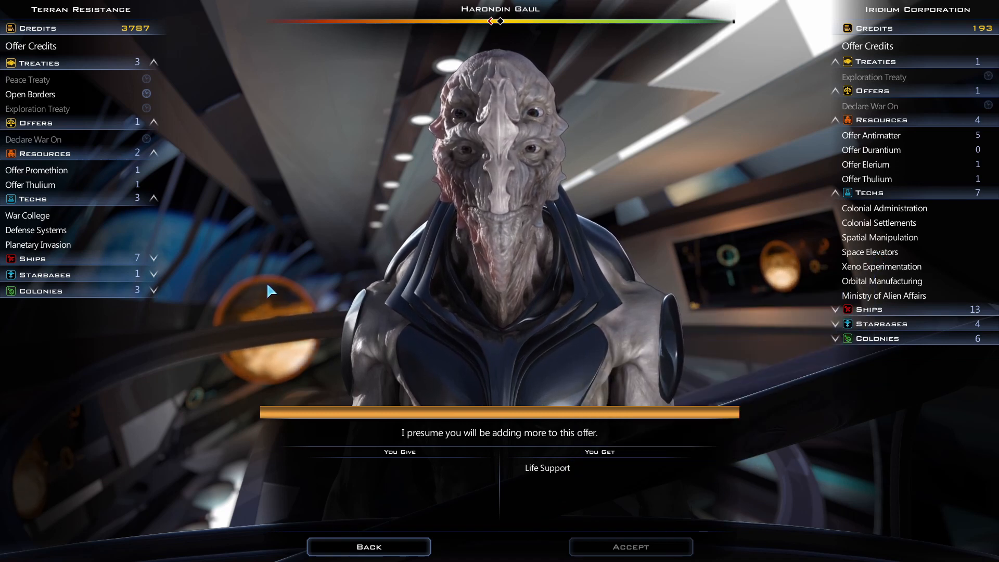
{"action": "mouse_move", "coordinate": [35, 230]}
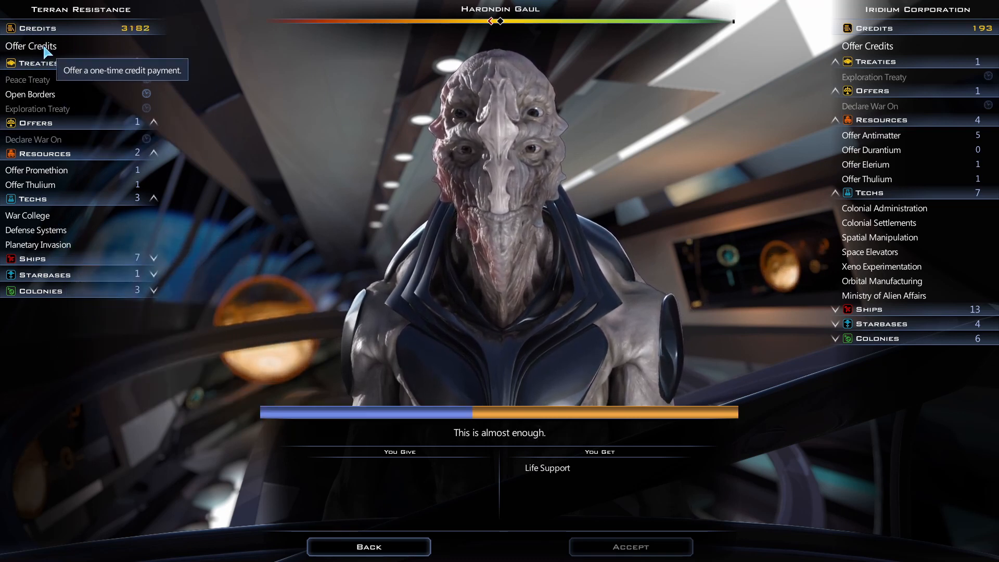
Buy Life Support for a one-time payment of 755 credits and accept the deal.
{"action": "left_click", "coordinate": [31, 45]}
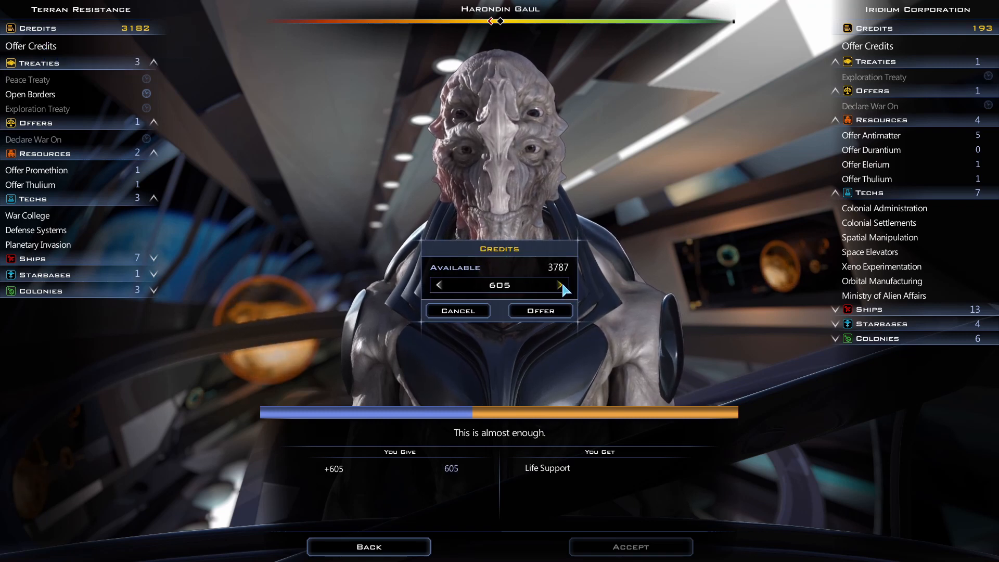
{"action": "left_click", "coordinate": [560, 285]}
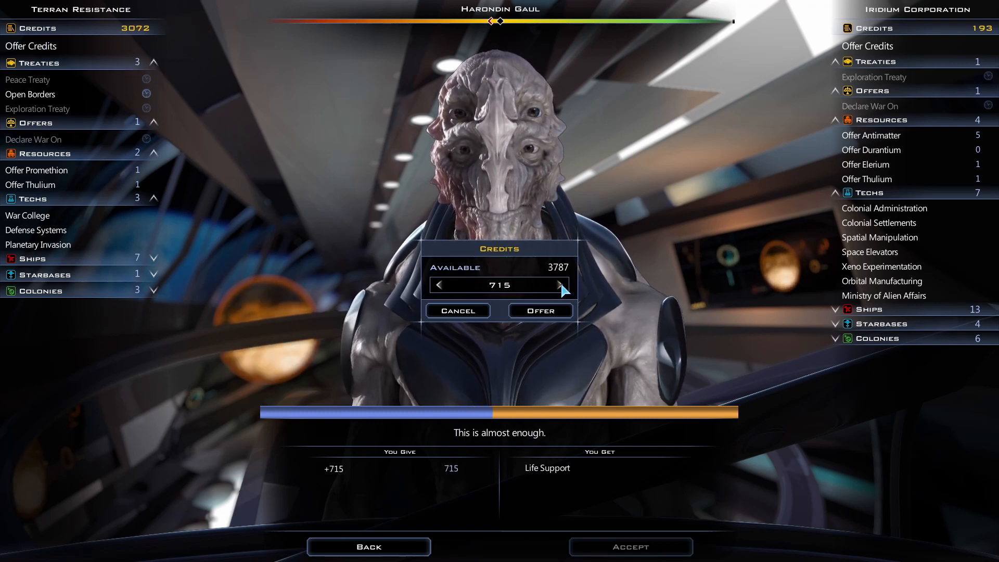
{"action": "left_click", "coordinate": [561, 285]}
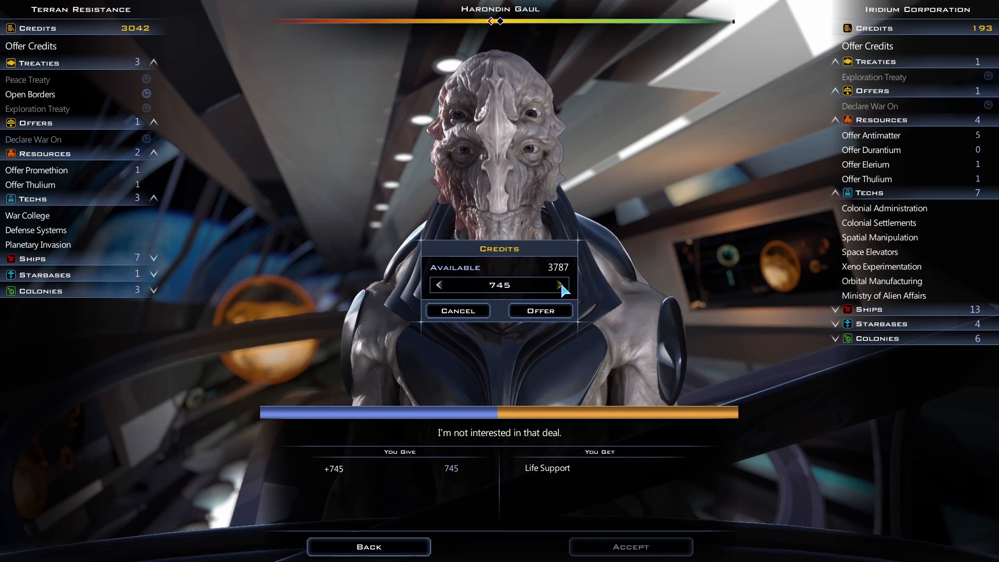
{"action": "left_click", "coordinate": [559, 285]}
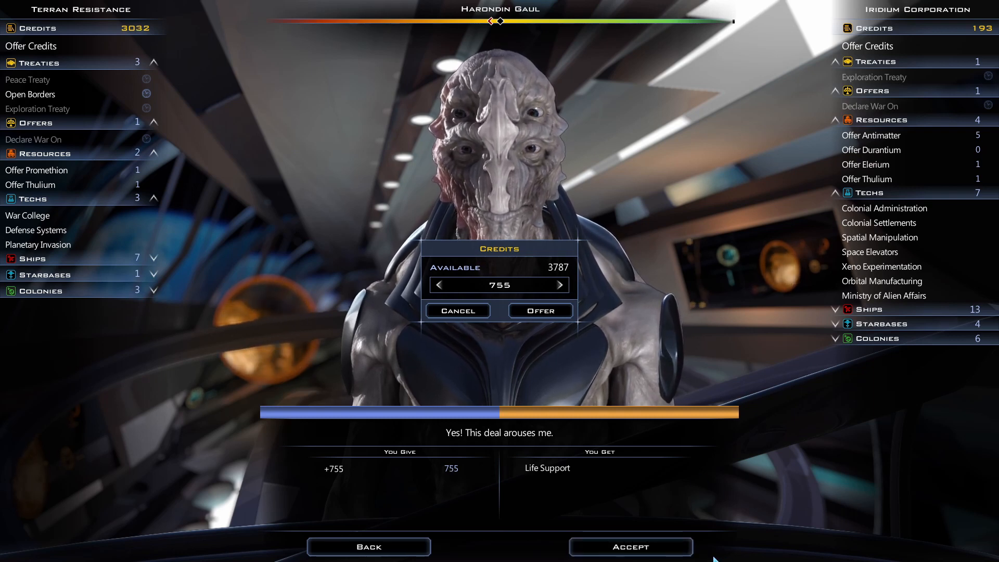
{"action": "mouse_move", "coordinate": [516, 289]}
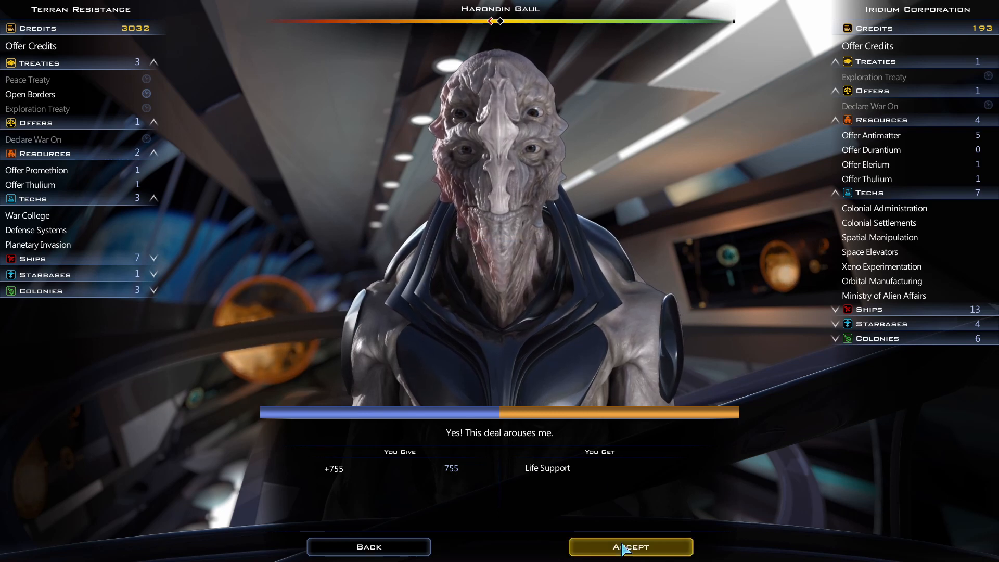
{"action": "left_click", "coordinate": [630, 546]}
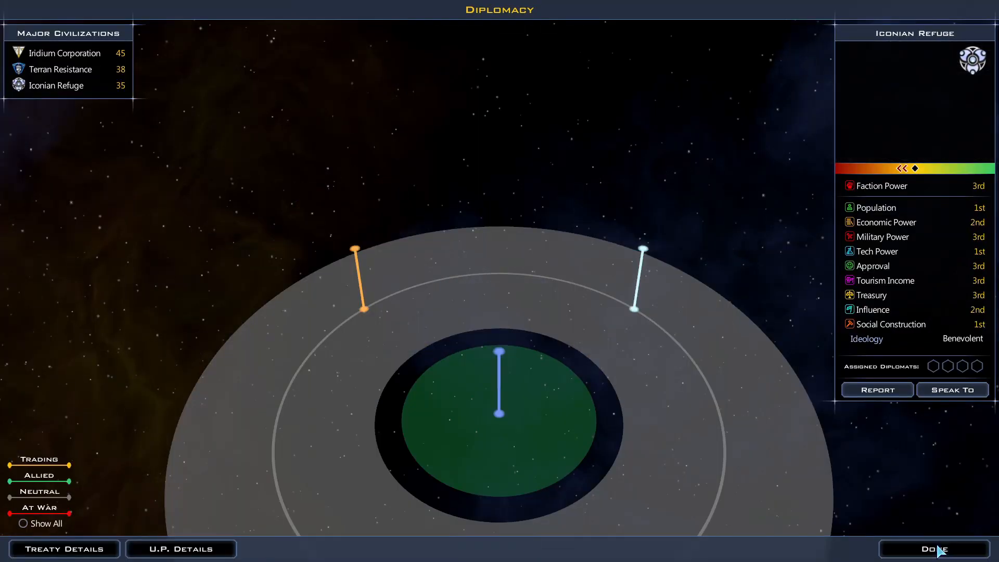
Close the diplomacy overview and return to the galaxy map near Arken.
{"action": "left_click", "coordinate": [935, 549]}
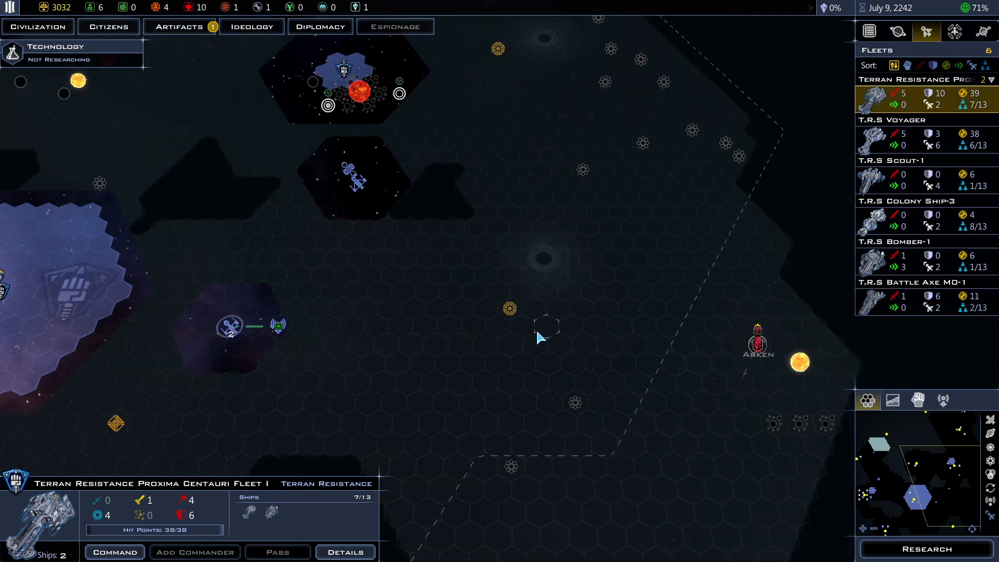
{"action": "mouse_move", "coordinate": [563, 303]}
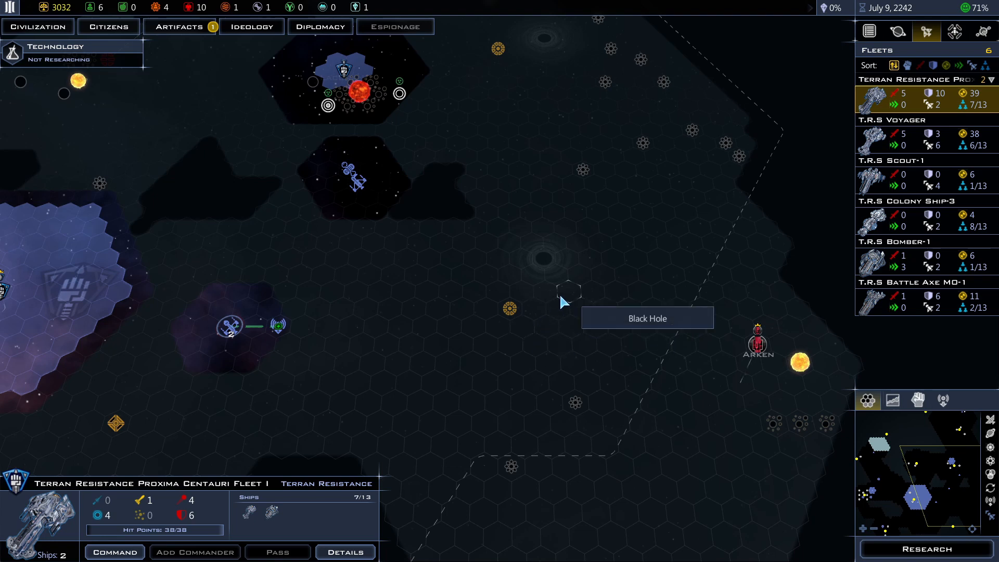
{"action": "mouse_move", "coordinate": [580, 366]}
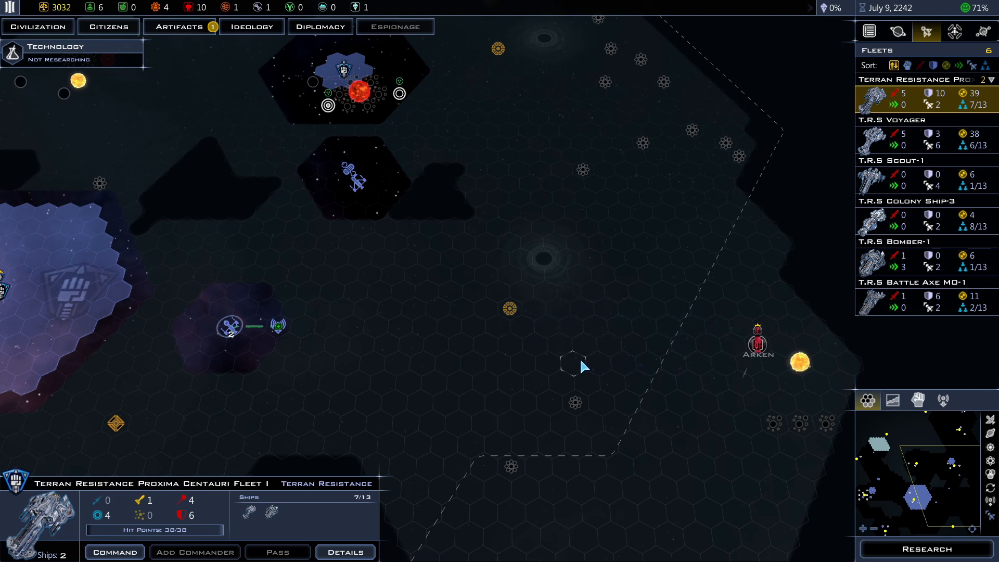
{"action": "mouse_move", "coordinate": [759, 347]}
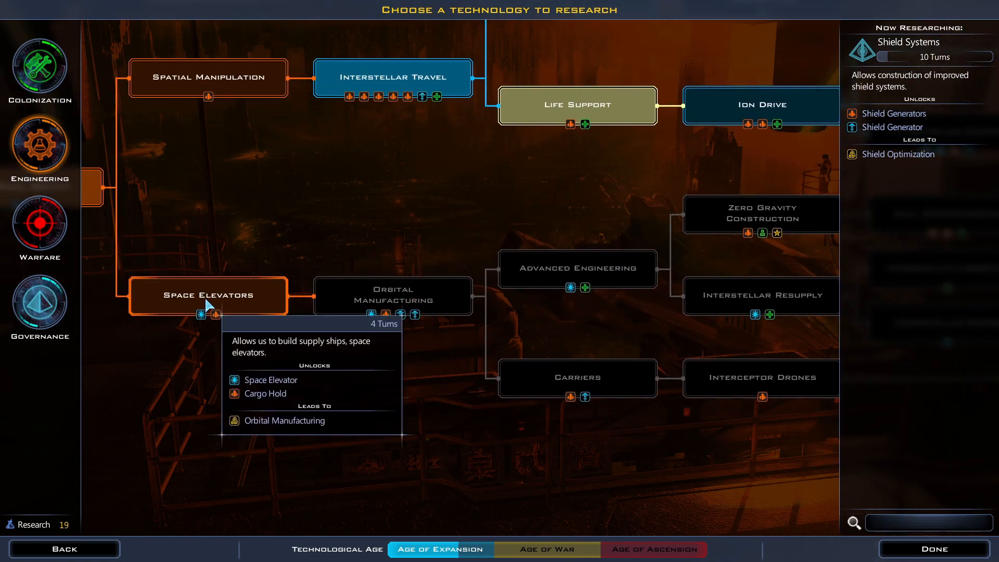
{"action": "mouse_move", "coordinate": [402, 291]}
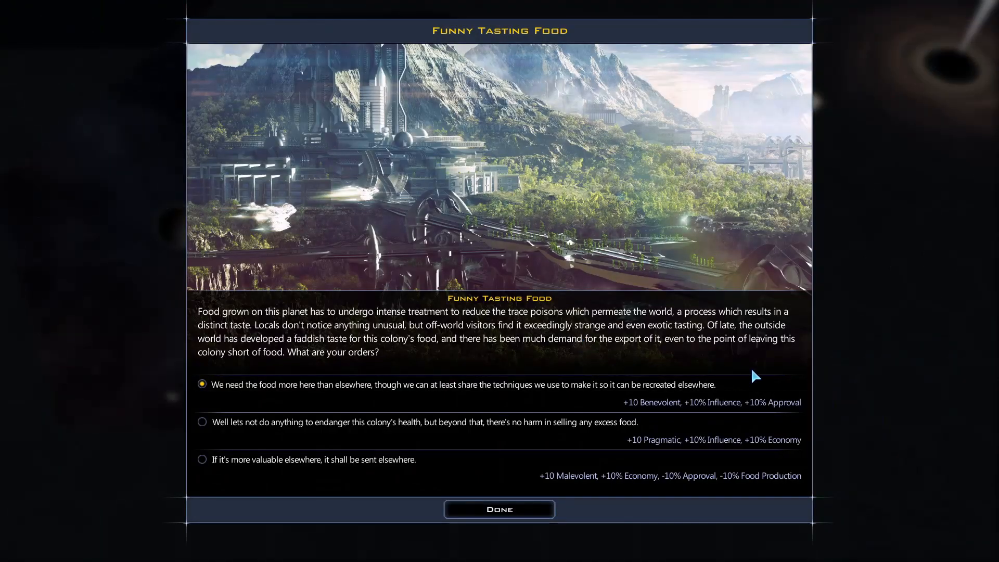
{"action": "mouse_move", "coordinate": [645, 336]}
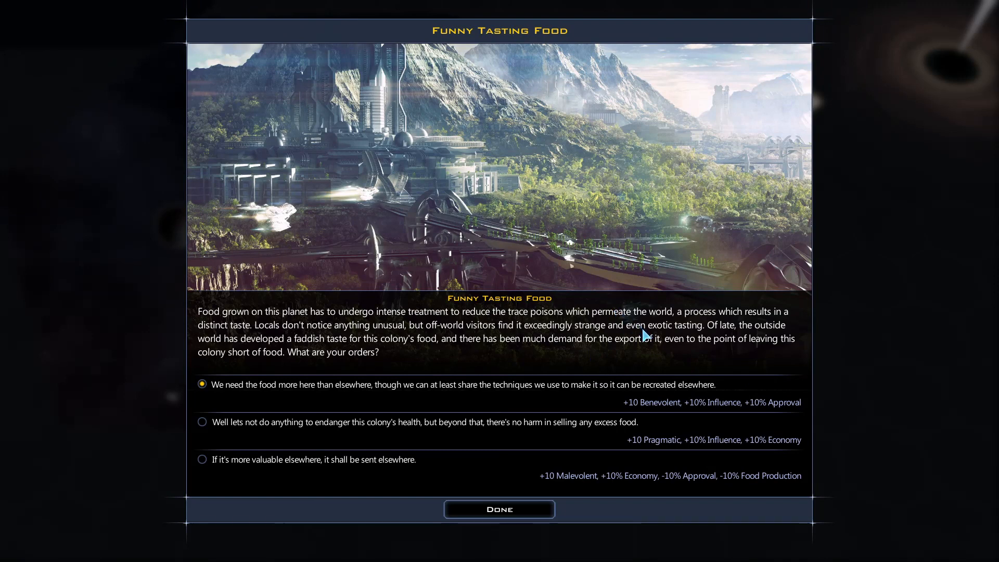
{"action": "mouse_move", "coordinate": [870, 267]}
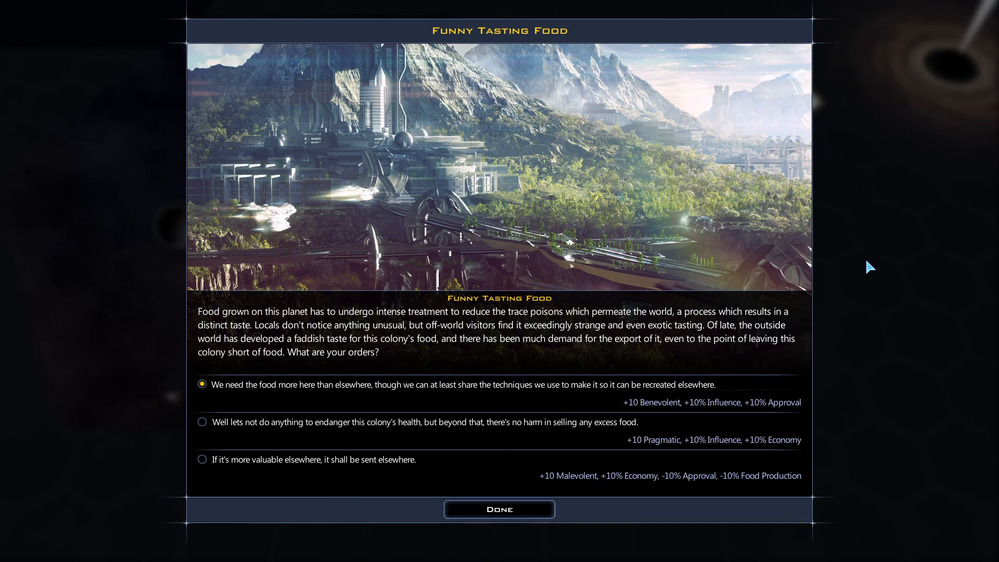
{"action": "mouse_move", "coordinate": [507, 405]}
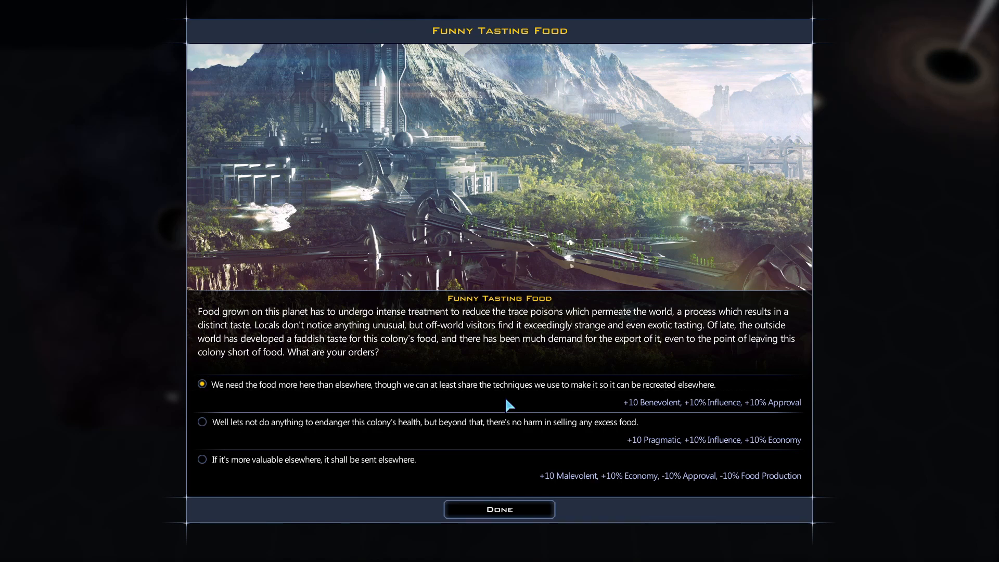
{"action": "mouse_move", "coordinate": [700, 426]}
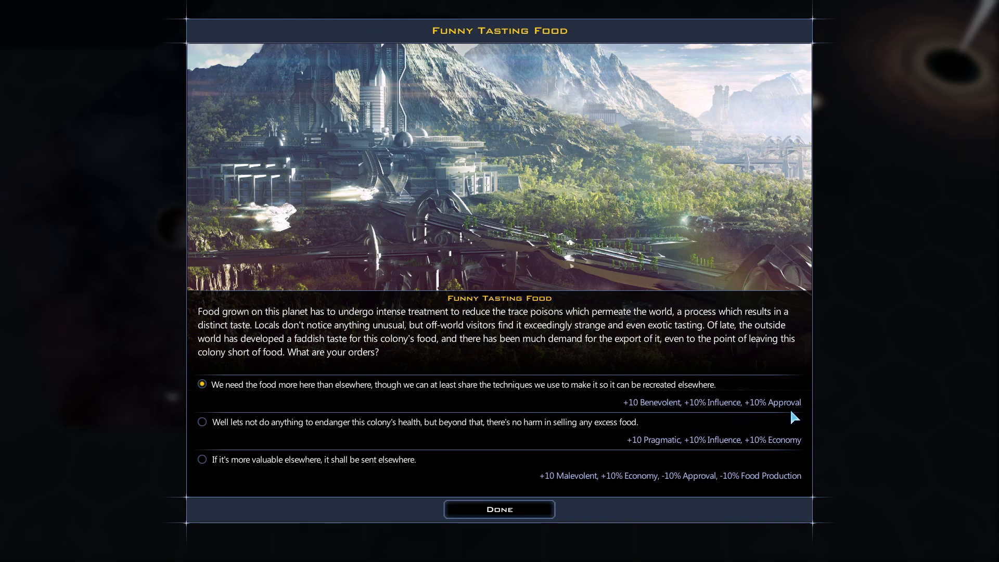
{"action": "mouse_move", "coordinate": [455, 427]}
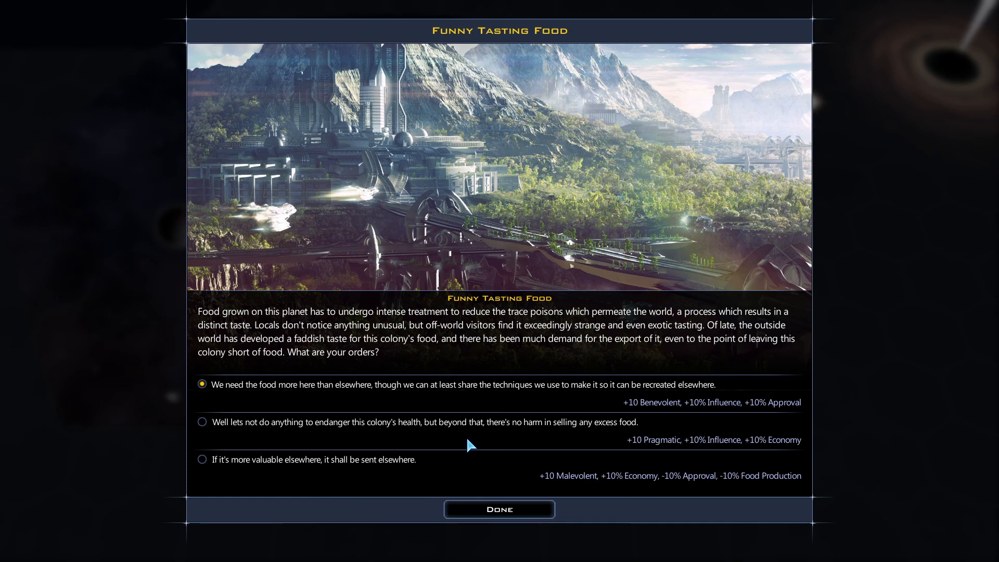
{"action": "mouse_move", "coordinate": [667, 467]}
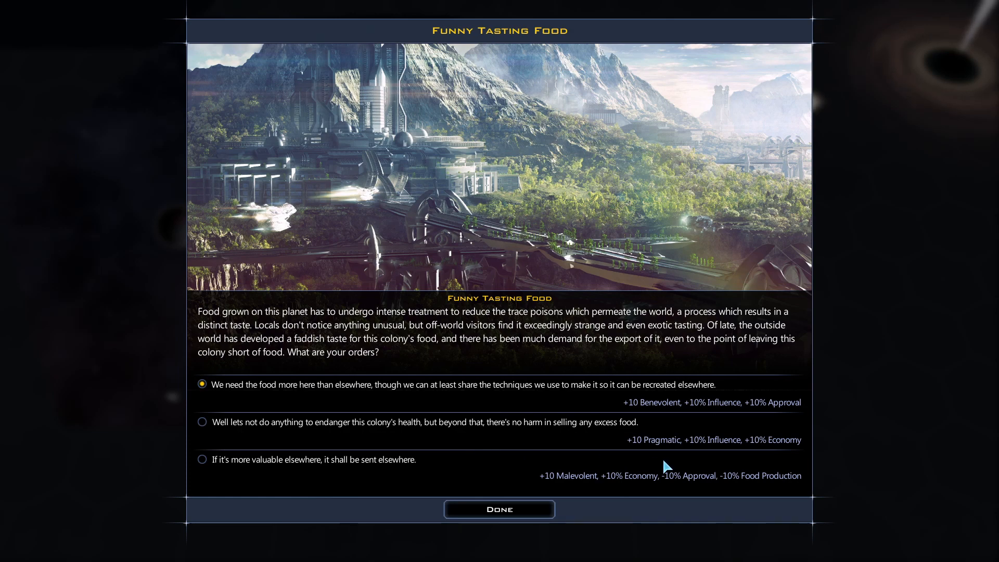
{"action": "mouse_move", "coordinate": [718, 452]}
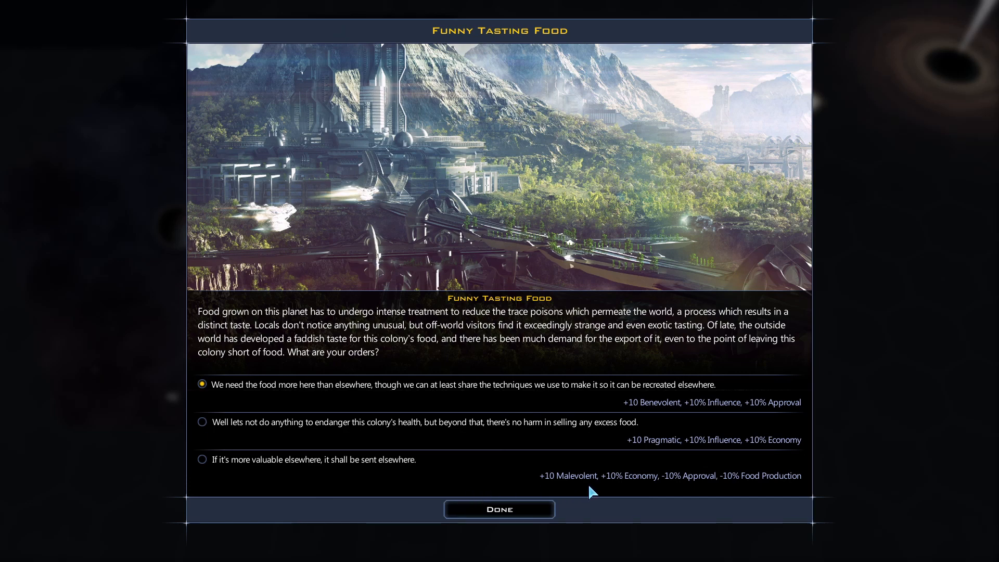
{"action": "mouse_move", "coordinate": [645, 491]}
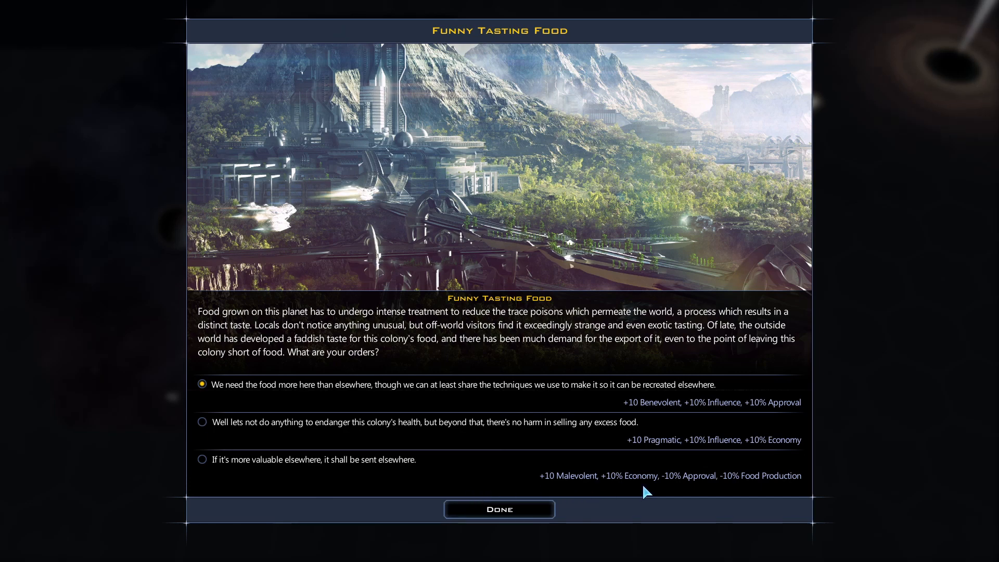
{"action": "mouse_move", "coordinate": [702, 495]}
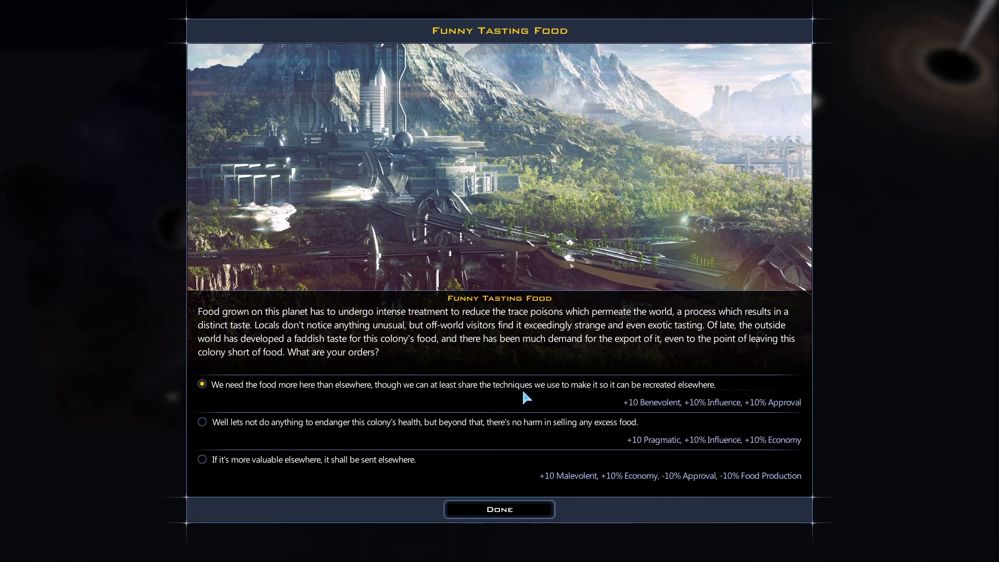
Answer the Funny Tasting Food event by keeping the colony's food local.
{"action": "left_click", "coordinate": [498, 509]}
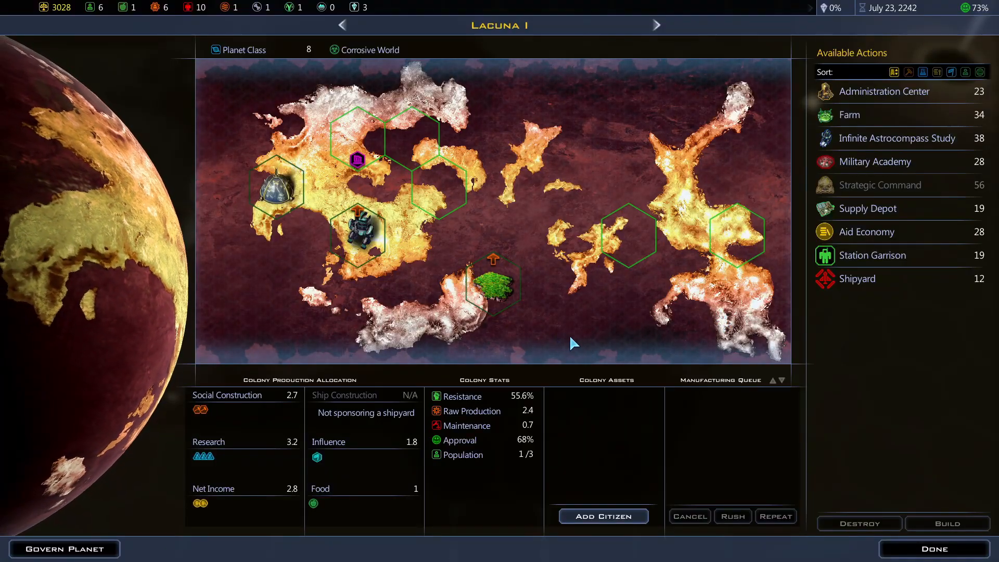
{"action": "mouse_move", "coordinate": [493, 268]}
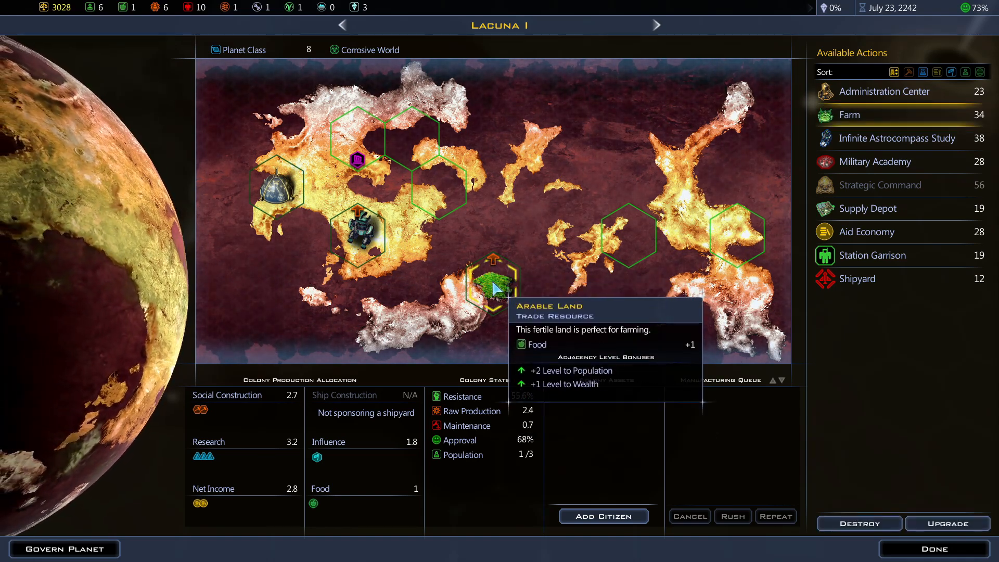
{"action": "mouse_move", "coordinate": [946, 523]}
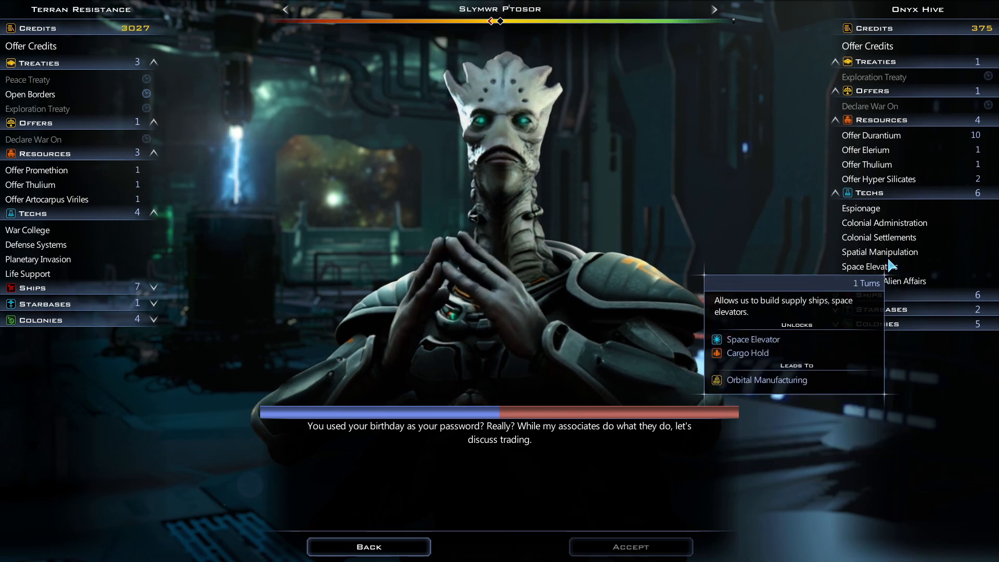
{"action": "mouse_move", "coordinate": [880, 252]}
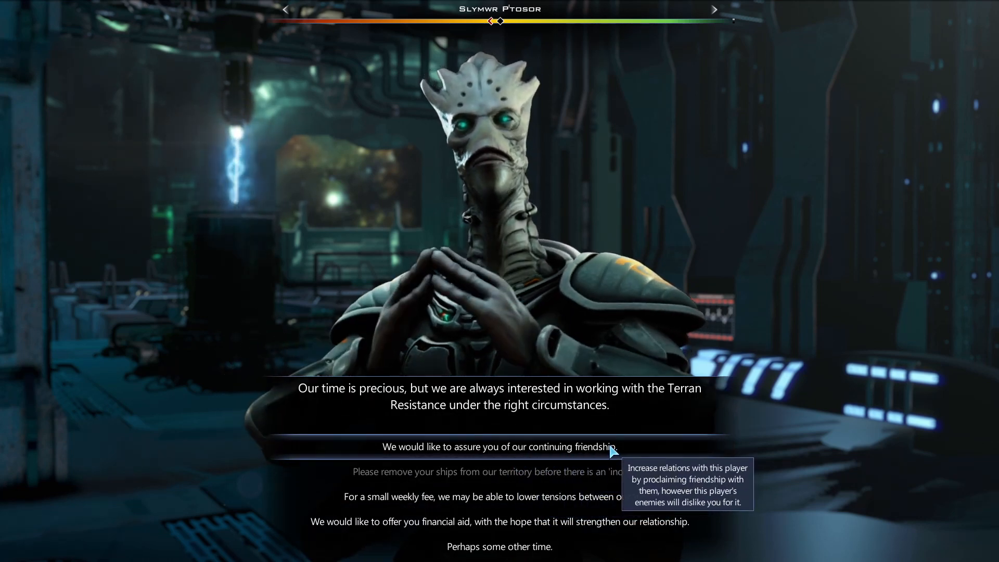
Assure the Onyx Hive of continuing friendship.
{"action": "left_click", "coordinate": [499, 446]}
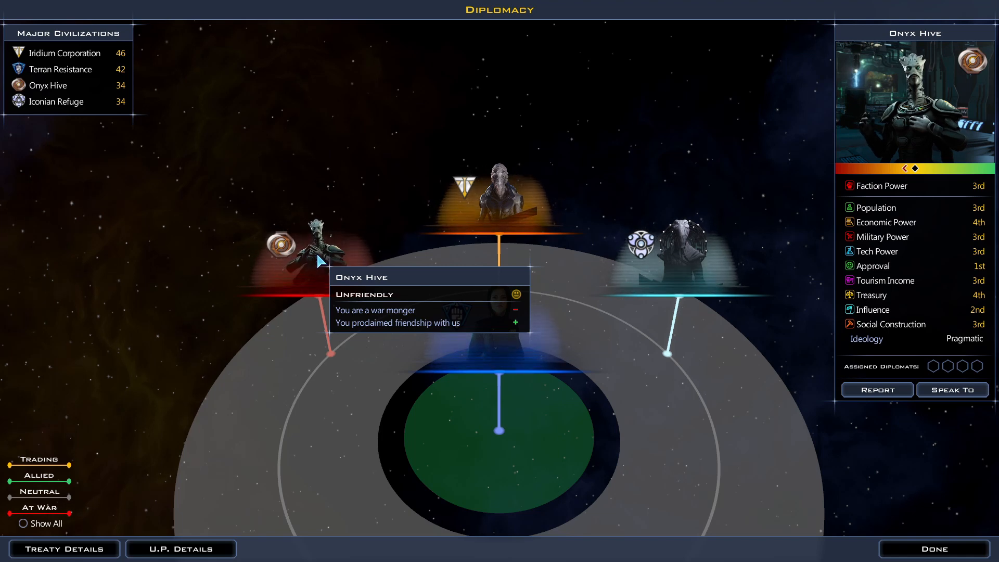
Leave diplomacy for the galaxy map showing the O.H.S Jrabbe survey ship.
{"action": "left_click", "coordinate": [936, 548]}
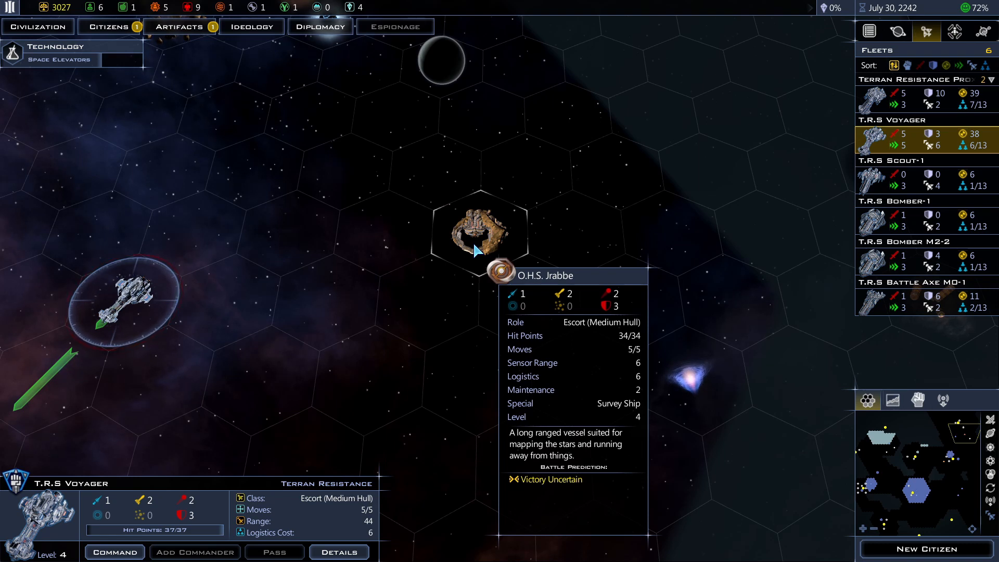
{"action": "mouse_move", "coordinate": [147, 330]}
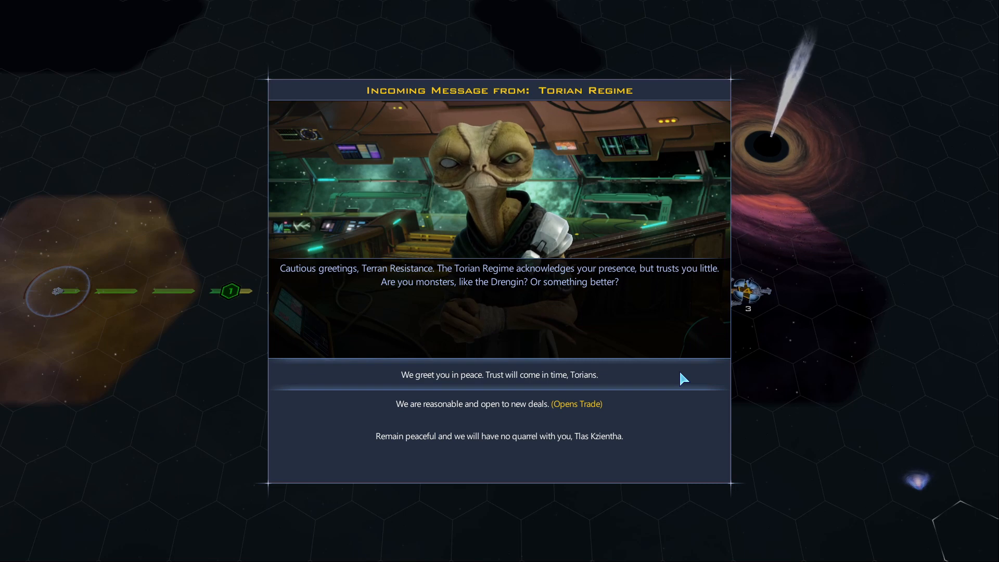
{"action": "mouse_move", "coordinate": [660, 382]}
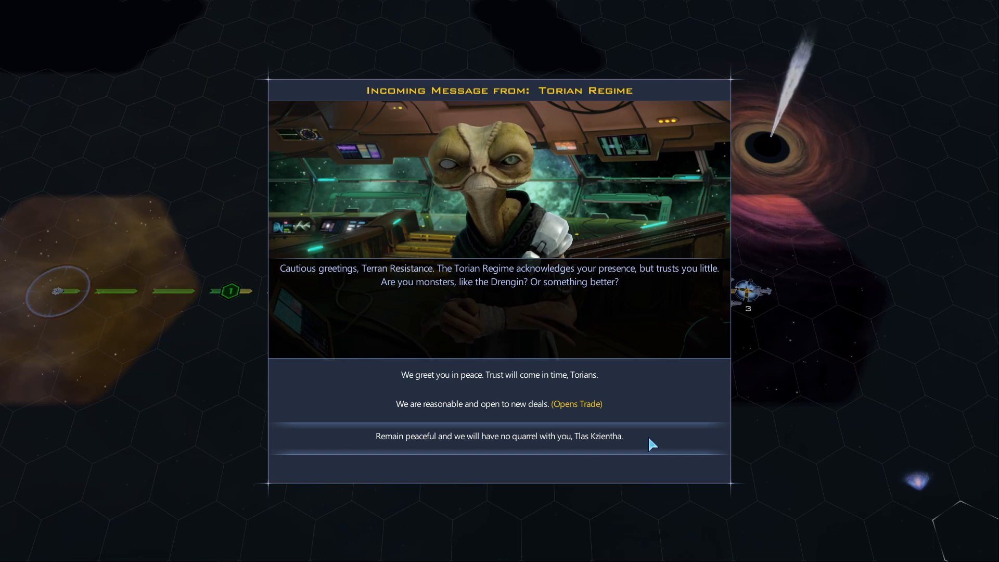
Reply peacefully to the Torian Regime greeting and proclaim continuing friendship.
{"action": "left_click", "coordinate": [498, 404]}
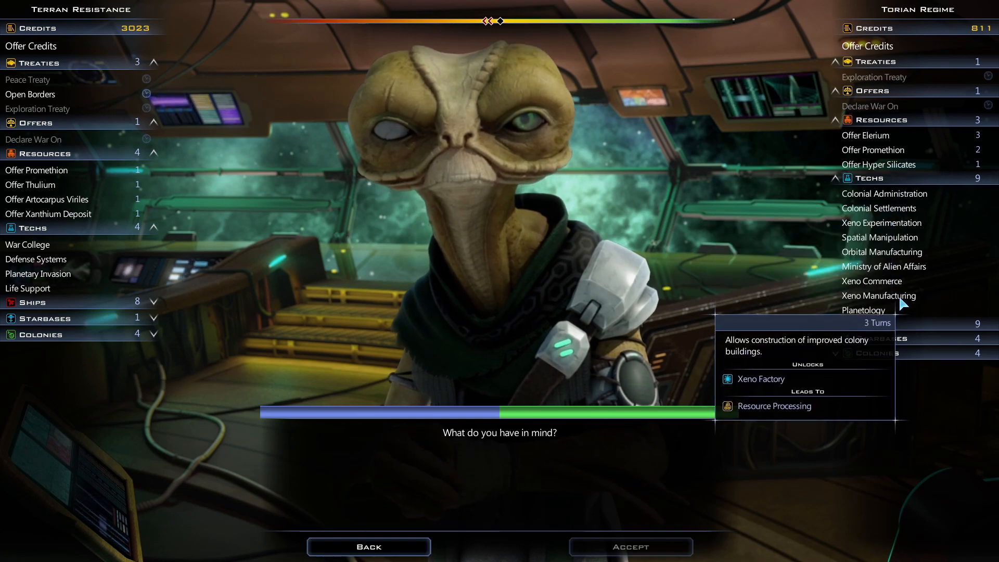
{"action": "mouse_move", "coordinate": [863, 310]}
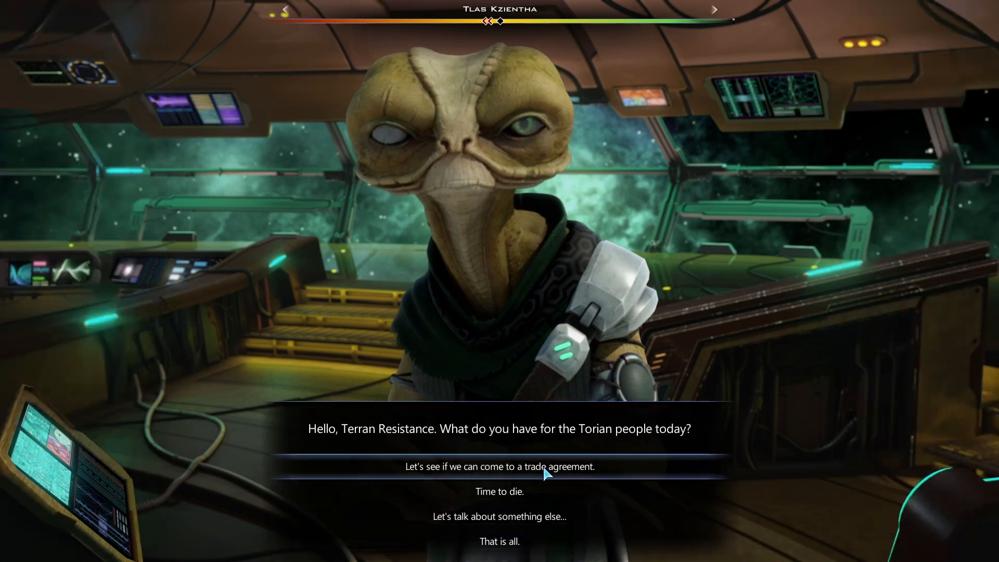
{"action": "left_click", "coordinate": [499, 466]}
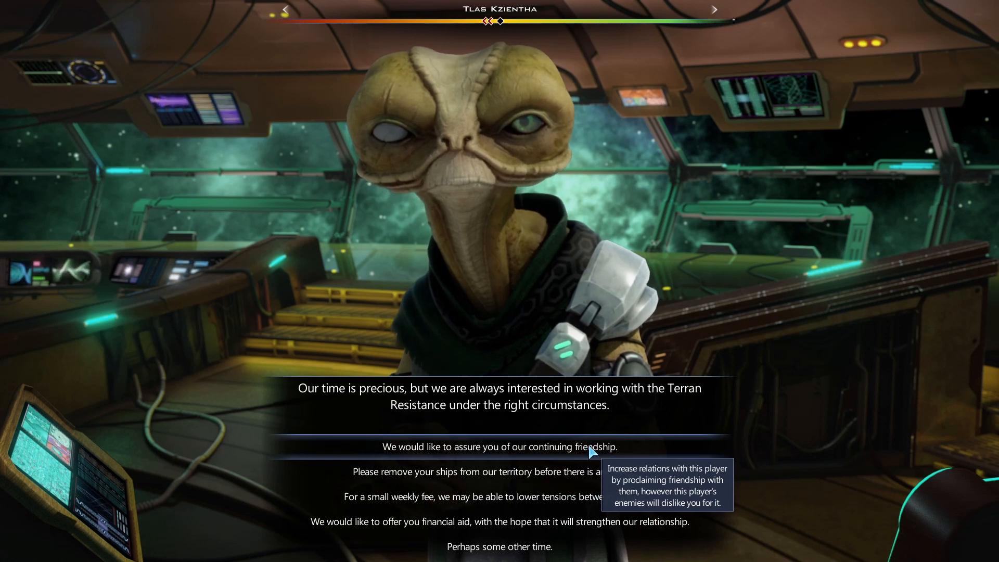
{"action": "left_click", "coordinate": [498, 447]}
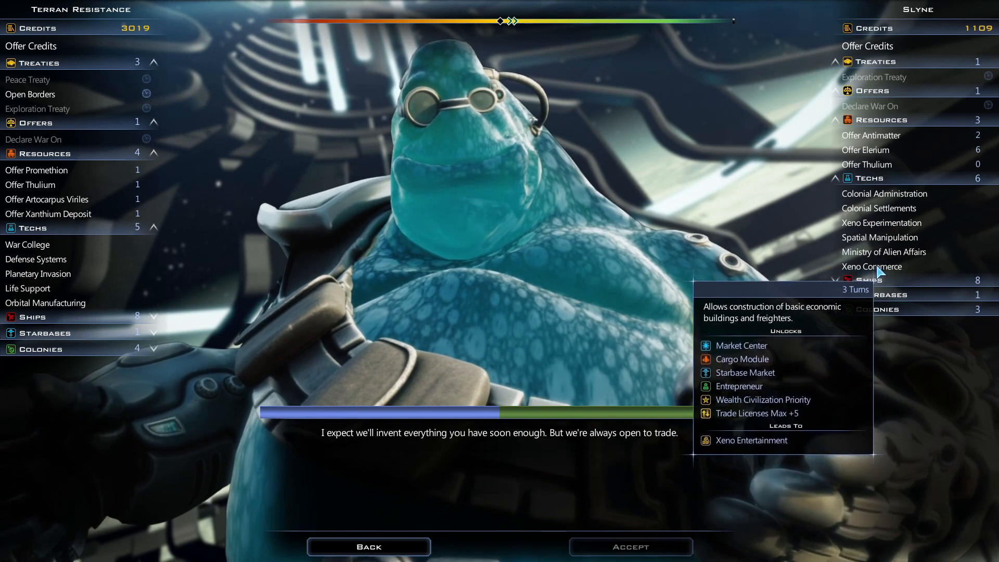
Ask the Slyne for their Xeno Commerce technology in trade.
{"action": "left_click", "coordinate": [630, 546]}
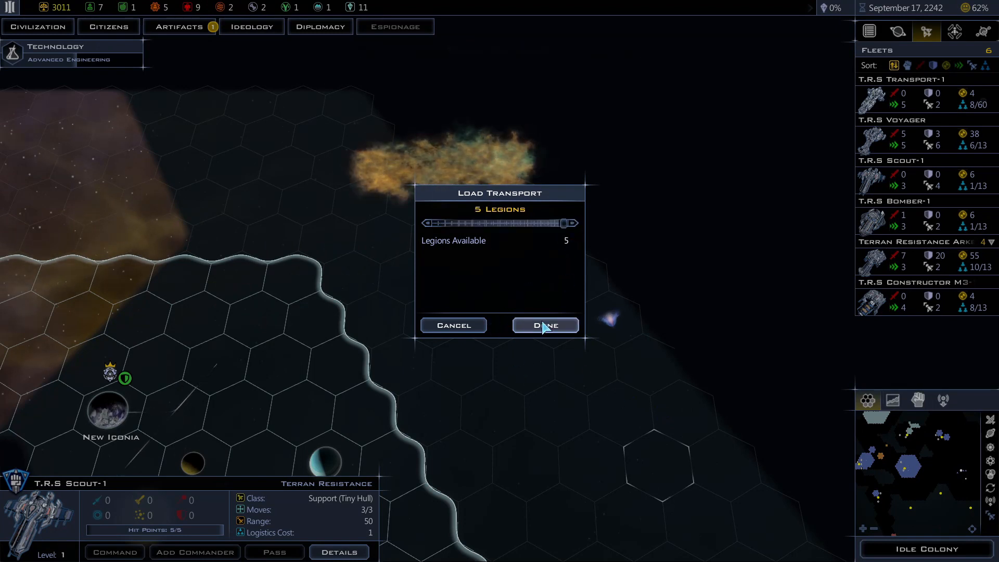
Load the five legions onto the transport and bring up the constructor's orders.
{"action": "left_click", "coordinate": [544, 324]}
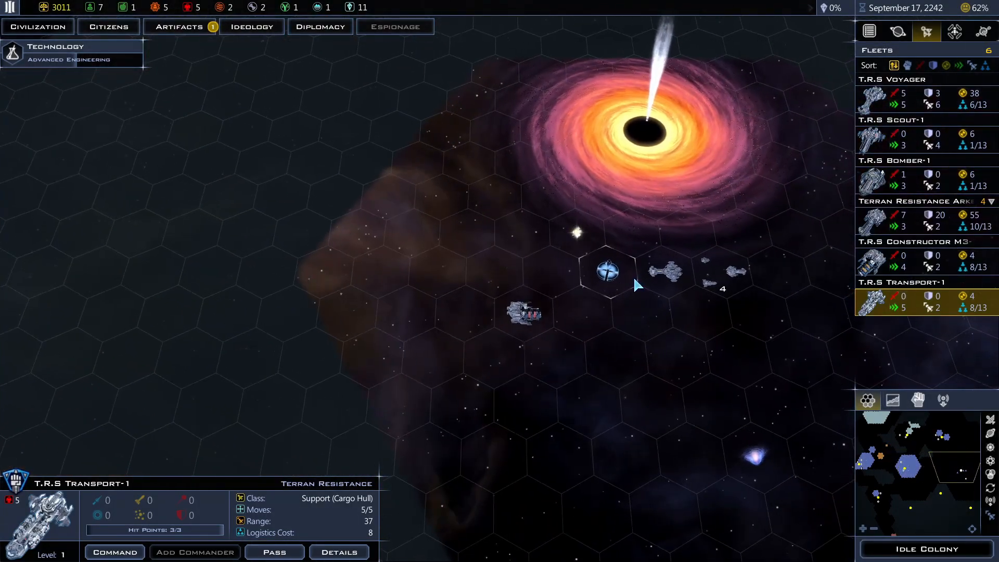
{"action": "mouse_move", "coordinate": [663, 271]}
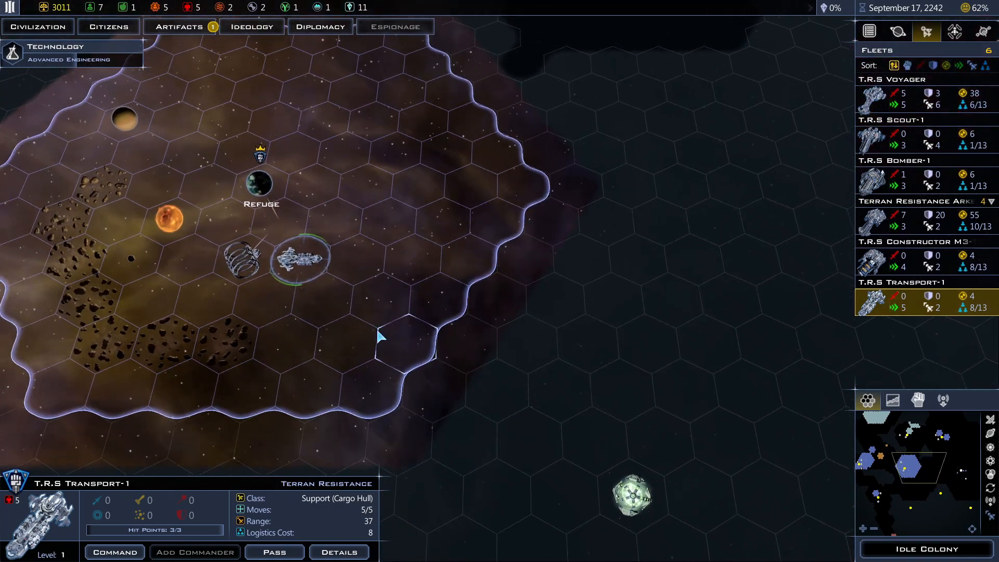
{"action": "left_click", "coordinate": [114, 551]}
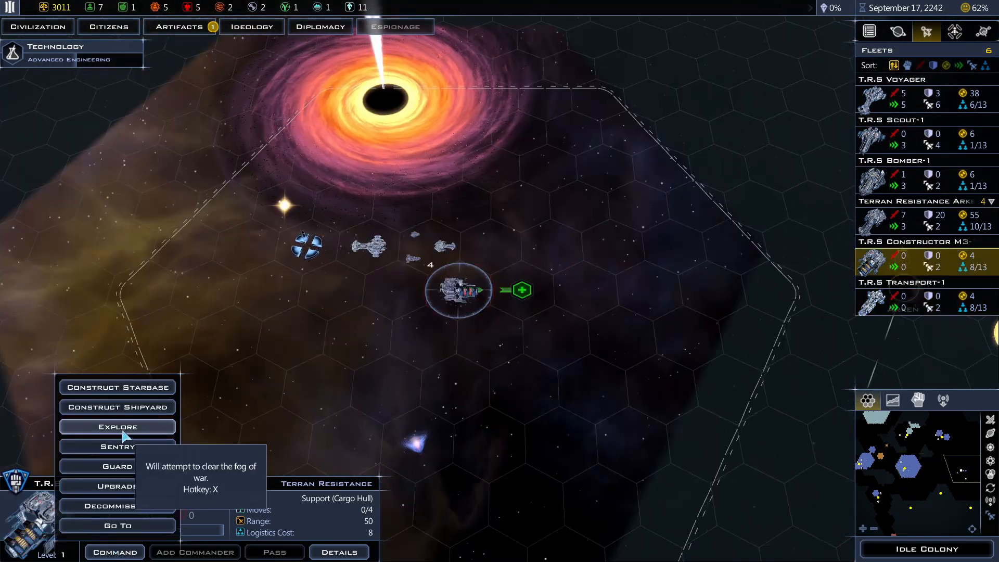
{"action": "mouse_move", "coordinate": [134, 395]}
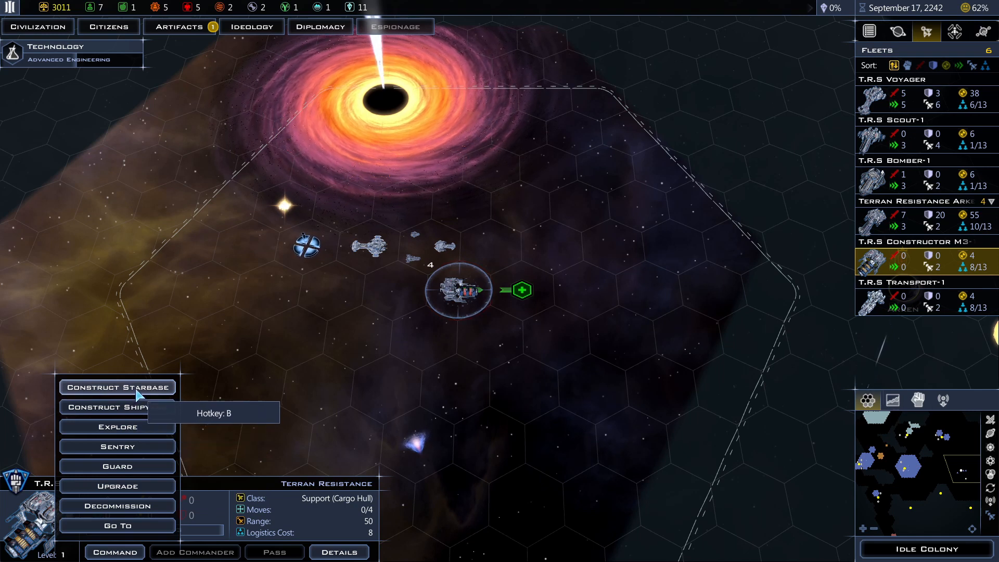
Build Deep Space Starbase 1 with a Mining Ring and Starbase Defense System.
{"action": "left_click", "coordinate": [118, 387]}
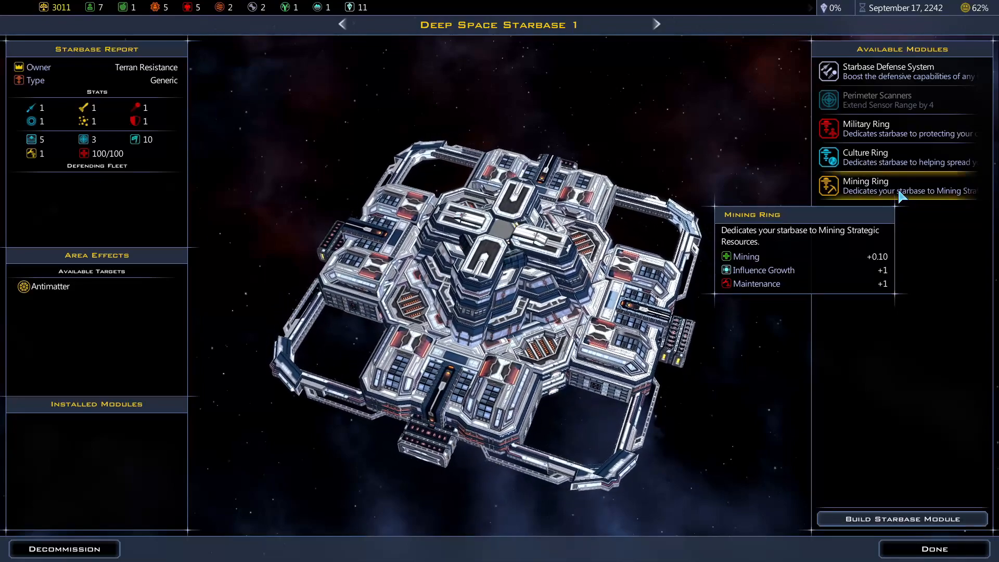
{"action": "left_click", "coordinate": [899, 518]}
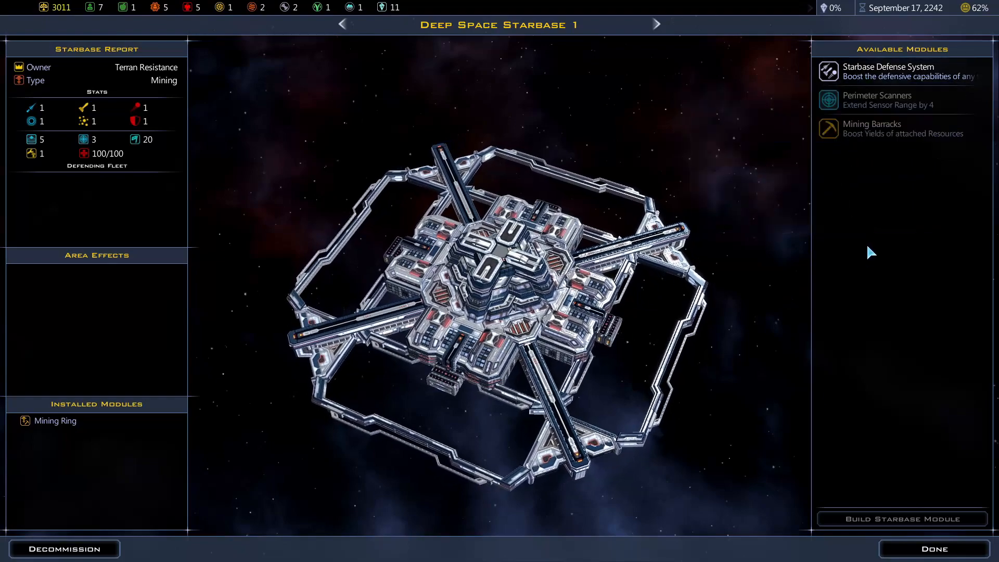
{"action": "left_click", "coordinate": [892, 71]}
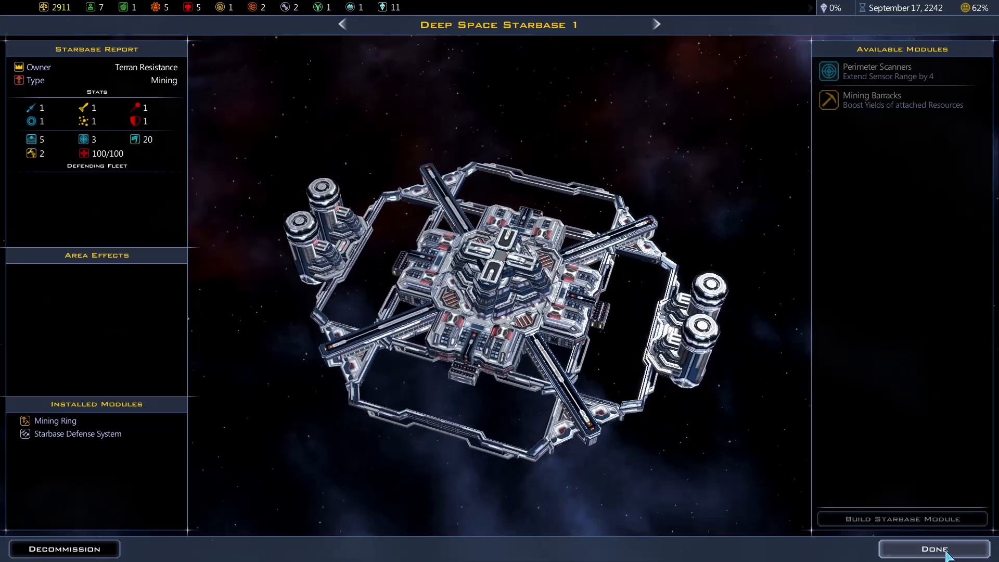
{"action": "left_click", "coordinate": [932, 548]}
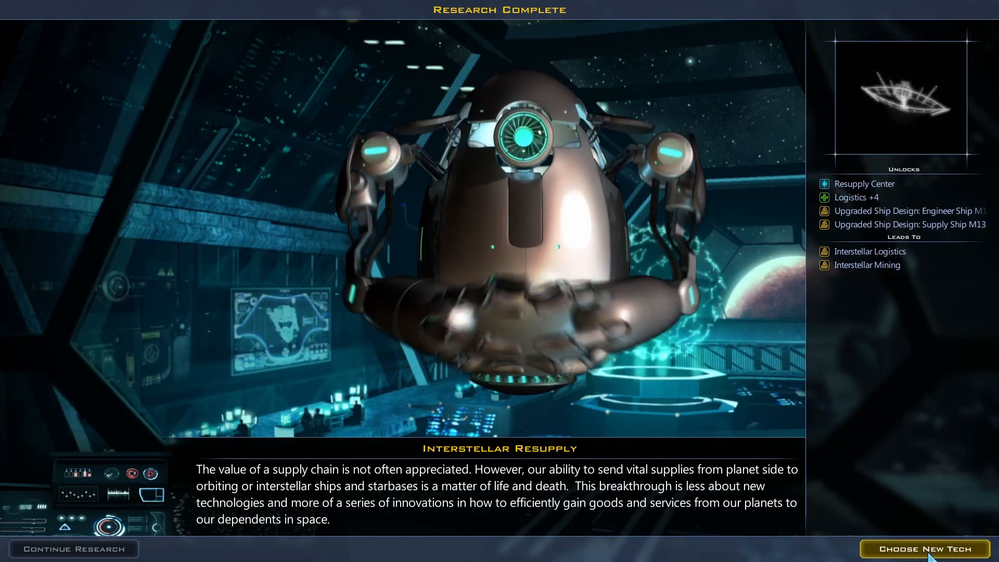
Choose Interstellar Logistics as the next technology after Interstellar Resupply finishes.
{"action": "left_click", "coordinate": [922, 549]}
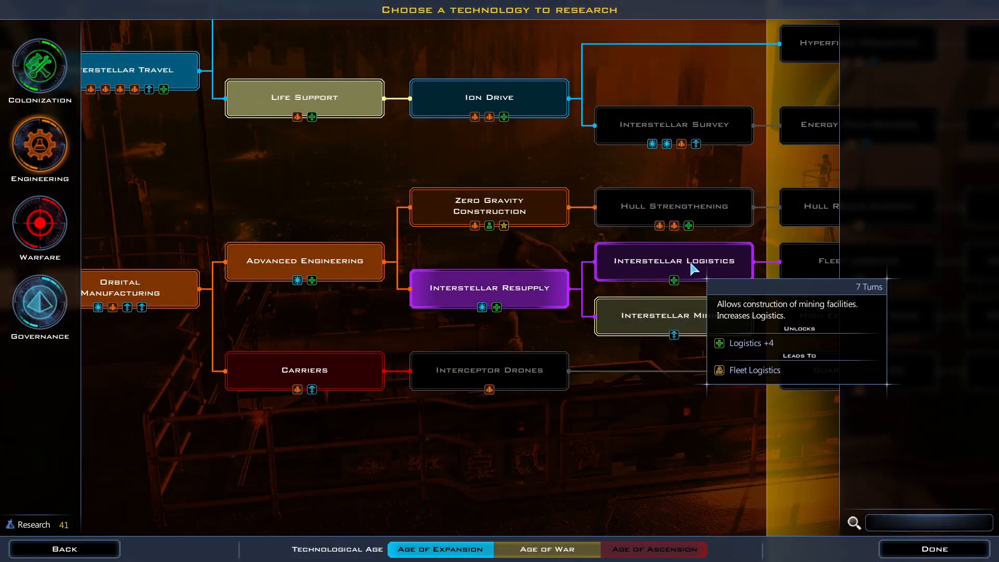
{"action": "mouse_move", "coordinate": [701, 264]}
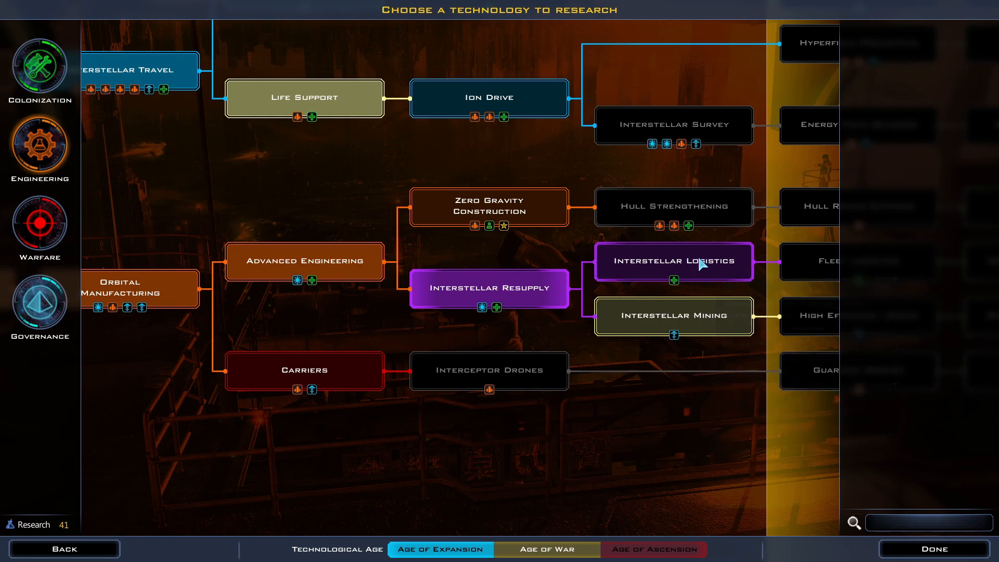
{"action": "left_click", "coordinate": [672, 260]}
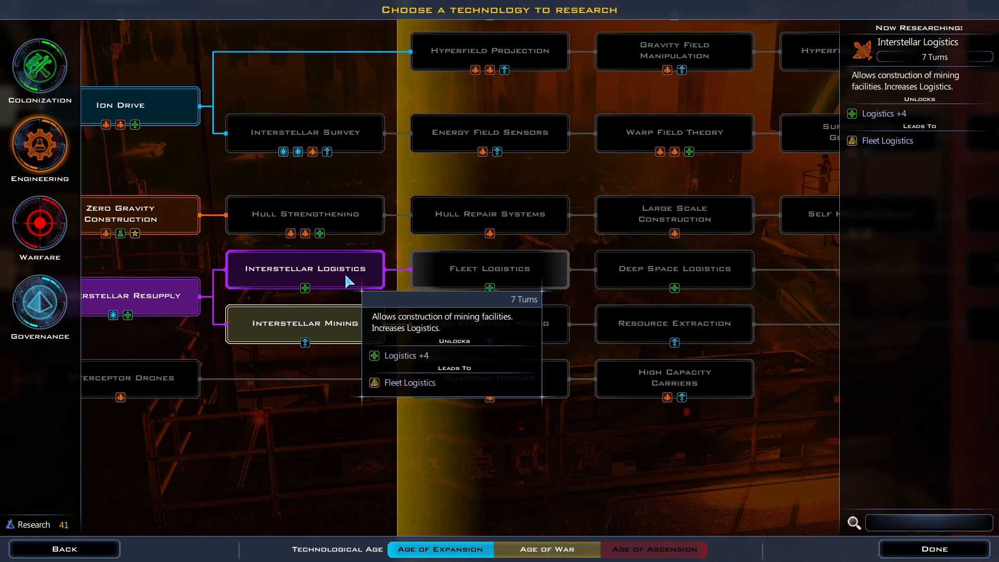
{"action": "left_click", "coordinate": [934, 548]}
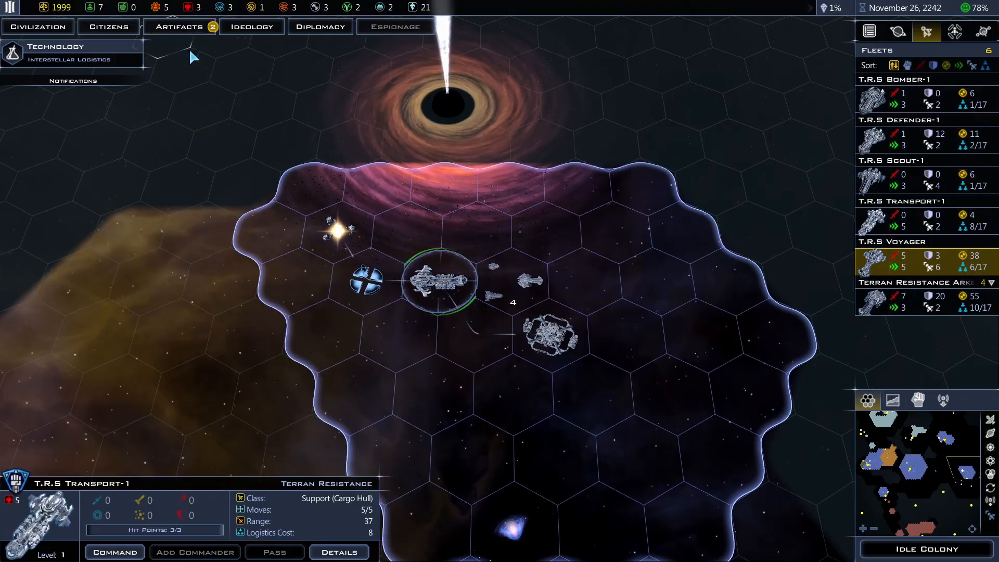
Use the Nanite Transmitter artifact to spawn a warship on a tile by the new starbase.
{"action": "left_click", "coordinate": [178, 27]}
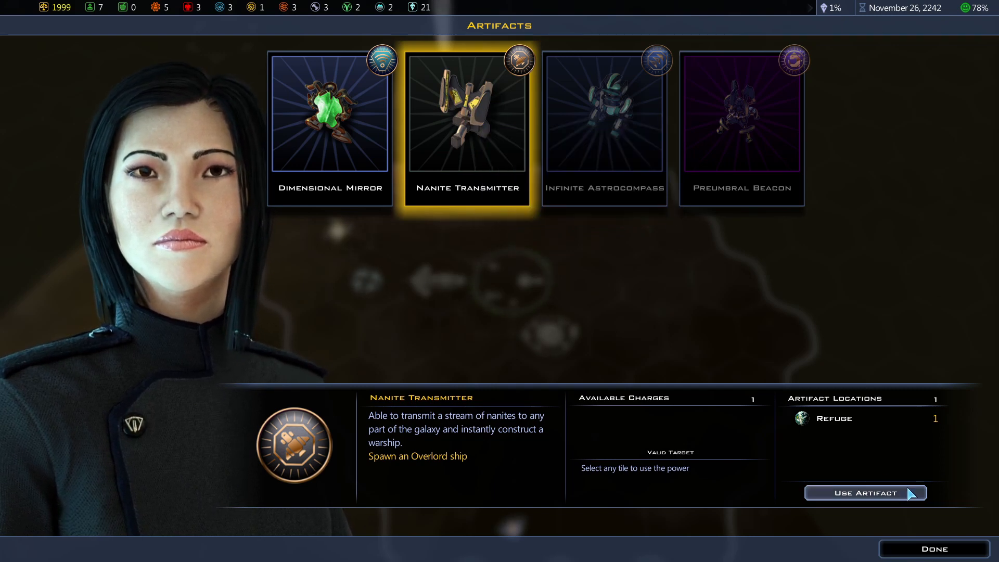
{"action": "left_click", "coordinate": [864, 492]}
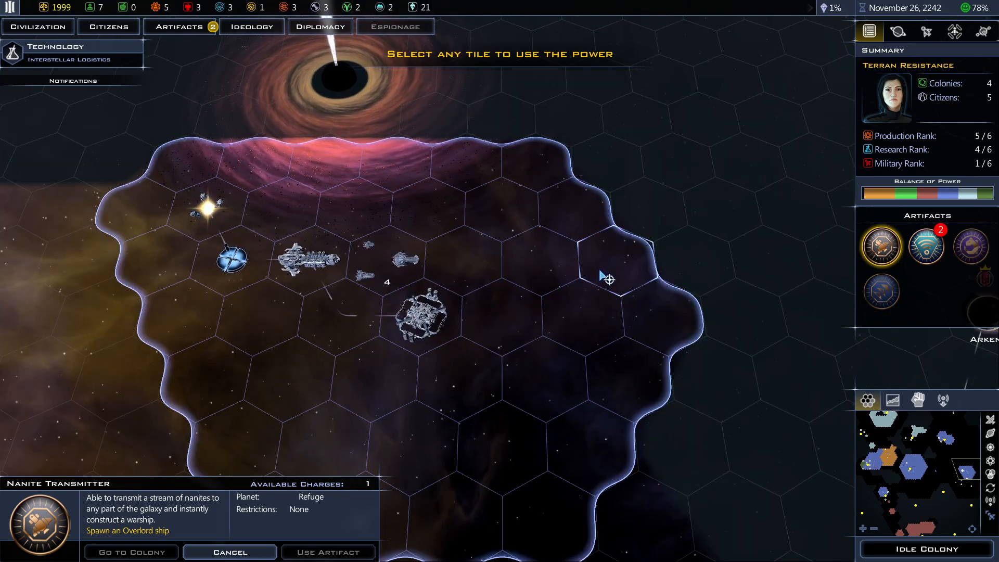
{"action": "left_click", "coordinate": [608, 279]}
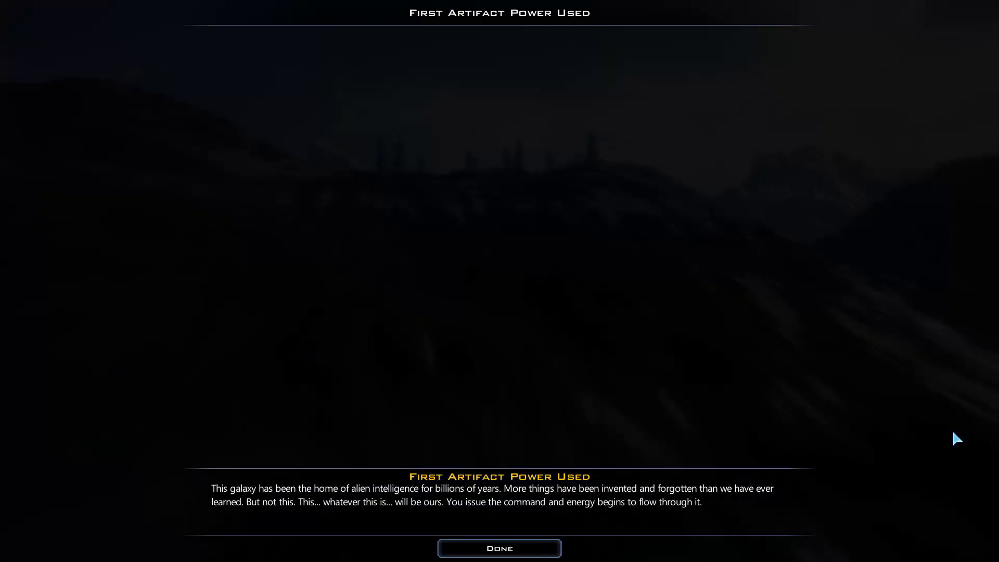
Dismiss the first-artifact notice and send the Terran Resistance Arken fleet toward Arken.
{"action": "left_click", "coordinate": [498, 548]}
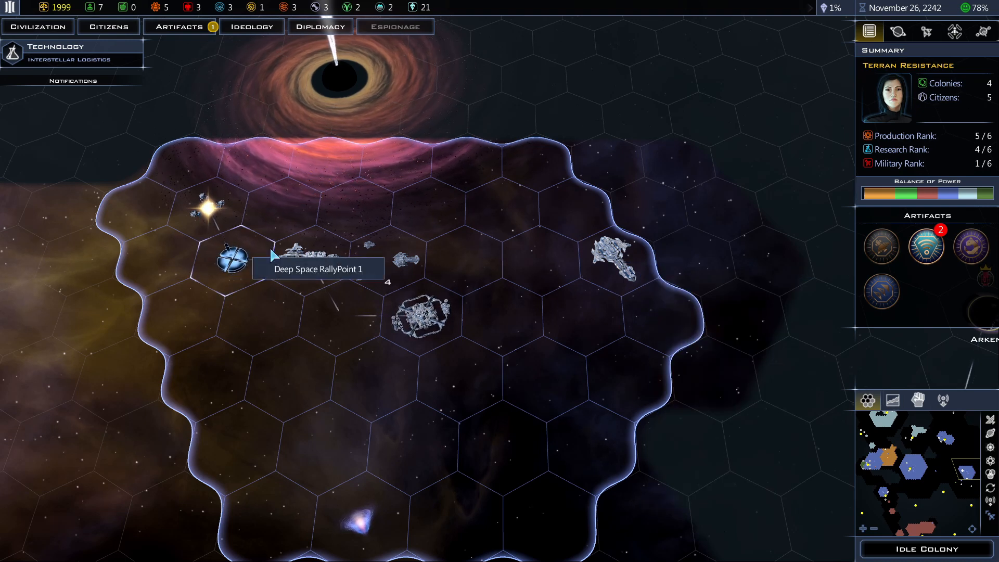
{"action": "left_click", "coordinate": [401, 258]}
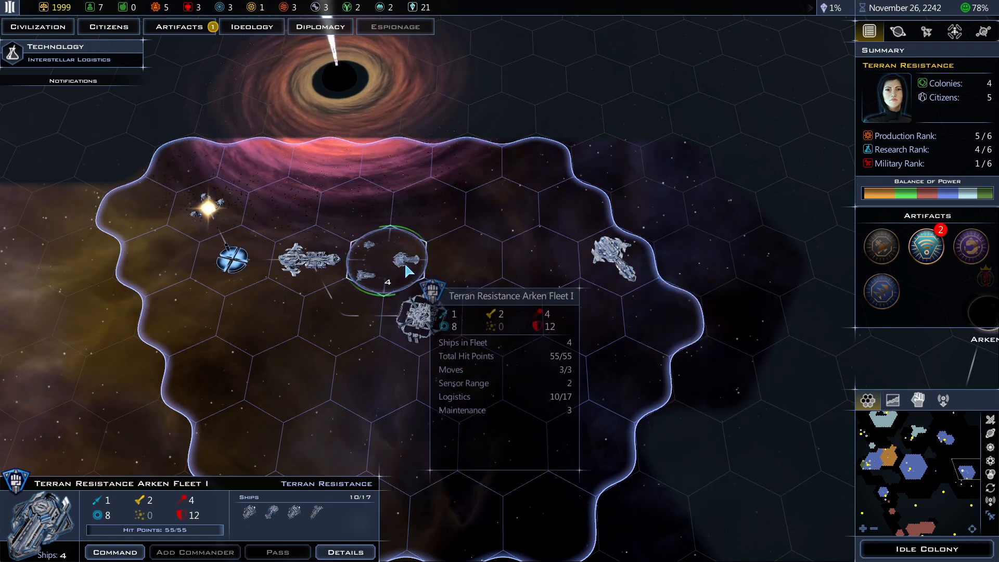
{"action": "mouse_move", "coordinate": [312, 261]}
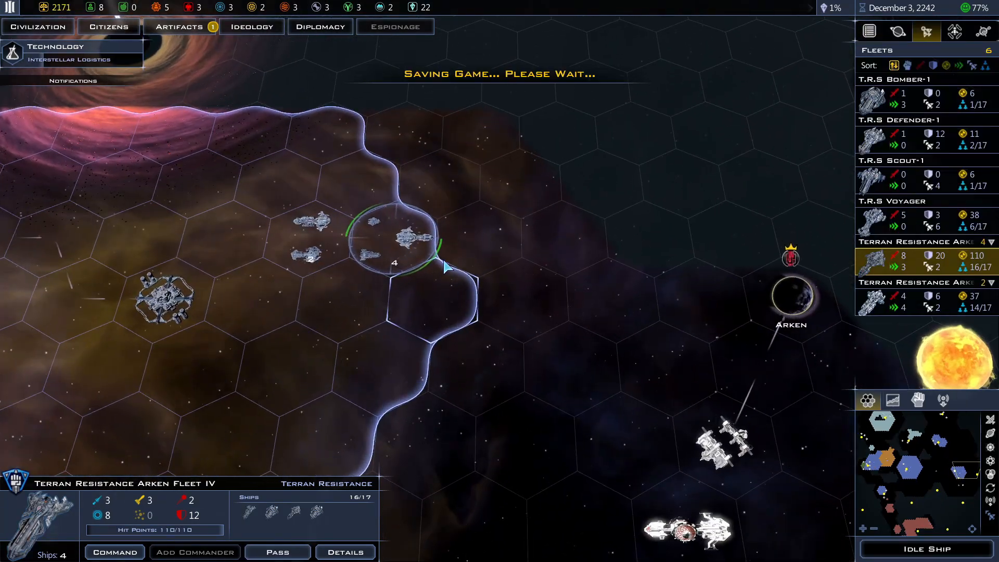
{"action": "mouse_move", "coordinate": [791, 299]}
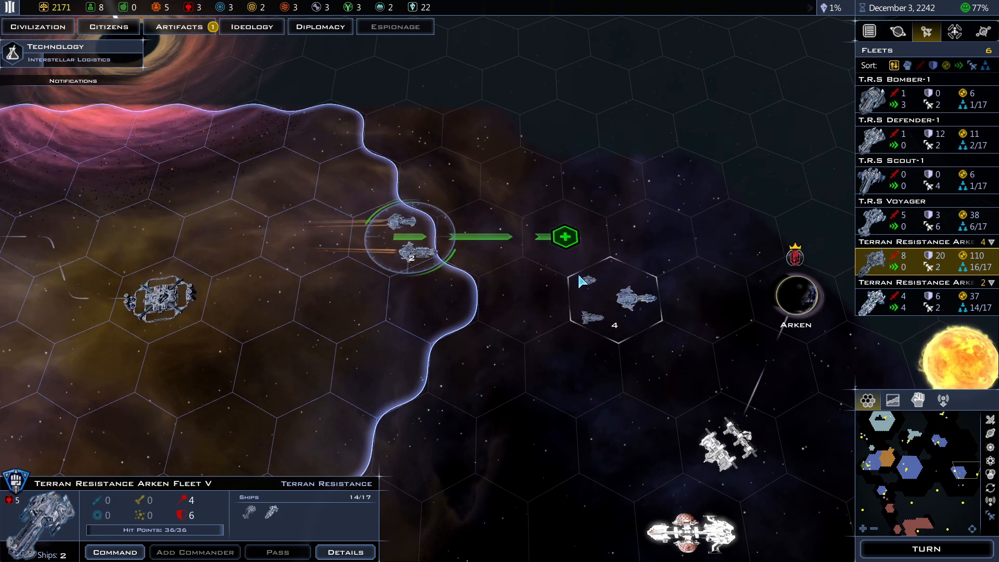
{"action": "left_click", "coordinate": [636, 303]}
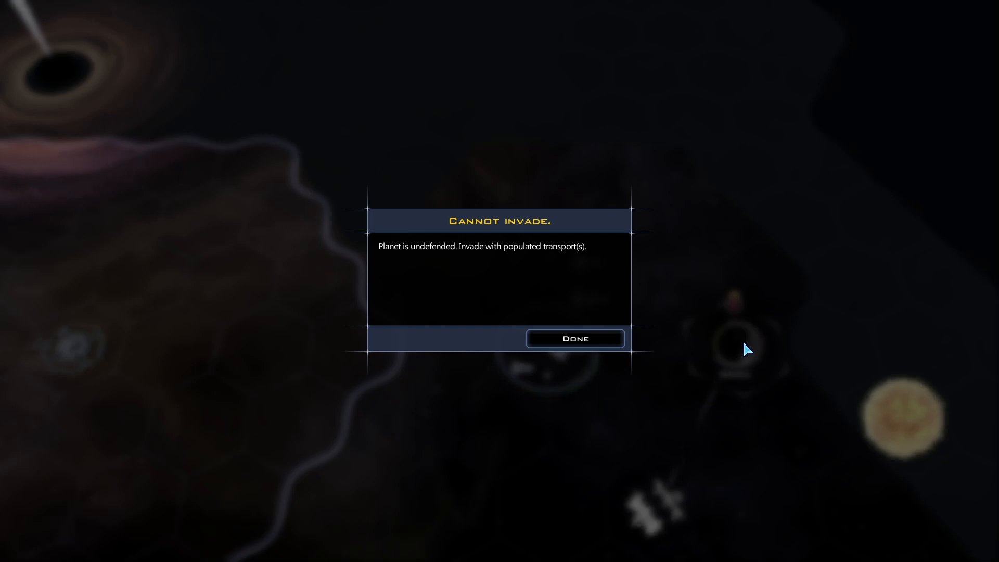
Dismiss the Cannot Invade notice and start the invasion of Arken with the transport.
{"action": "left_click", "coordinate": [574, 338]}
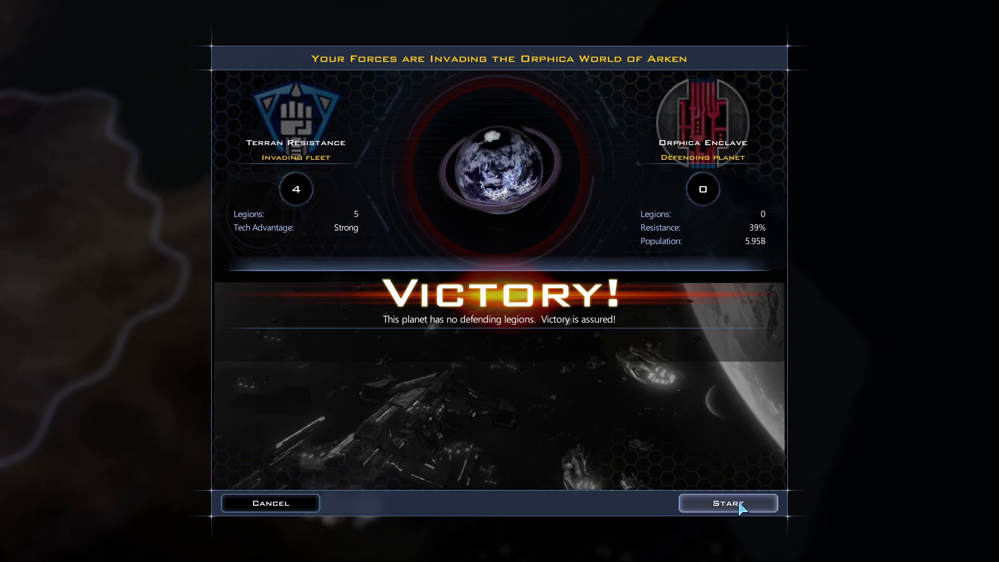
{"action": "left_click", "coordinate": [728, 503]}
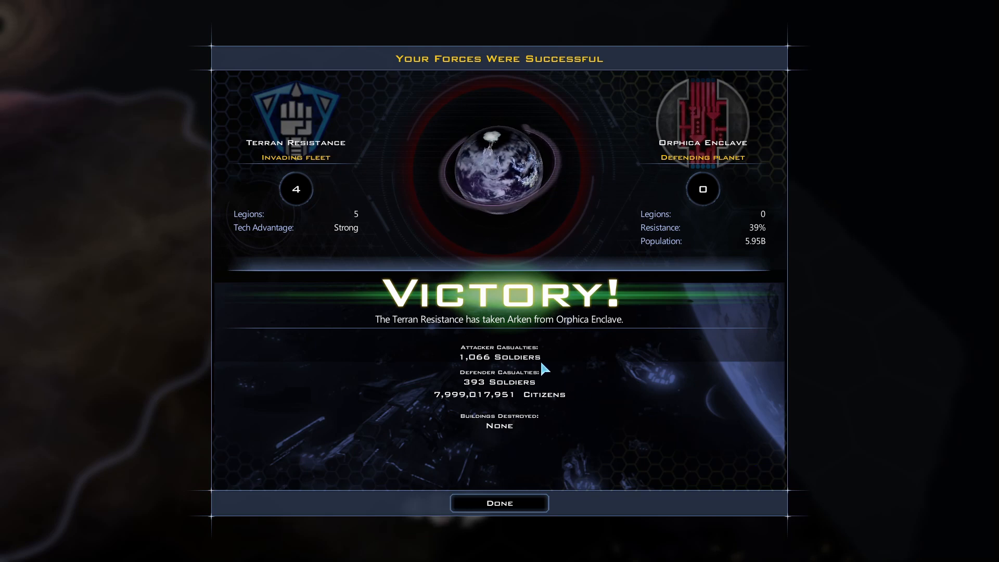
{"action": "mouse_move", "coordinate": [602, 376]}
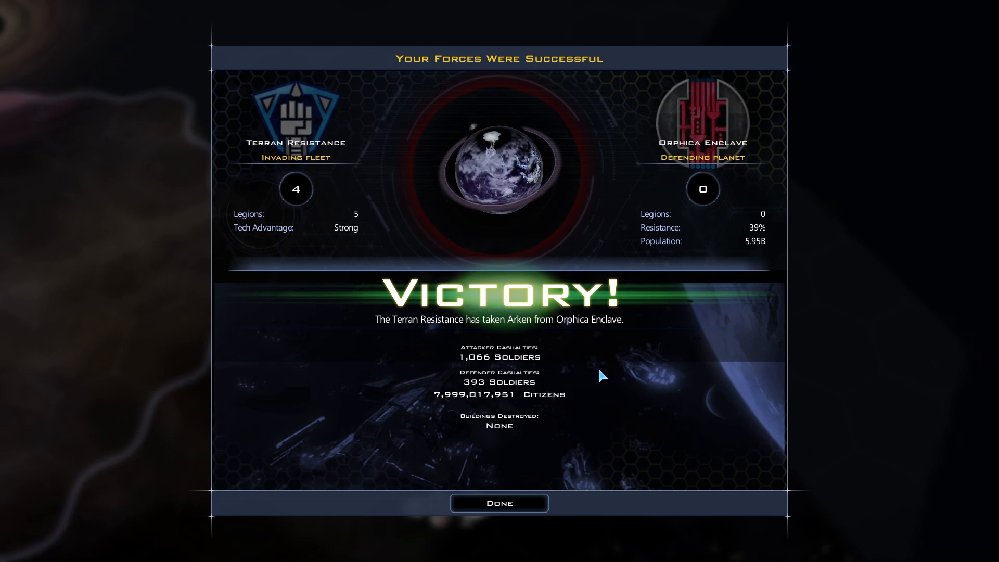
{"action": "mouse_move", "coordinate": [560, 388]}
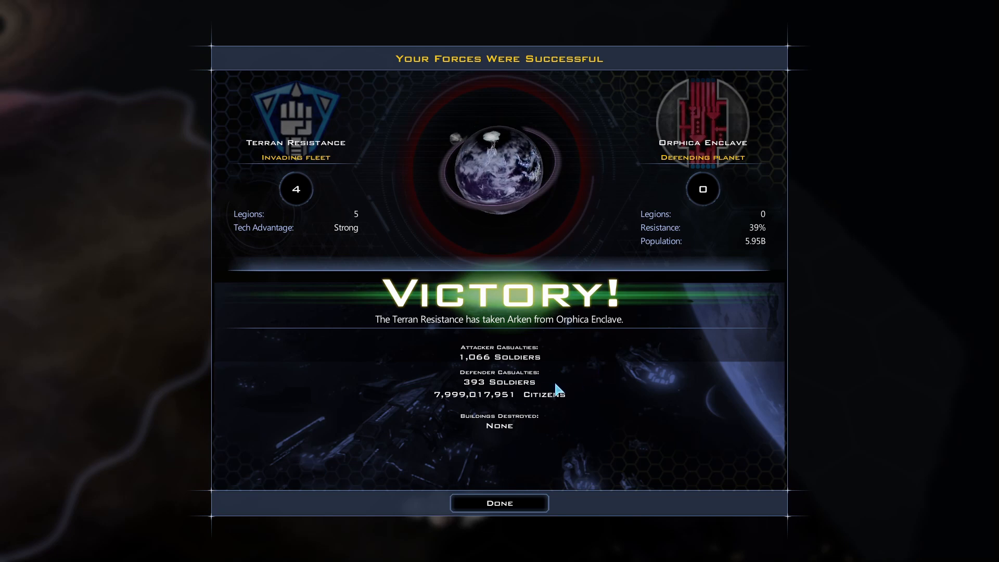
{"action": "mouse_move", "coordinate": [611, 415]}
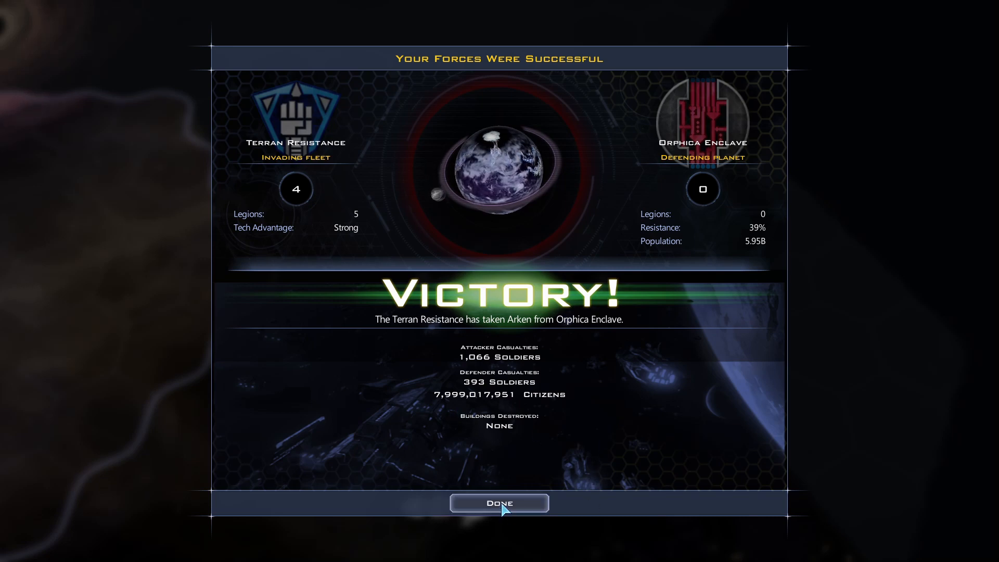
Close the Arken victory report and acknowledge the Orphica Enclave's destruction.
{"action": "left_click", "coordinate": [498, 502]}
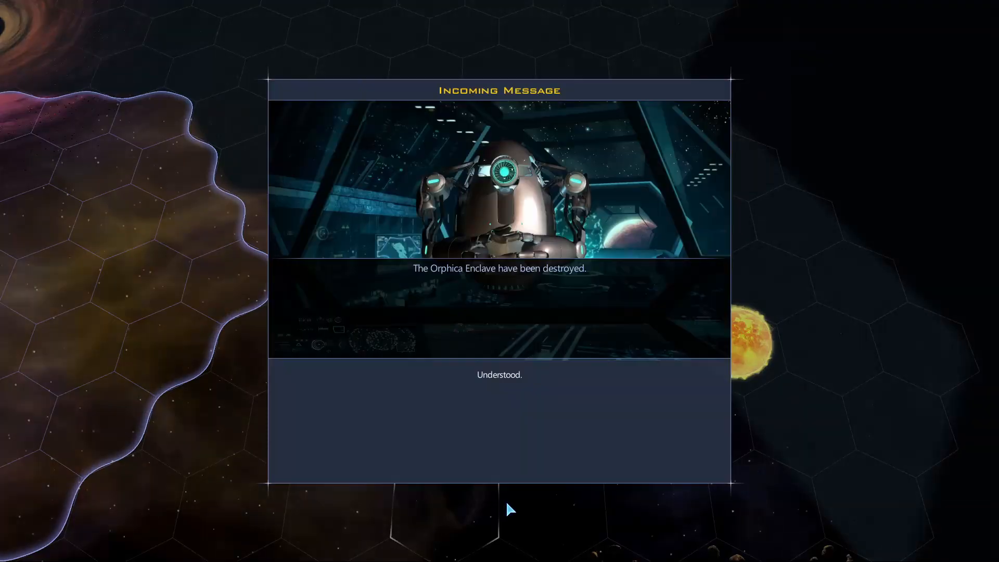
{"action": "mouse_move", "coordinate": [618, 446]}
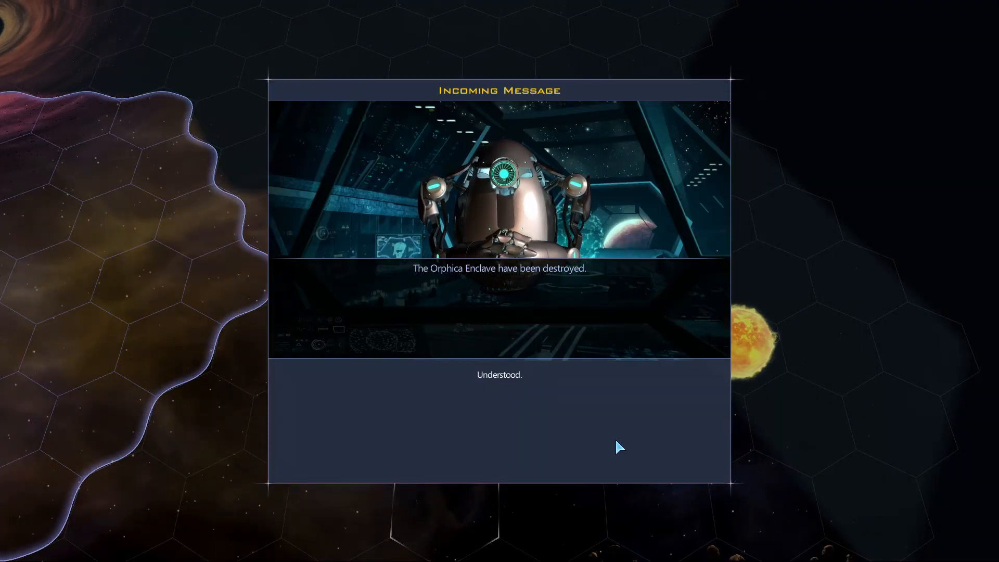
{"action": "mouse_move", "coordinate": [499, 374]}
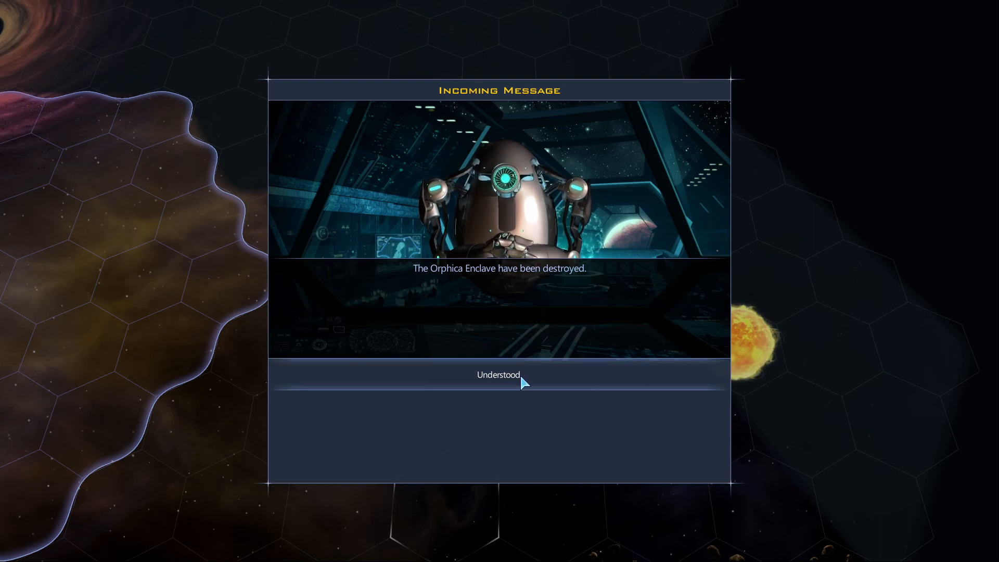
{"action": "left_click", "coordinate": [499, 375]}
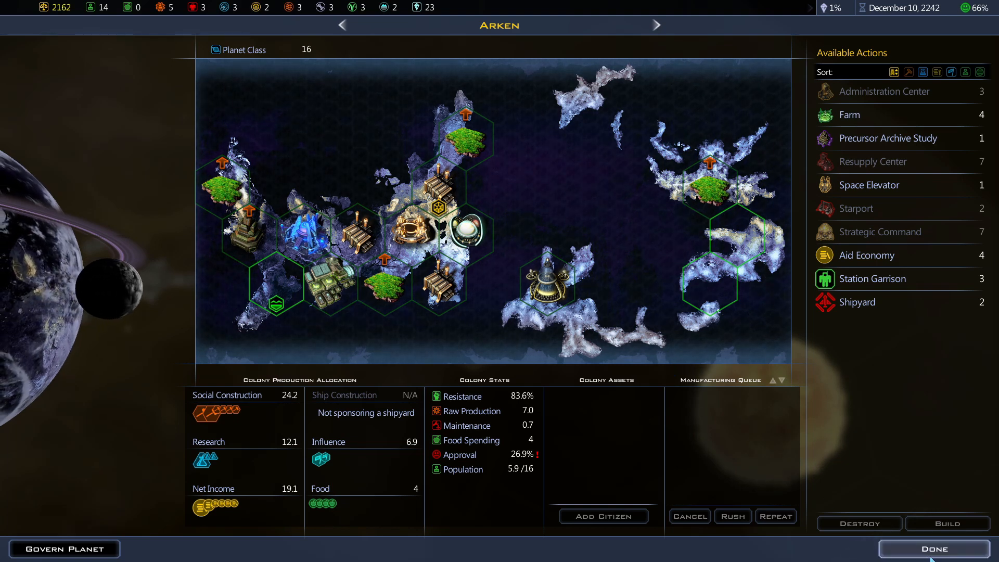
Leave Arken's colony view and browse the Civilization overview's Colonies, Trade and Timeline pages.
{"action": "left_click", "coordinate": [932, 548]}
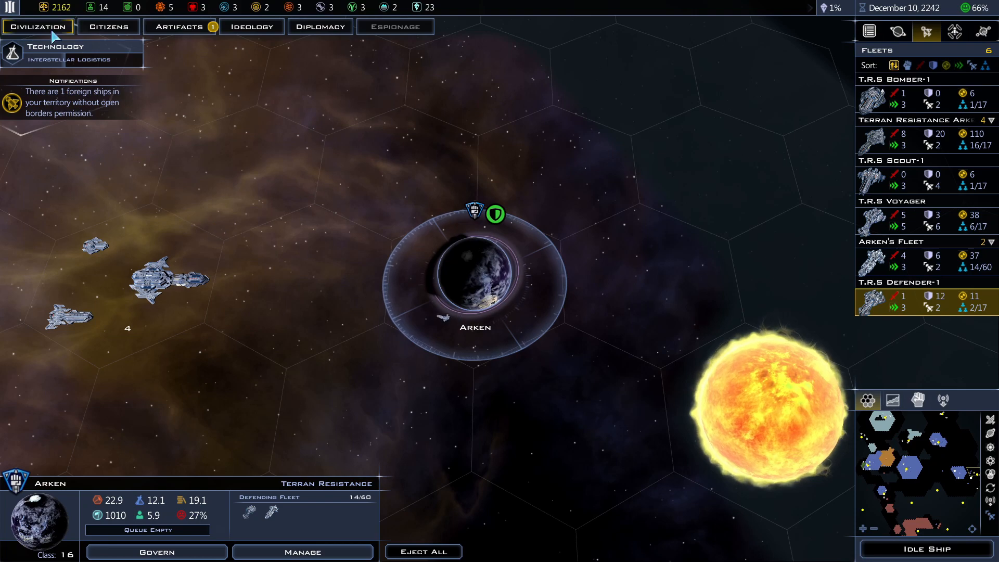
{"action": "left_click", "coordinate": [156, 552]}
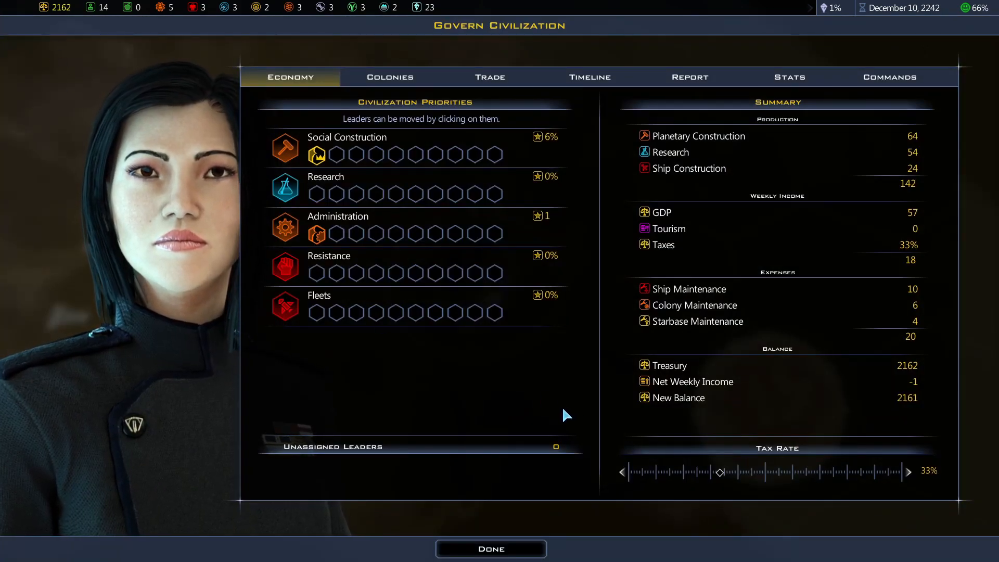
{"action": "left_click", "coordinate": [389, 76]}
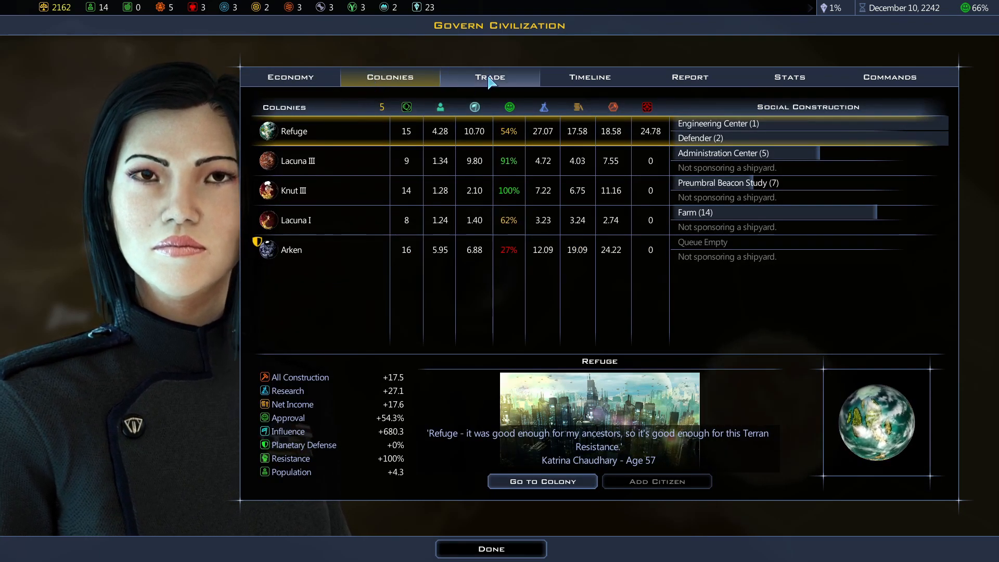
{"action": "left_click", "coordinate": [489, 76]}
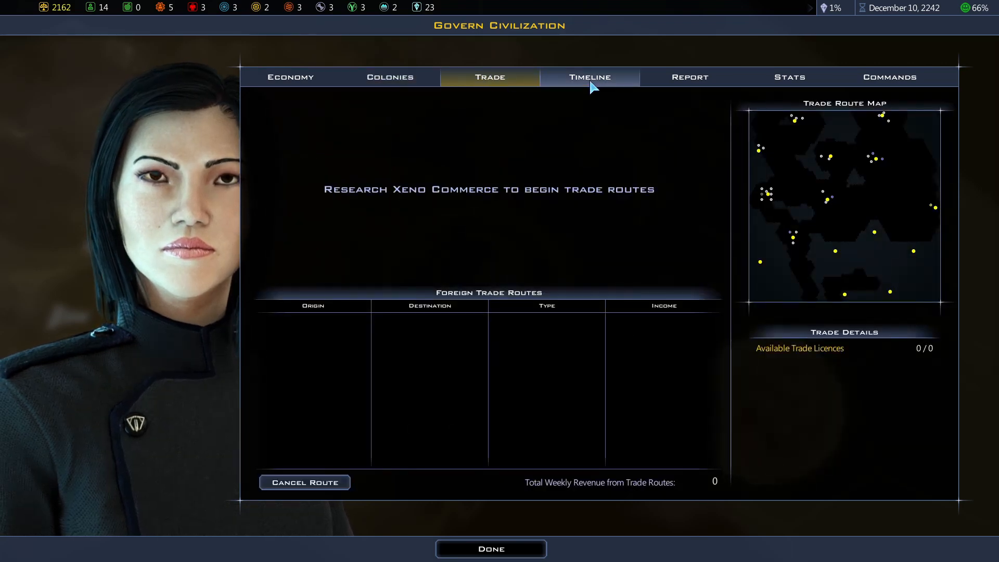
{"action": "left_click", "coordinate": [589, 76]}
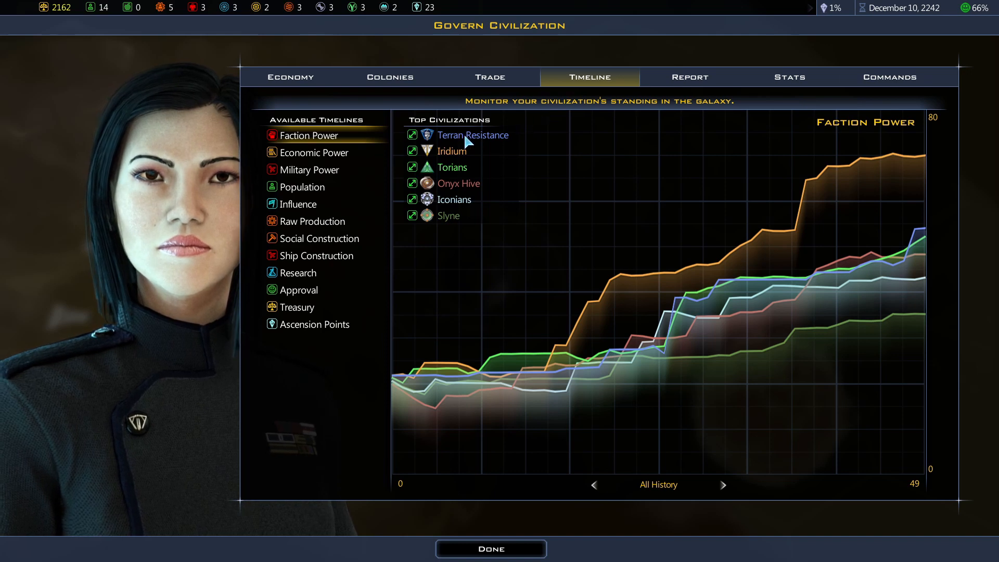
{"action": "left_click", "coordinate": [412, 135]}
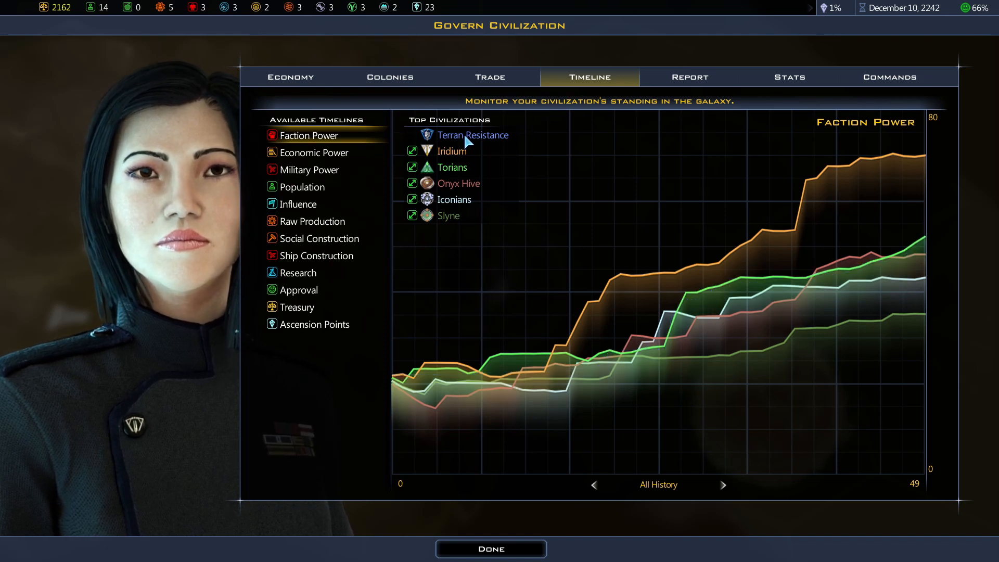
{"action": "left_click", "coordinate": [412, 136]}
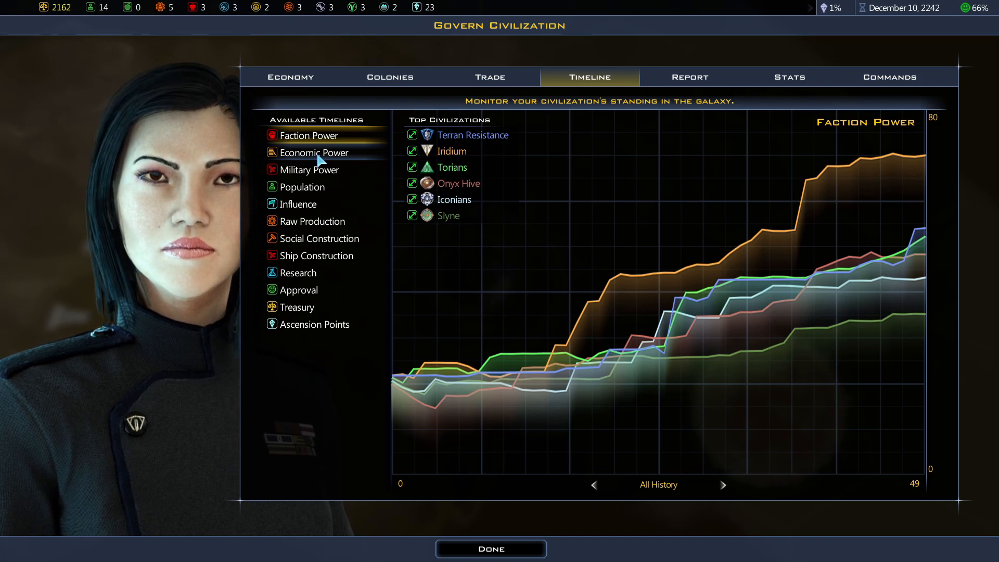
View the Economic Power, Military Power, Population, Influence and Raw Production timelines.
{"action": "left_click", "coordinate": [313, 153]}
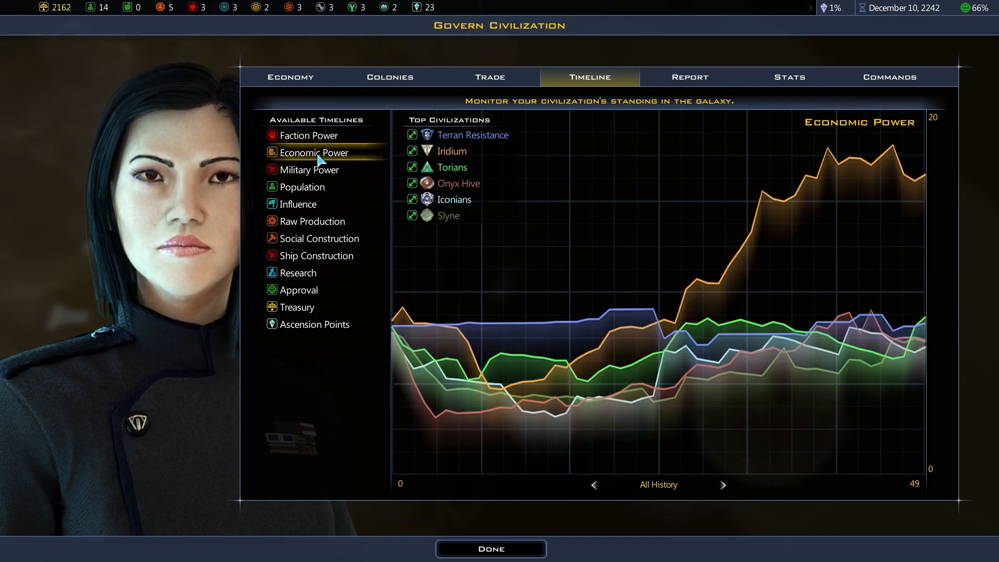
{"action": "left_click", "coordinate": [310, 170]}
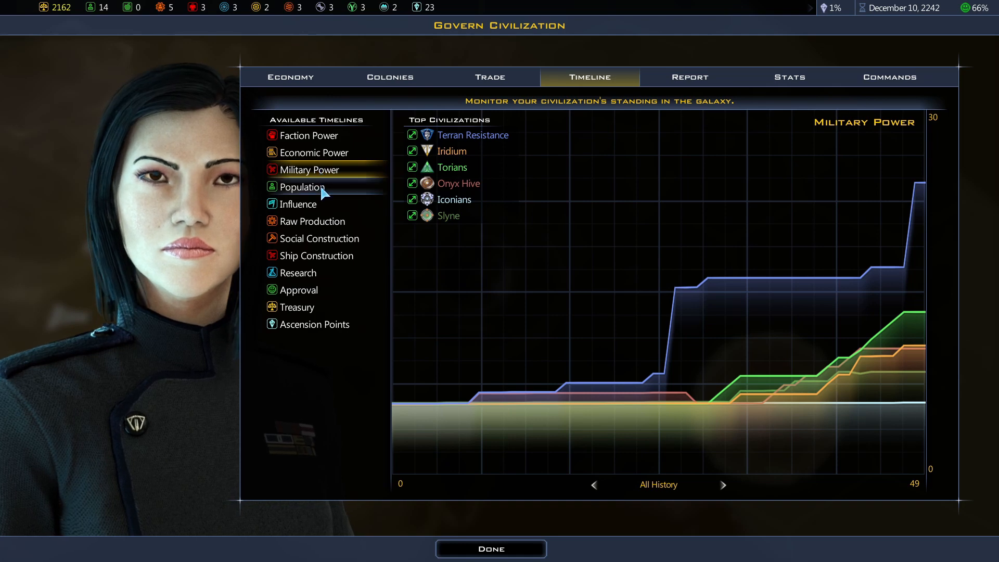
{"action": "left_click", "coordinate": [302, 186]}
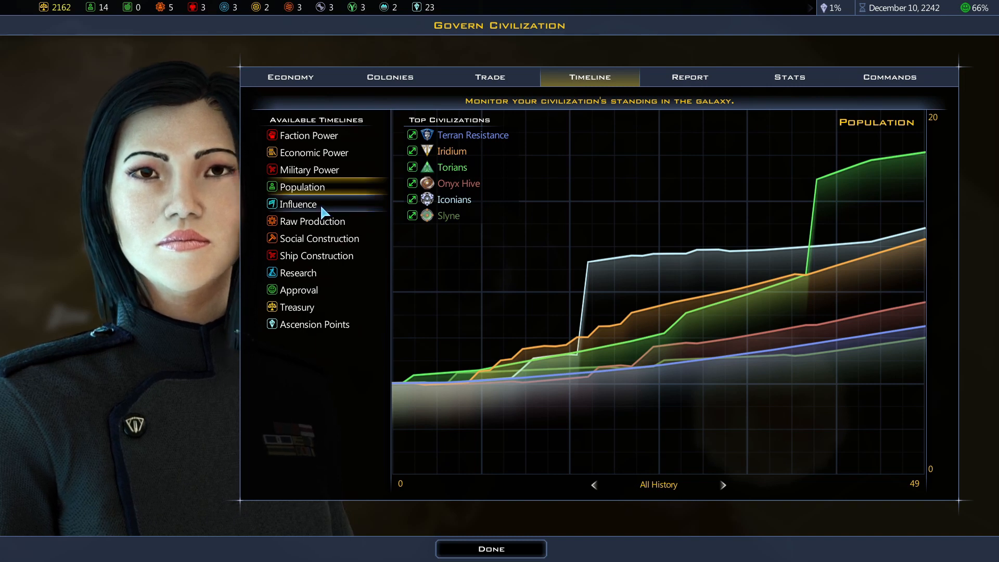
{"action": "left_click", "coordinate": [298, 204]}
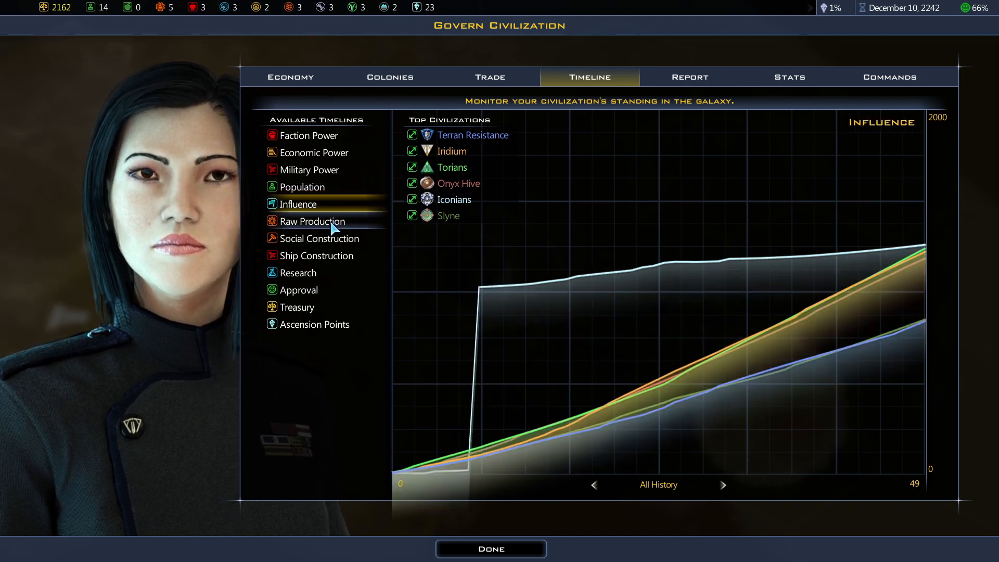
{"action": "left_click", "coordinate": [313, 220]}
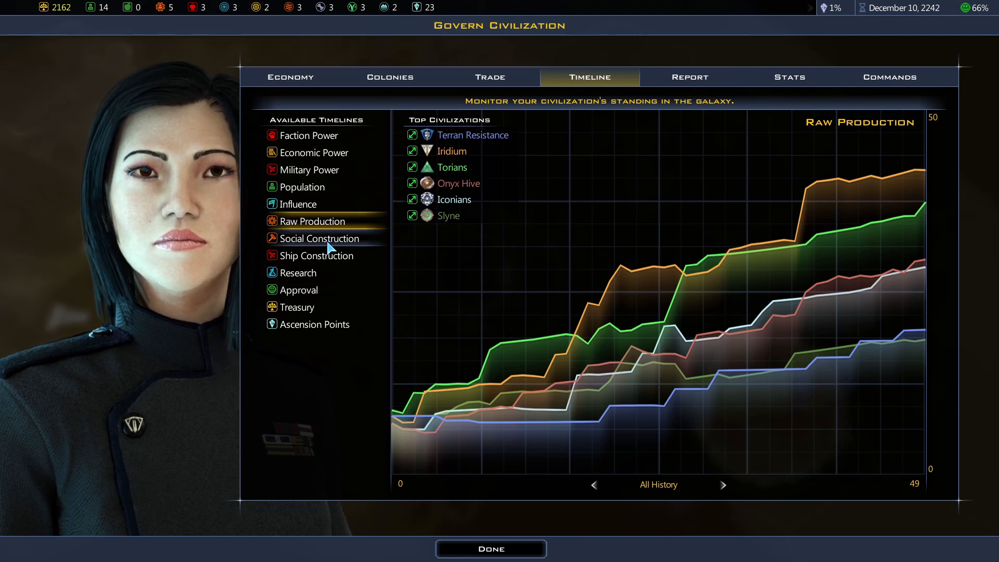
View the Social Construction, Ship Construction, Research, Treasury and Ascension Points timelines.
{"action": "left_click", "coordinate": [321, 238]}
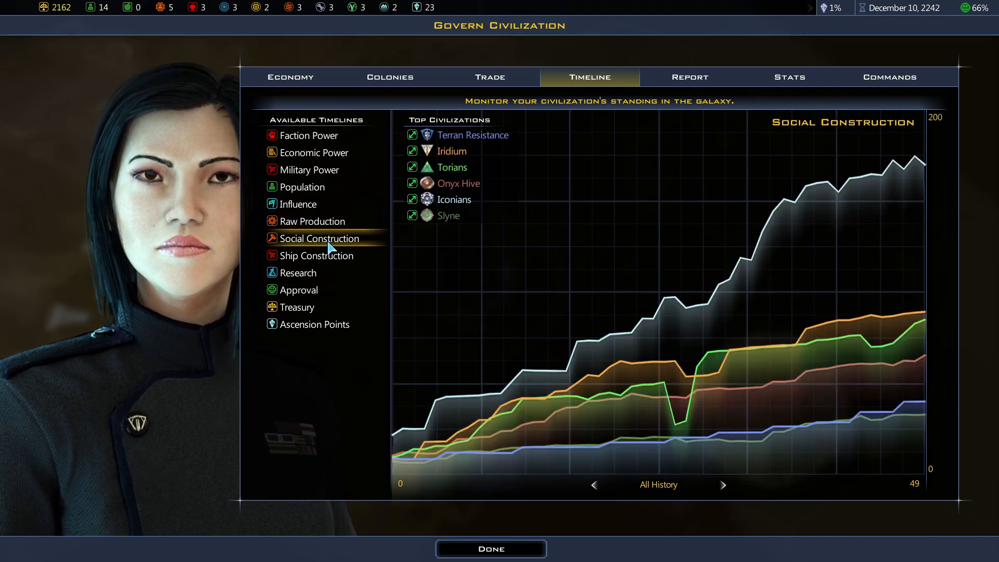
{"action": "mouse_move", "coordinate": [331, 259]}
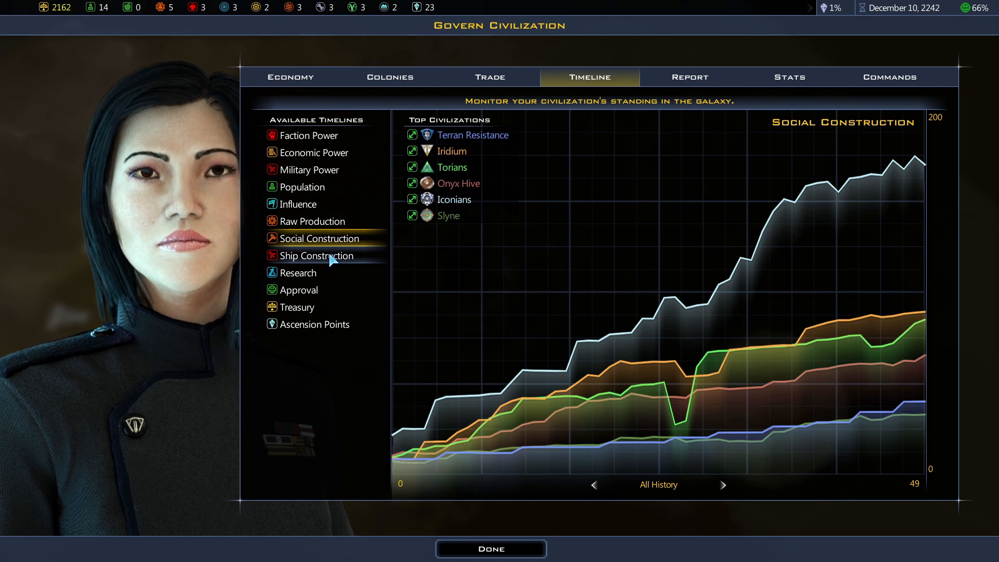
{"action": "left_click", "coordinate": [318, 256]}
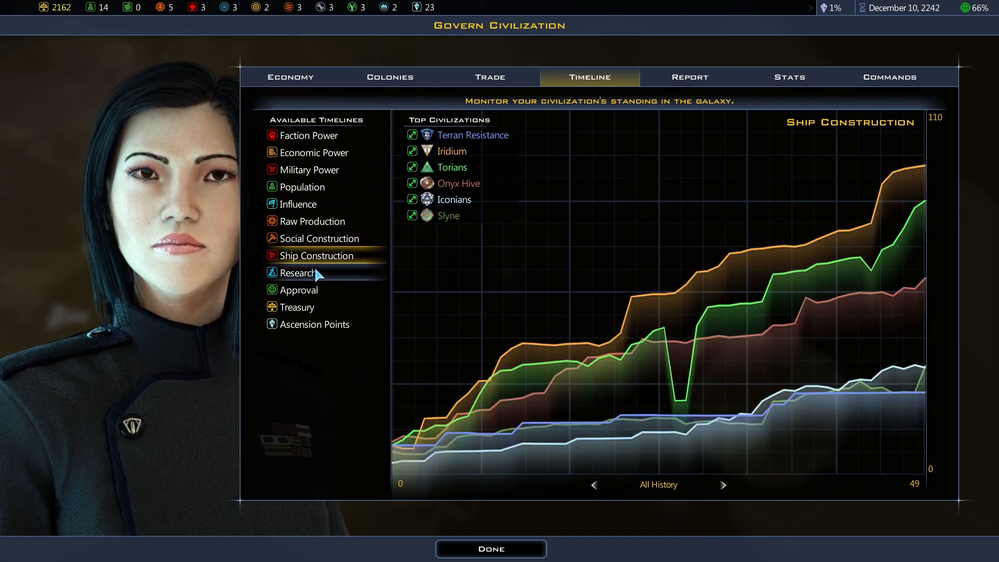
{"action": "left_click", "coordinate": [297, 271]}
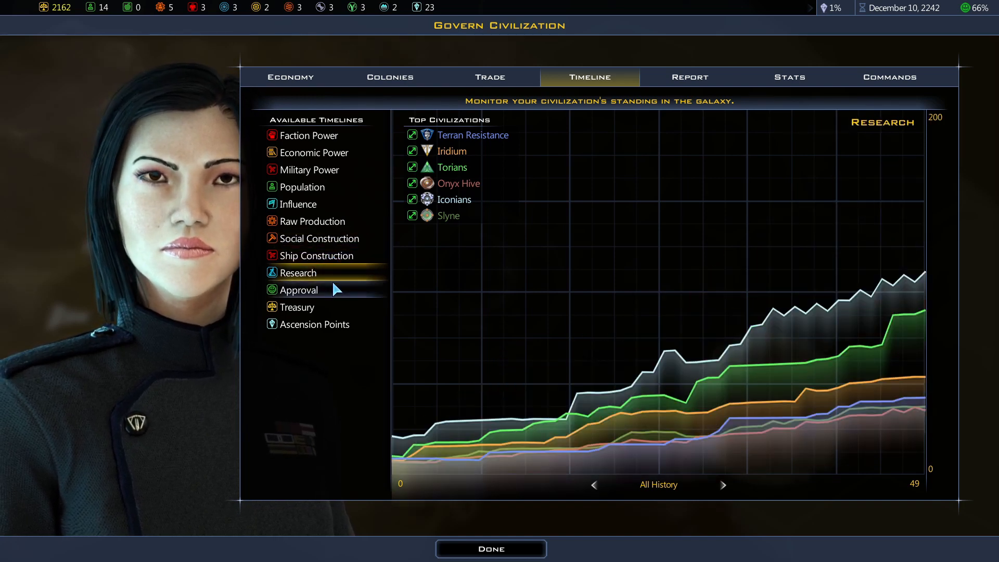
{"action": "left_click", "coordinate": [299, 290]}
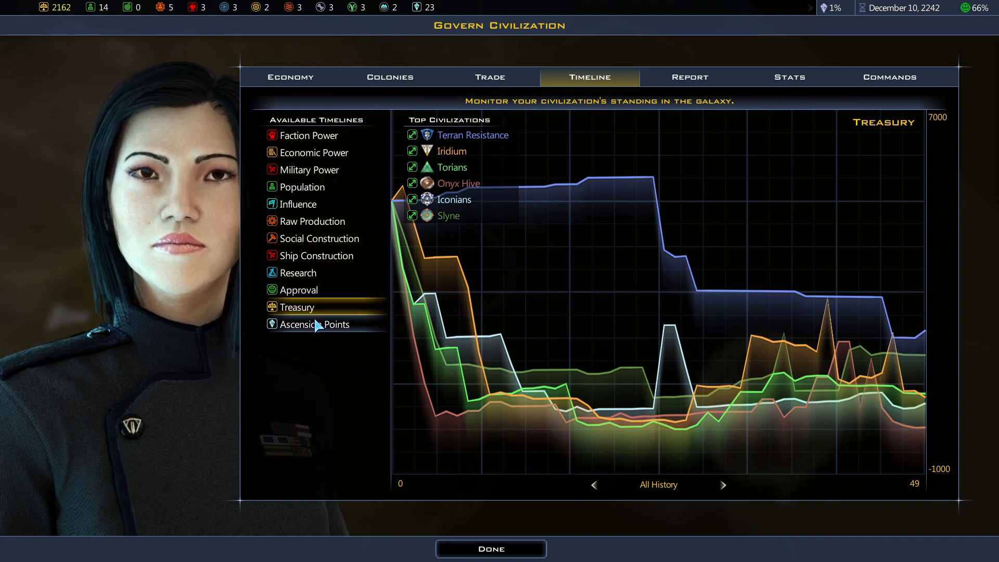
{"action": "left_click", "coordinate": [314, 324]}
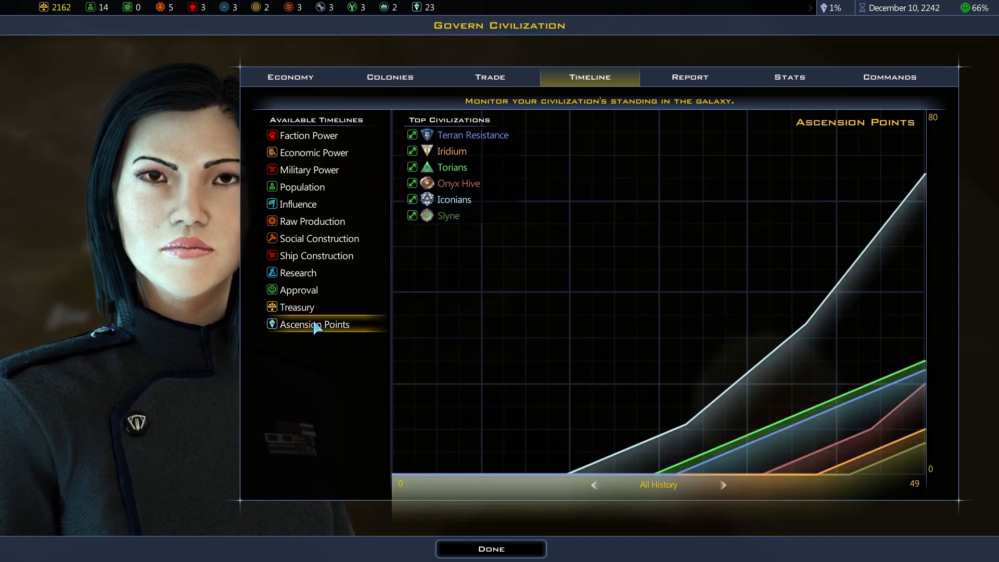
Review the Report, Stats and Commands pages, return to Economy and close the overview.
{"action": "left_click", "coordinate": [688, 76]}
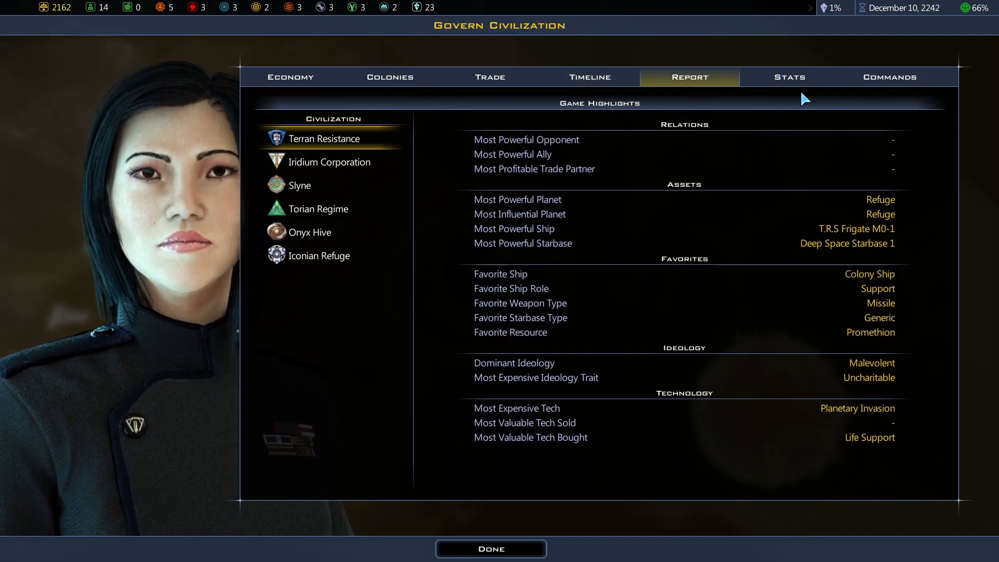
{"action": "left_click", "coordinate": [788, 76]}
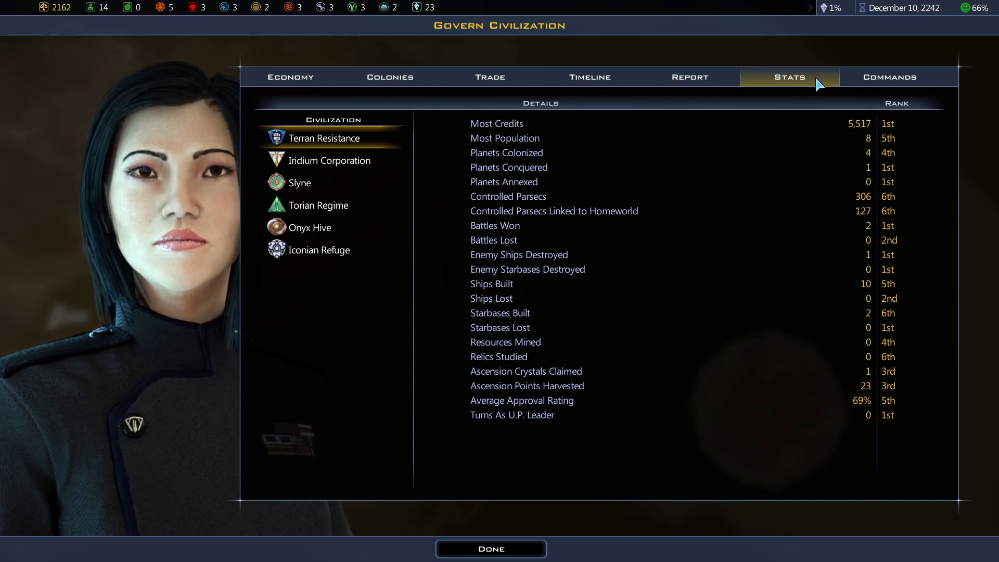
{"action": "left_click", "coordinate": [888, 76]}
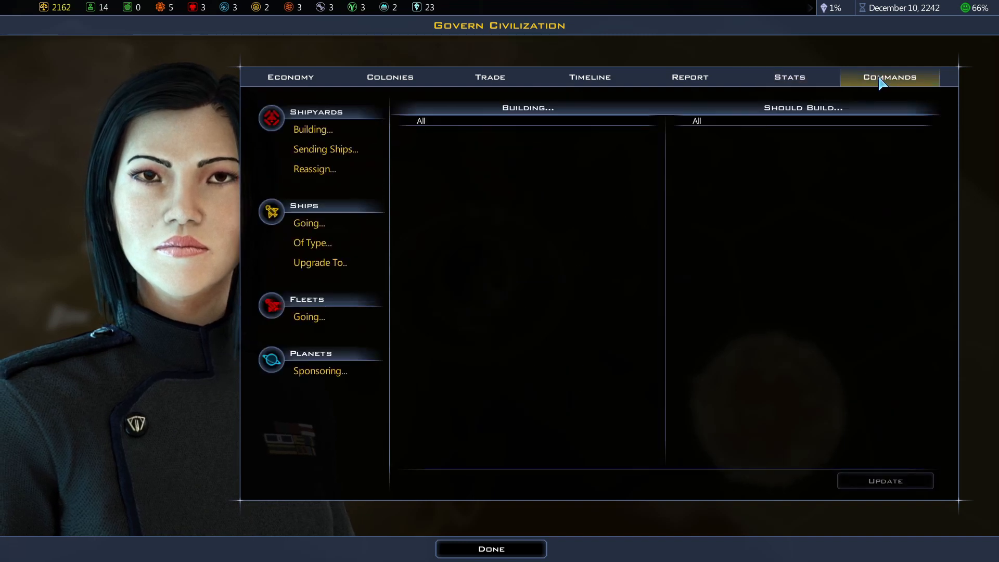
{"action": "left_click", "coordinate": [290, 76]}
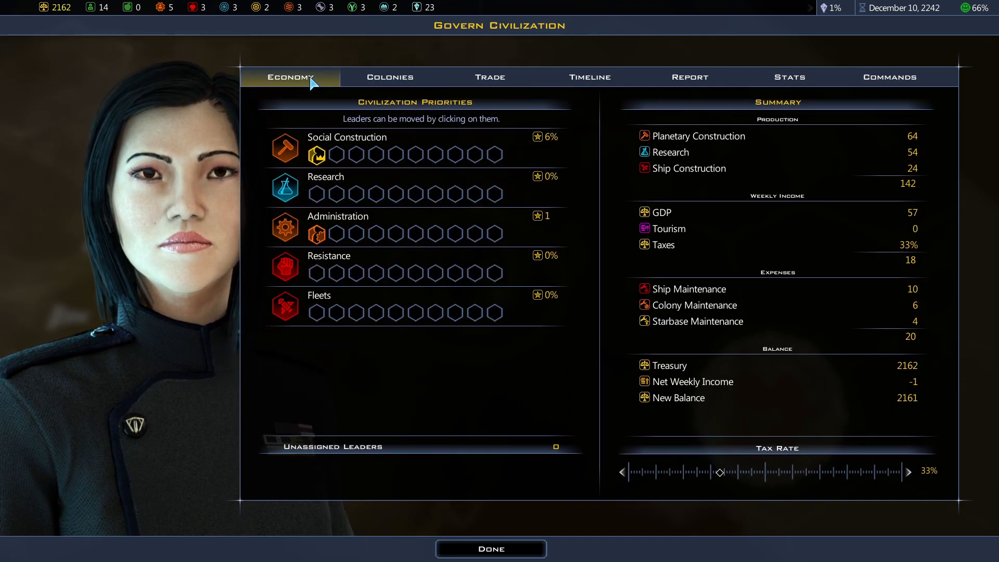
{"action": "left_click", "coordinate": [490, 548]}
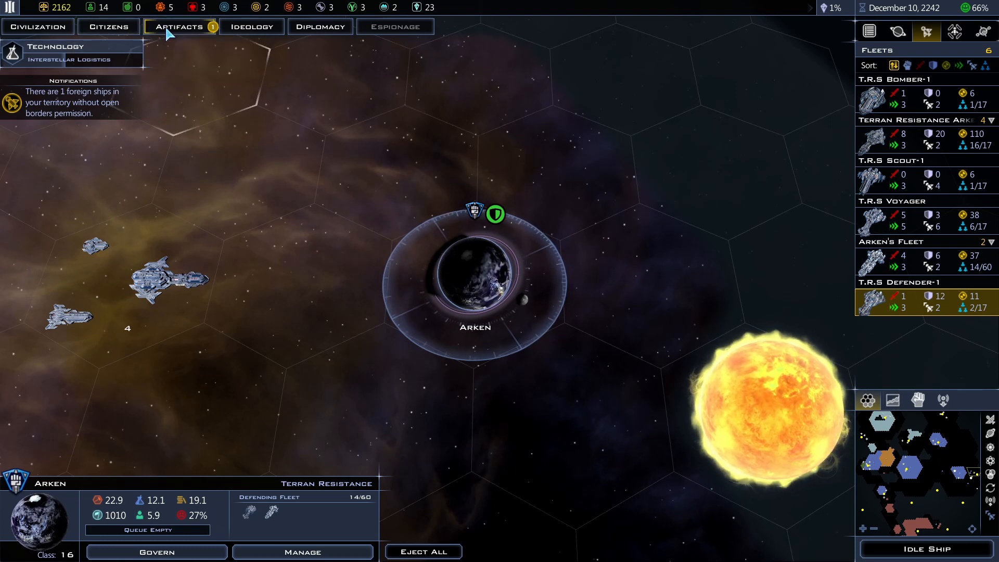
{"action": "mouse_move", "coordinate": [107, 26]}
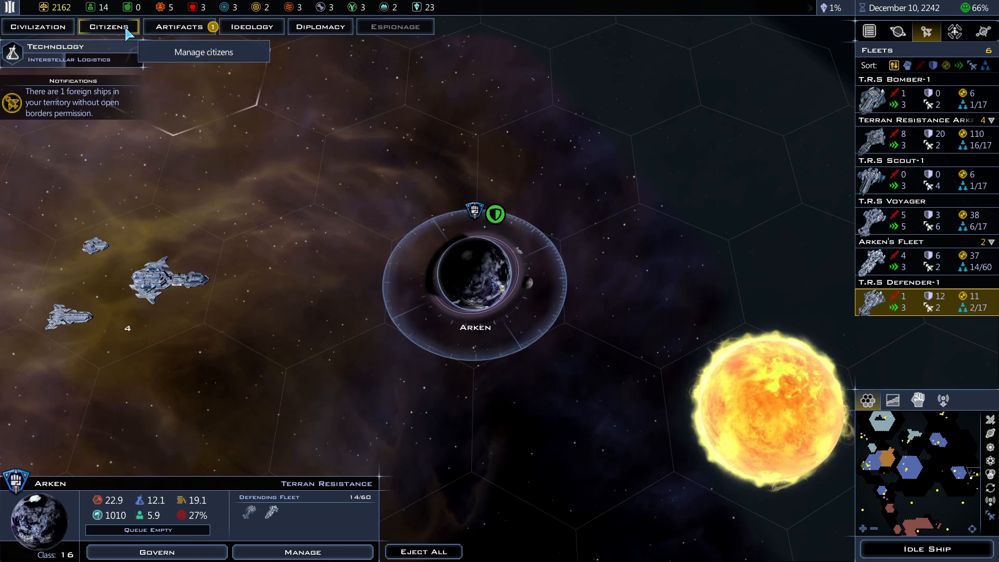